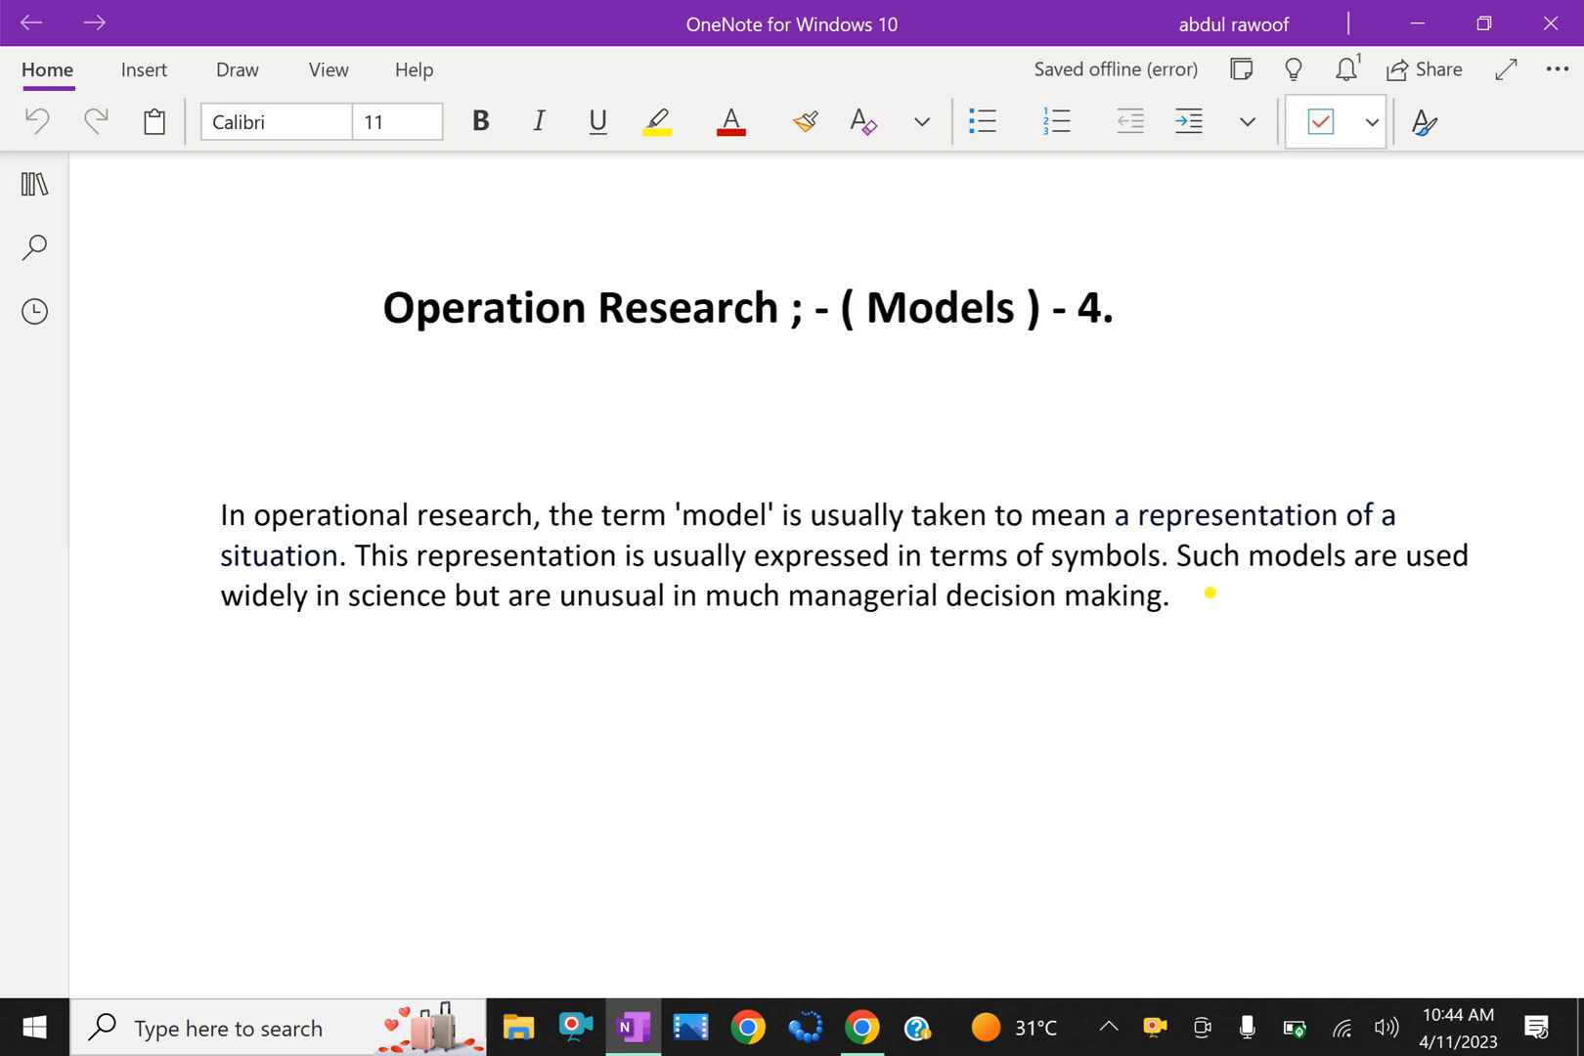
Step: Read the Operation Research models title and intro, then scroll to the 'What are the models in operations research?' heading
{"action": "left_click", "coordinate": [816, 792]}
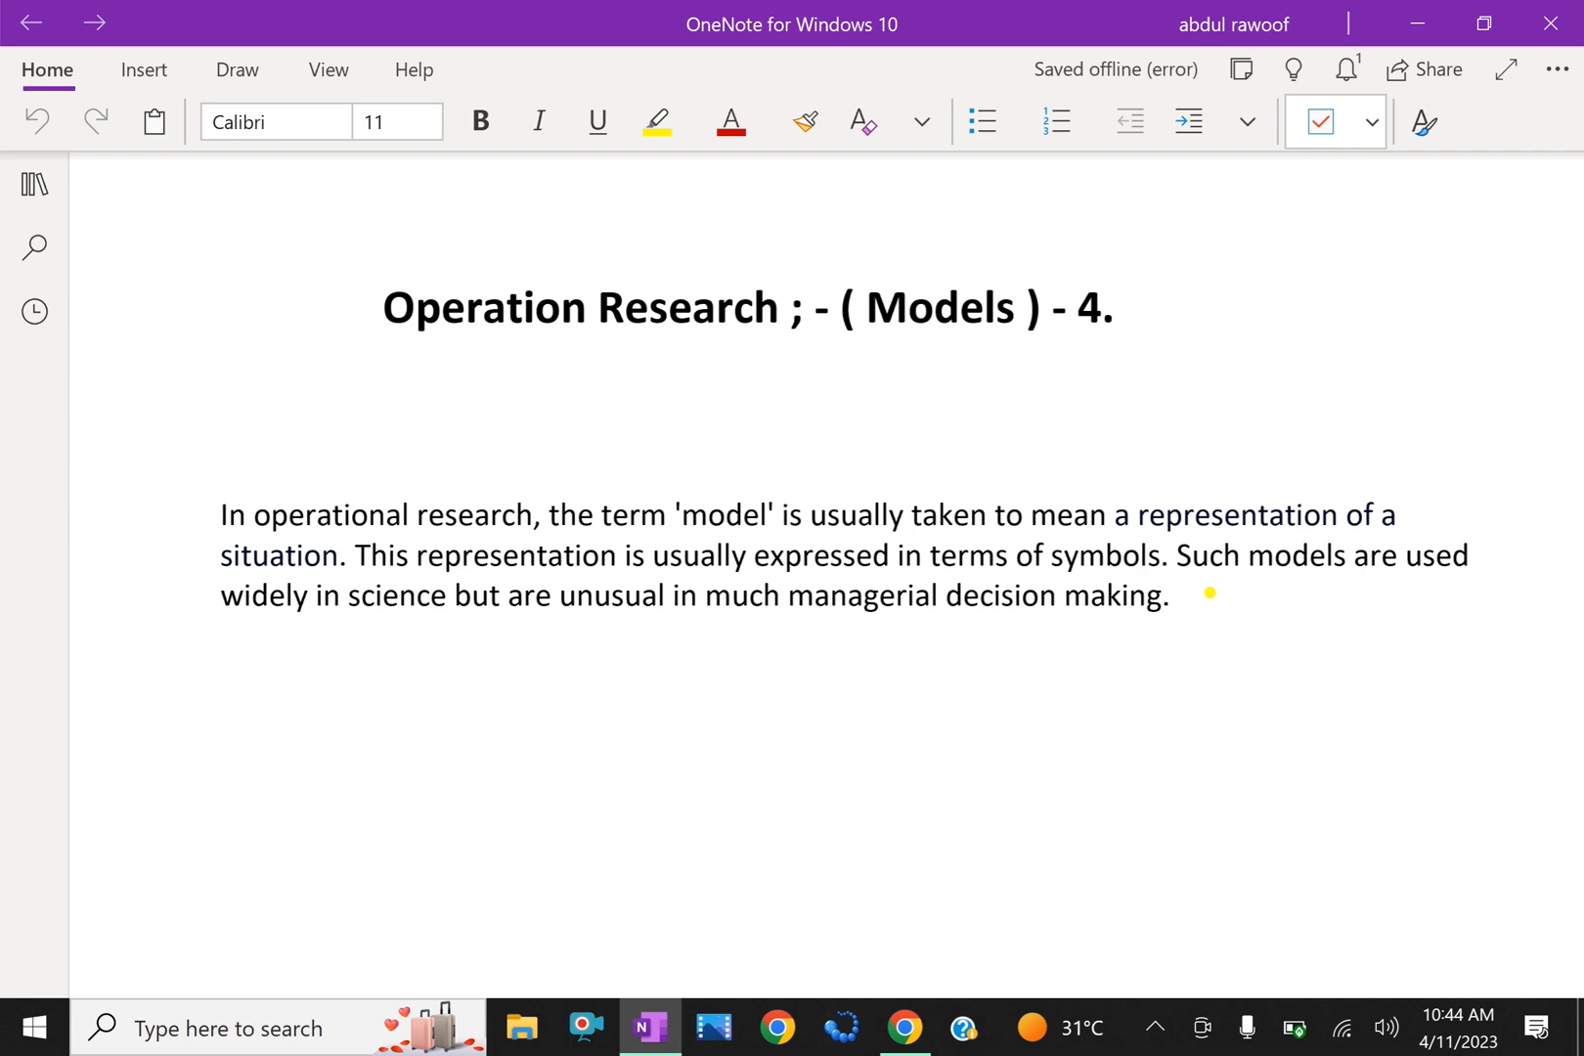
{"action": "left_click", "coordinate": [815, 792]}
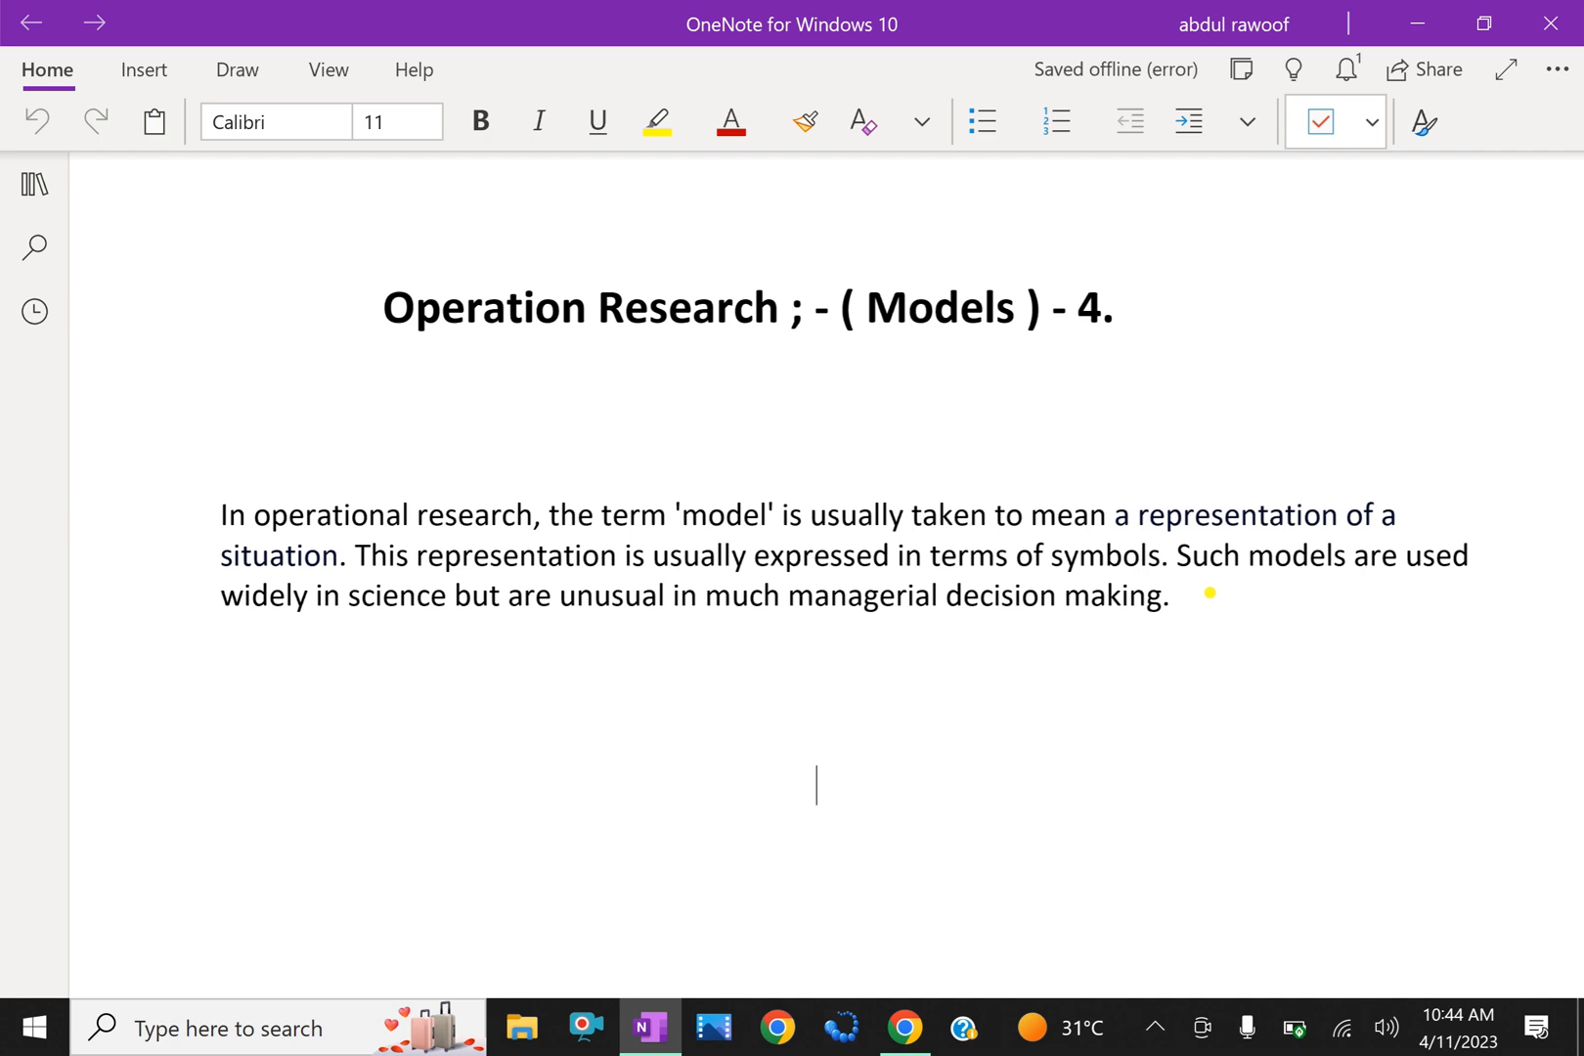
{"action": "scroll", "scroll_direction": "down", "scroll_amount": 3}
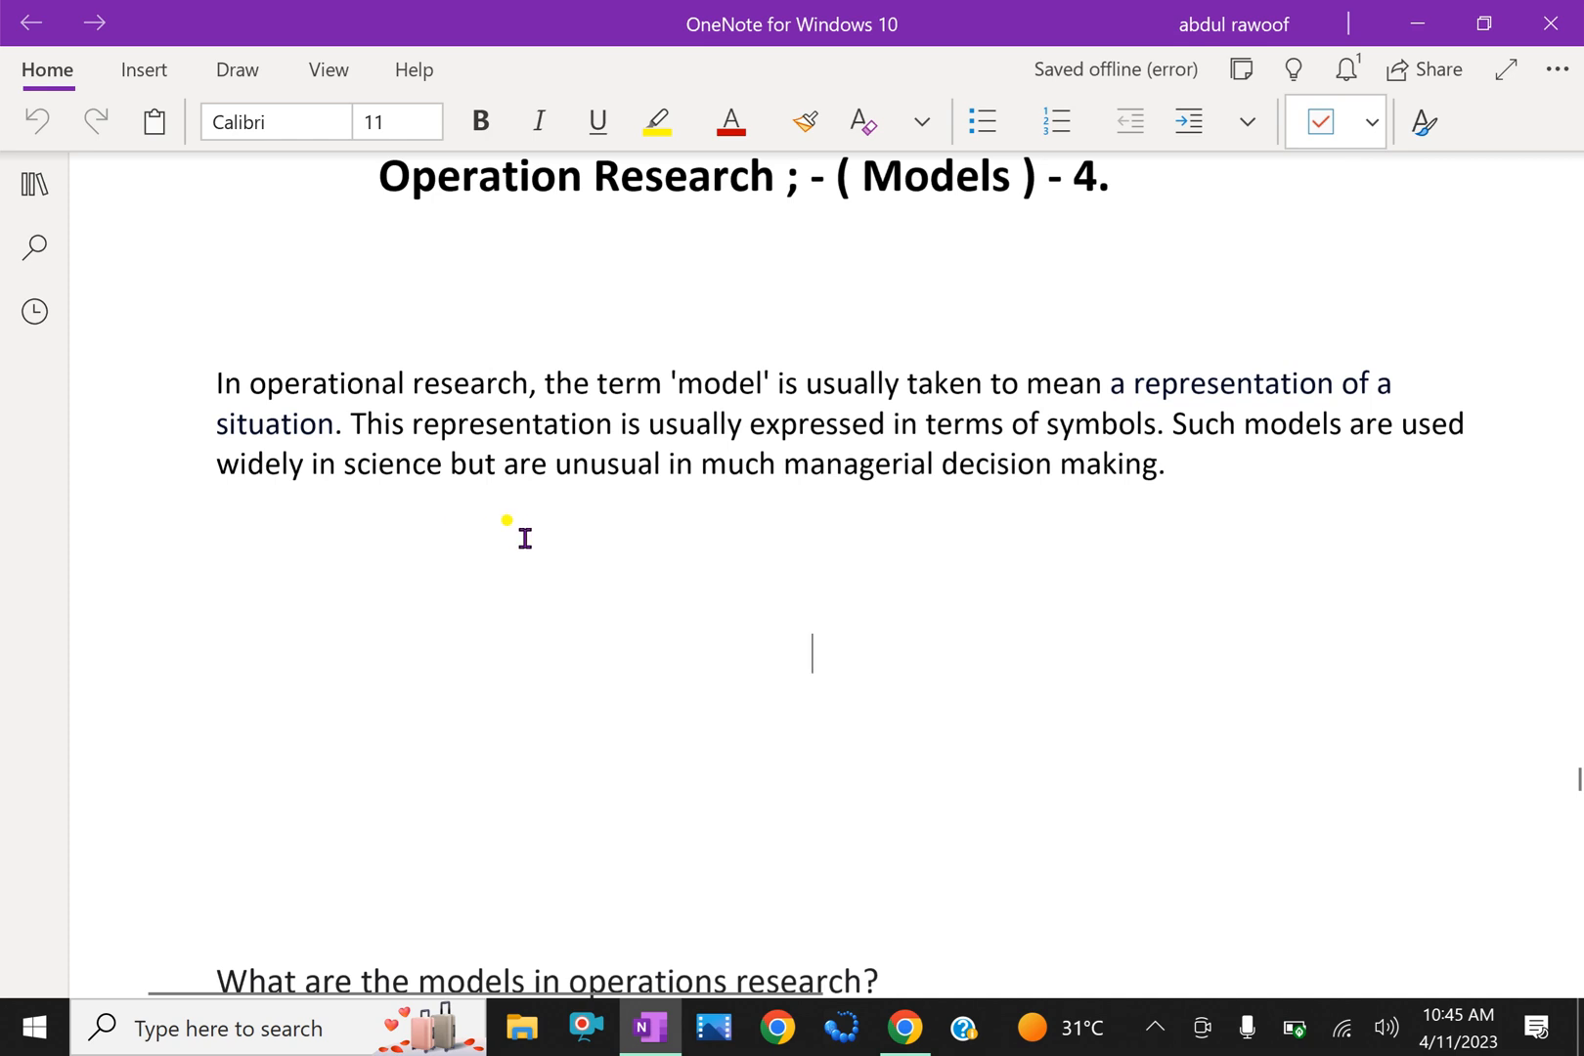
{"action": "mouse_move", "coordinate": [841, 539]}
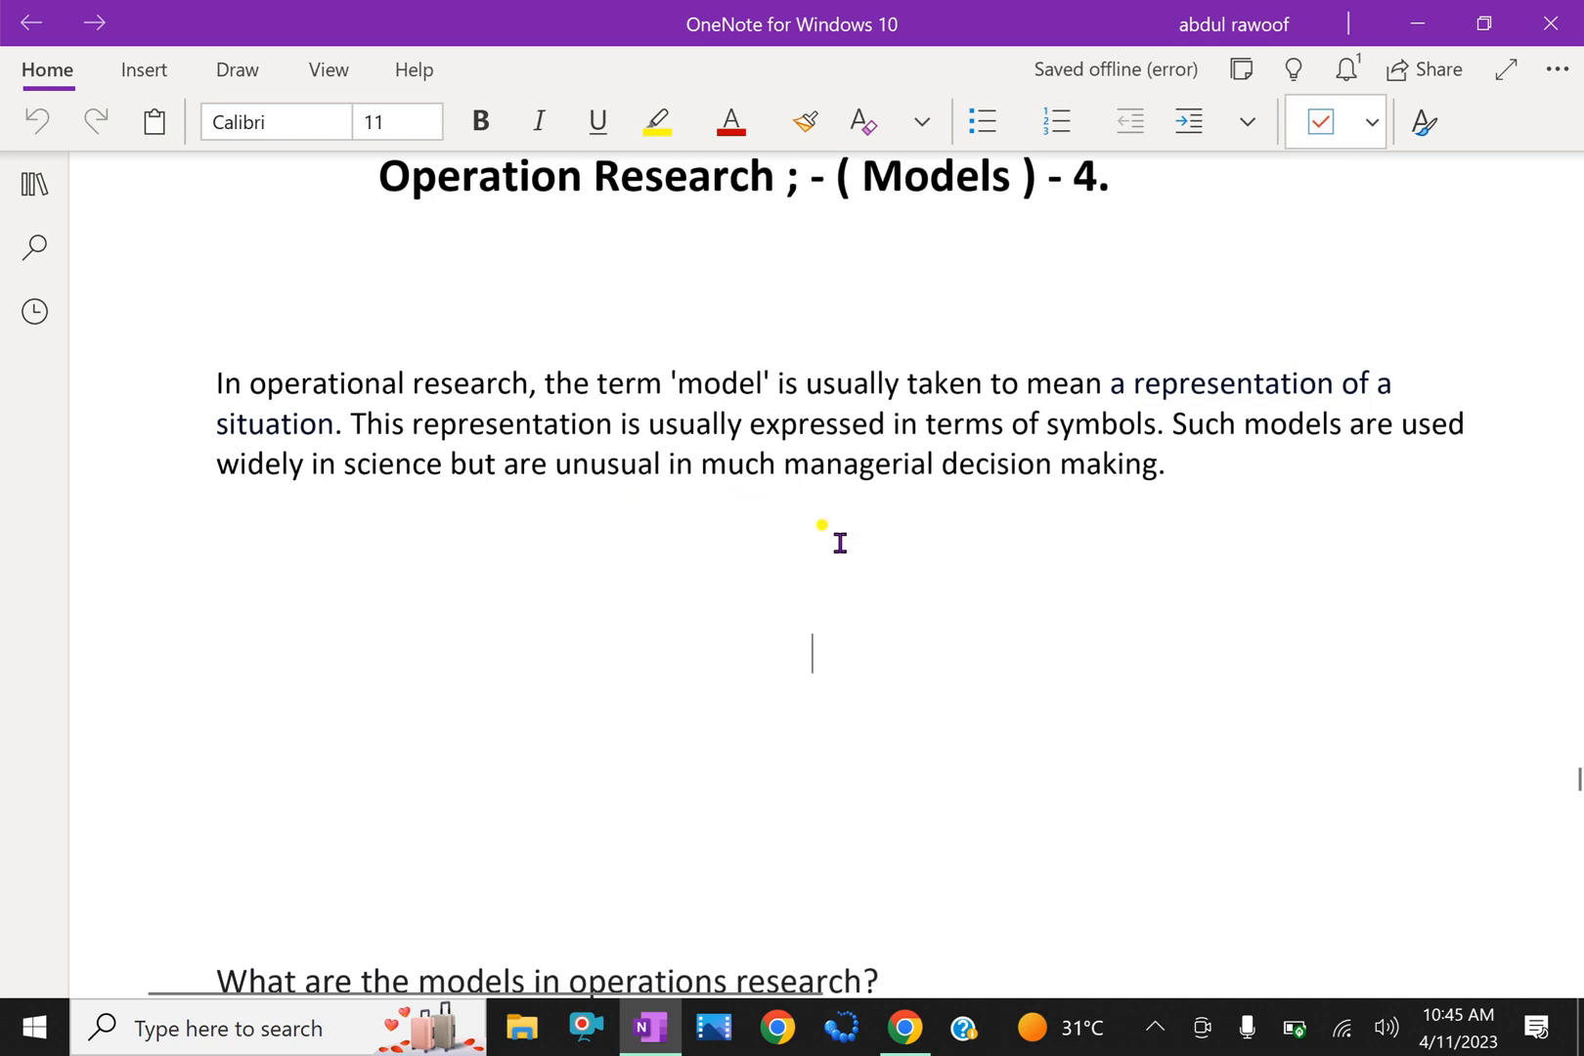
{"action": "mouse_move", "coordinate": [1148, 657]}
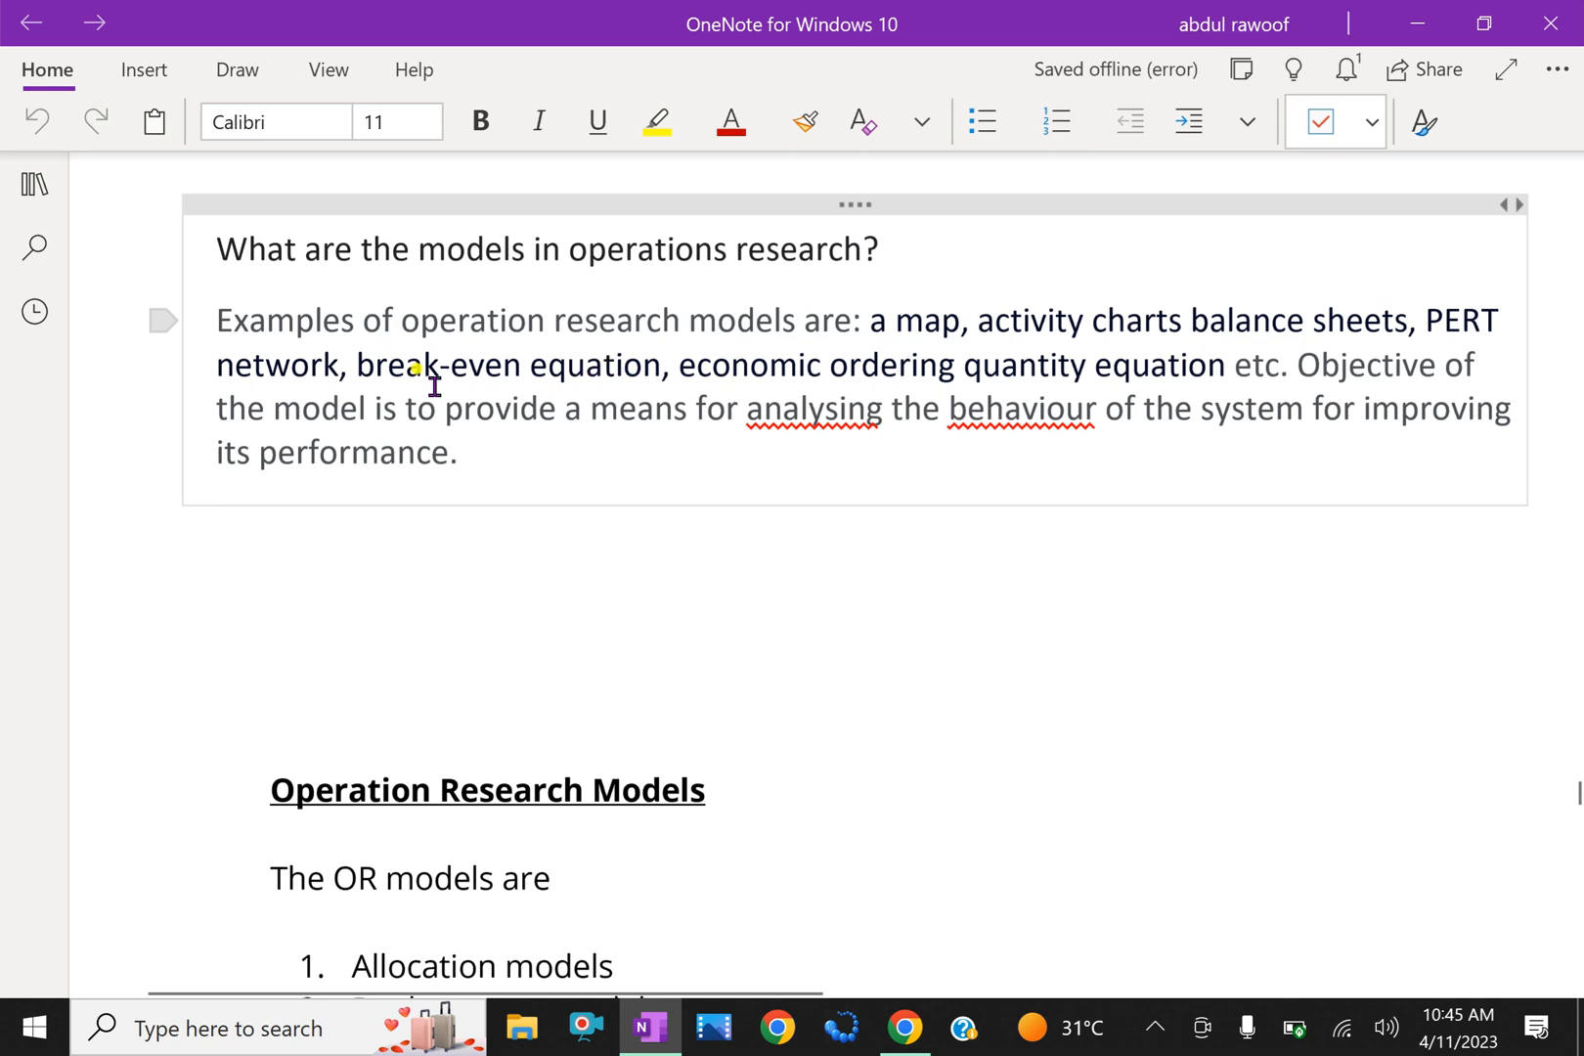
{"action": "mouse_move", "coordinate": [786, 434]}
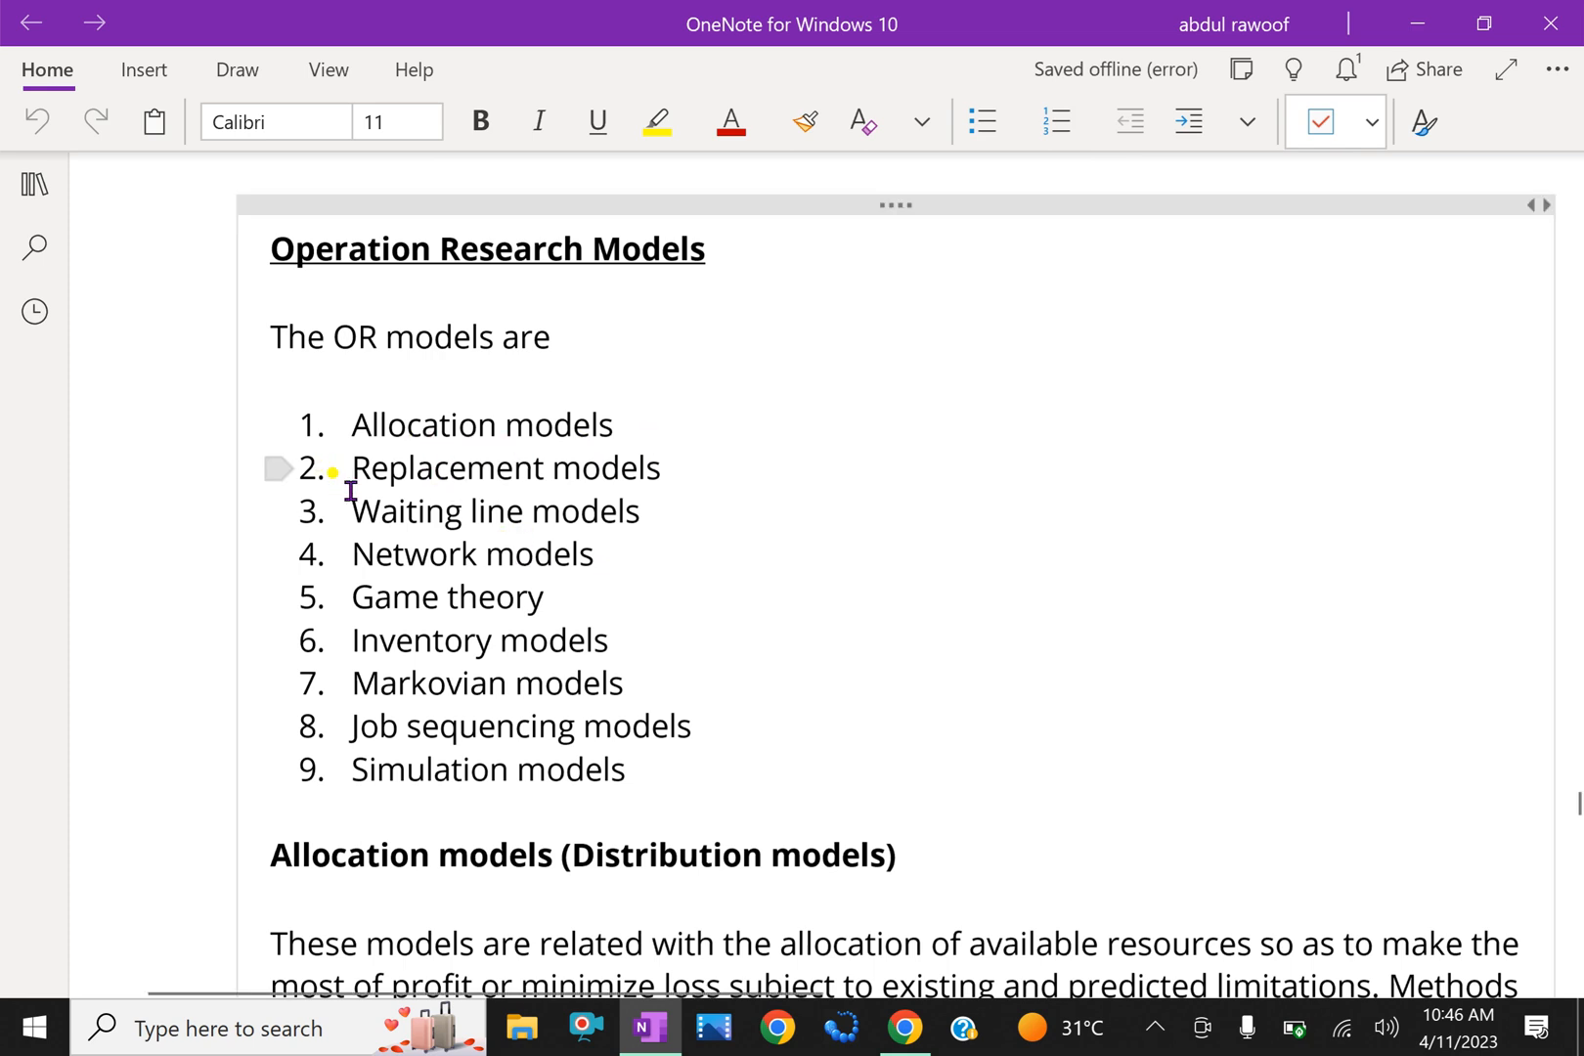
Step: Bring up the 'Operation Research Models' heading with its numbered list from Allocation to Simulation
{"action": "left_click", "coordinate": [665, 532]}
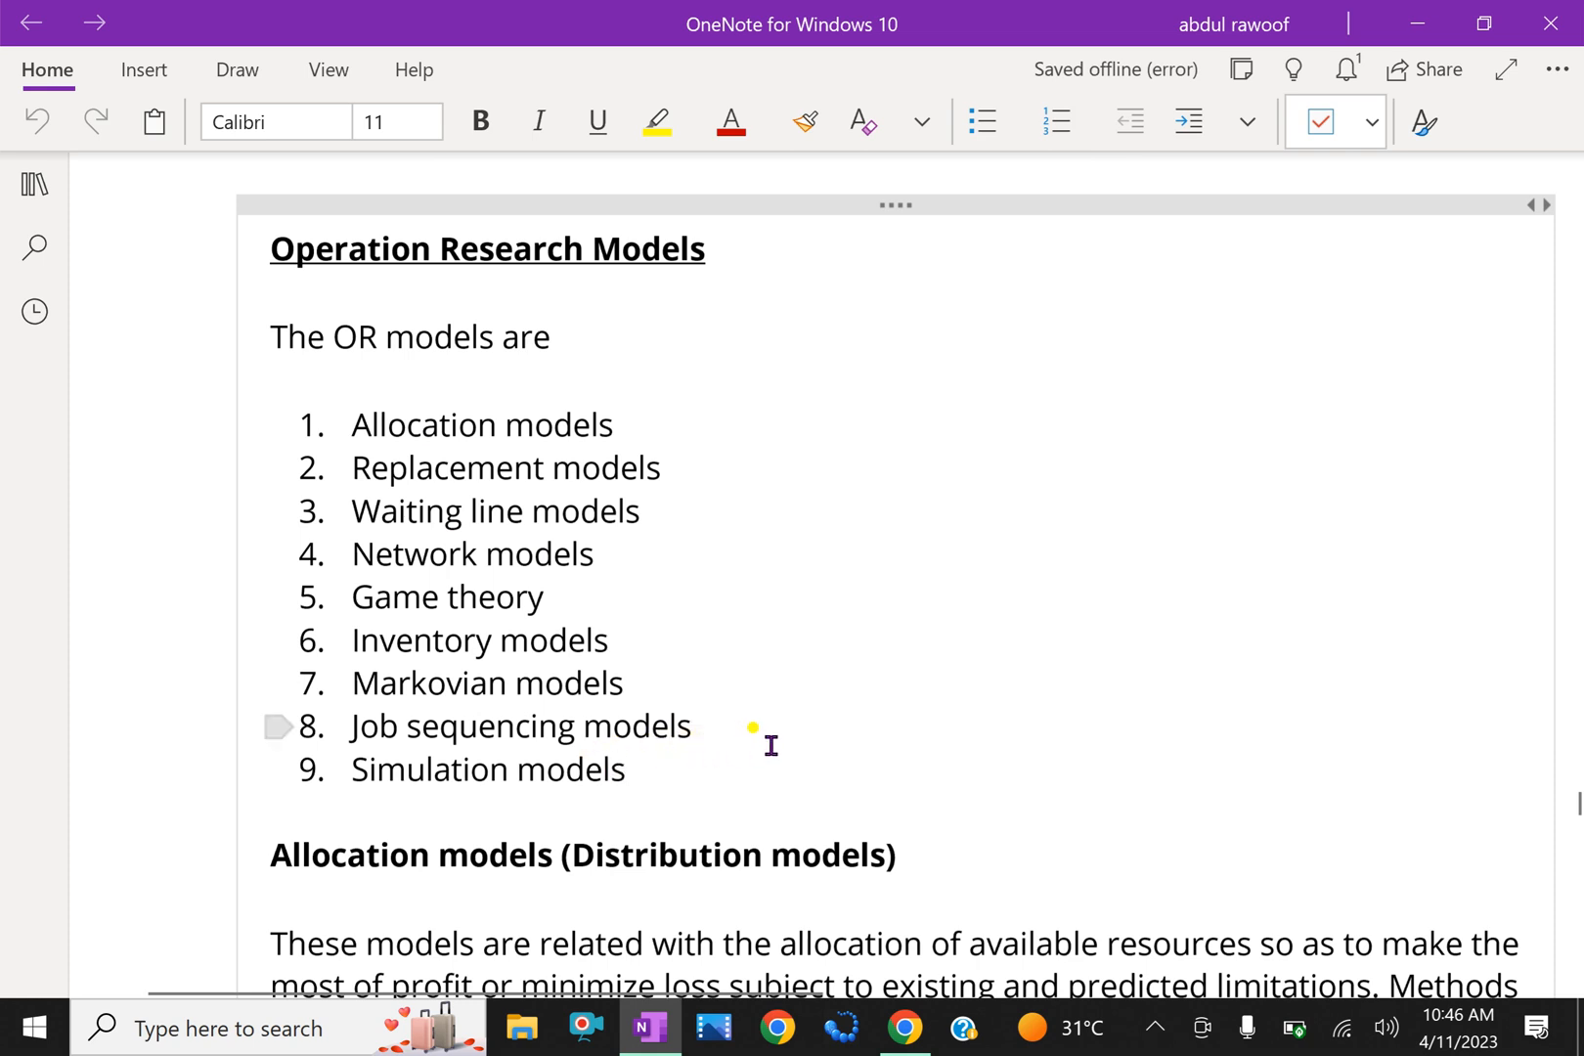
{"action": "mouse_move", "coordinate": [796, 733]}
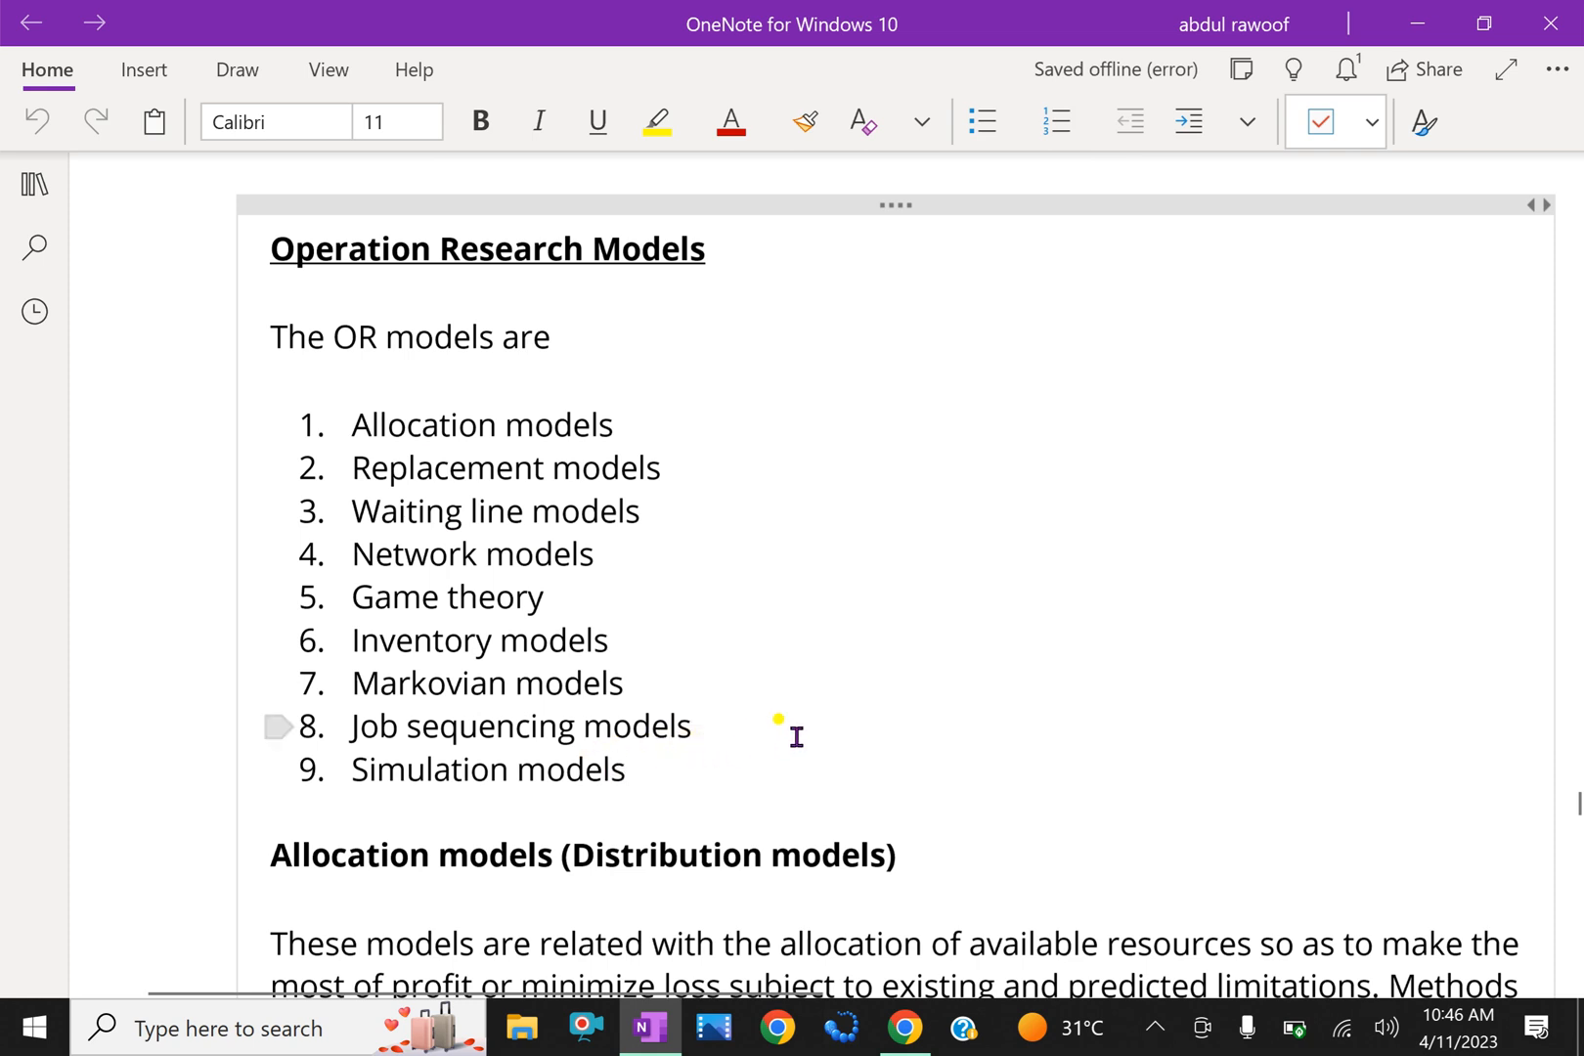
Step: Scroll to the Allocation models section listing linear programming, assignment and transportation problems
{"action": "scroll", "scroll_direction": "down", "scroll_amount": 3}
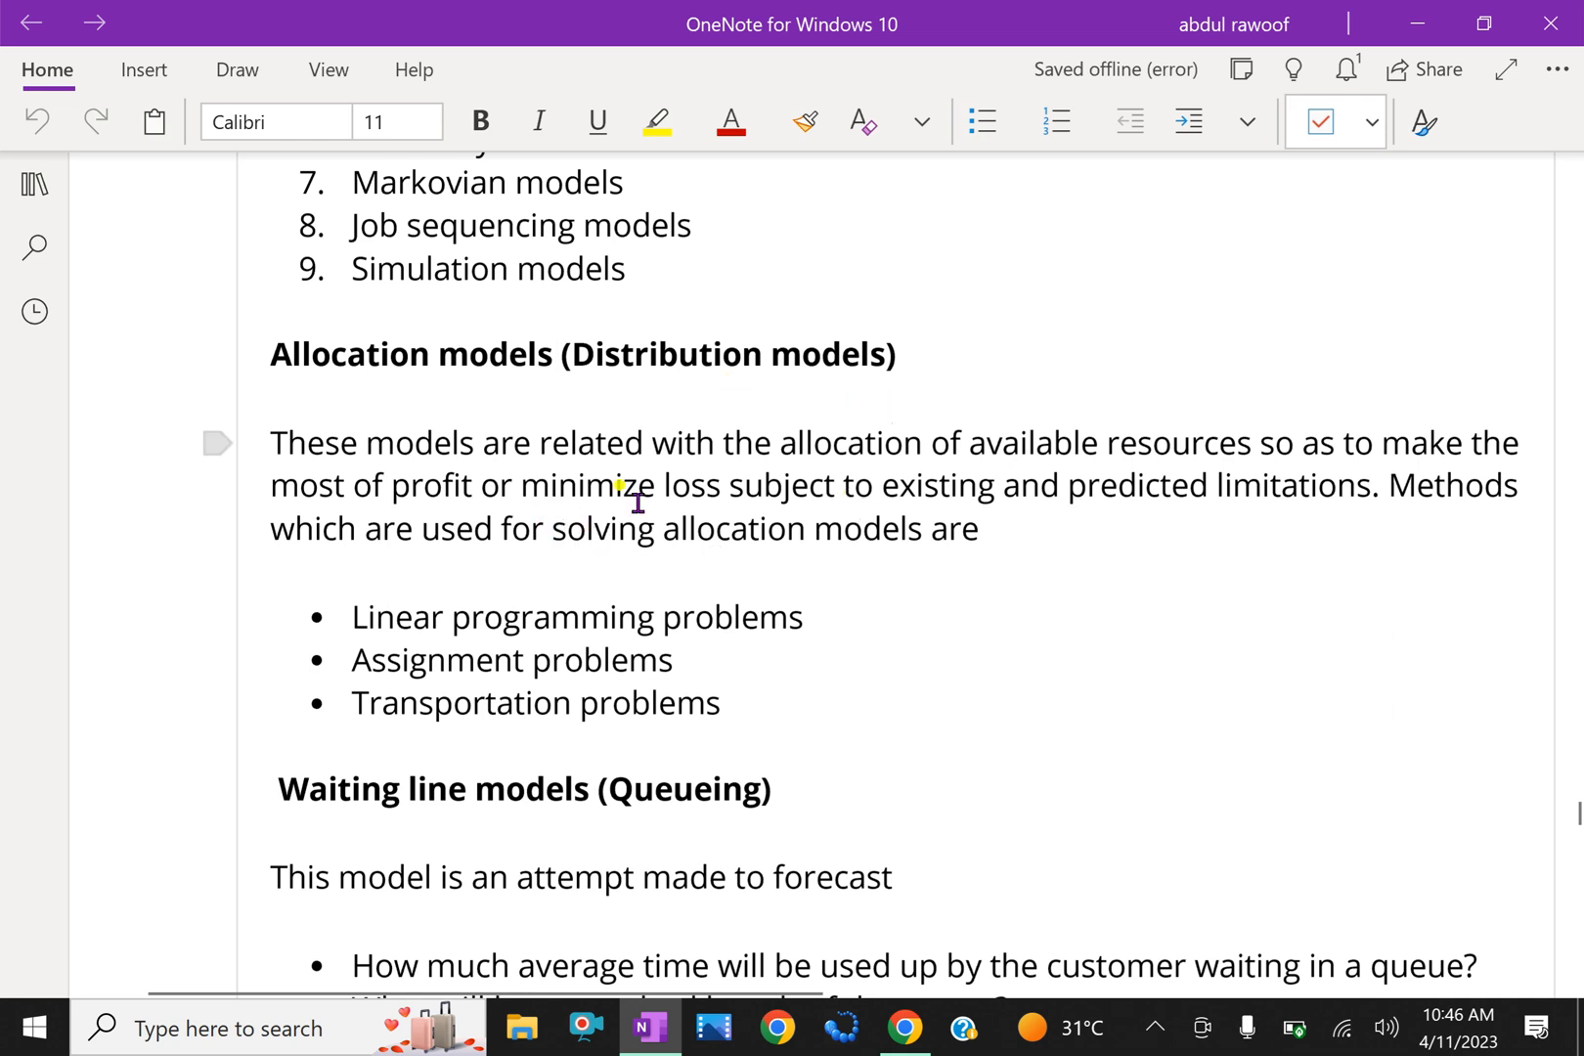
{"action": "mouse_move", "coordinate": [832, 479]}
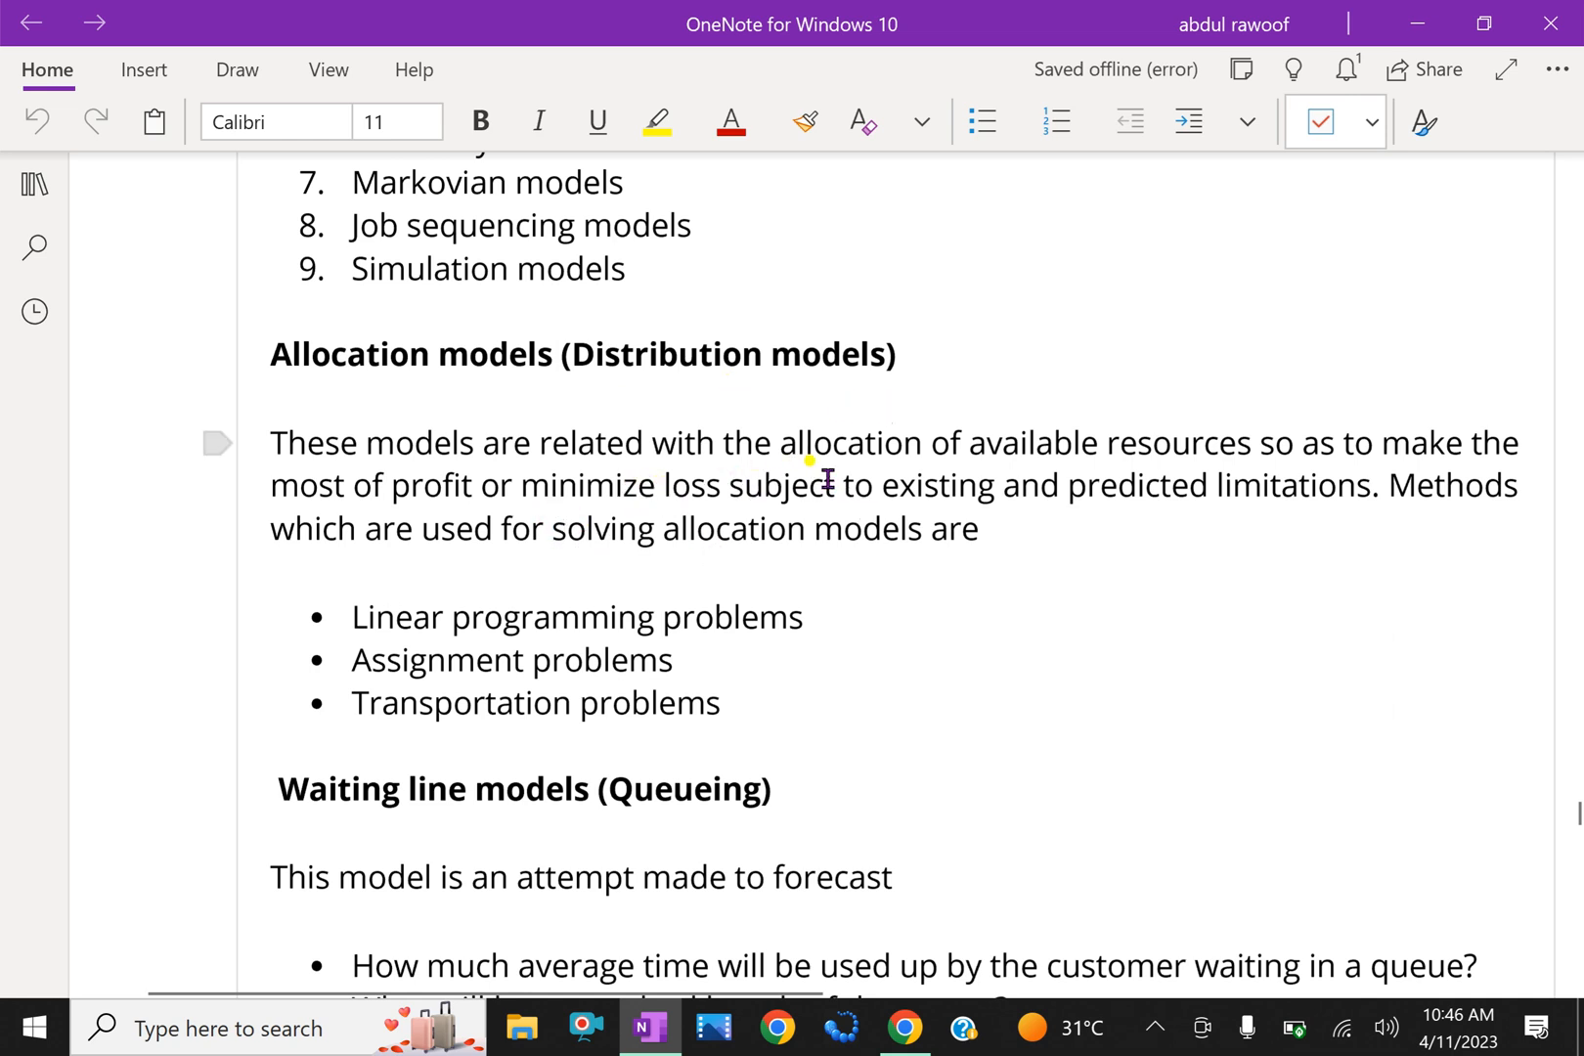
{"action": "mouse_move", "coordinate": [1212, 470]}
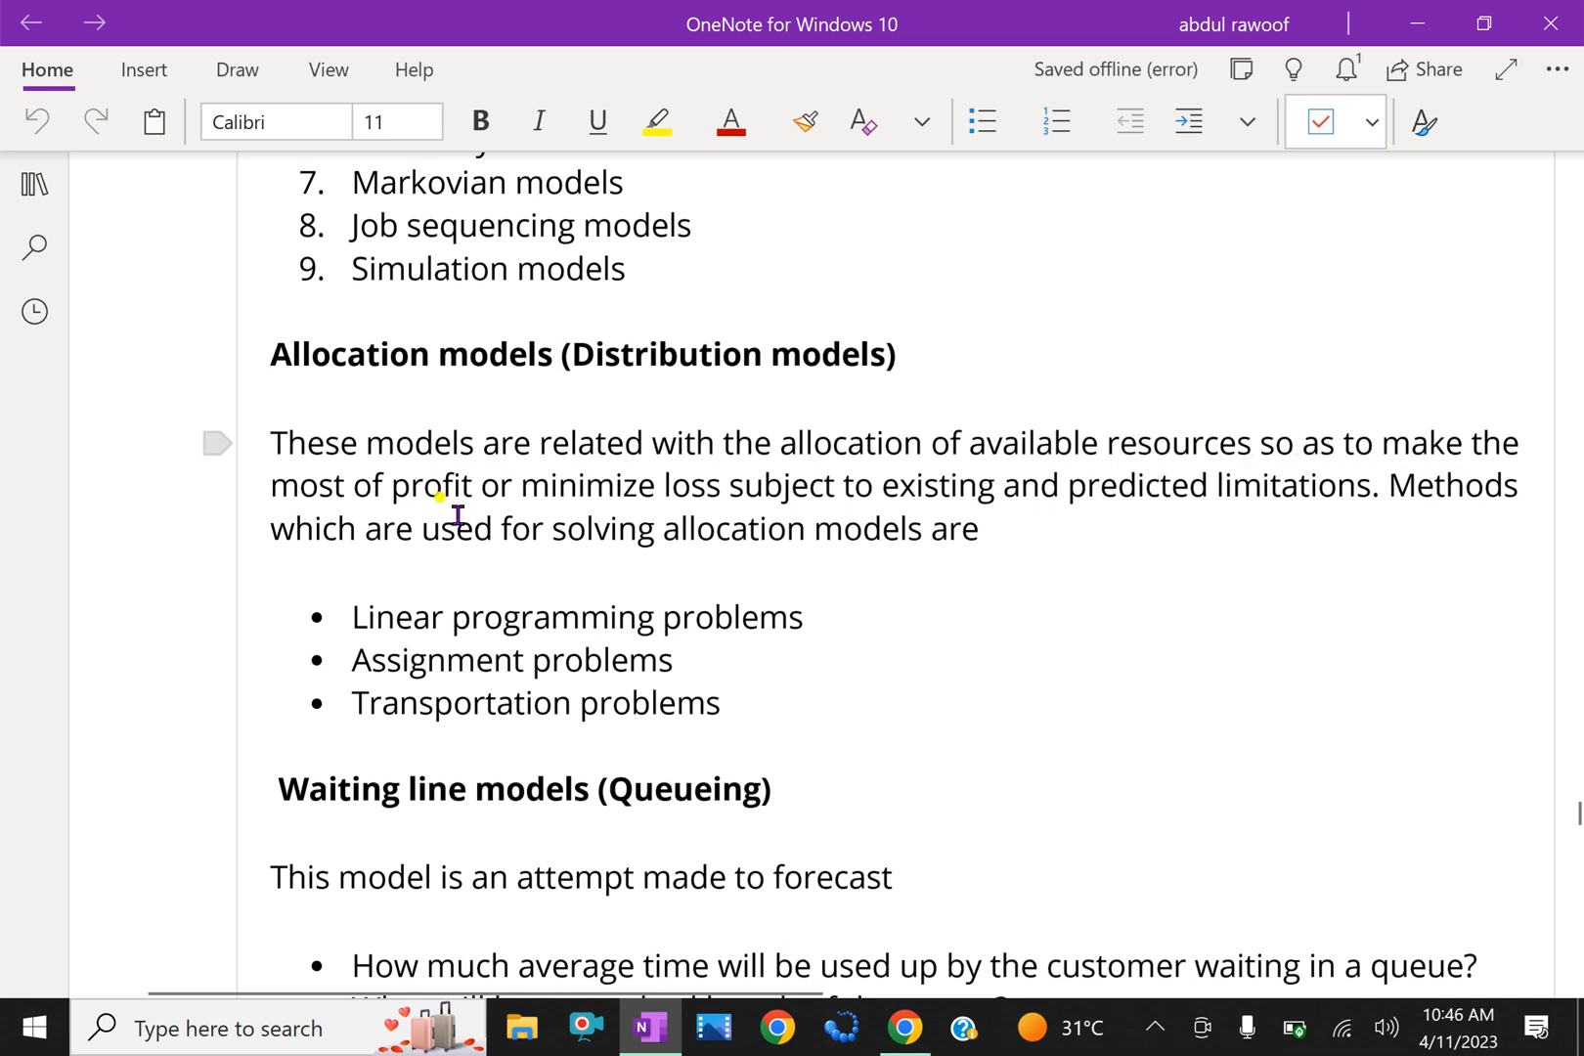
{"action": "mouse_move", "coordinate": [700, 508]}
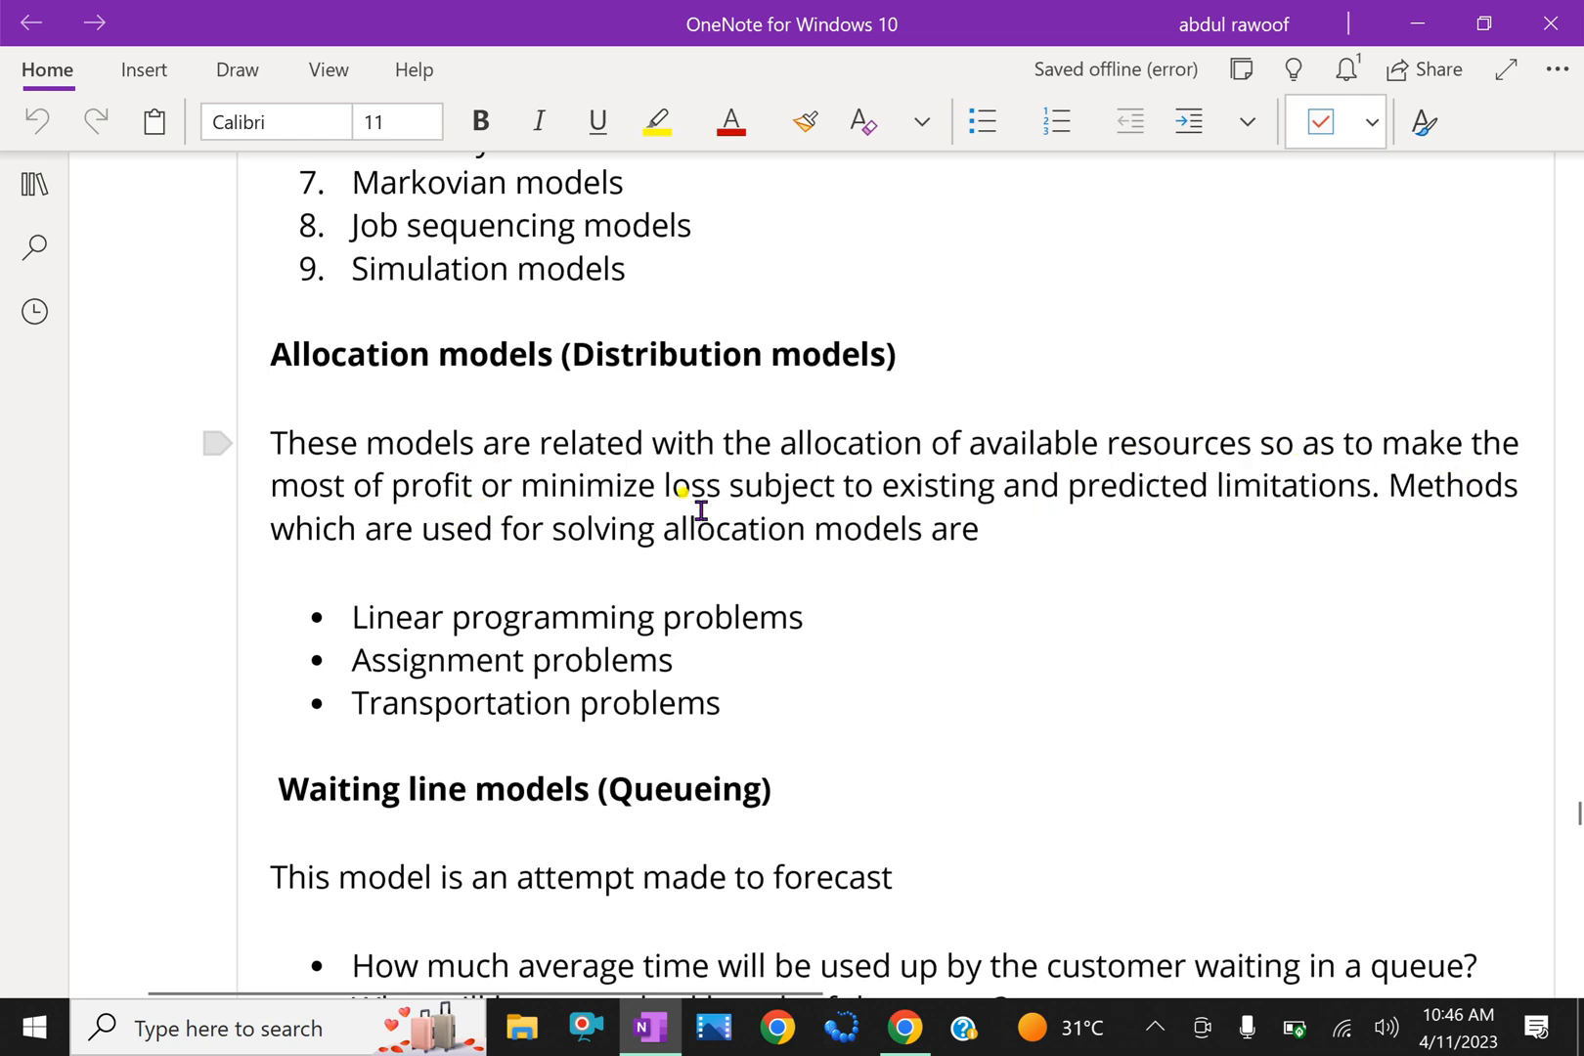
{"action": "mouse_move", "coordinate": [1056, 502]}
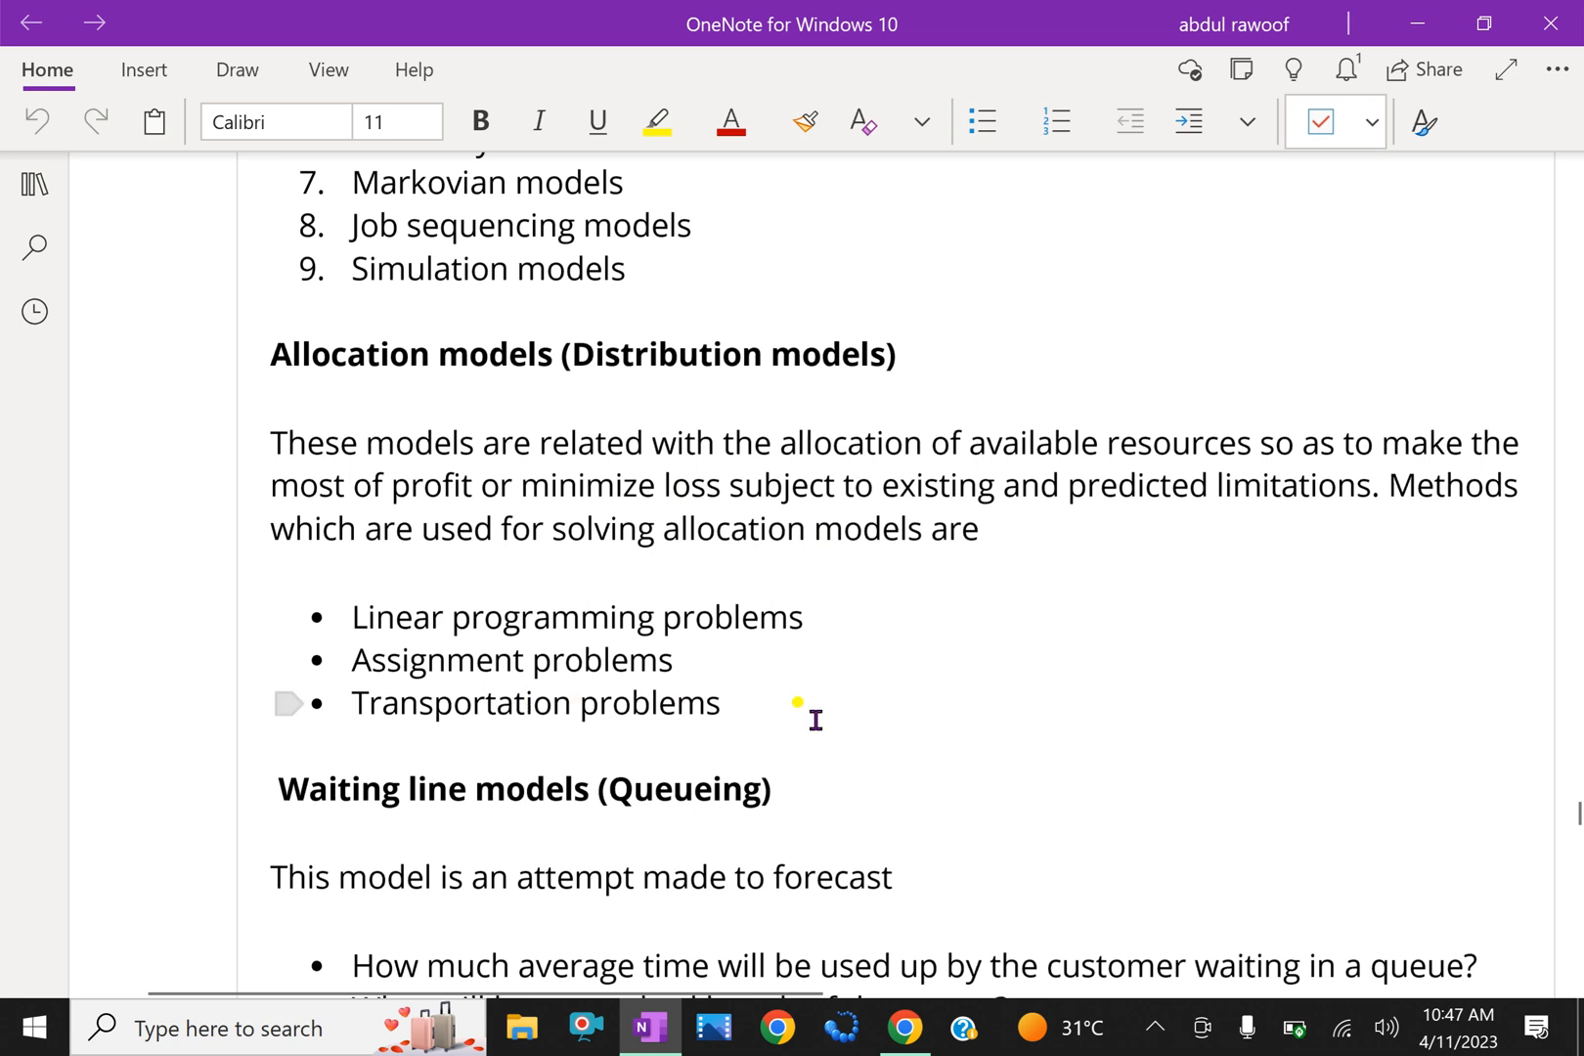
Step: Scroll to the Waiting line models (Queueing) section and read its forecast questions and cost paragraph
{"action": "scroll", "scroll_direction": "down", "scroll_amount": 3}
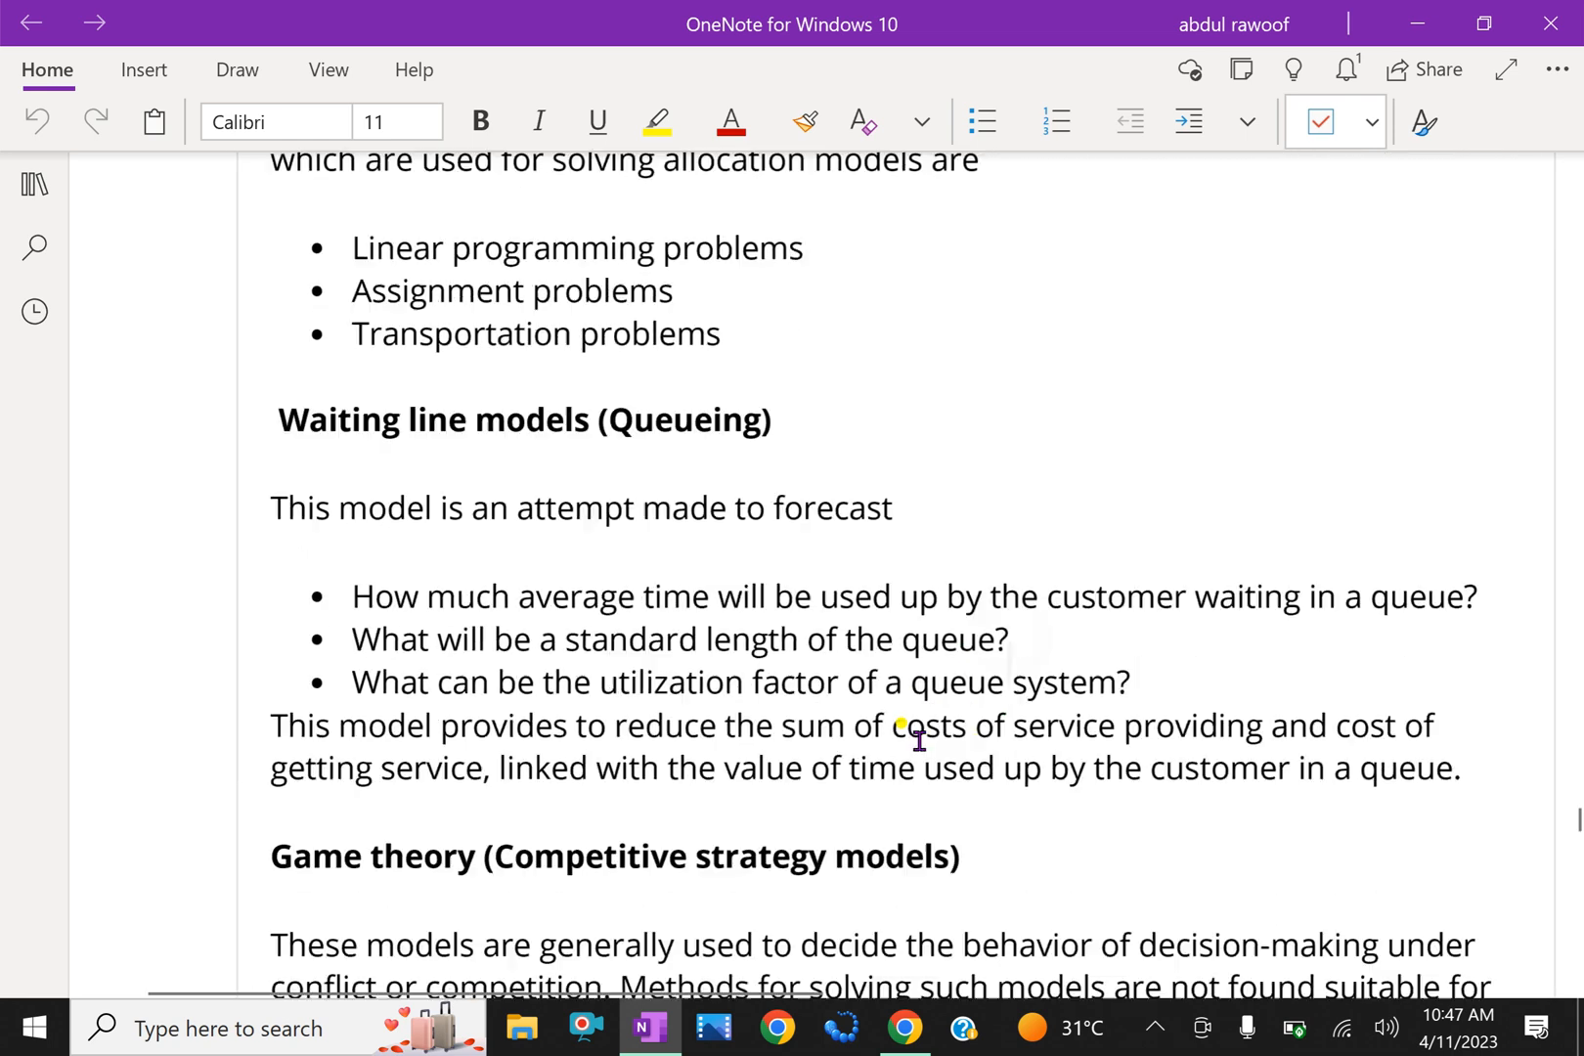
{"action": "scroll", "scroll_direction": "down", "scroll_amount": 3}
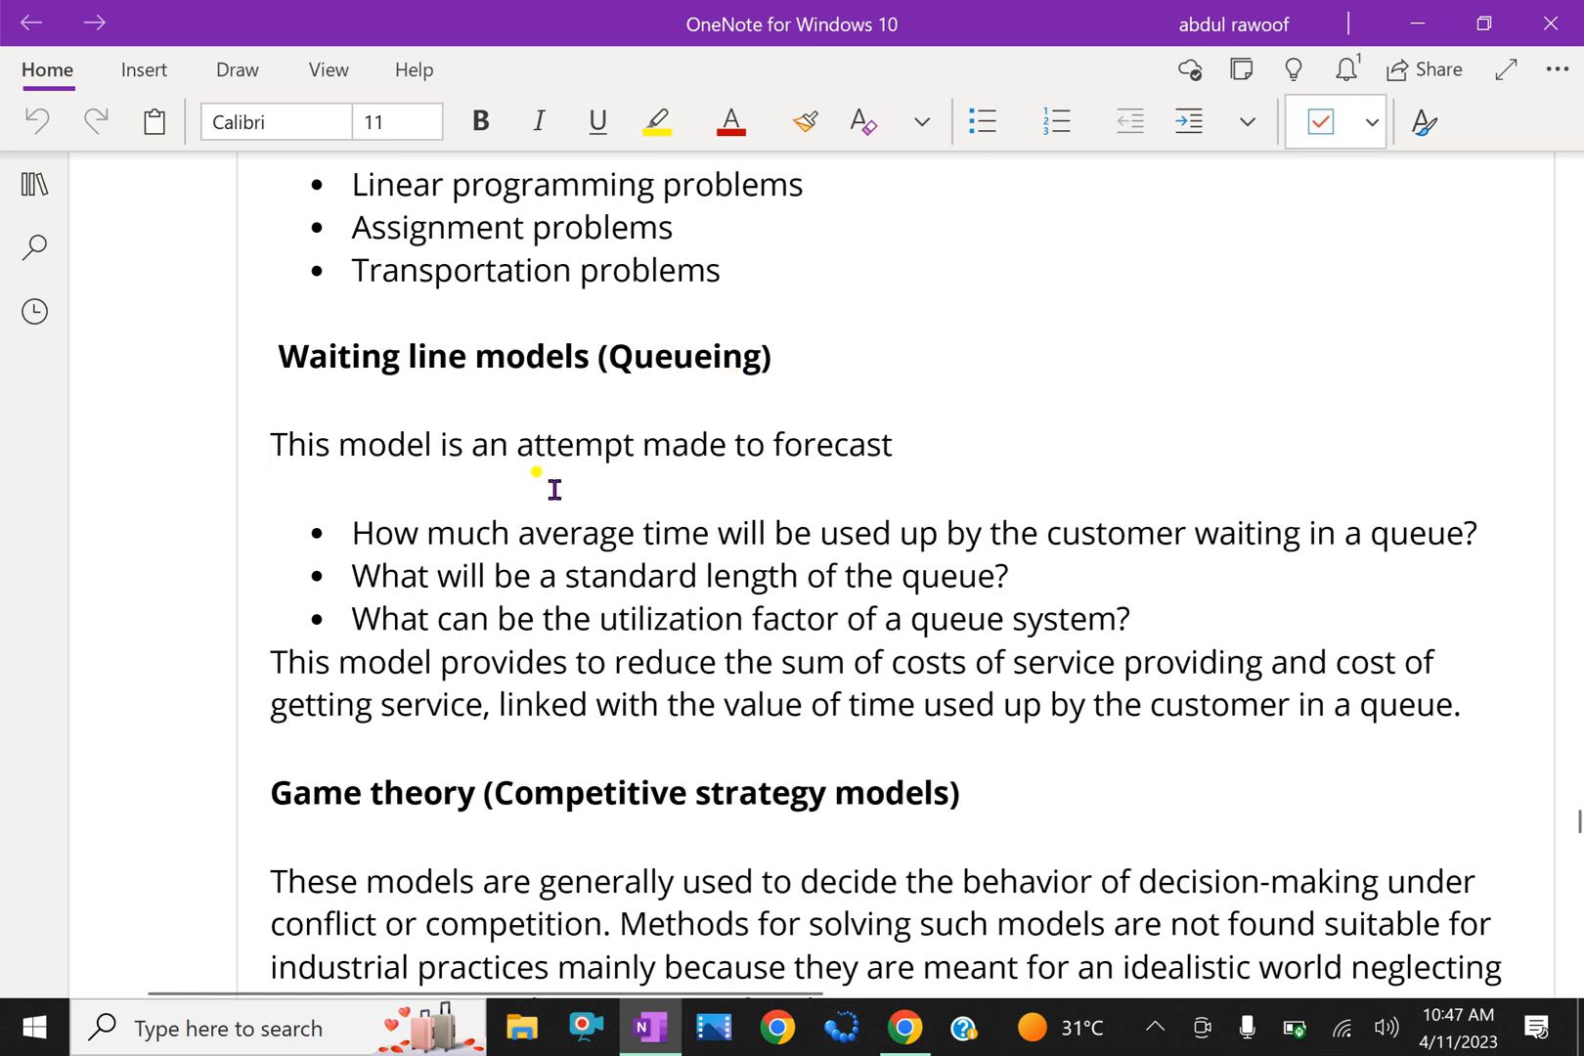
{"action": "mouse_move", "coordinate": [1021, 397]}
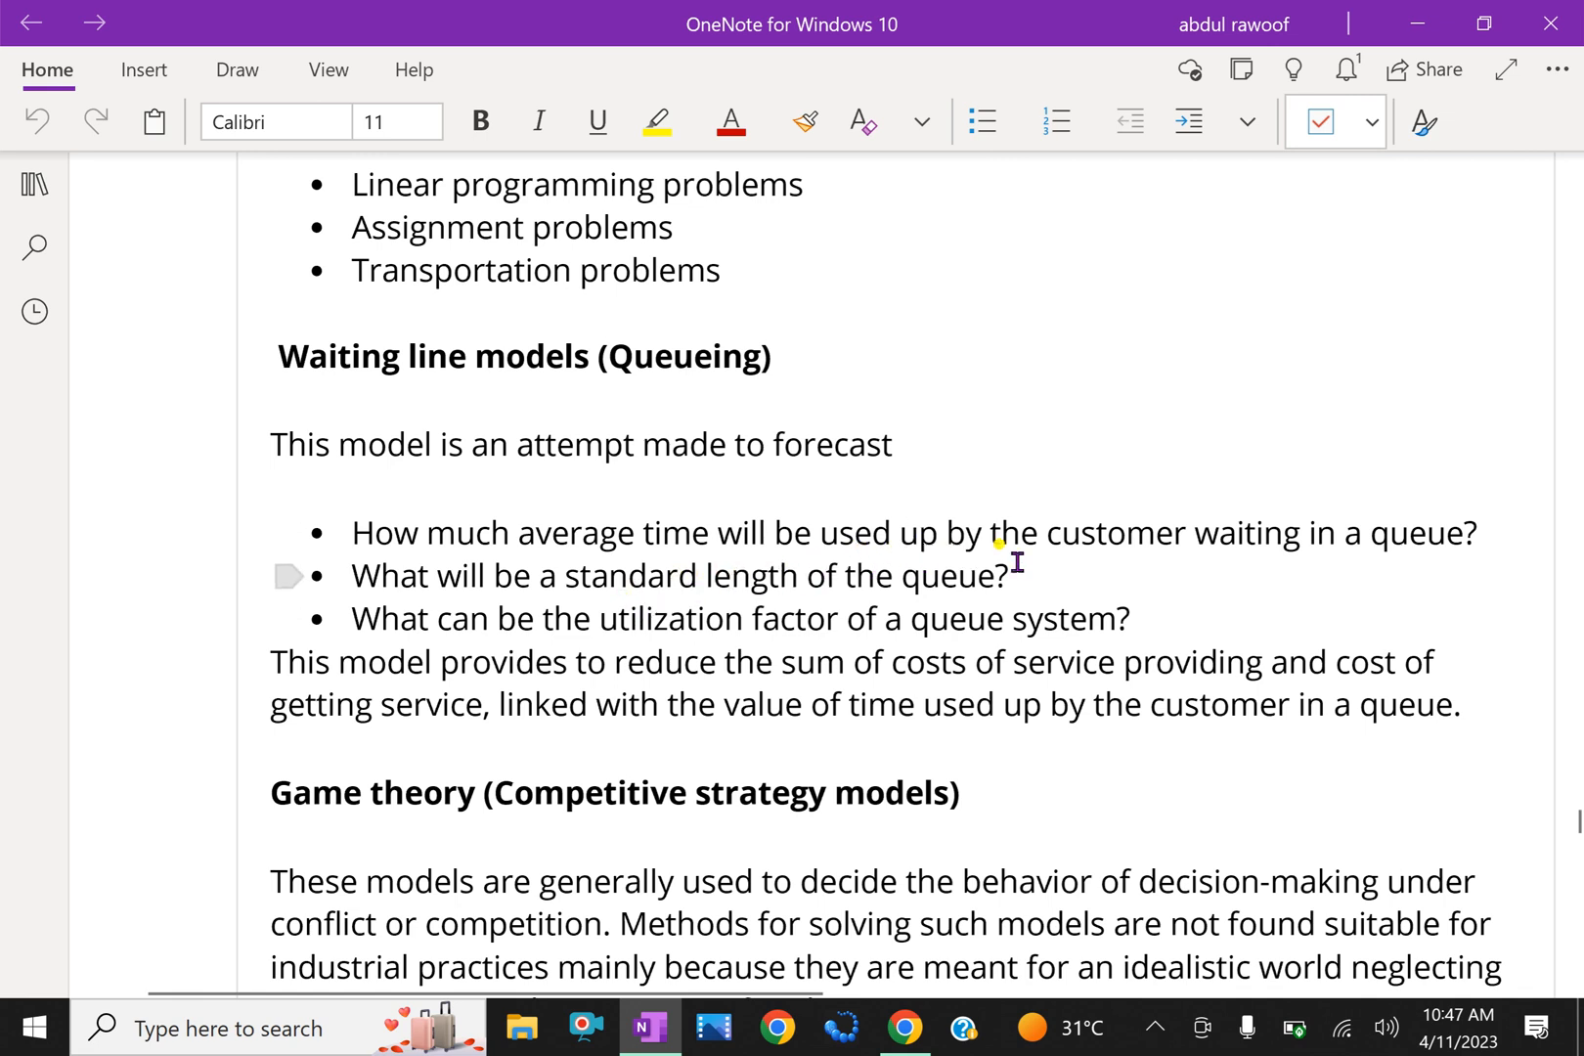
{"action": "mouse_move", "coordinate": [897, 565]}
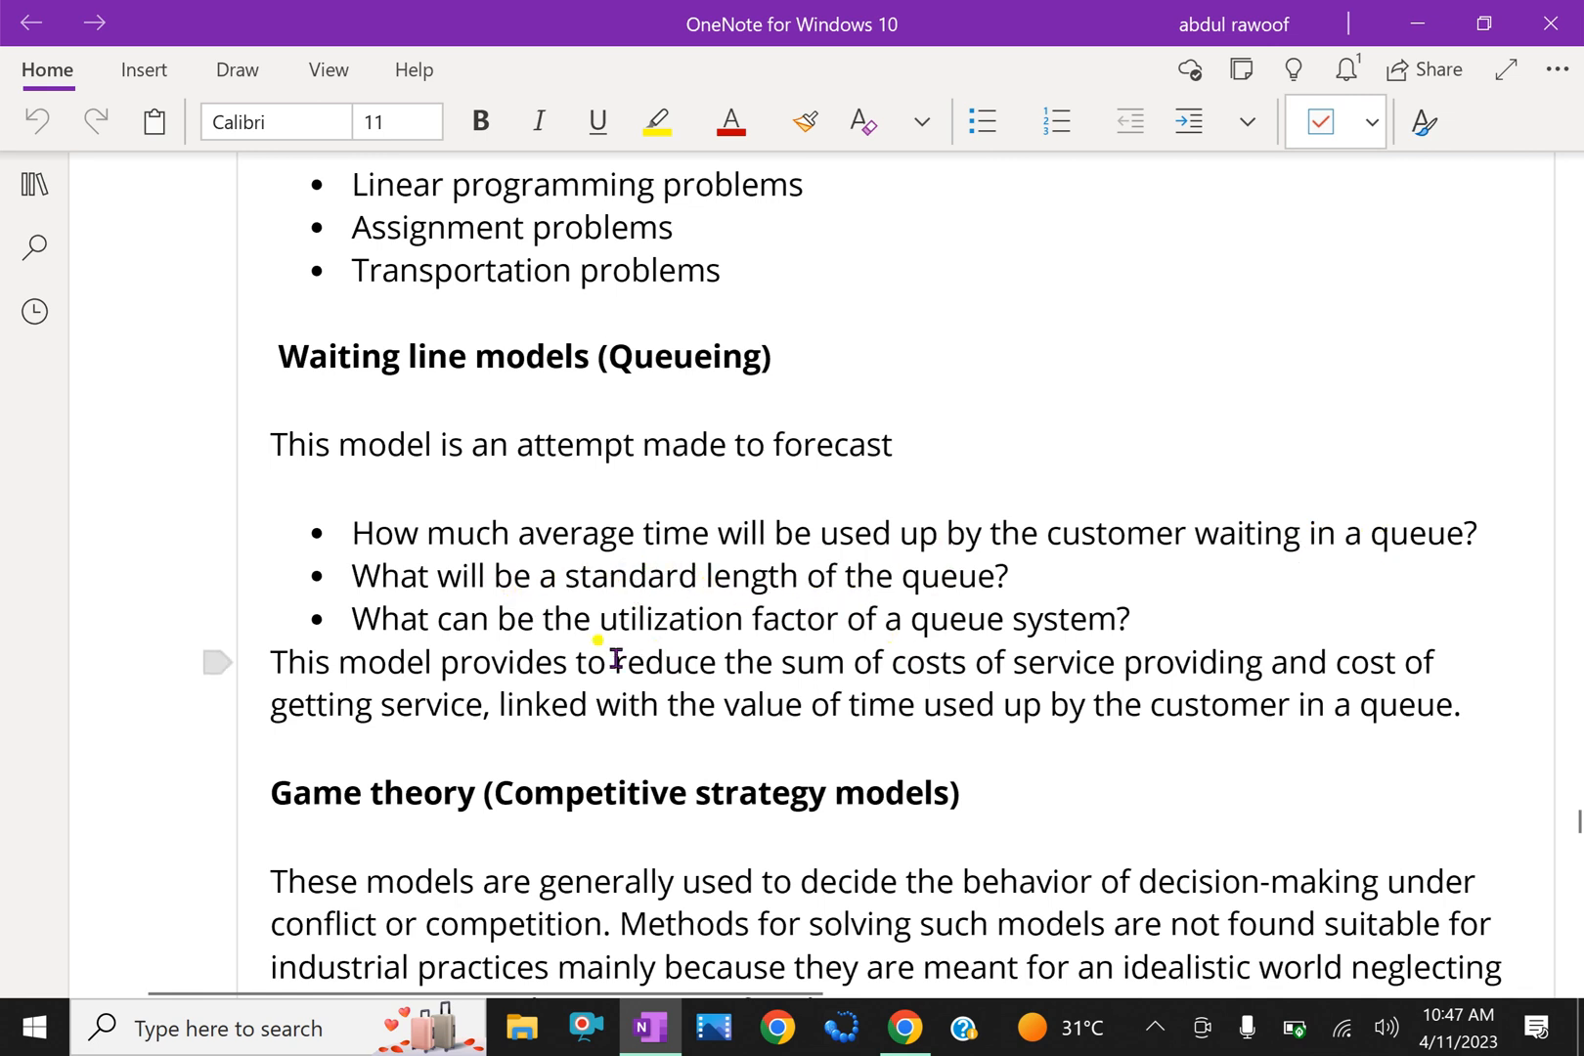
{"action": "mouse_move", "coordinate": [784, 649]}
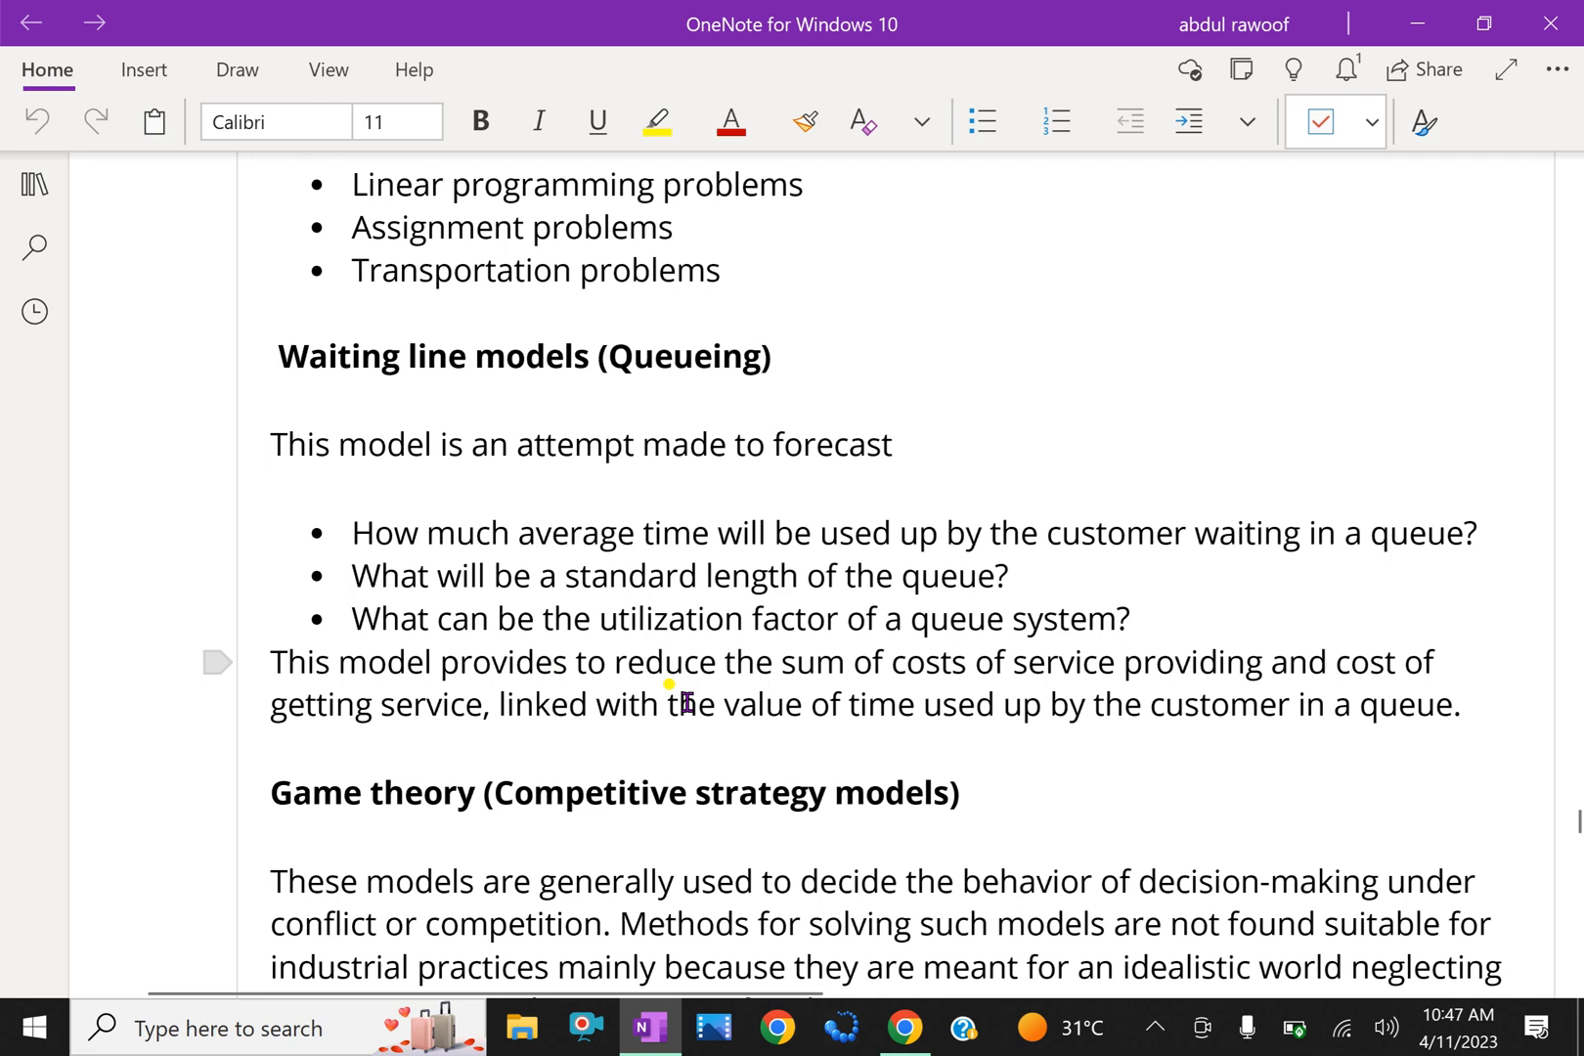
{"action": "left_click", "coordinate": [1072, 704]}
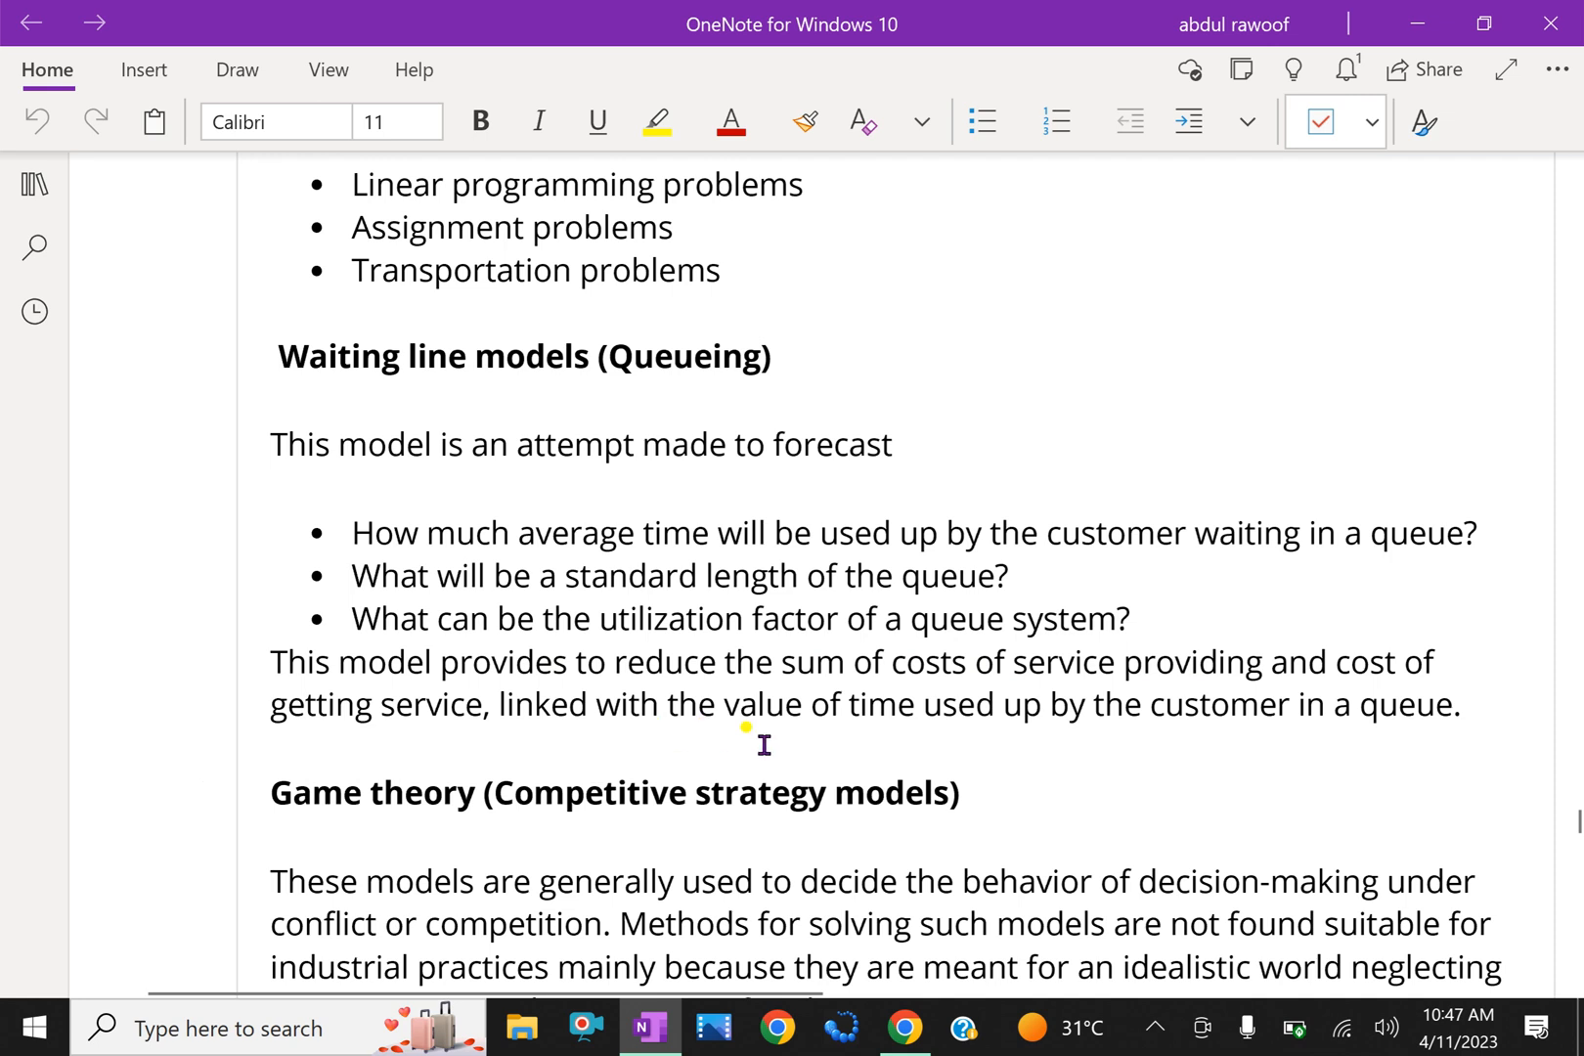
{"action": "mouse_move", "coordinate": [1111, 761]}
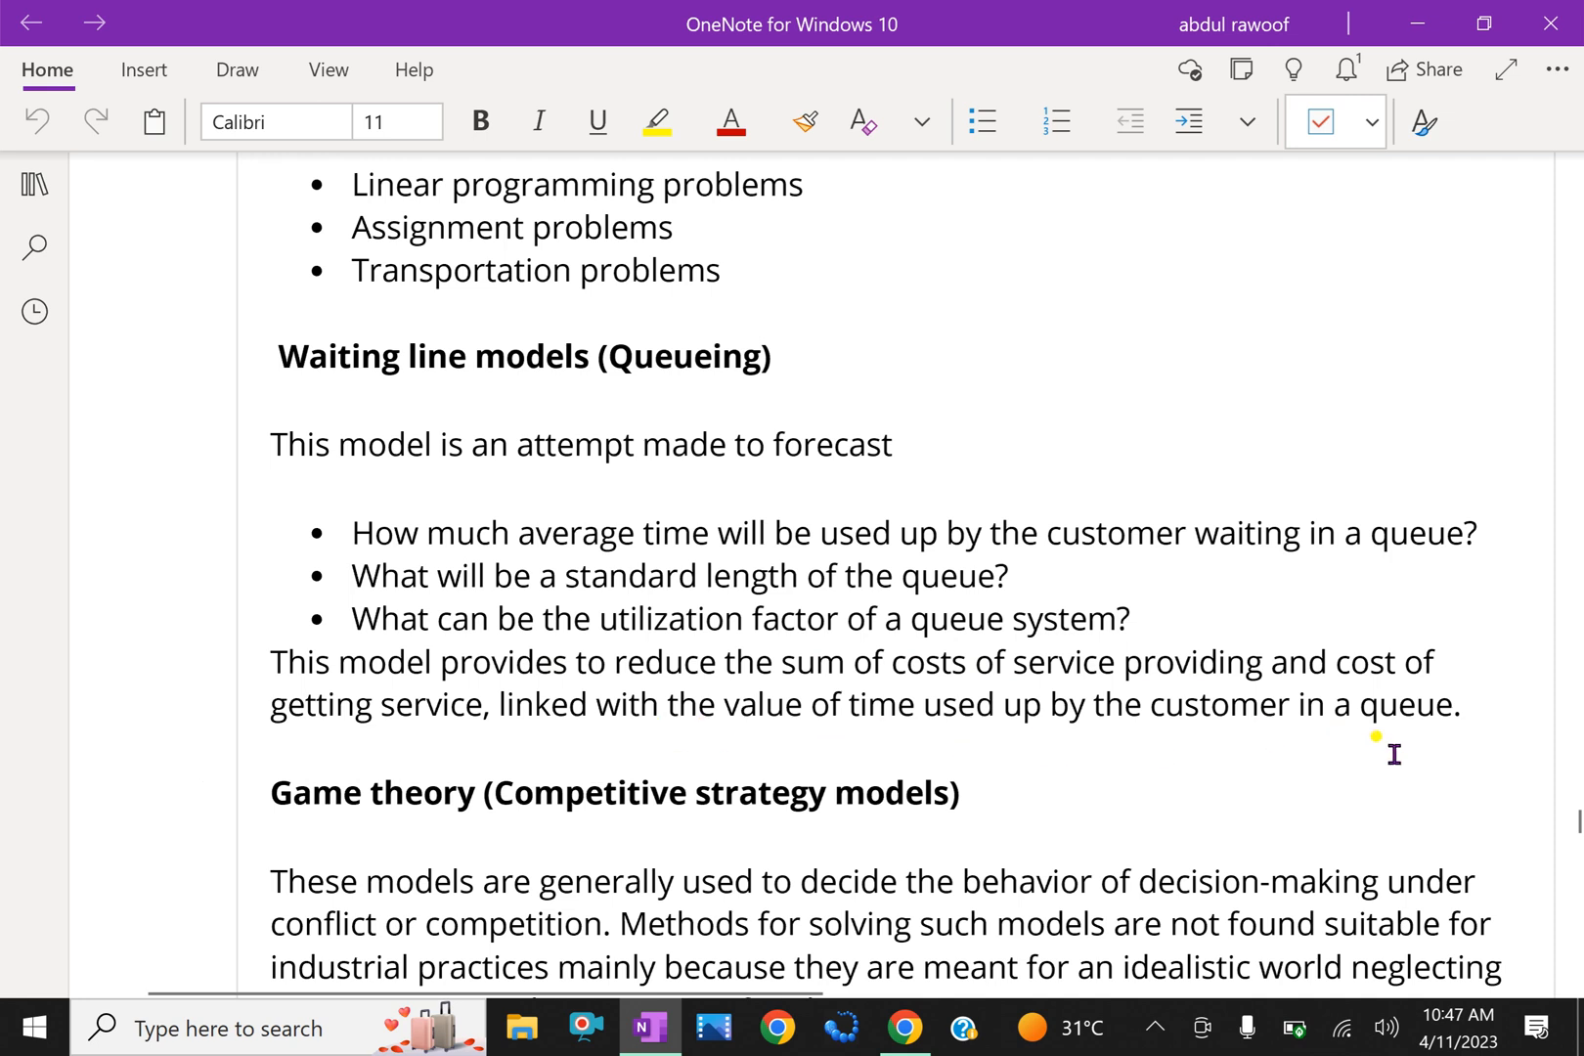
Step: Scroll to the Game theory (Competitive strategy models) paragraph and read it
{"action": "scroll", "scroll_direction": "down", "scroll_amount": 3}
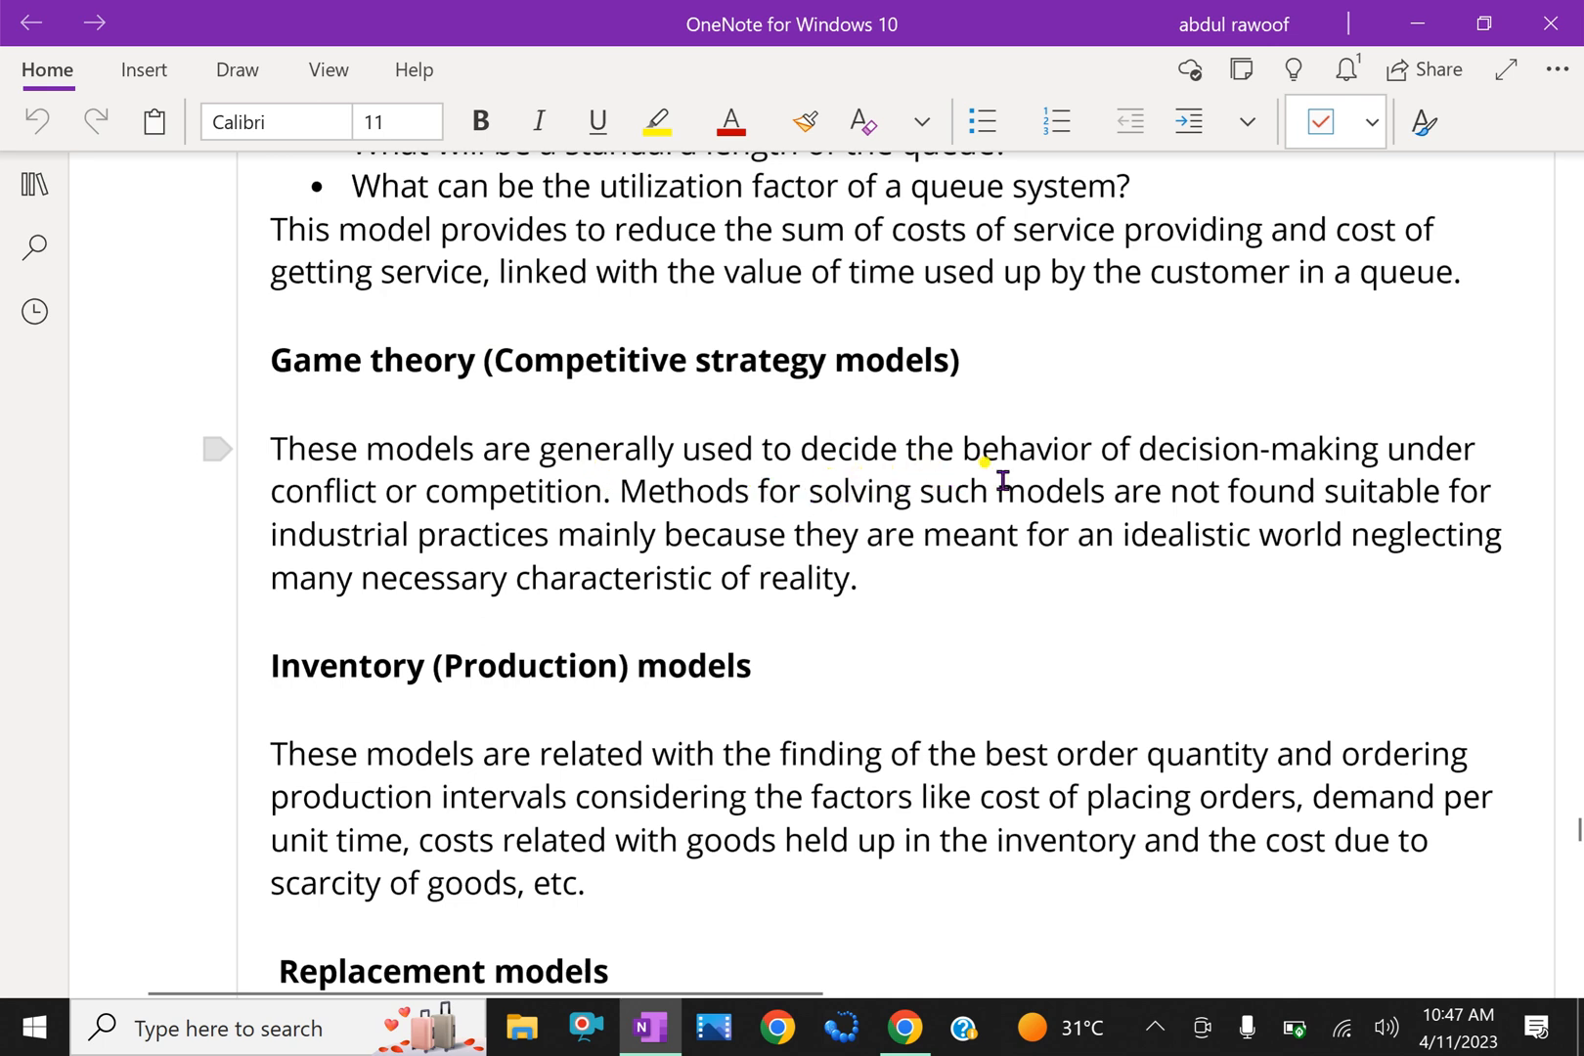
{"action": "mouse_move", "coordinate": [825, 456]}
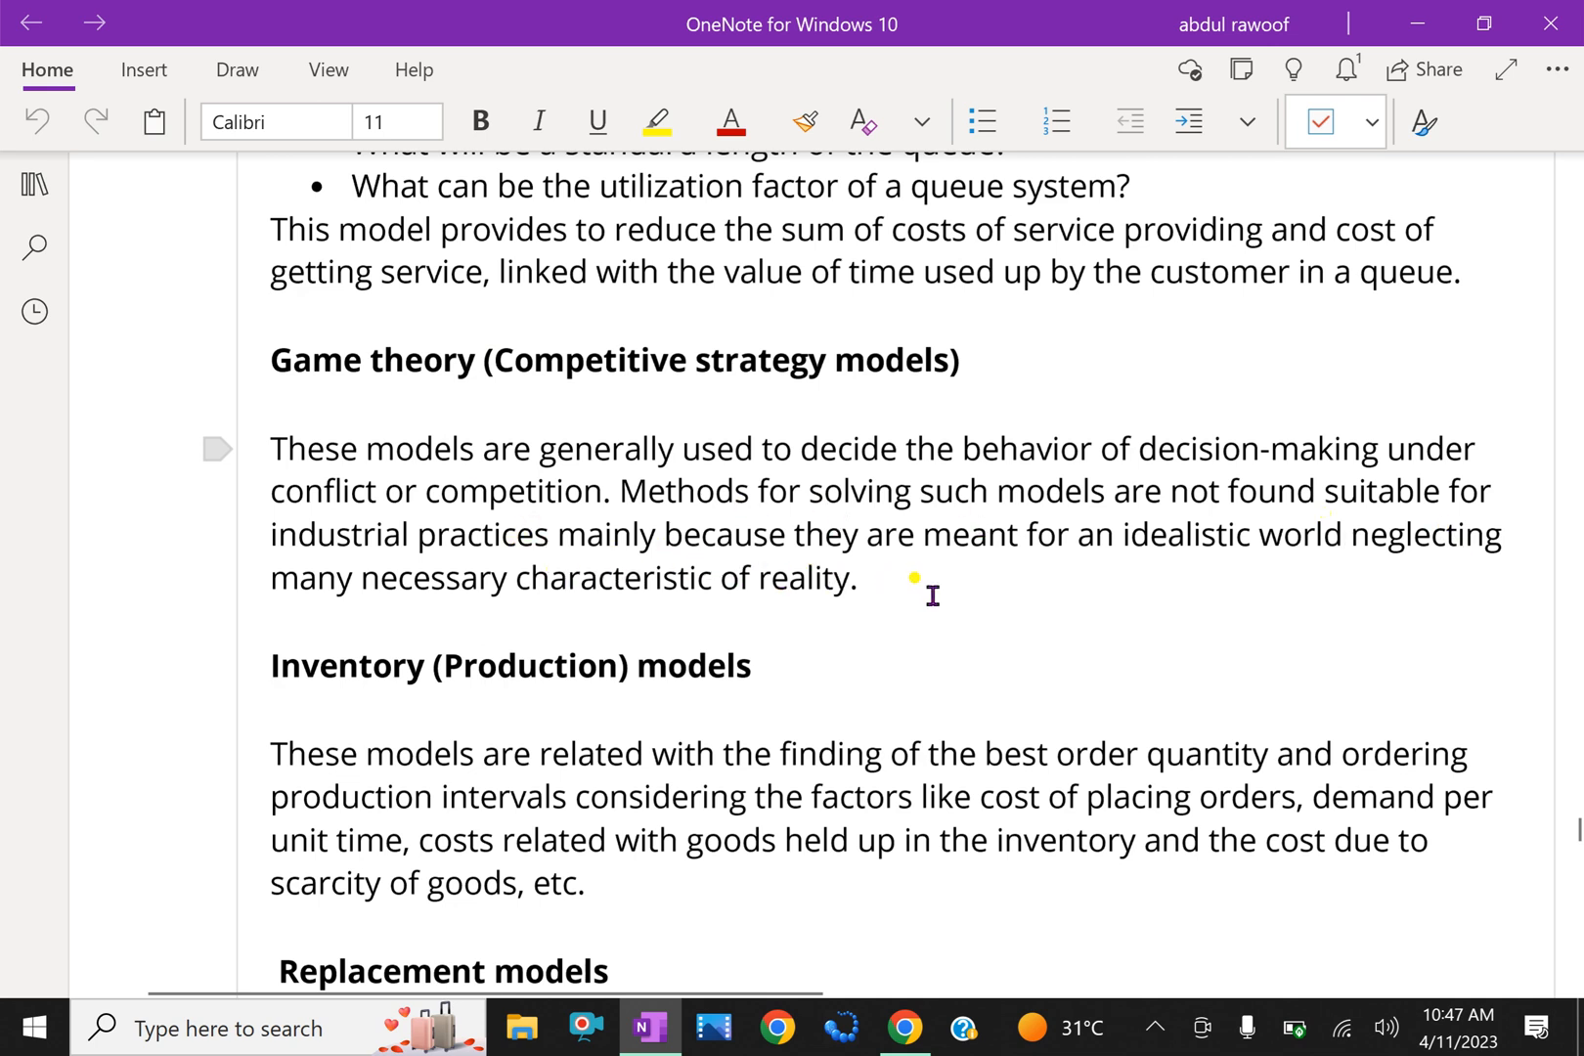
{"action": "mouse_move", "coordinate": [1056, 587]}
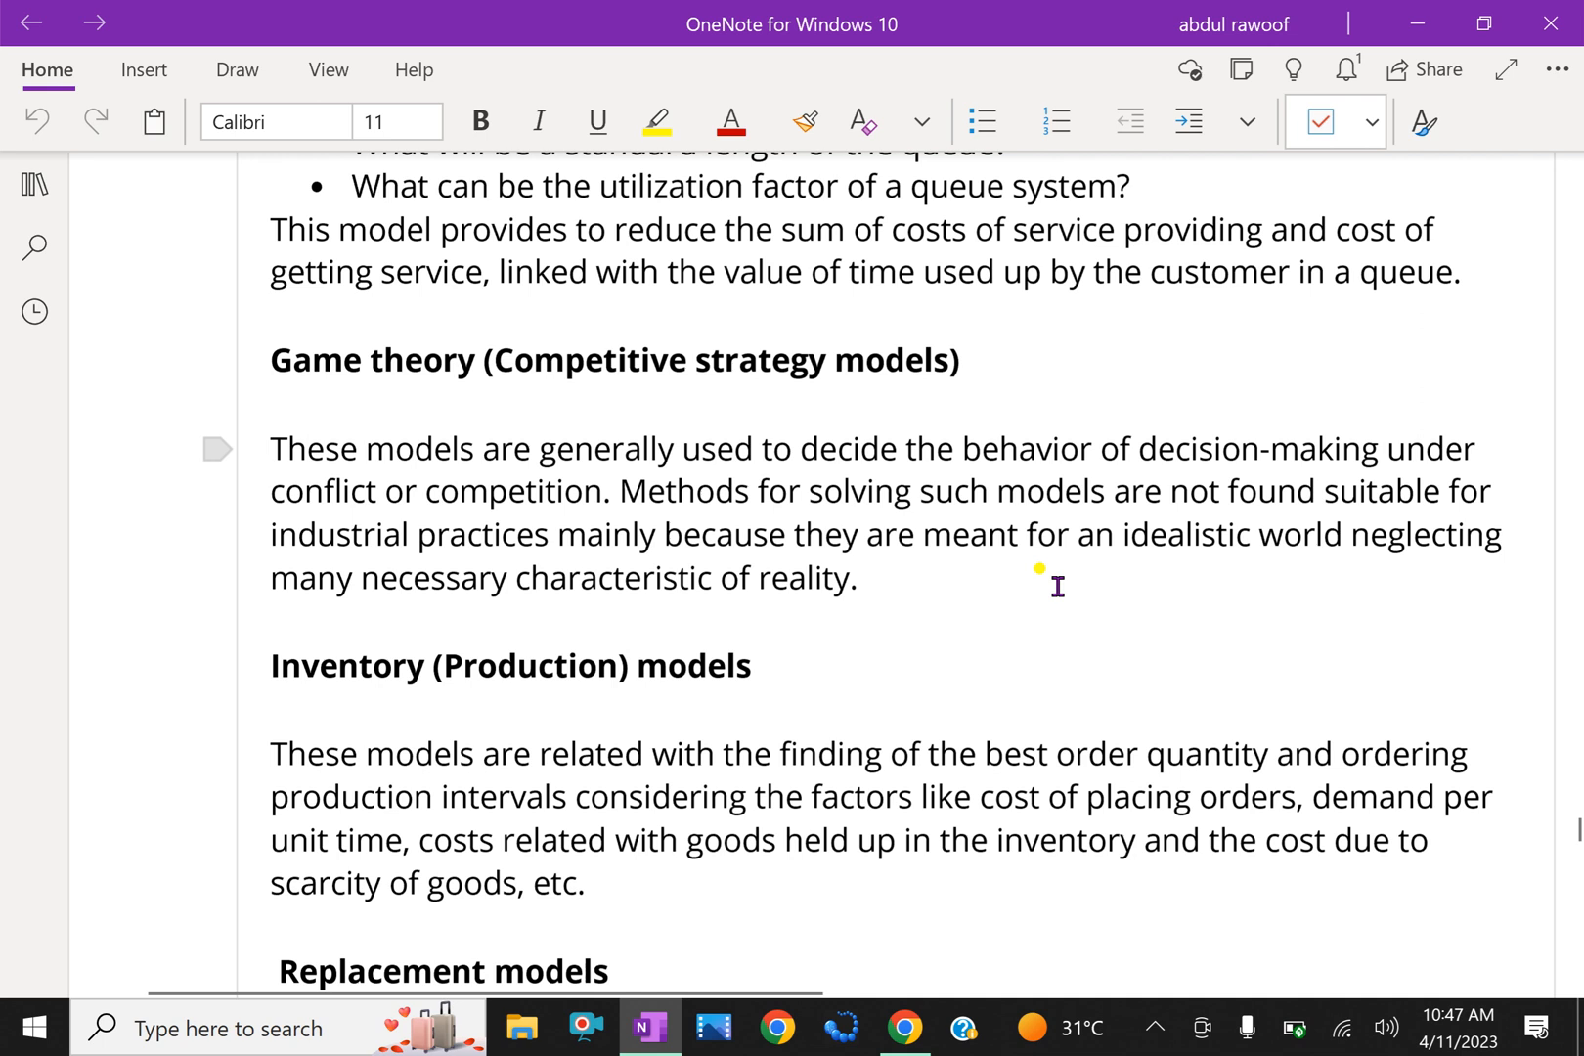
{"action": "mouse_move", "coordinate": [1259, 583]}
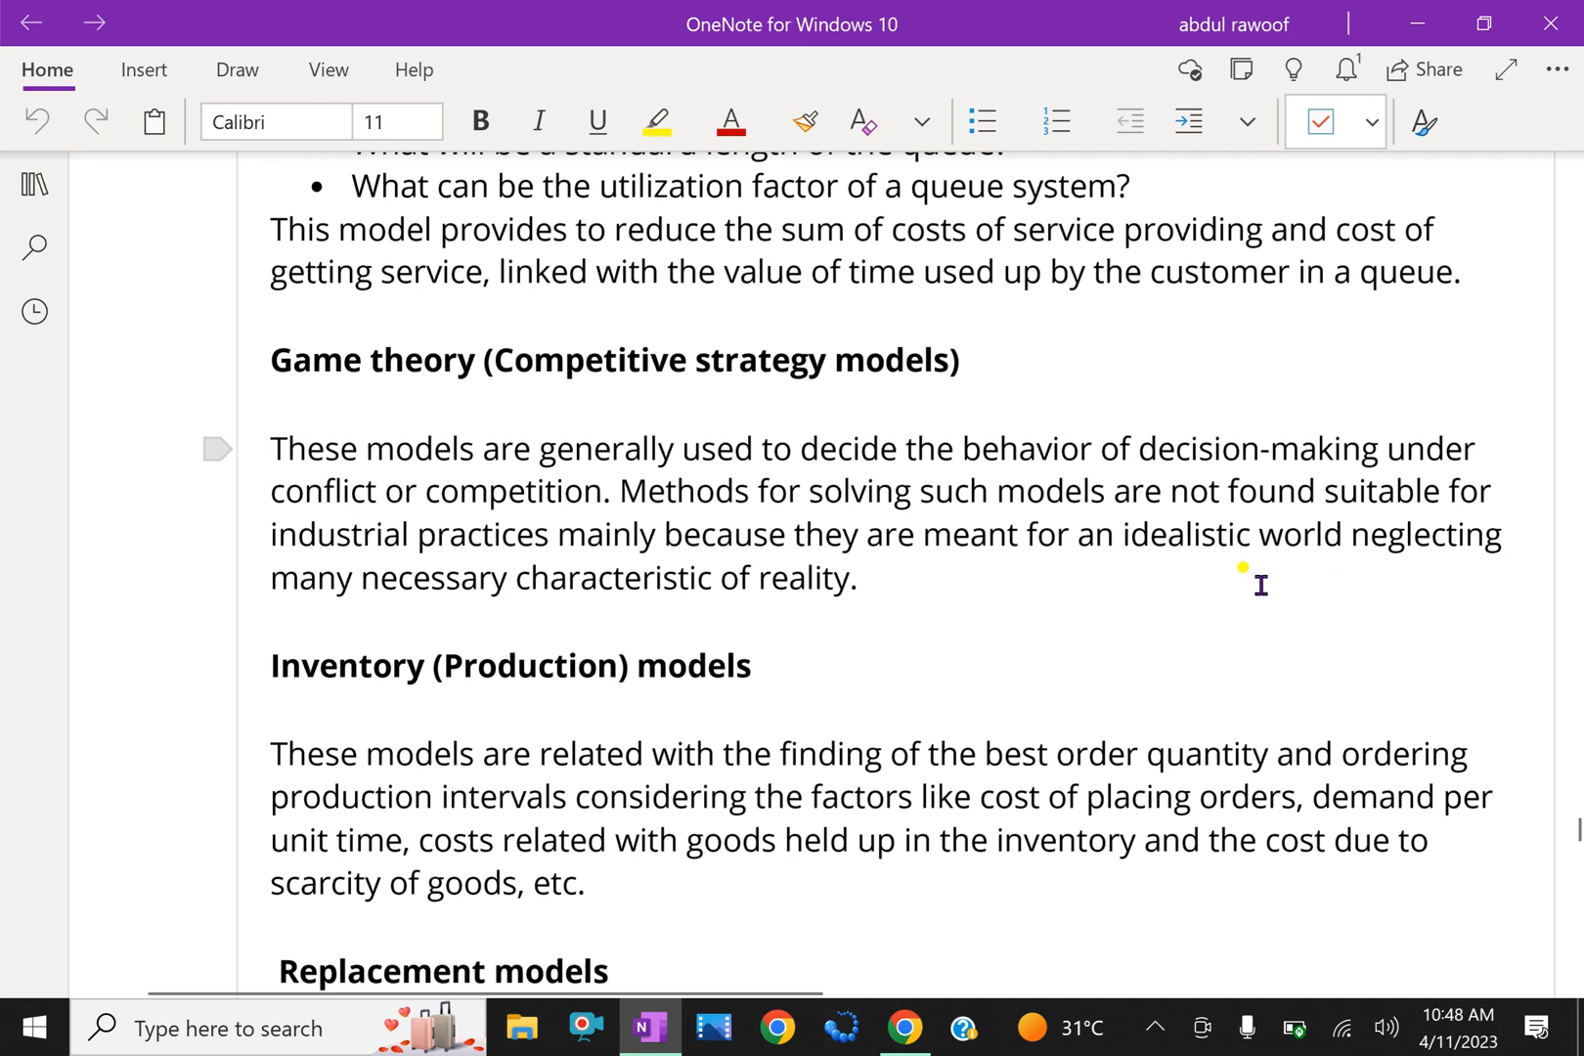
{"action": "mouse_move", "coordinate": [921, 624]}
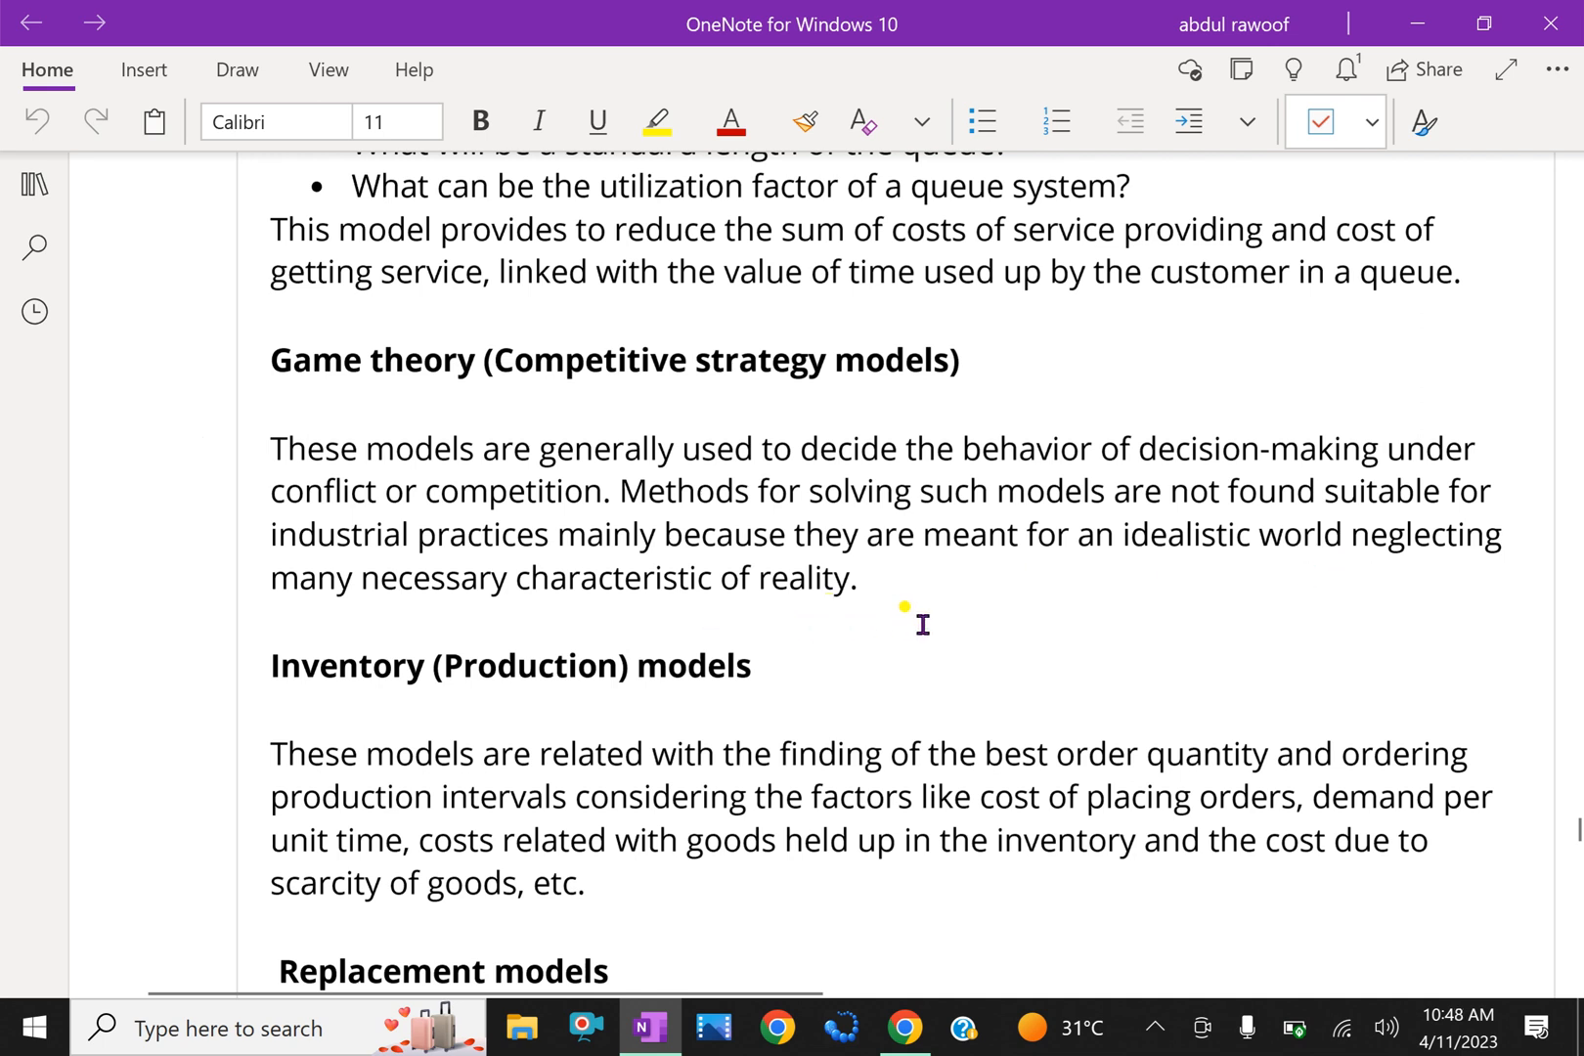
Step: Scroll through Inventory (Production) models to the Replacement models explanation
{"action": "scroll", "scroll_direction": "down", "scroll_amount": 3}
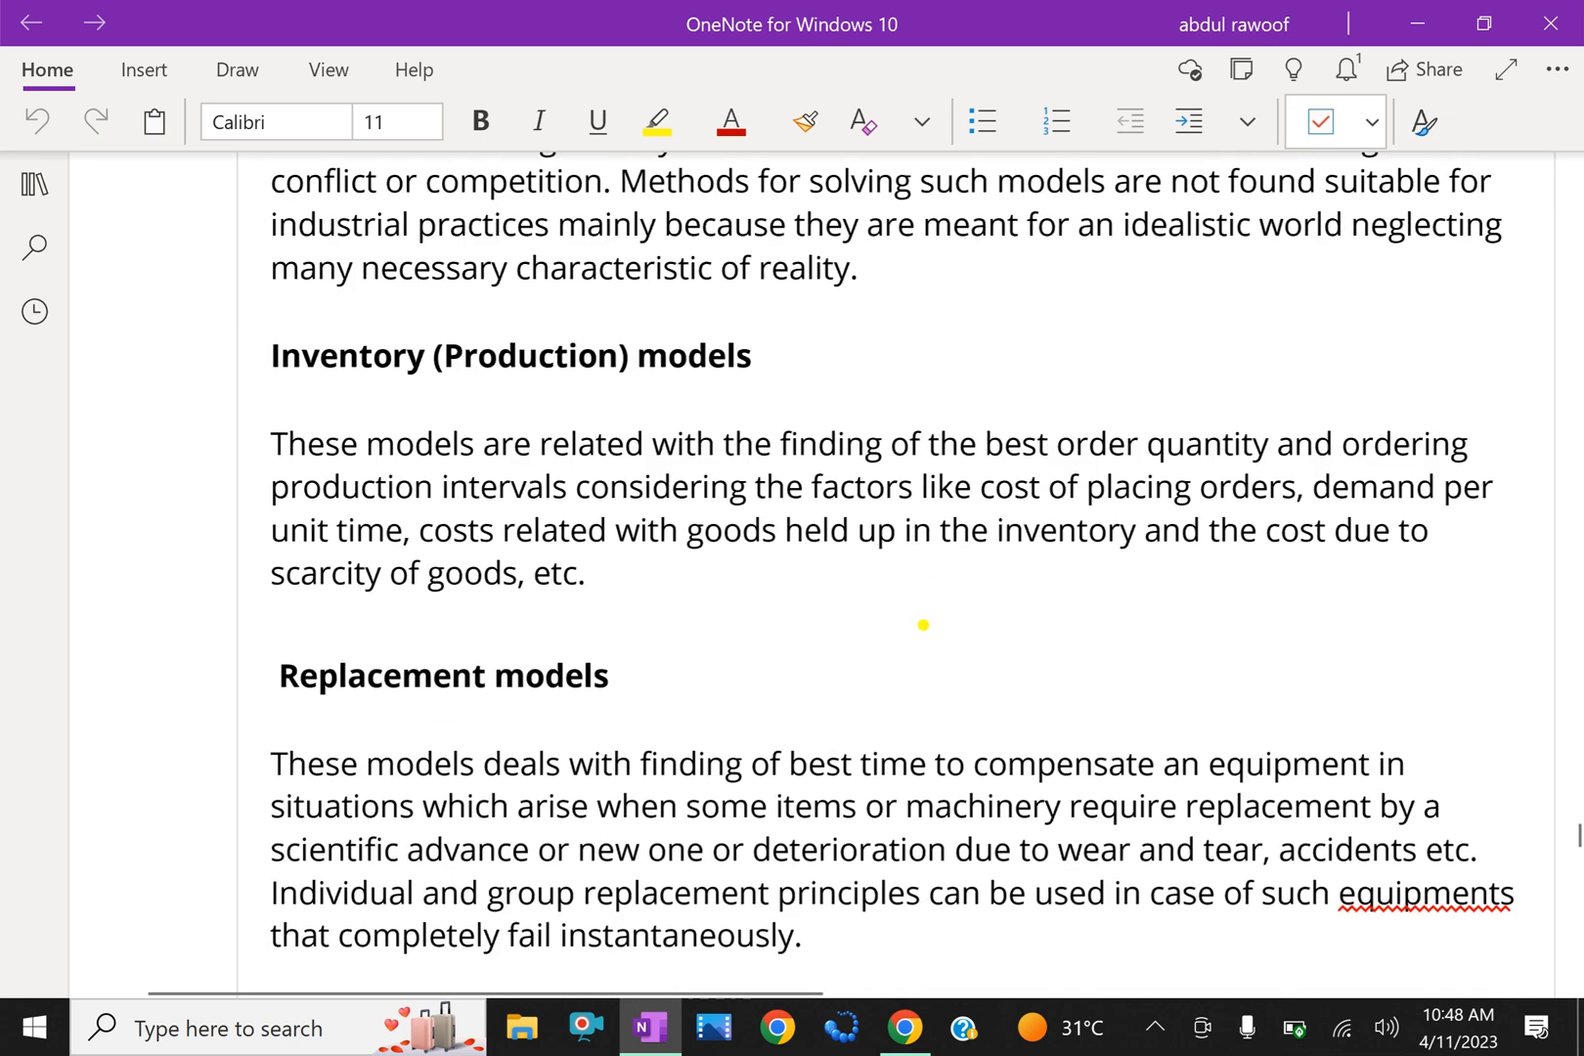
{"action": "scroll", "scroll_direction": "down", "scroll_amount": 3}
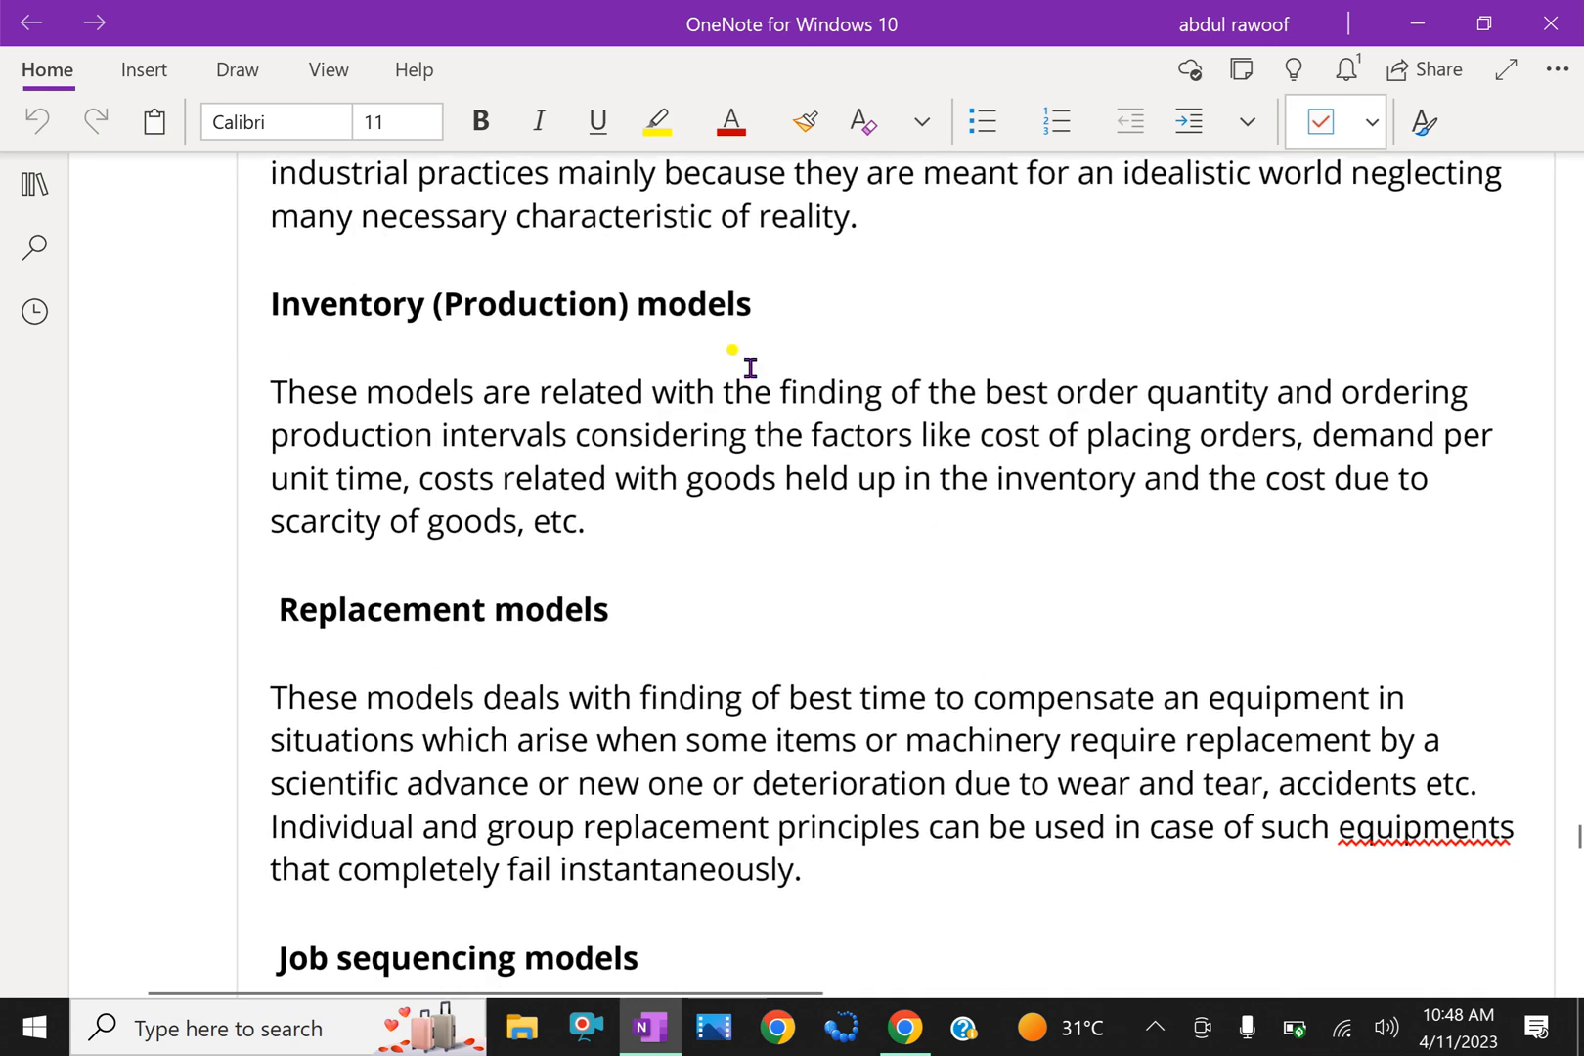
{"action": "mouse_move", "coordinate": [599, 421]}
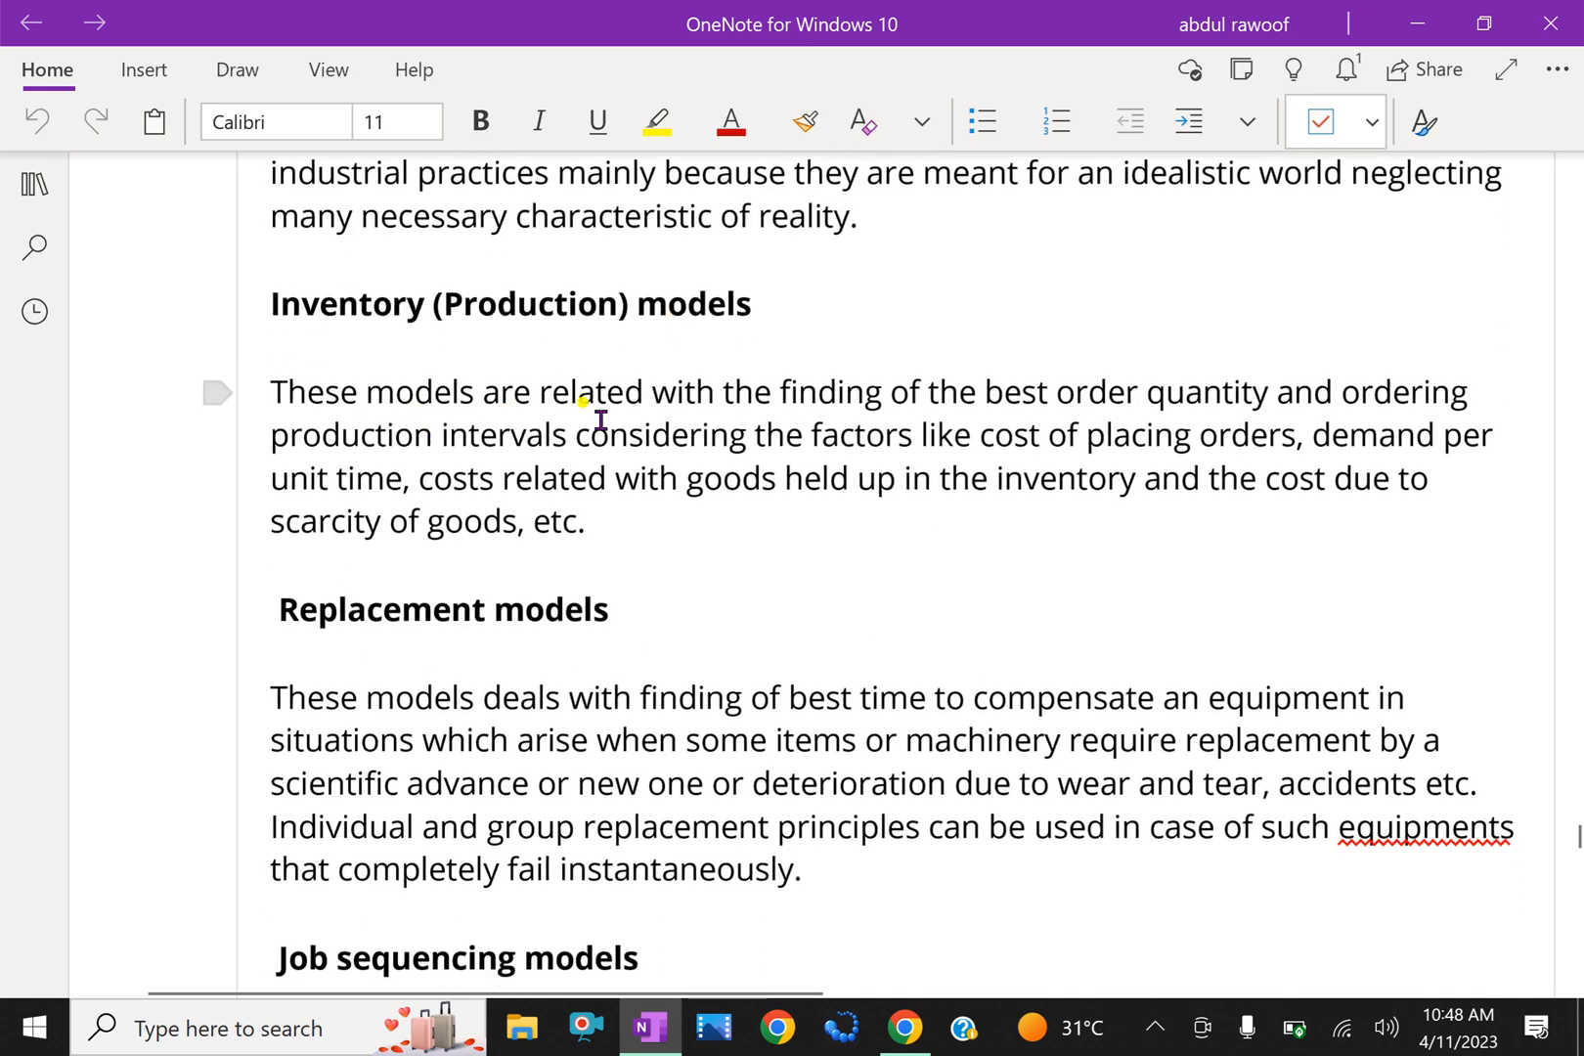
{"action": "mouse_move", "coordinate": [1007, 419]}
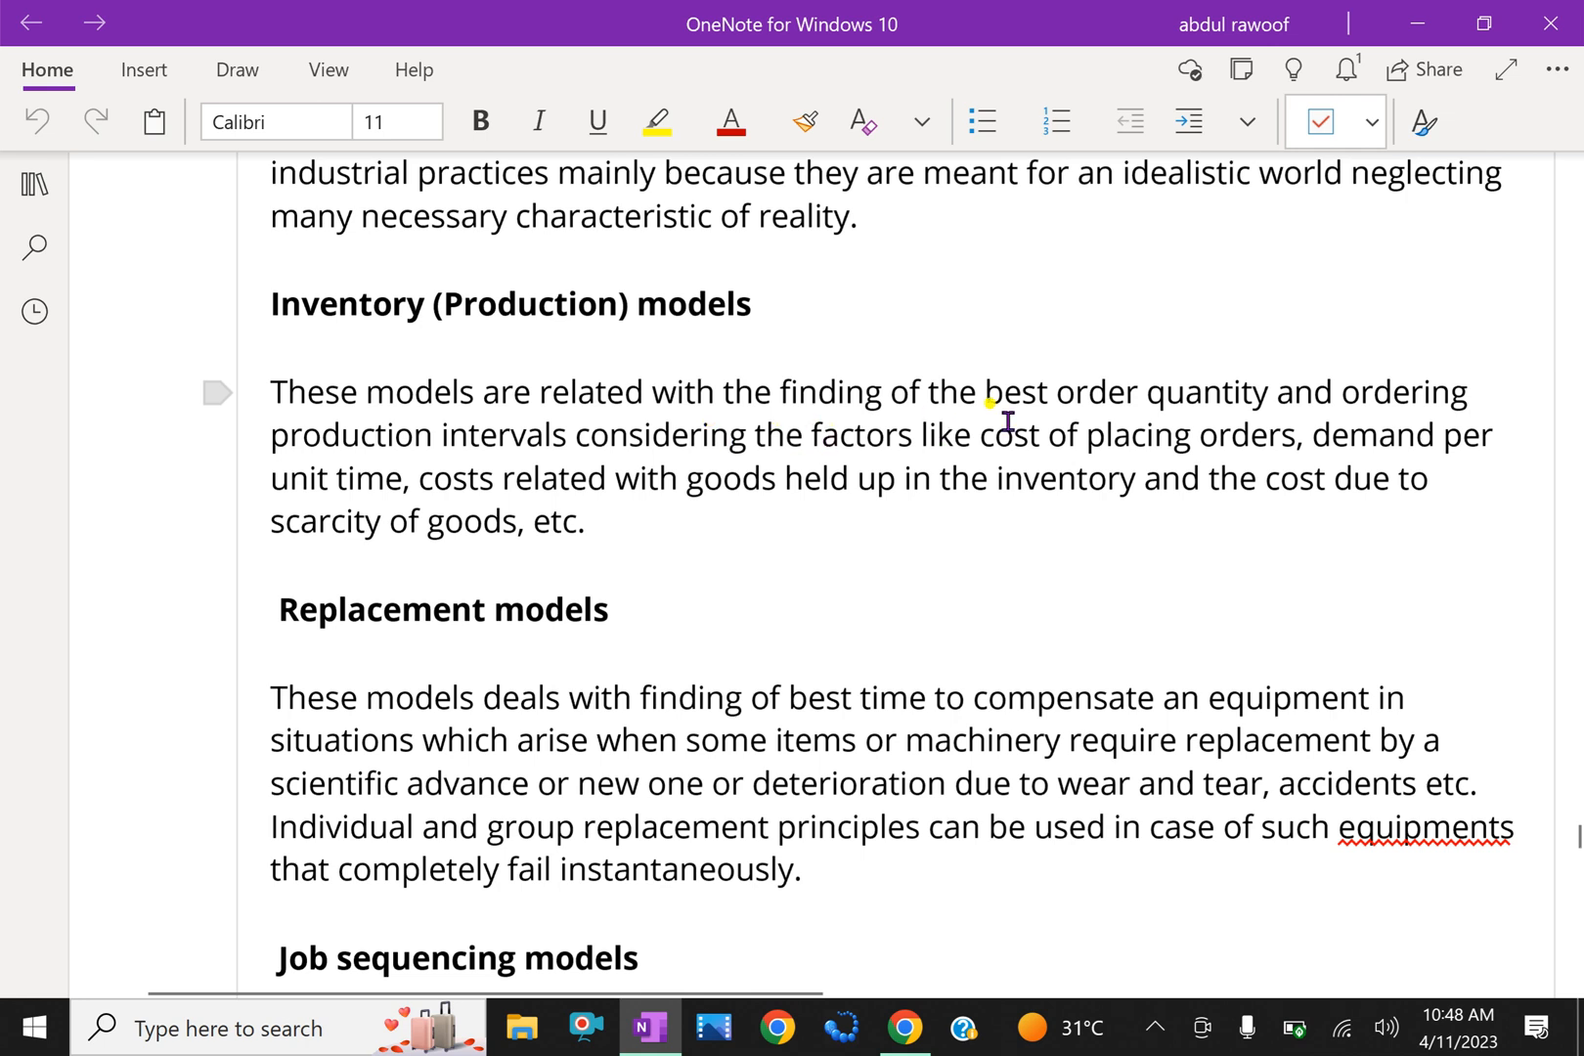
{"action": "mouse_move", "coordinate": [1318, 431]}
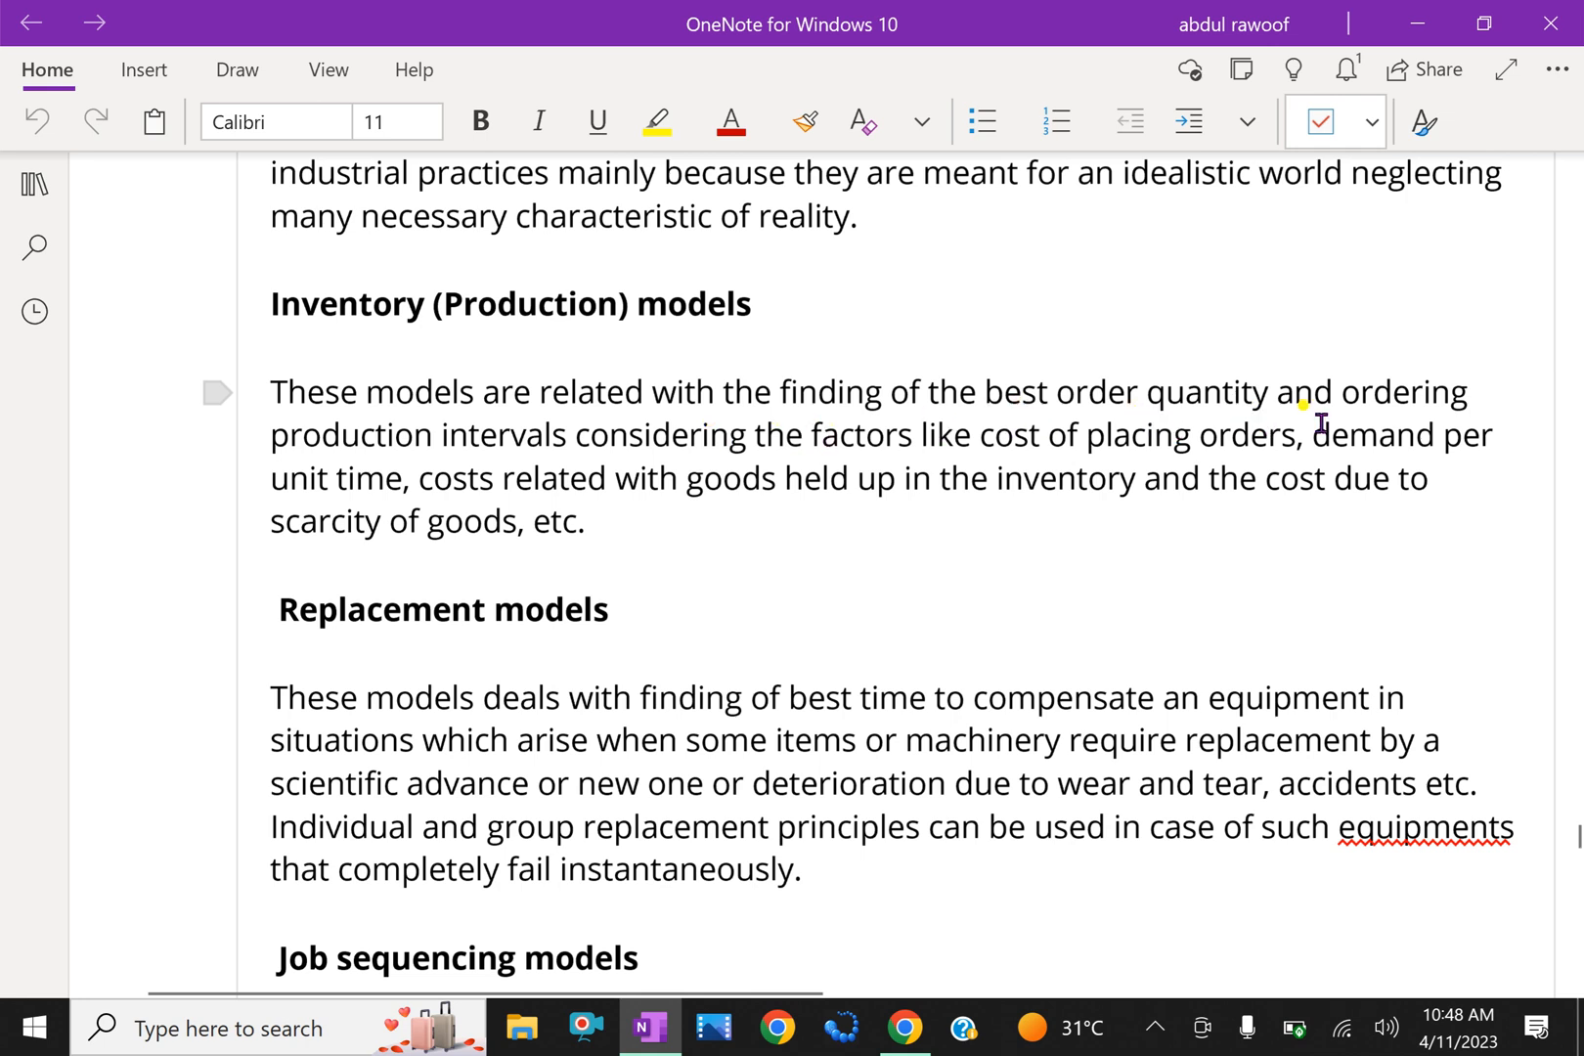
{"action": "mouse_move", "coordinate": [661, 427]}
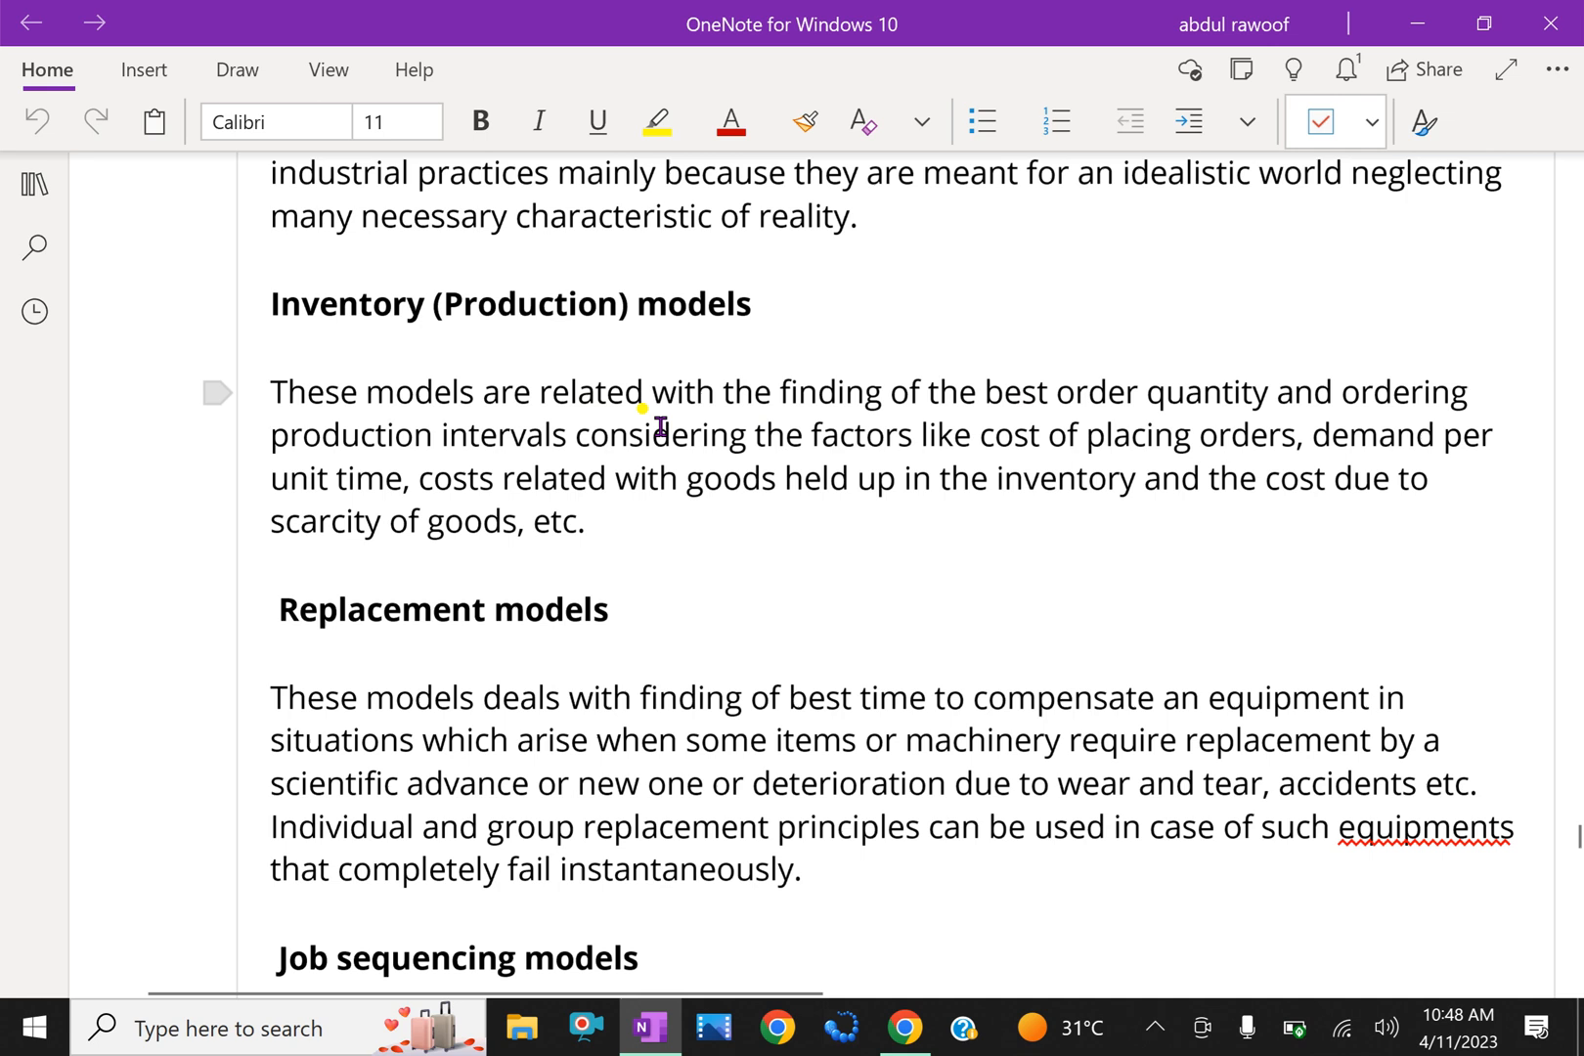
{"action": "mouse_move", "coordinate": [837, 471]}
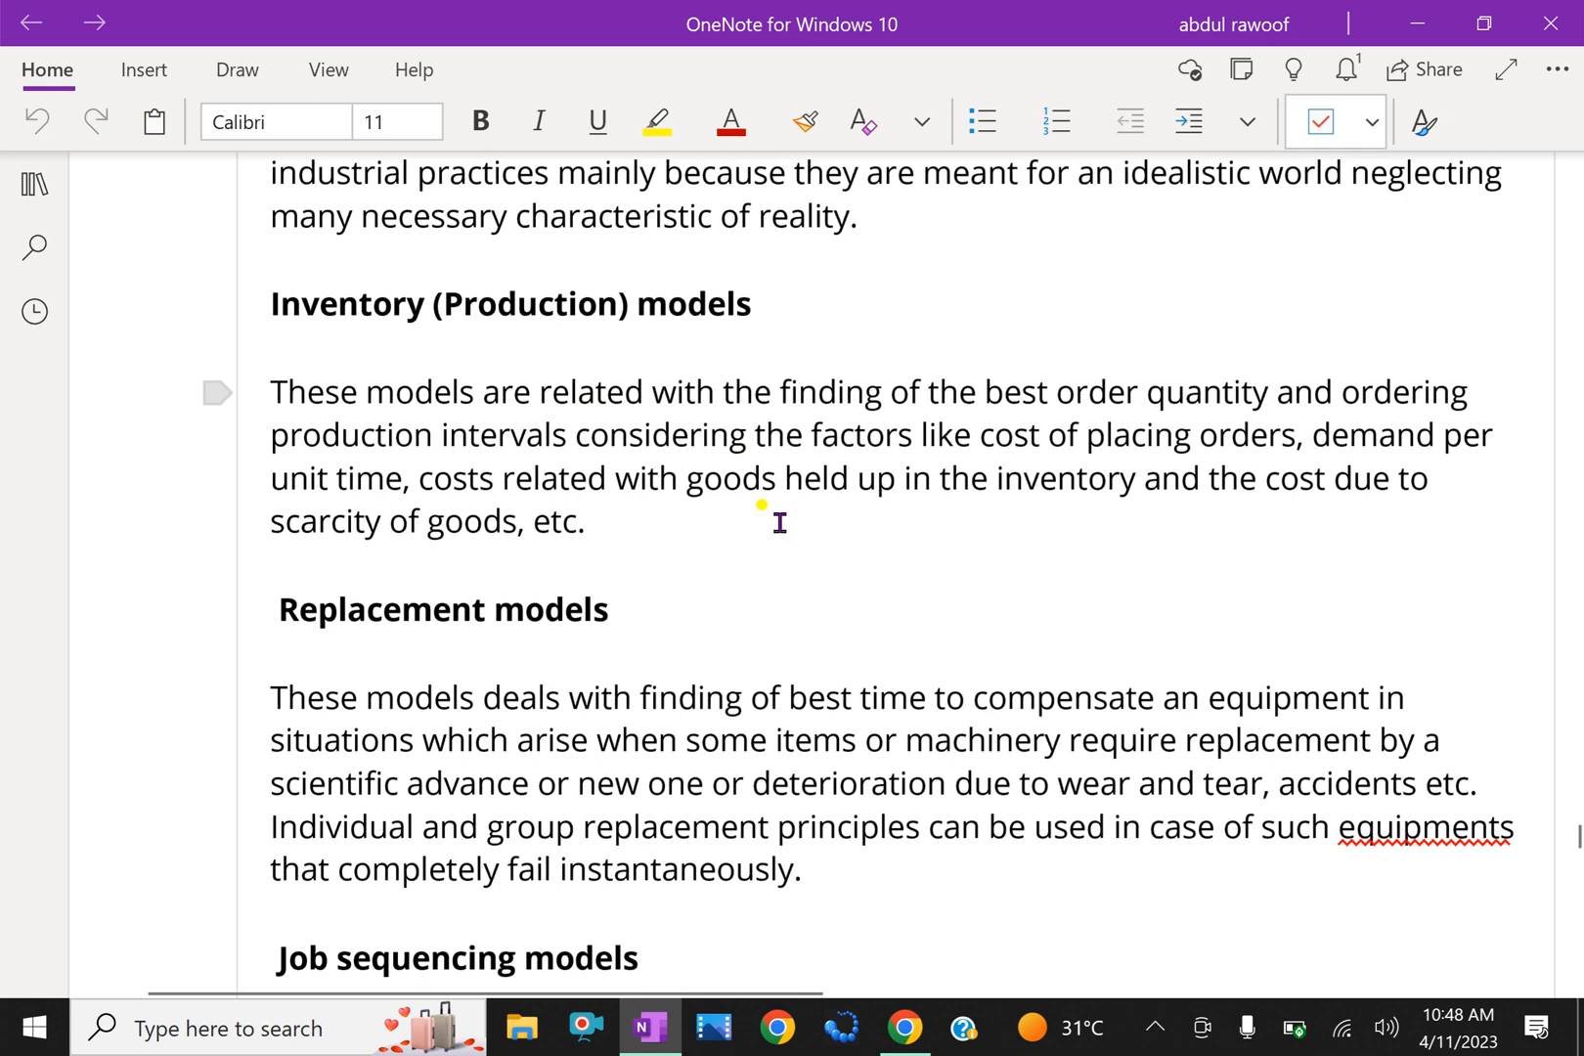
{"action": "mouse_move", "coordinate": [800, 499]}
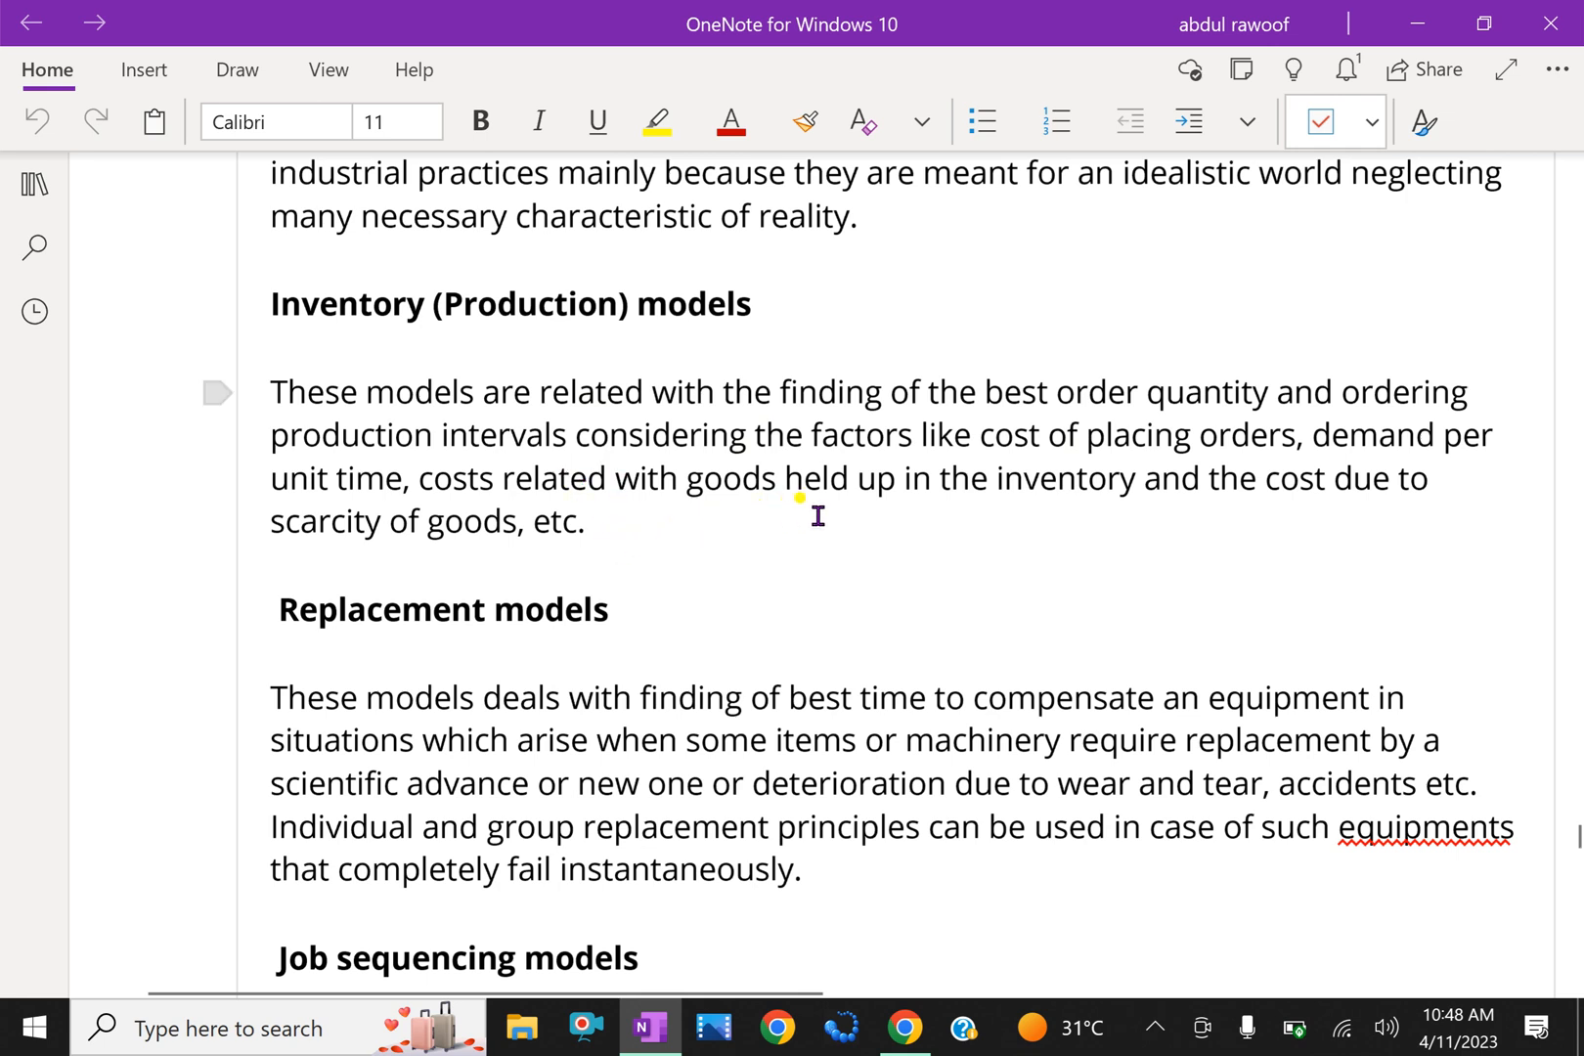
{"action": "mouse_move", "coordinate": [1013, 511]}
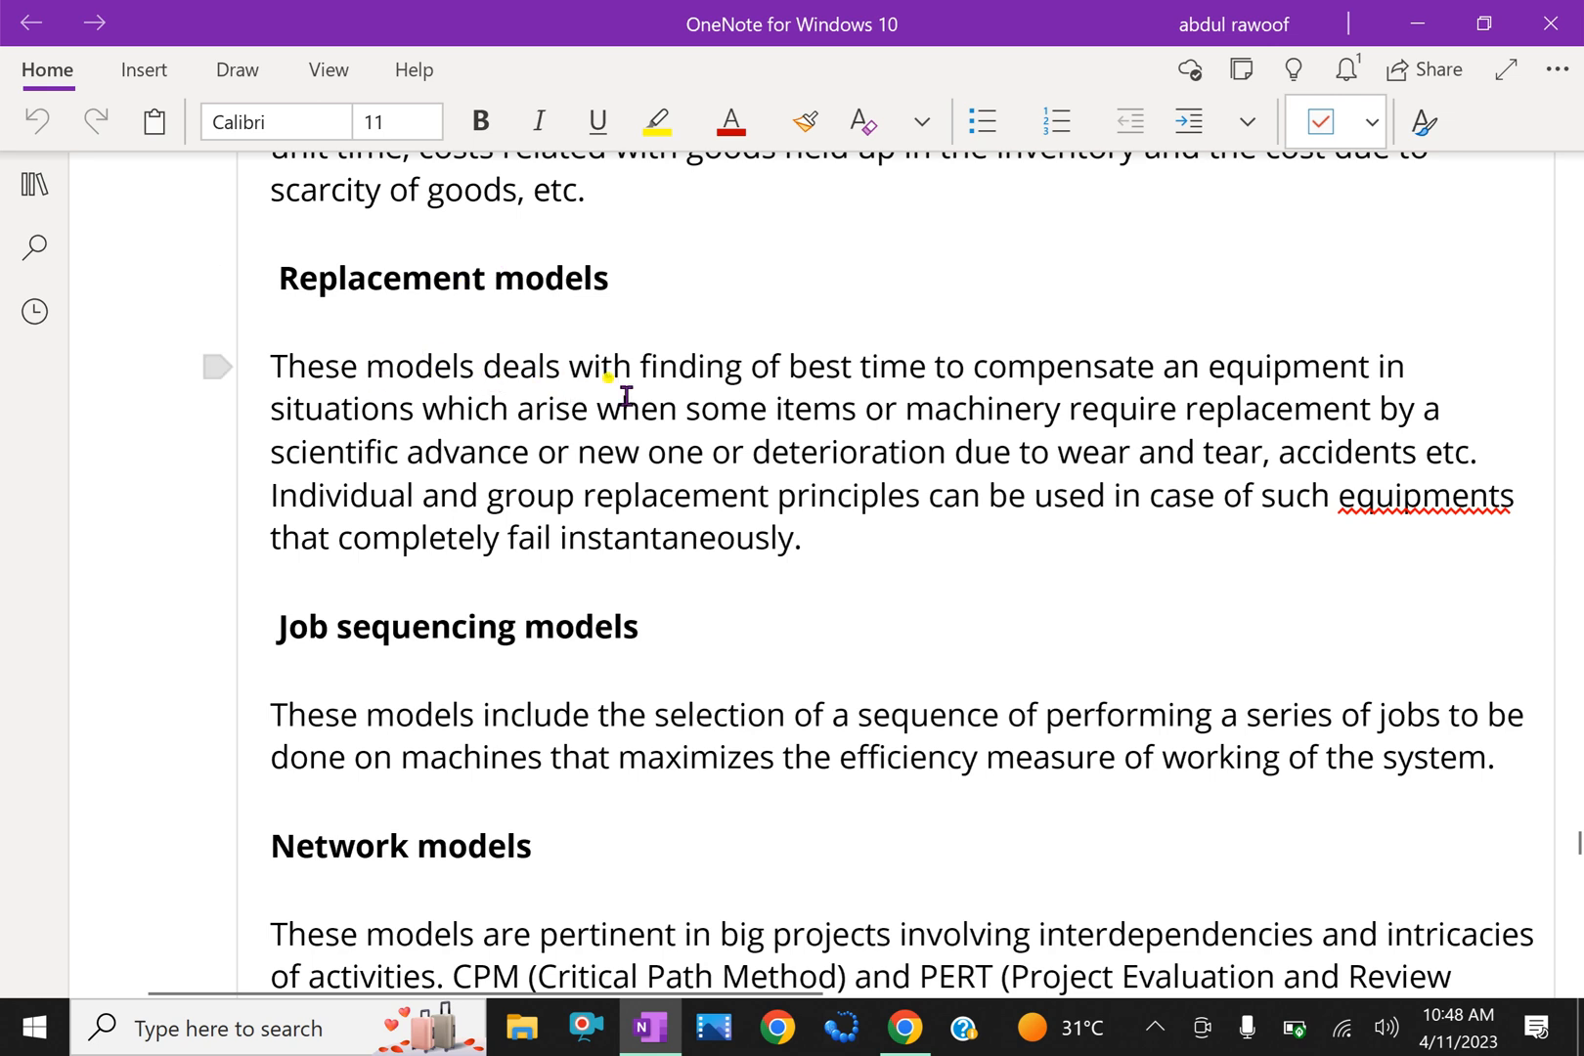
{"action": "mouse_move", "coordinate": [1001, 401]}
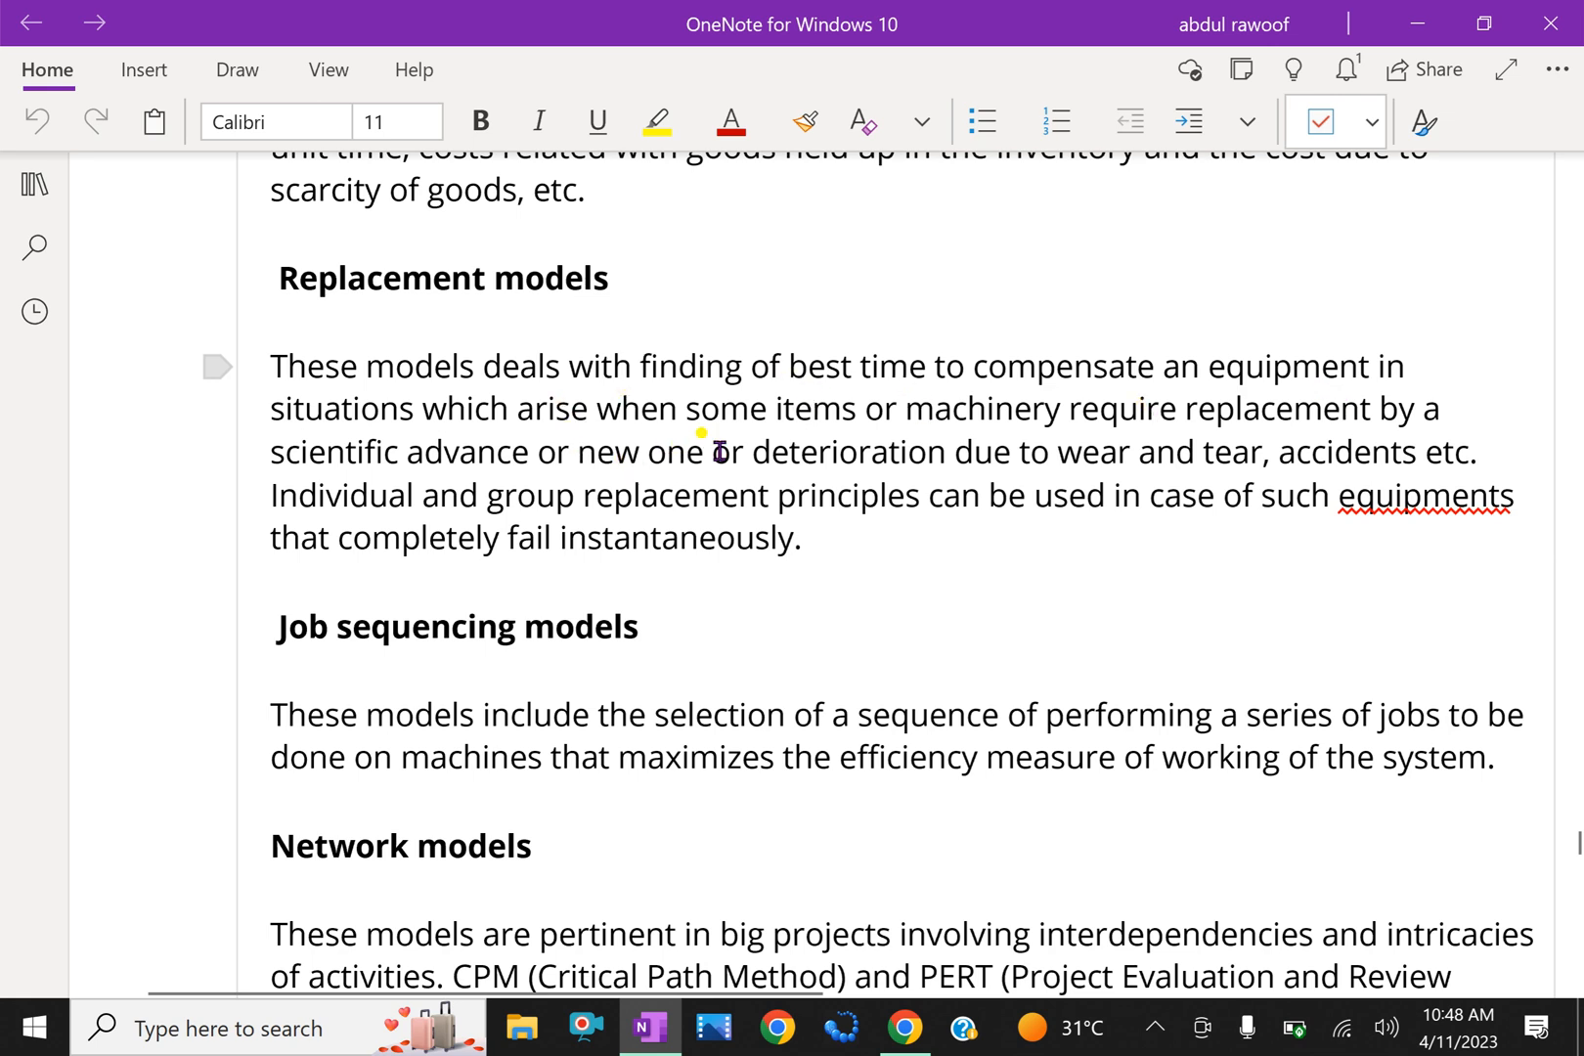
{"action": "mouse_move", "coordinate": [1107, 440]}
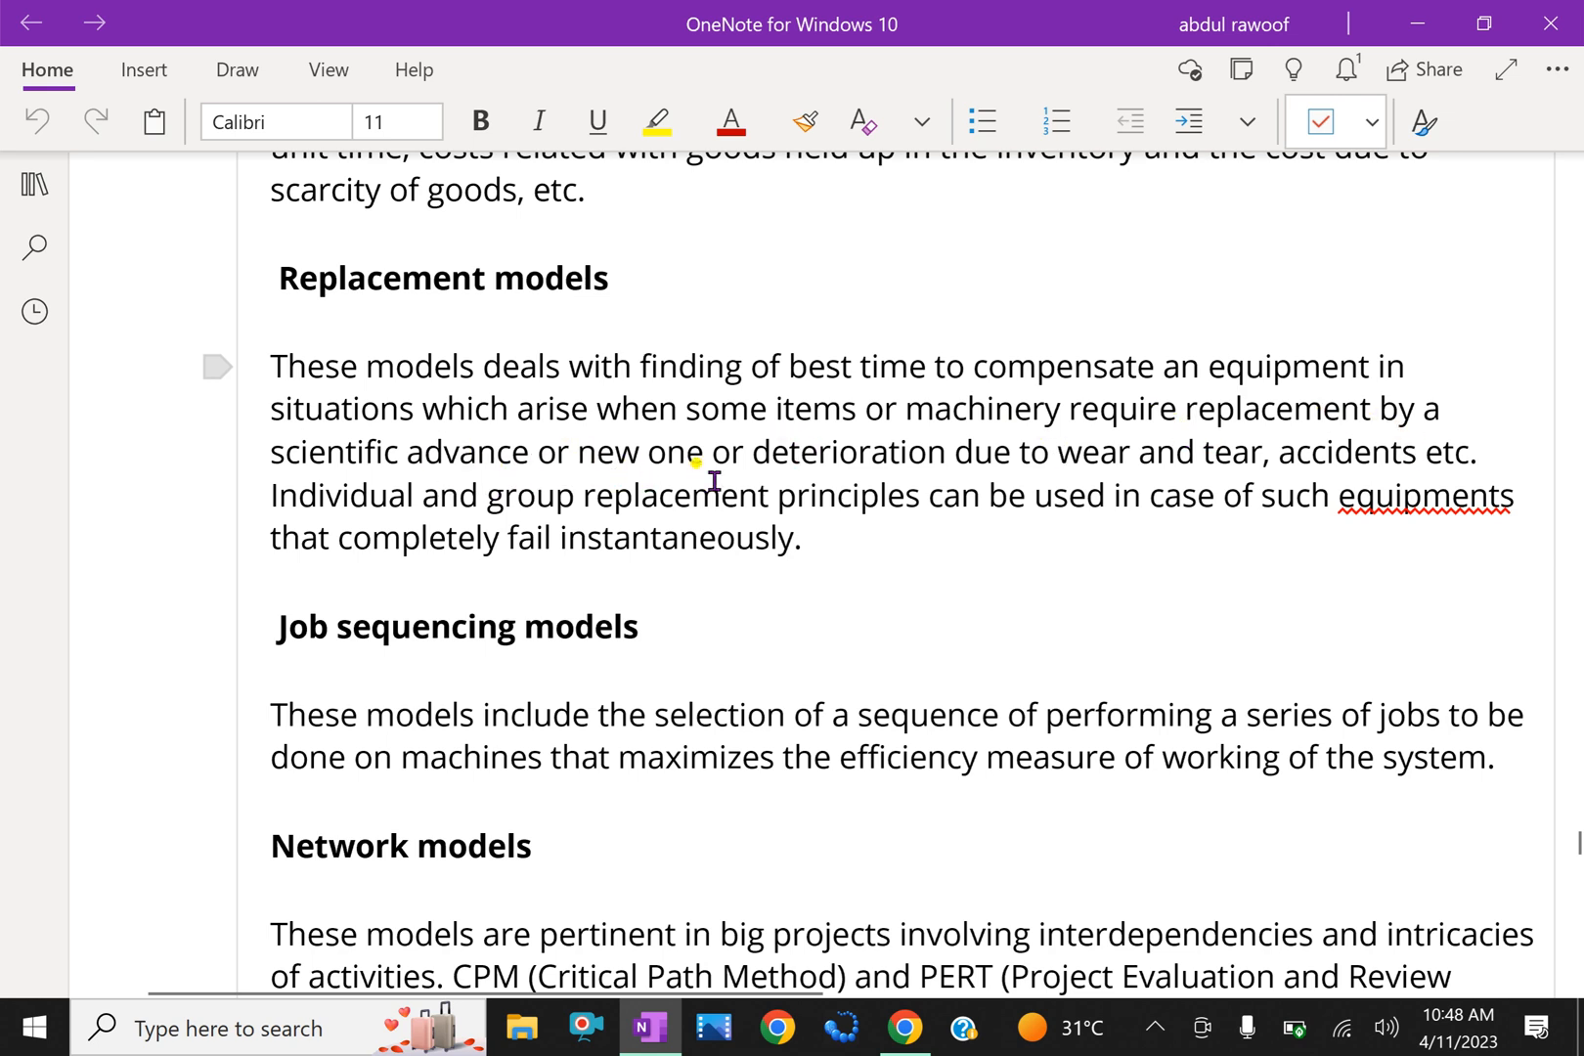
{"action": "mouse_move", "coordinate": [878, 521]}
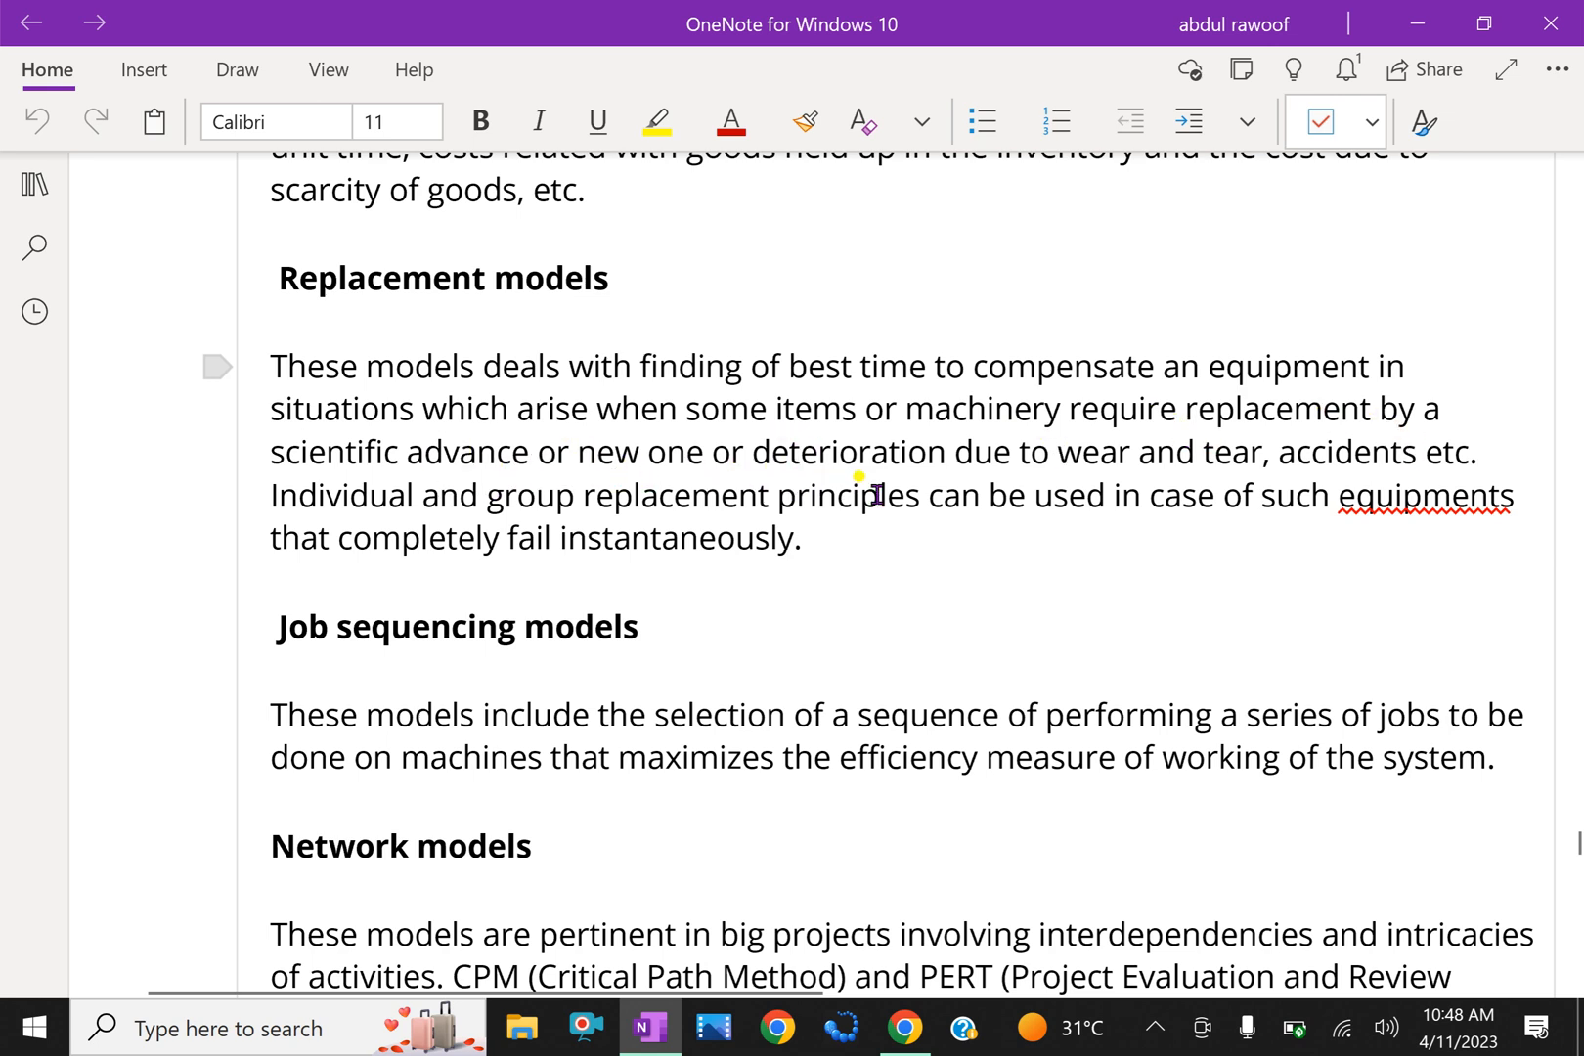
{"action": "mouse_move", "coordinate": [1107, 489]}
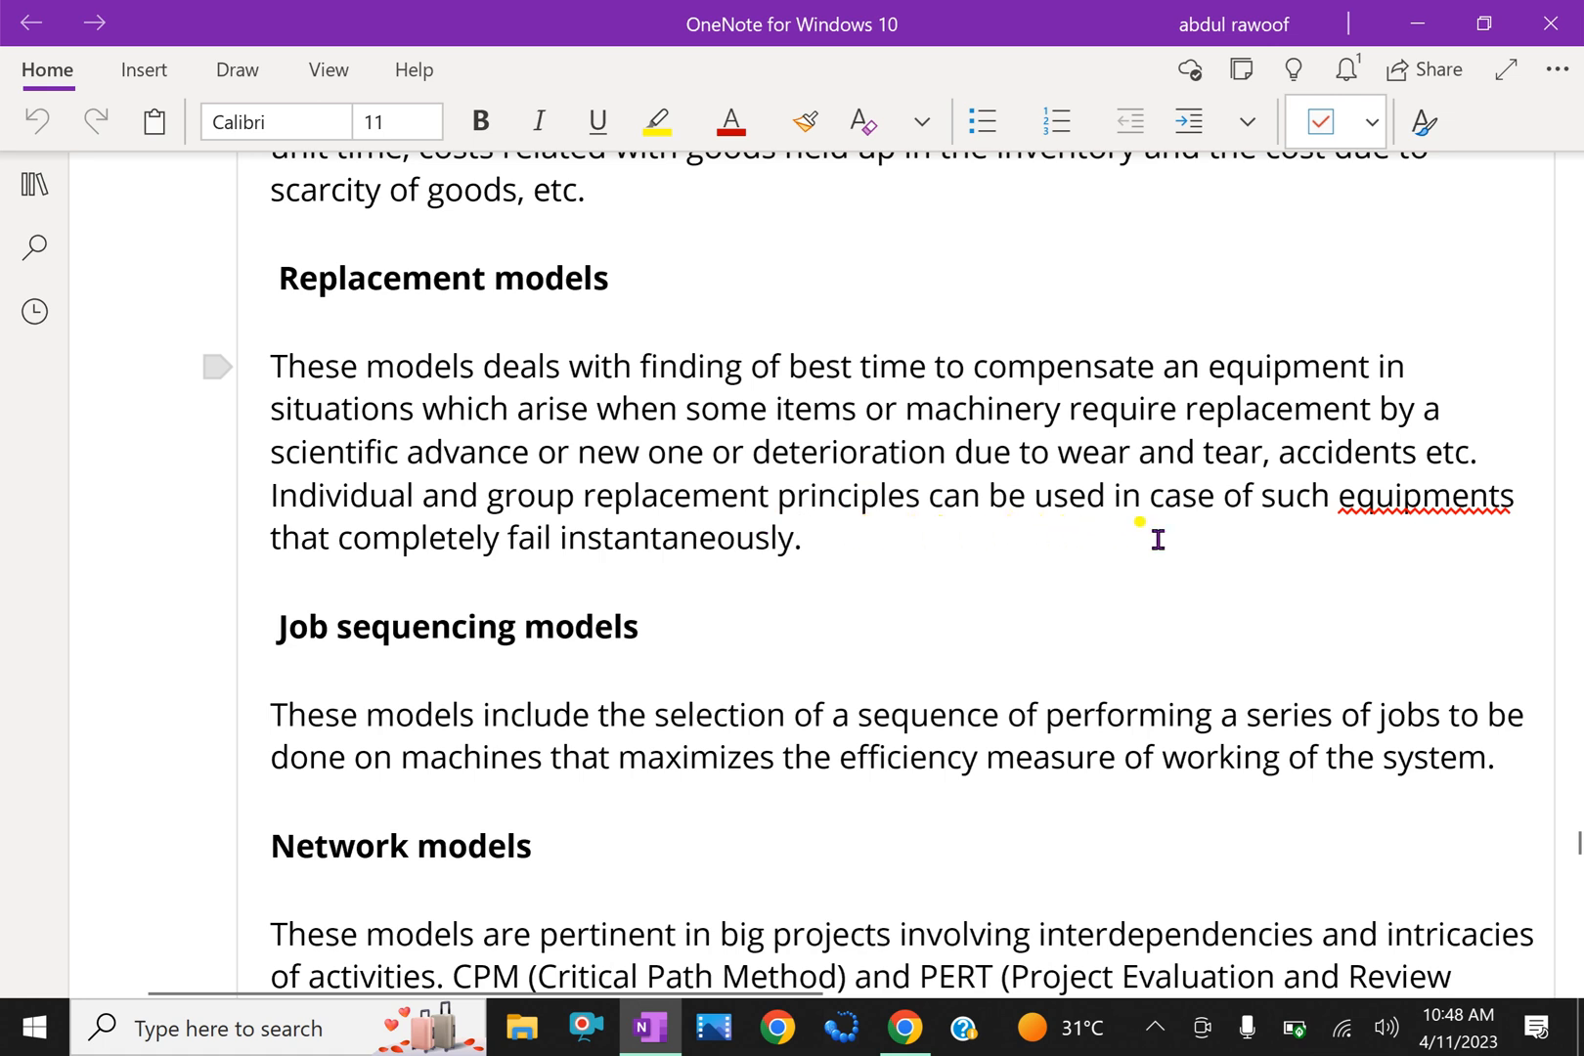
{"action": "mouse_move", "coordinate": [716, 606]}
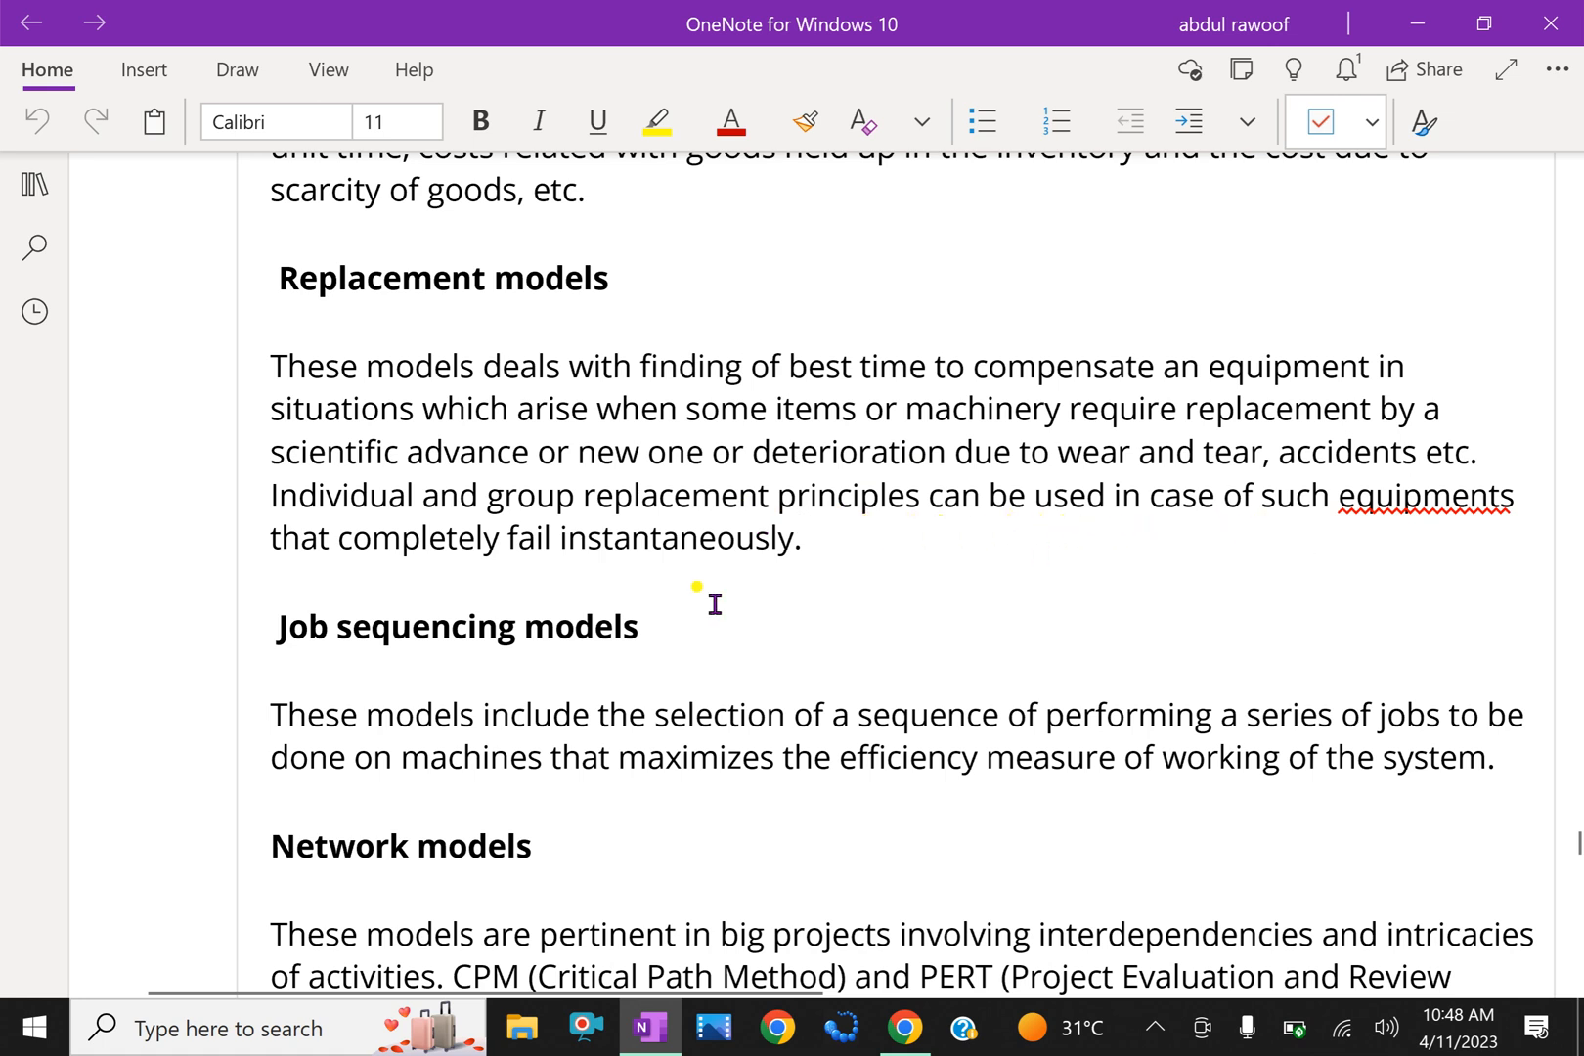
{"action": "mouse_move", "coordinate": [903, 578]}
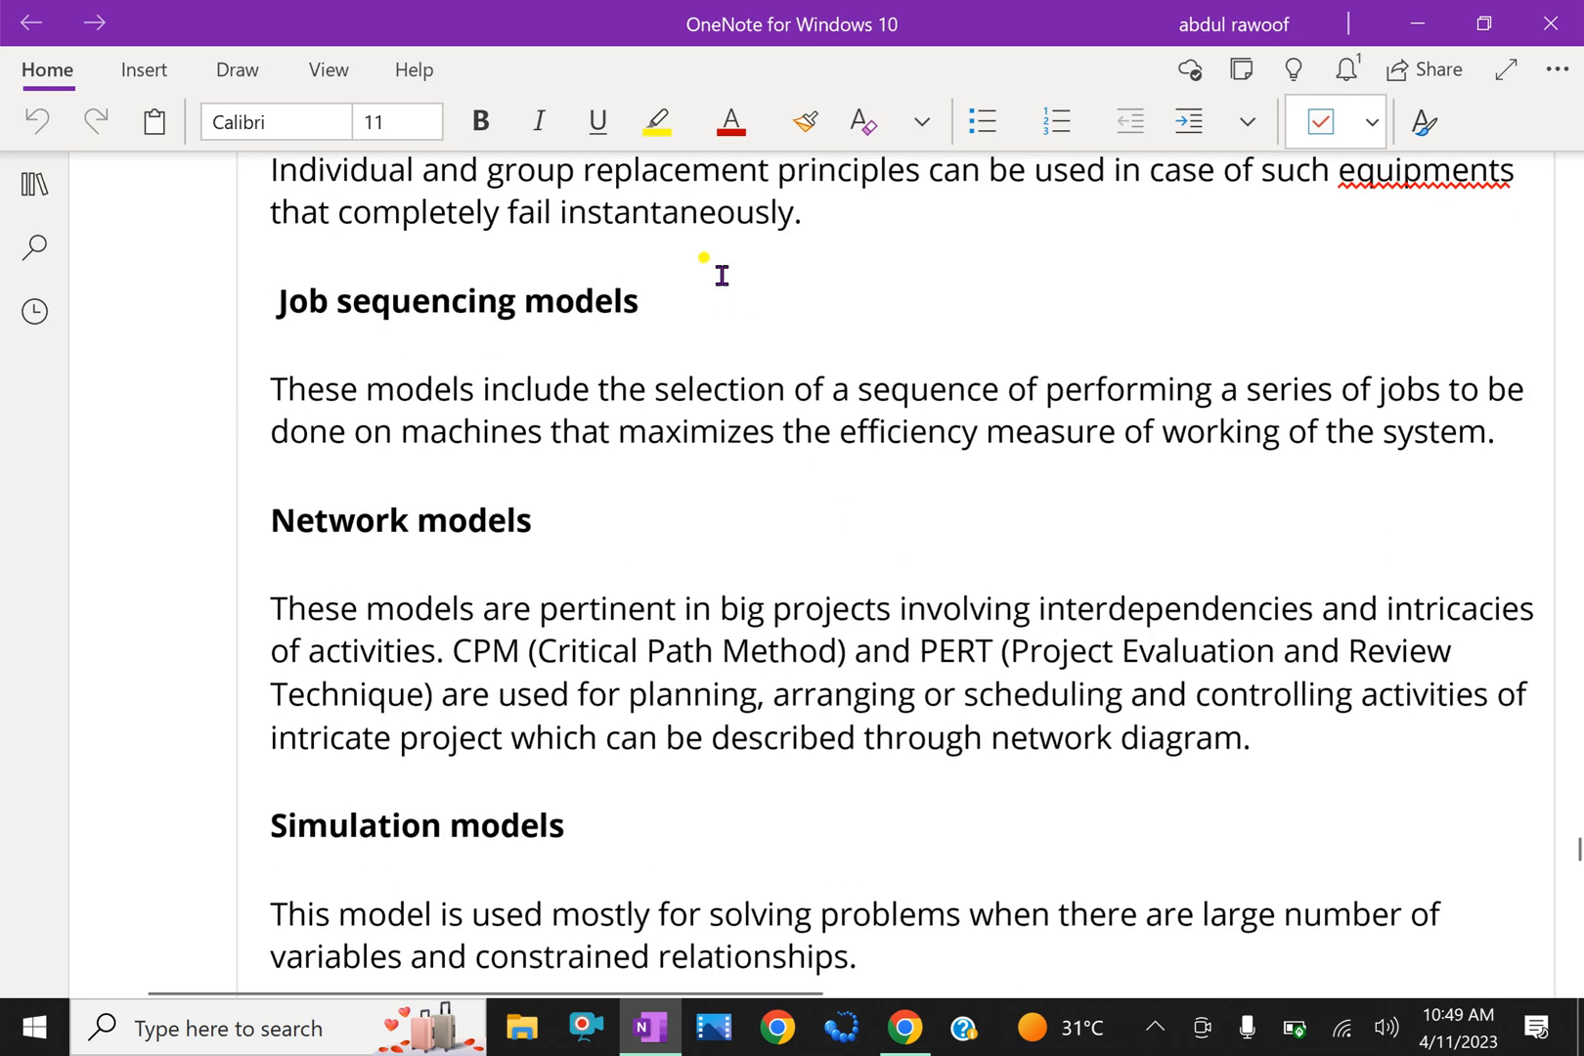
Step: Place the cursor in the Job sequencing models text and read it with Network and Simulation below
{"action": "left_click", "coordinate": [573, 390]}
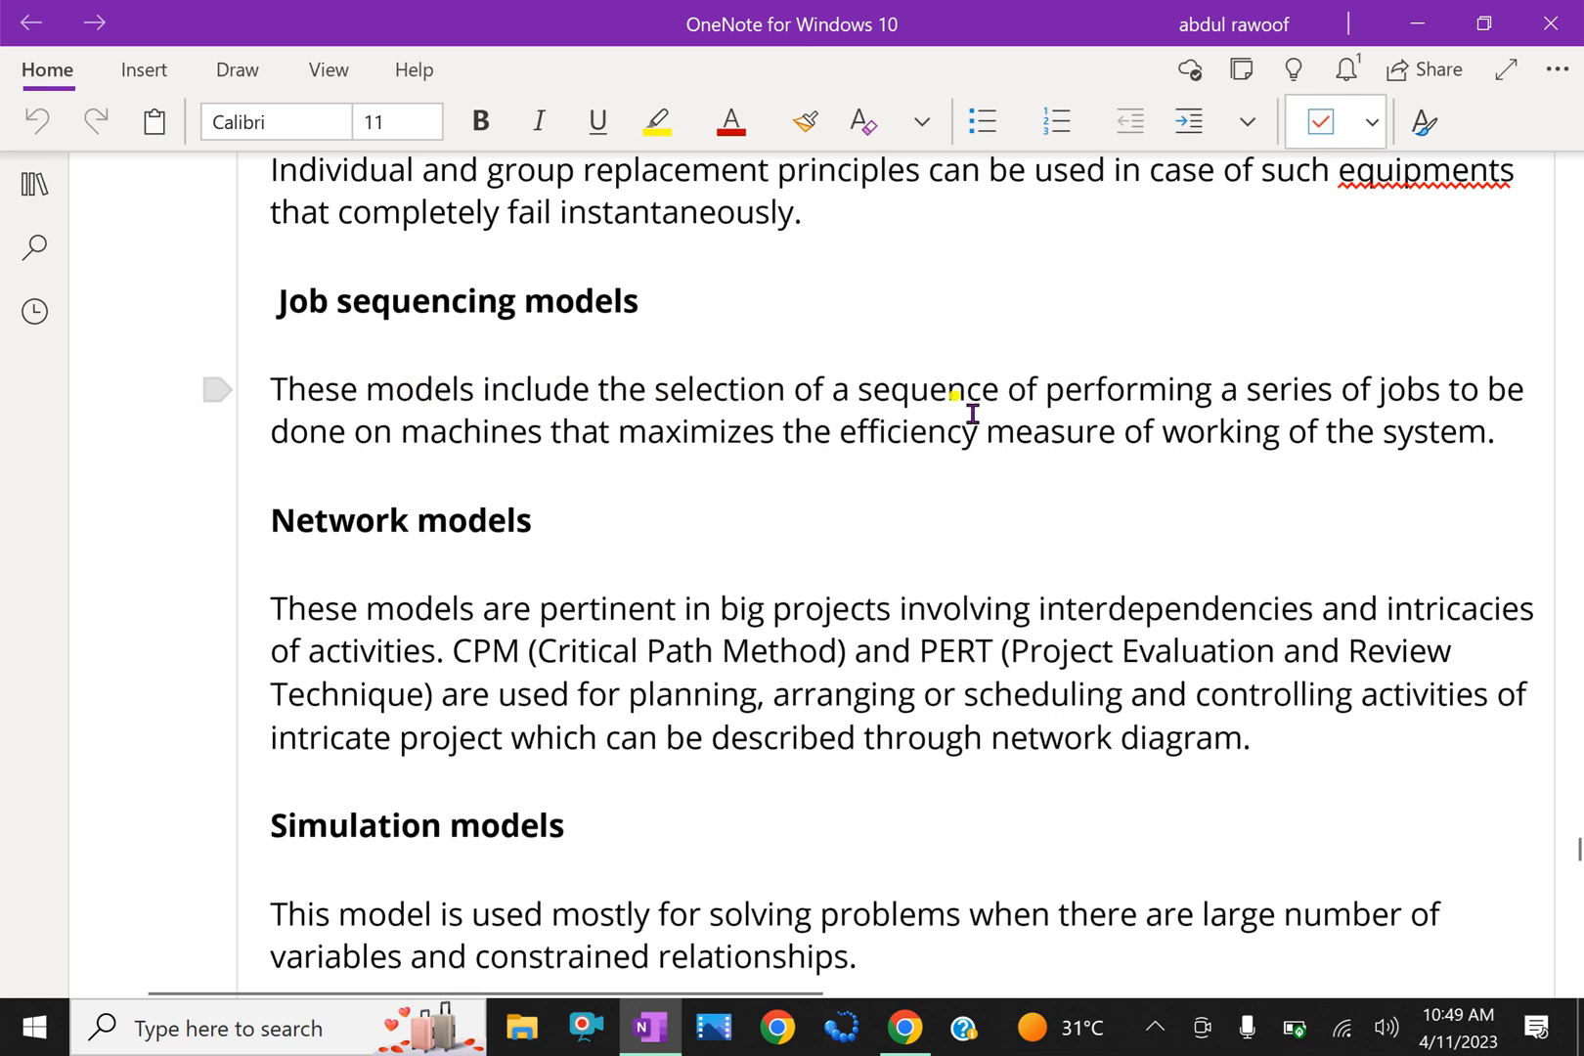
{"action": "mouse_move", "coordinate": [1479, 446]}
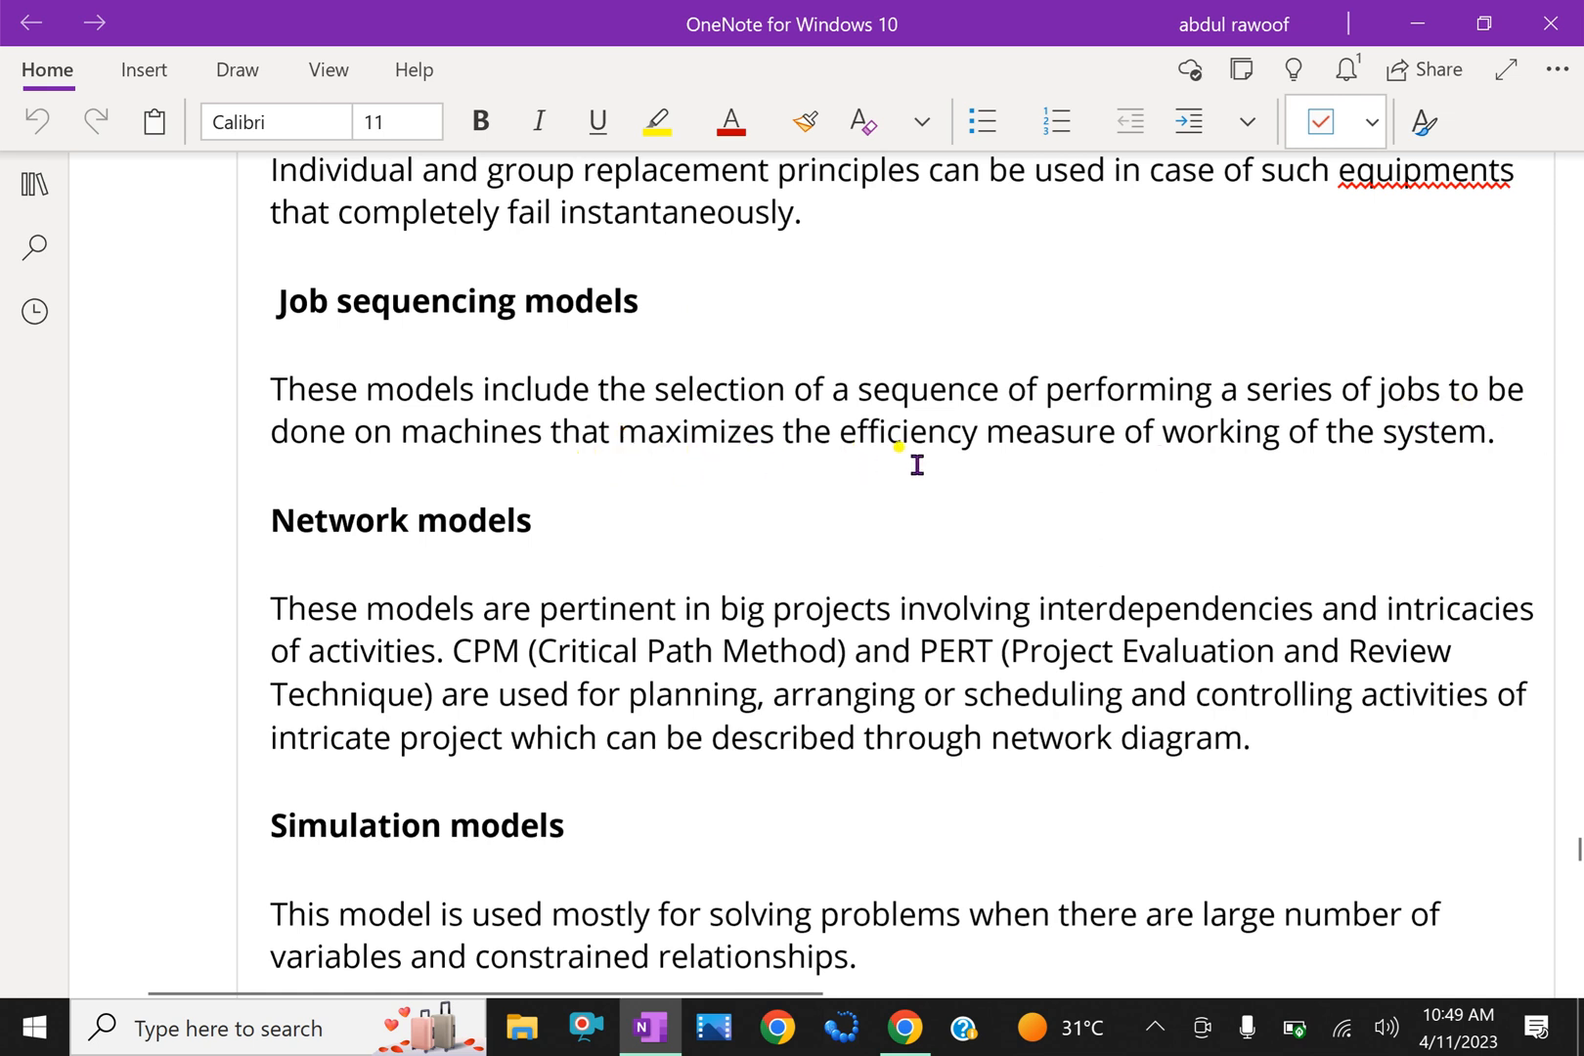
{"action": "mouse_move", "coordinate": [1099, 475]}
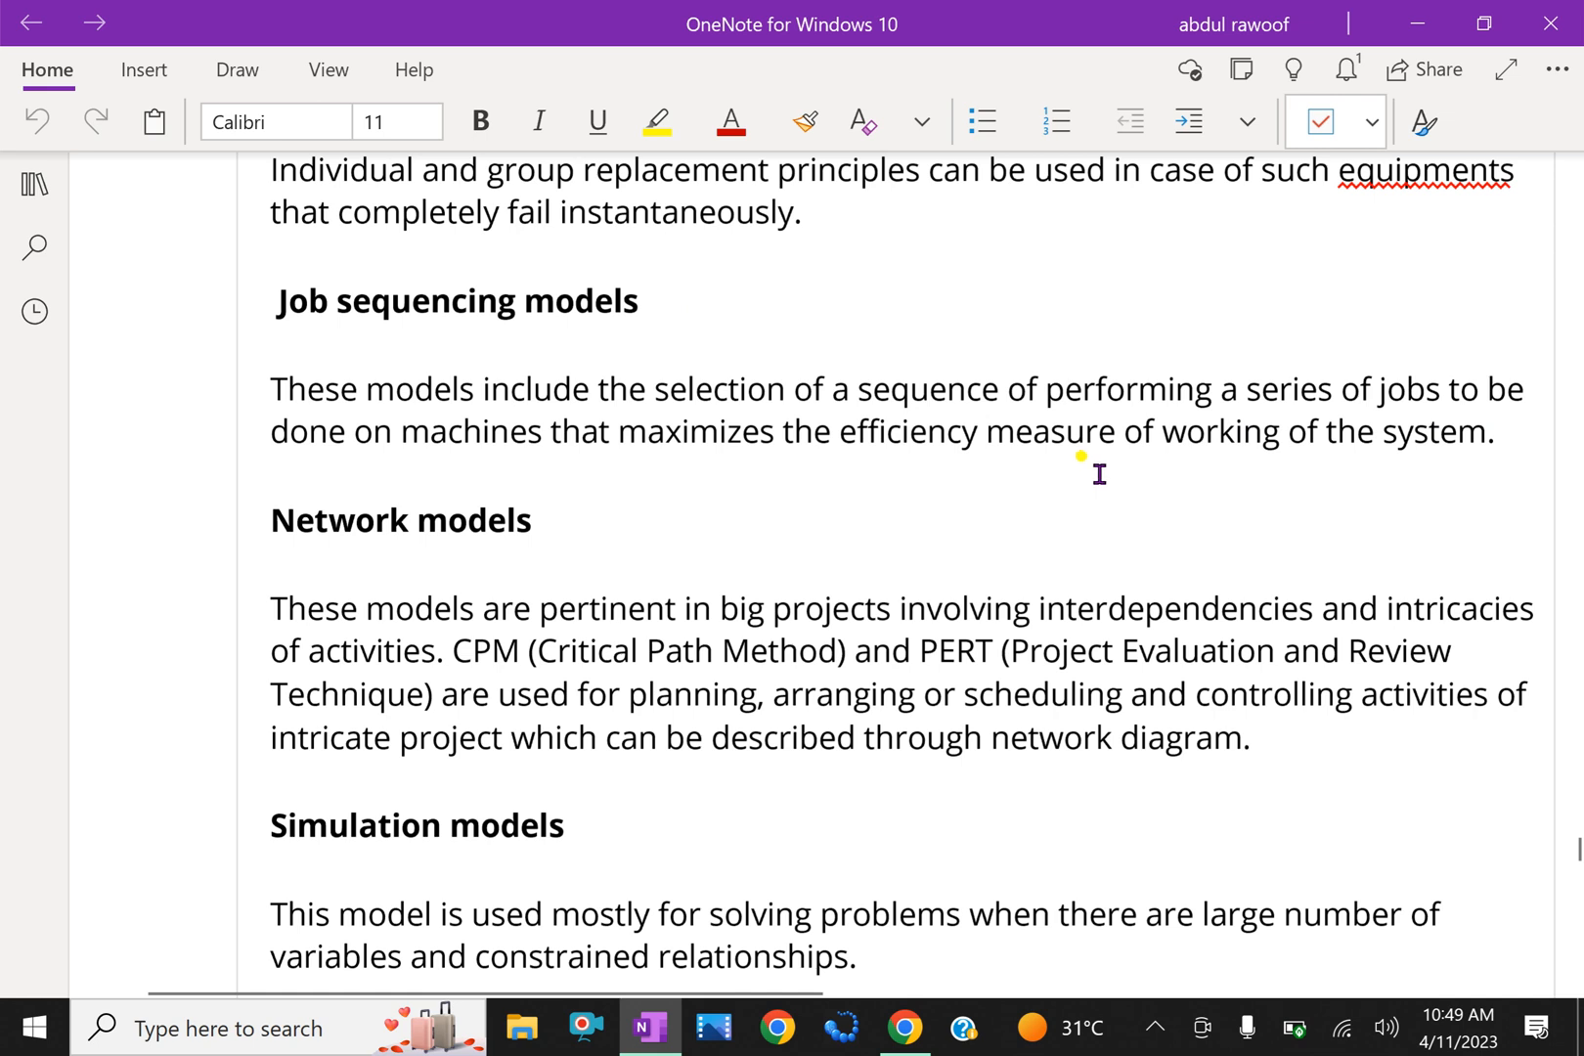
{"action": "mouse_move", "coordinate": [1453, 481]}
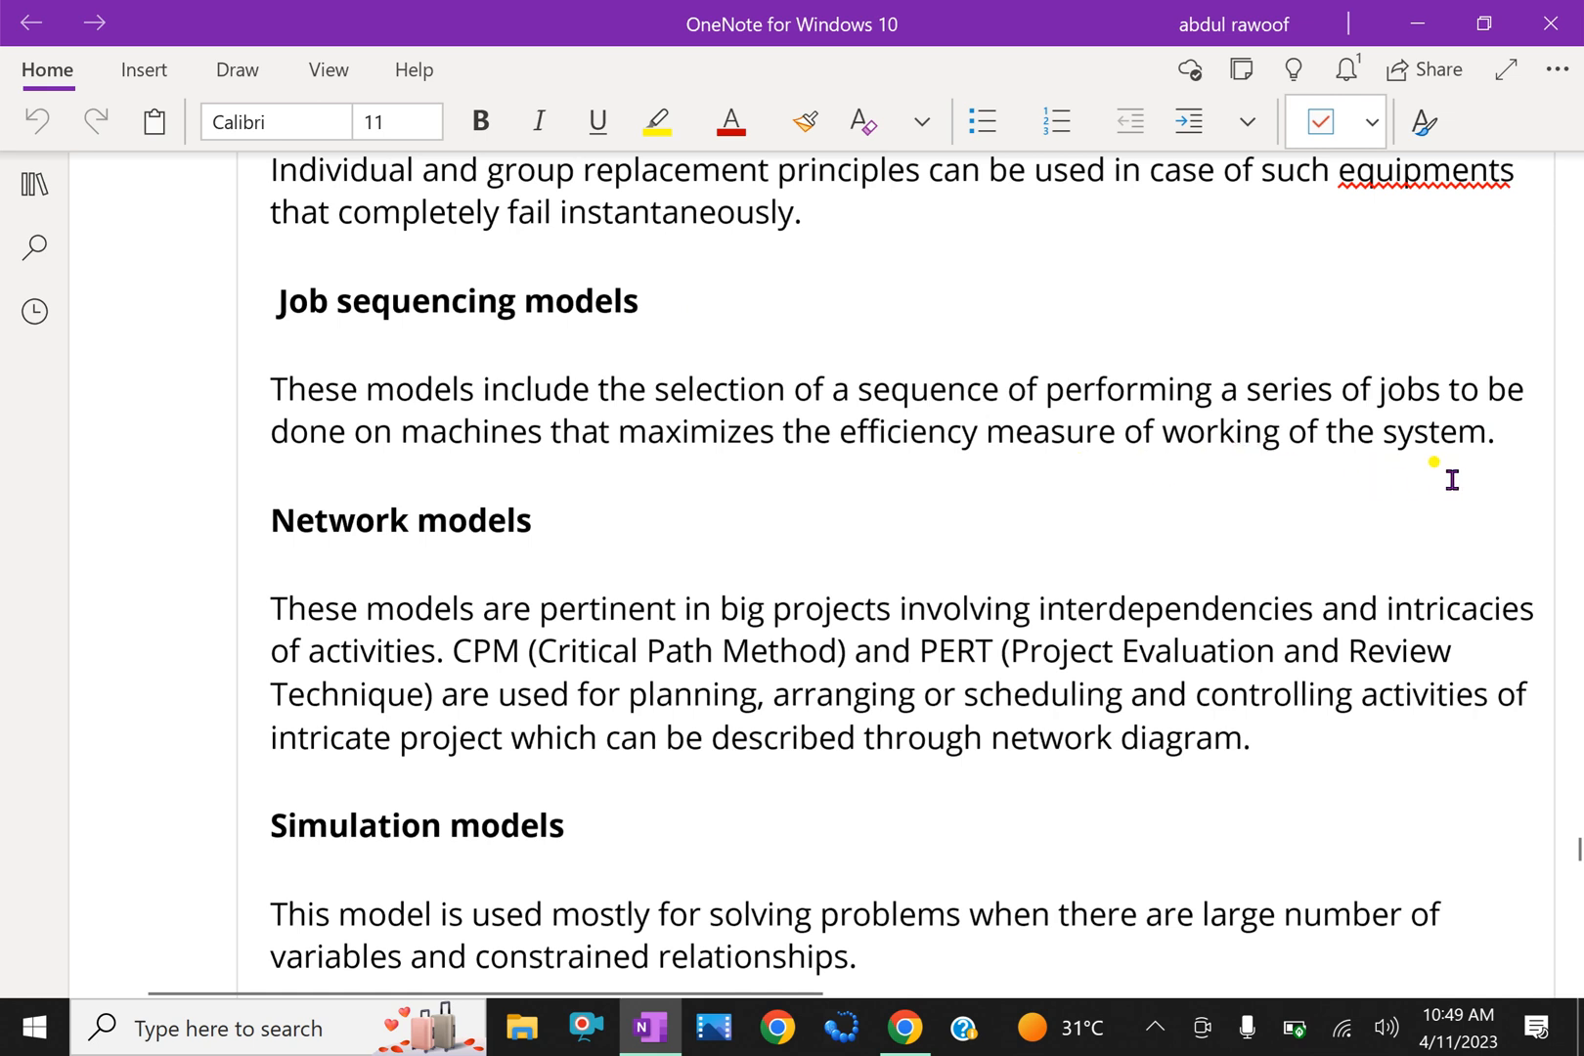
{"action": "mouse_move", "coordinate": [780, 344]}
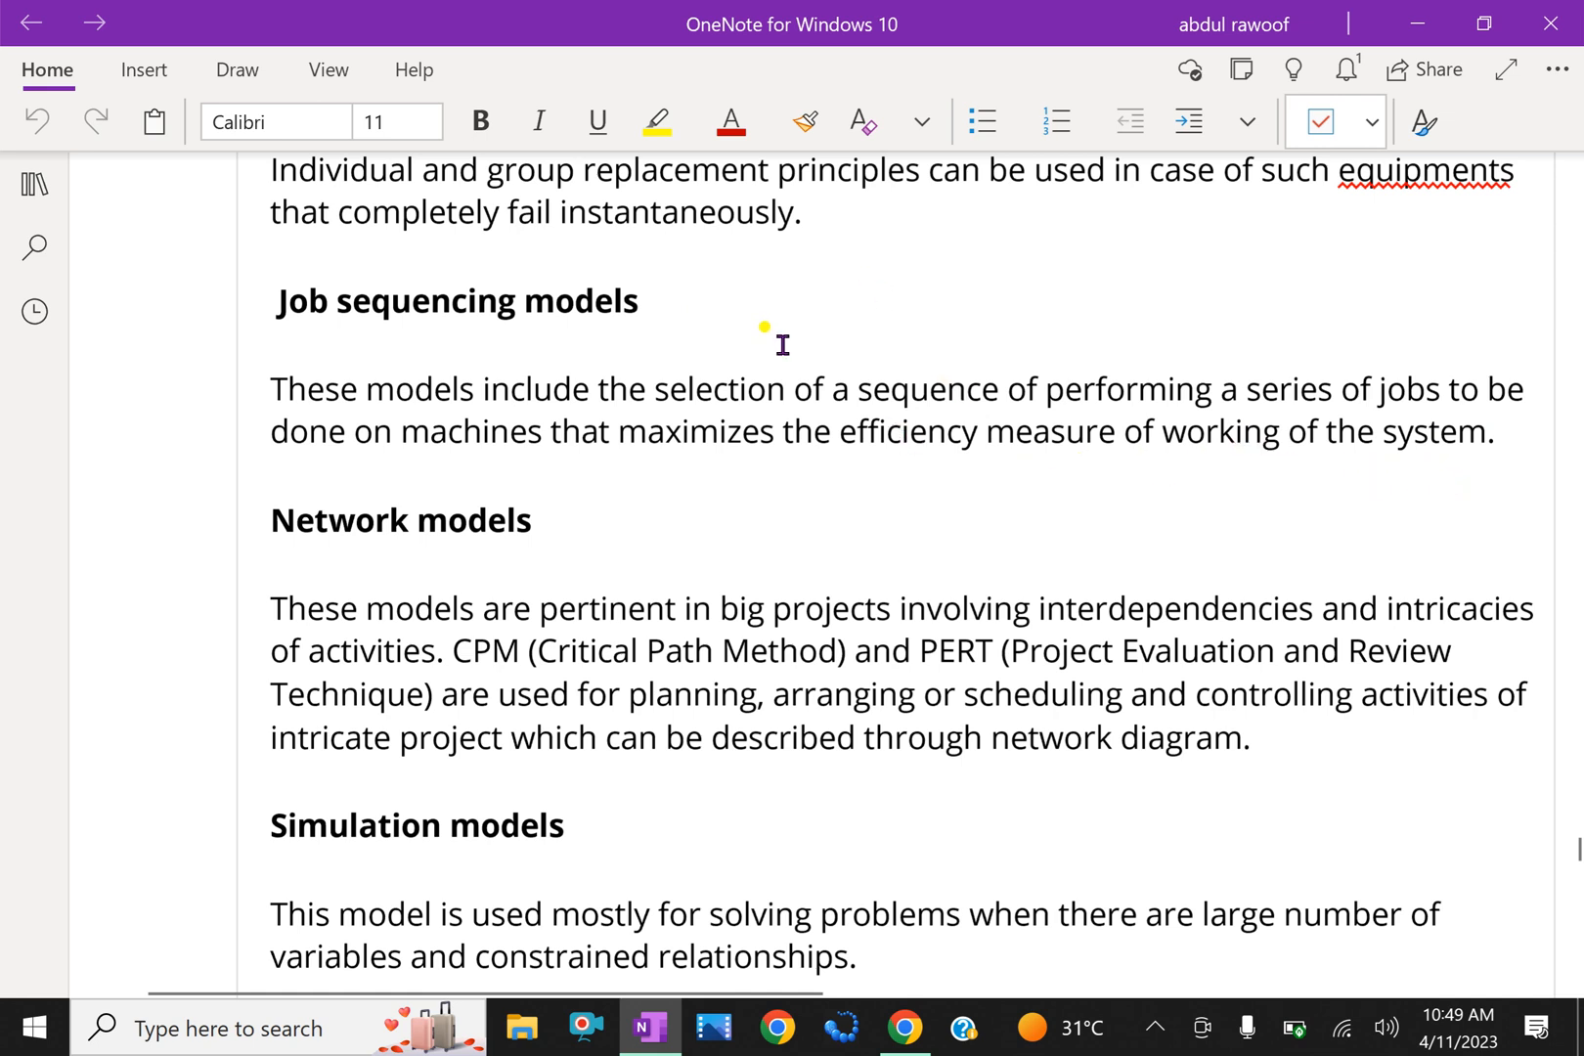
{"action": "mouse_move", "coordinate": [992, 512]}
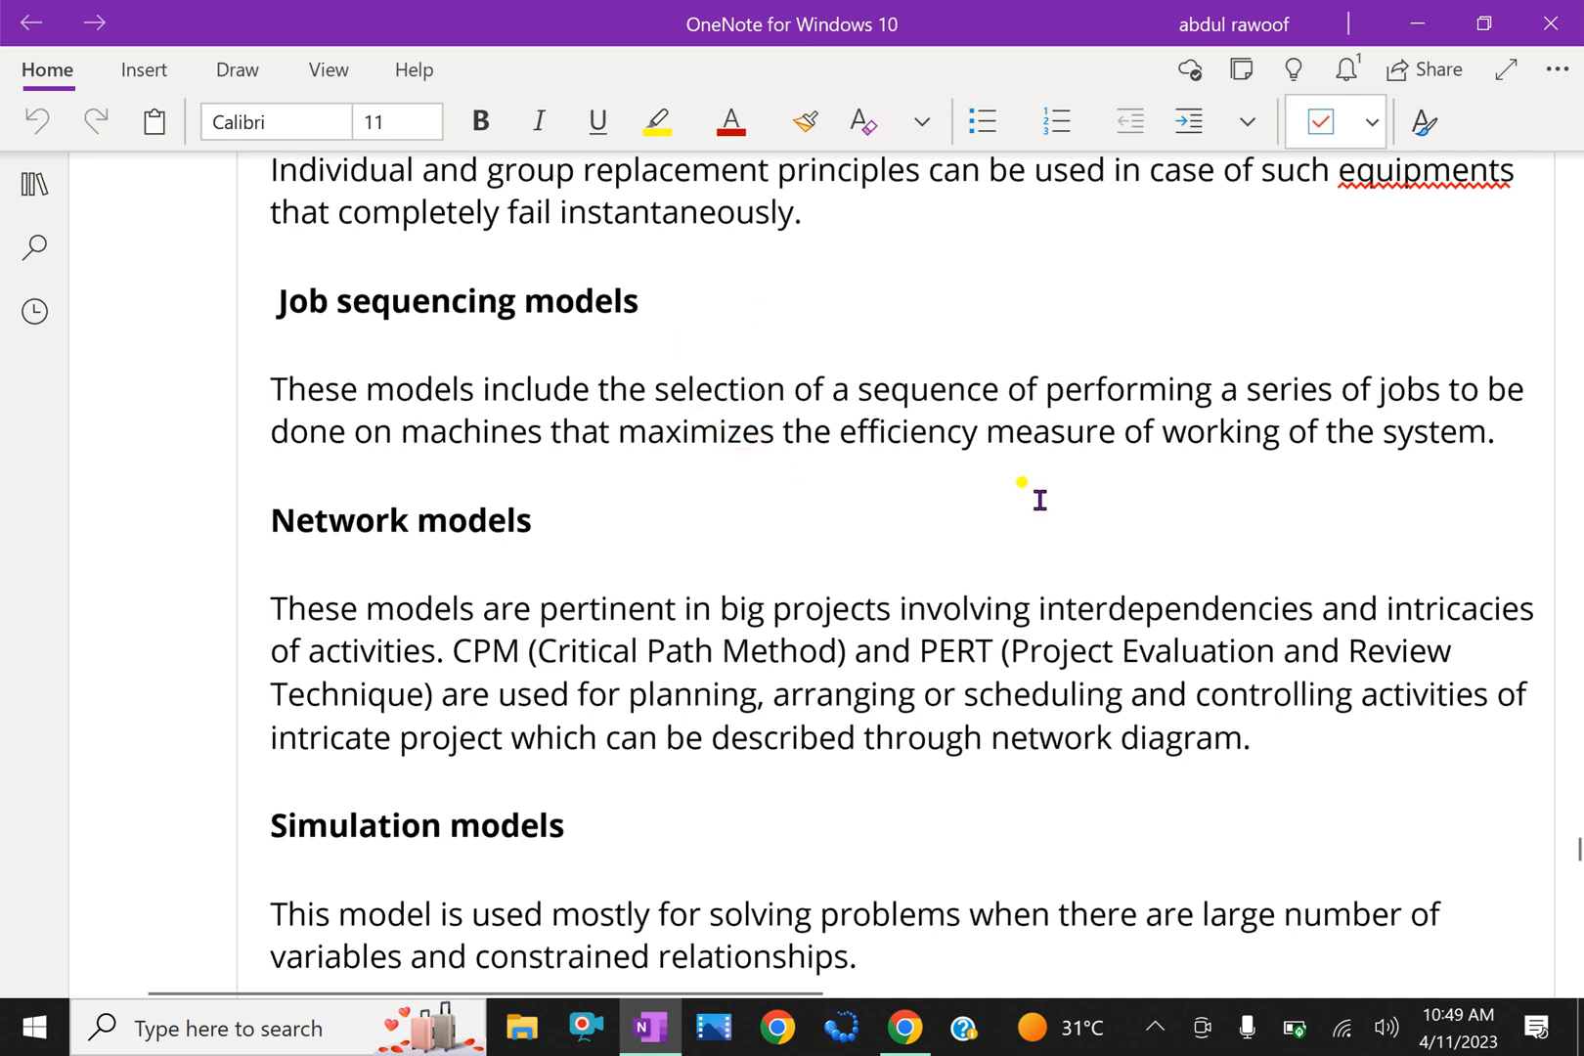
{"action": "mouse_move", "coordinate": [1004, 497]}
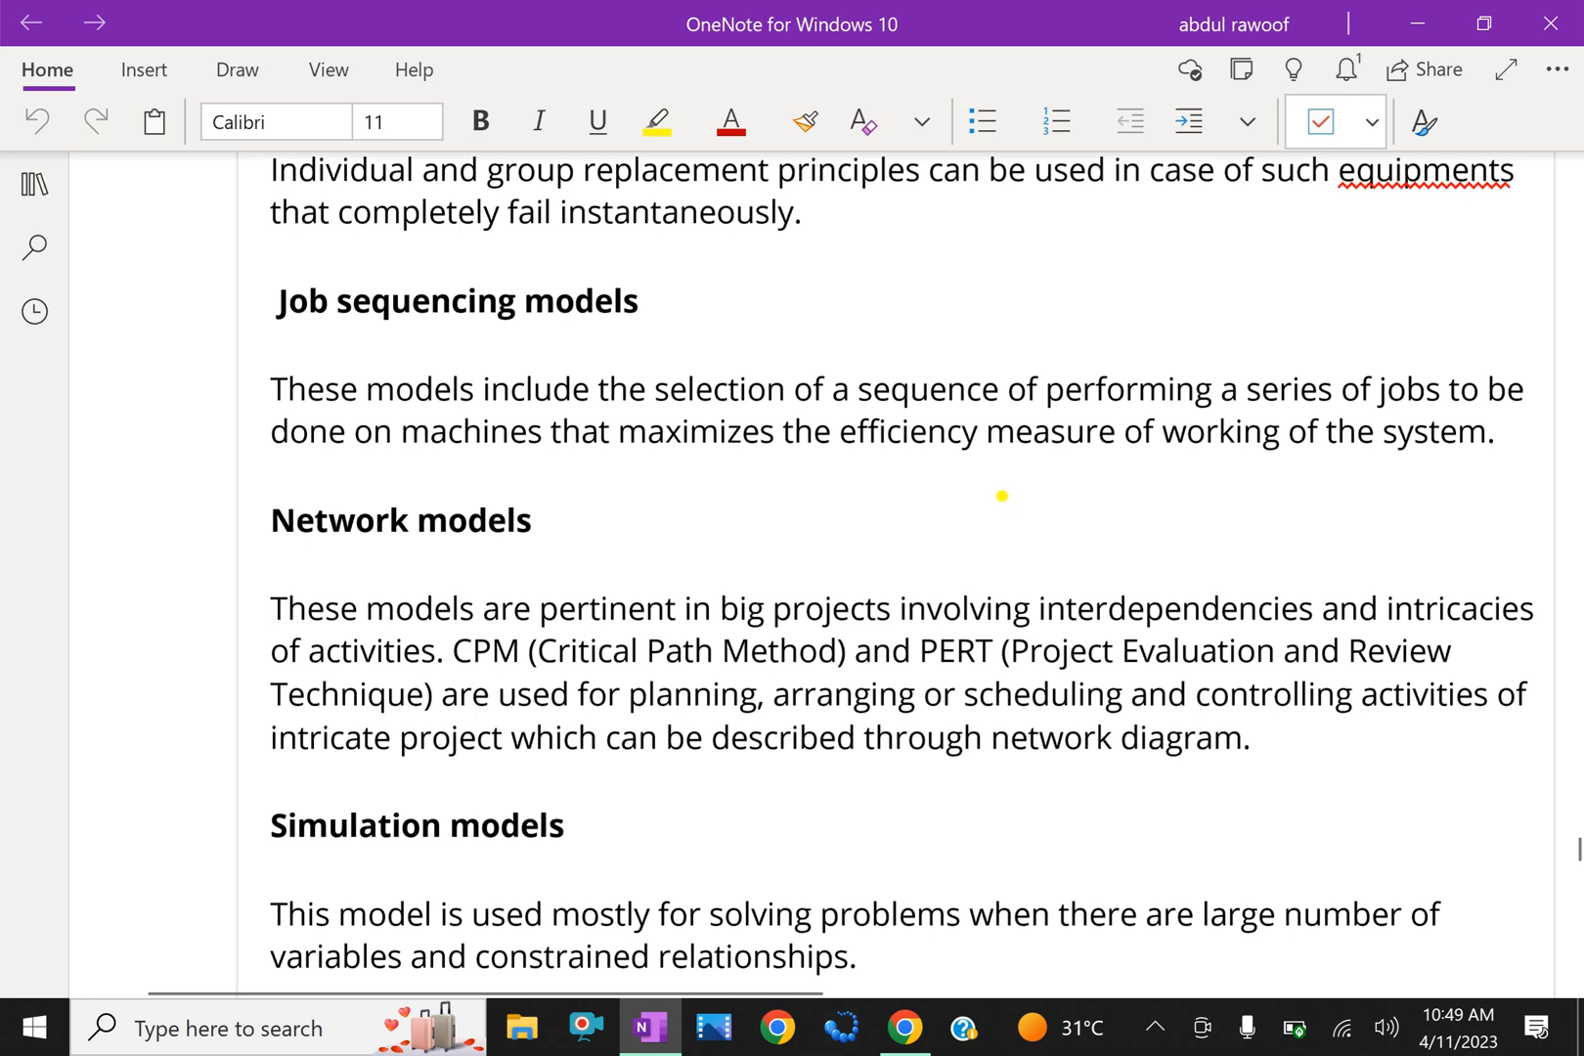
Step: Scroll to the Network models paragraph on CPM and PERT, then on to Simulation and Markovian models
{"action": "scroll", "scroll_direction": "down", "scroll_amount": 3}
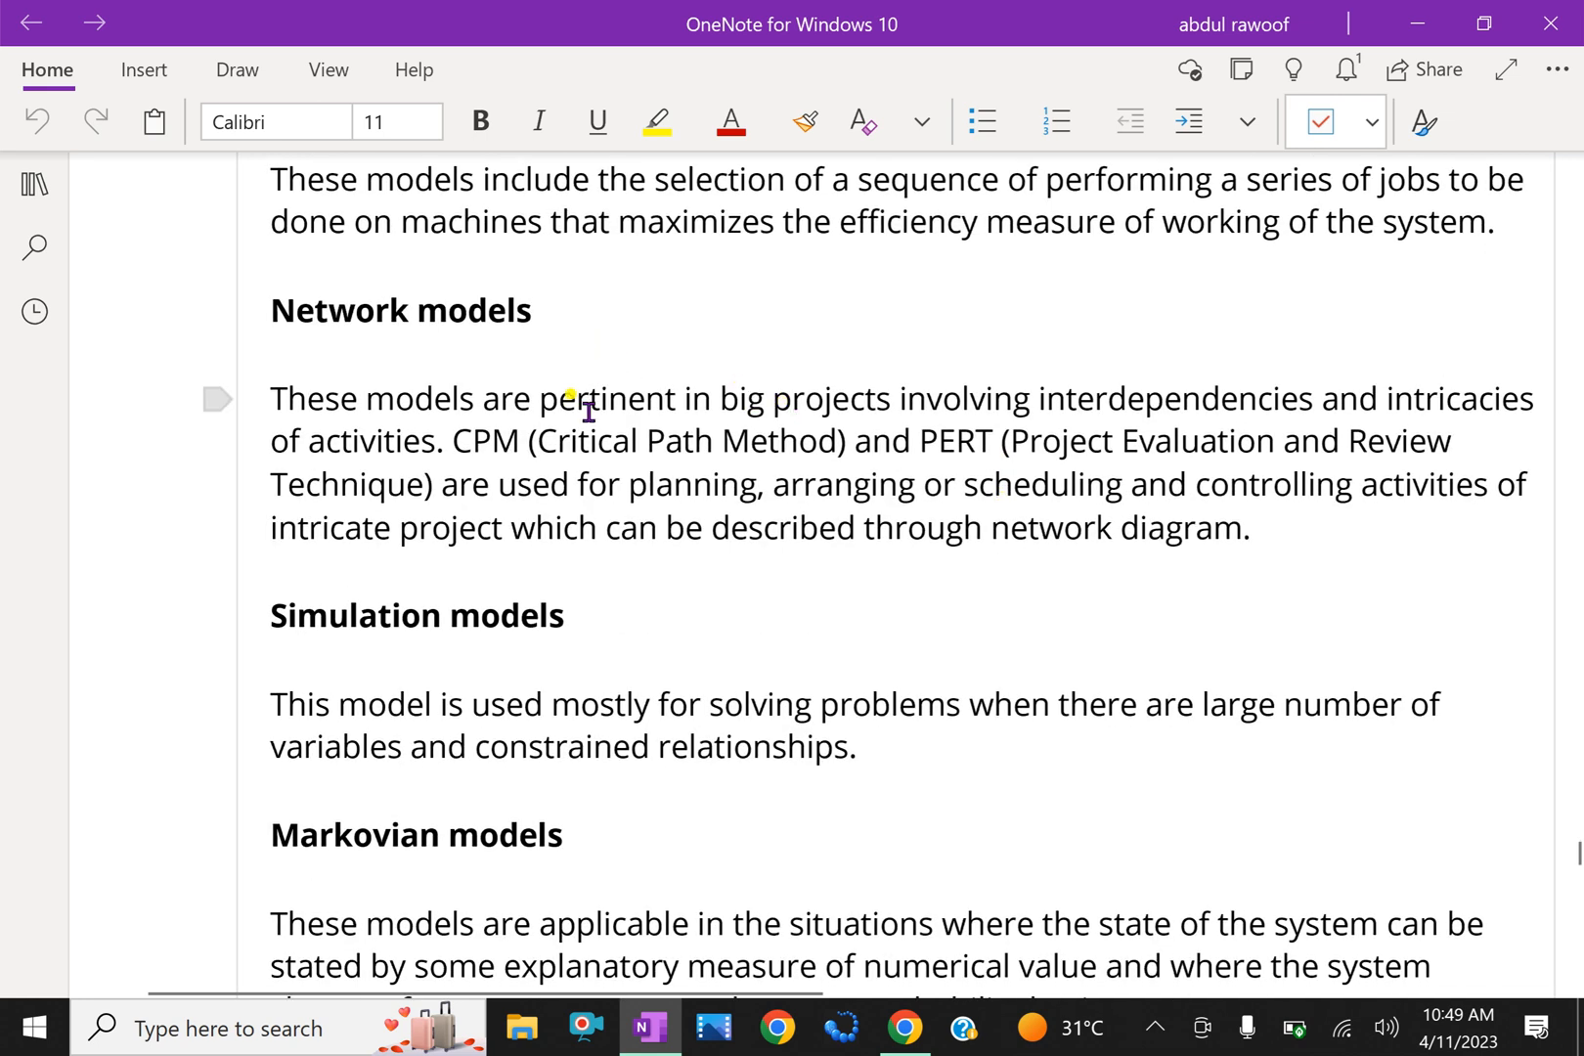
{"action": "mouse_move", "coordinate": [735, 434]}
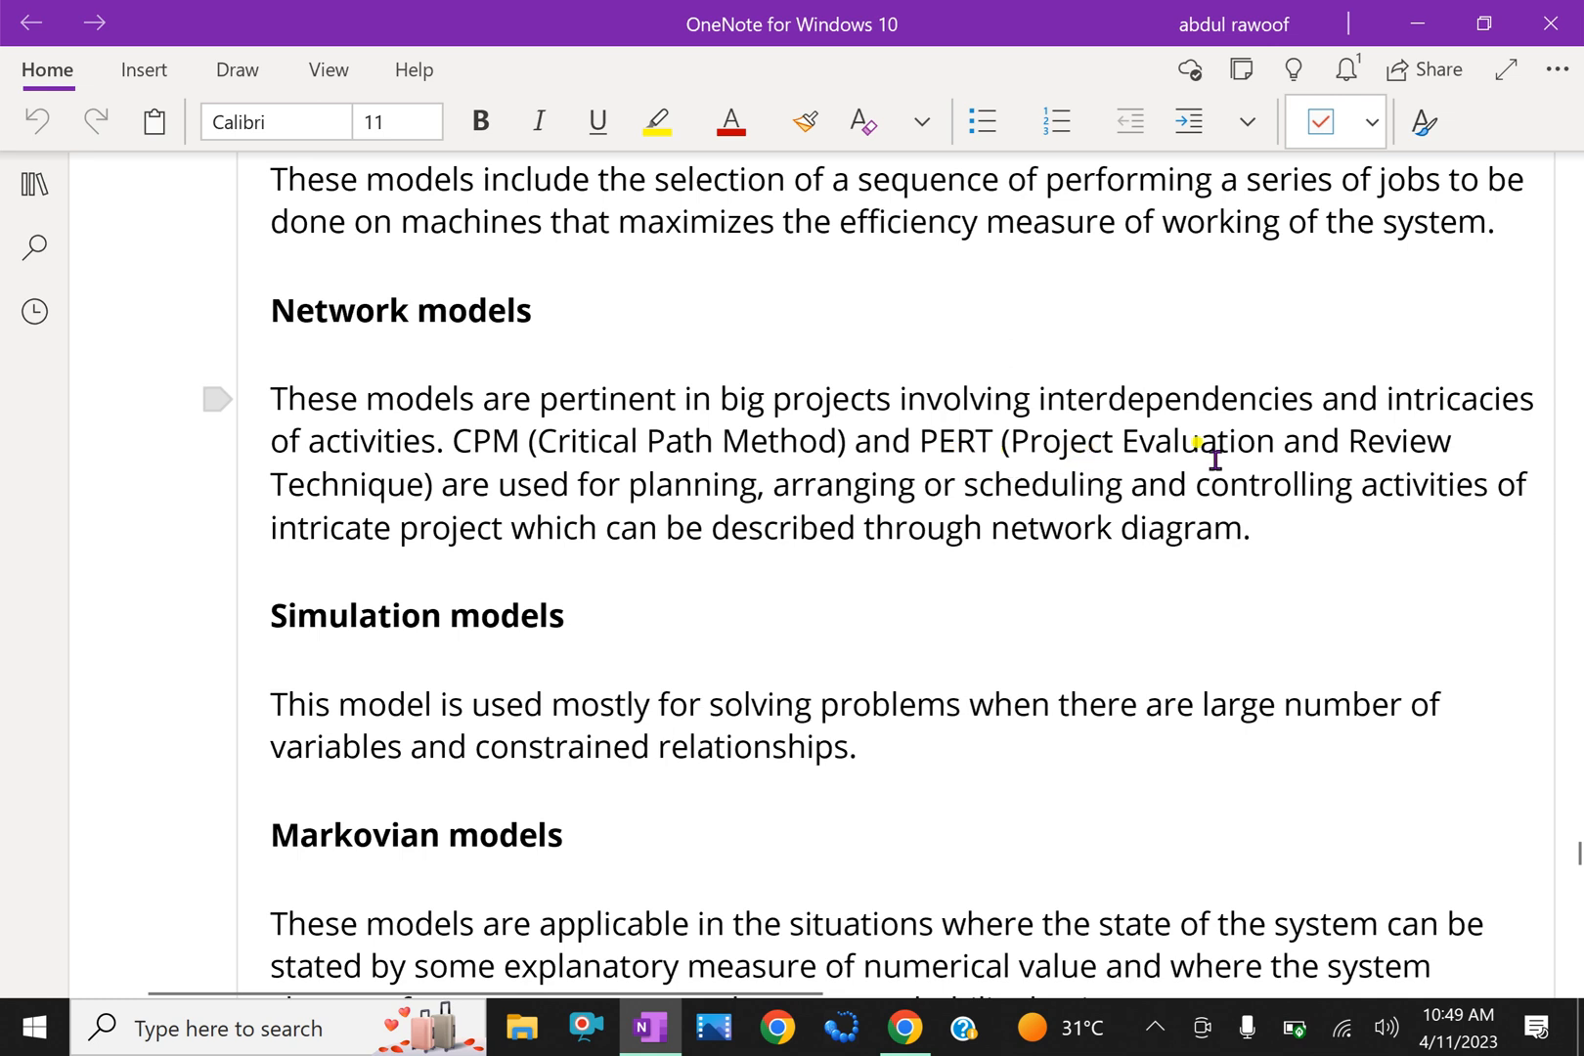
{"action": "left_click", "coordinate": [602, 562]}
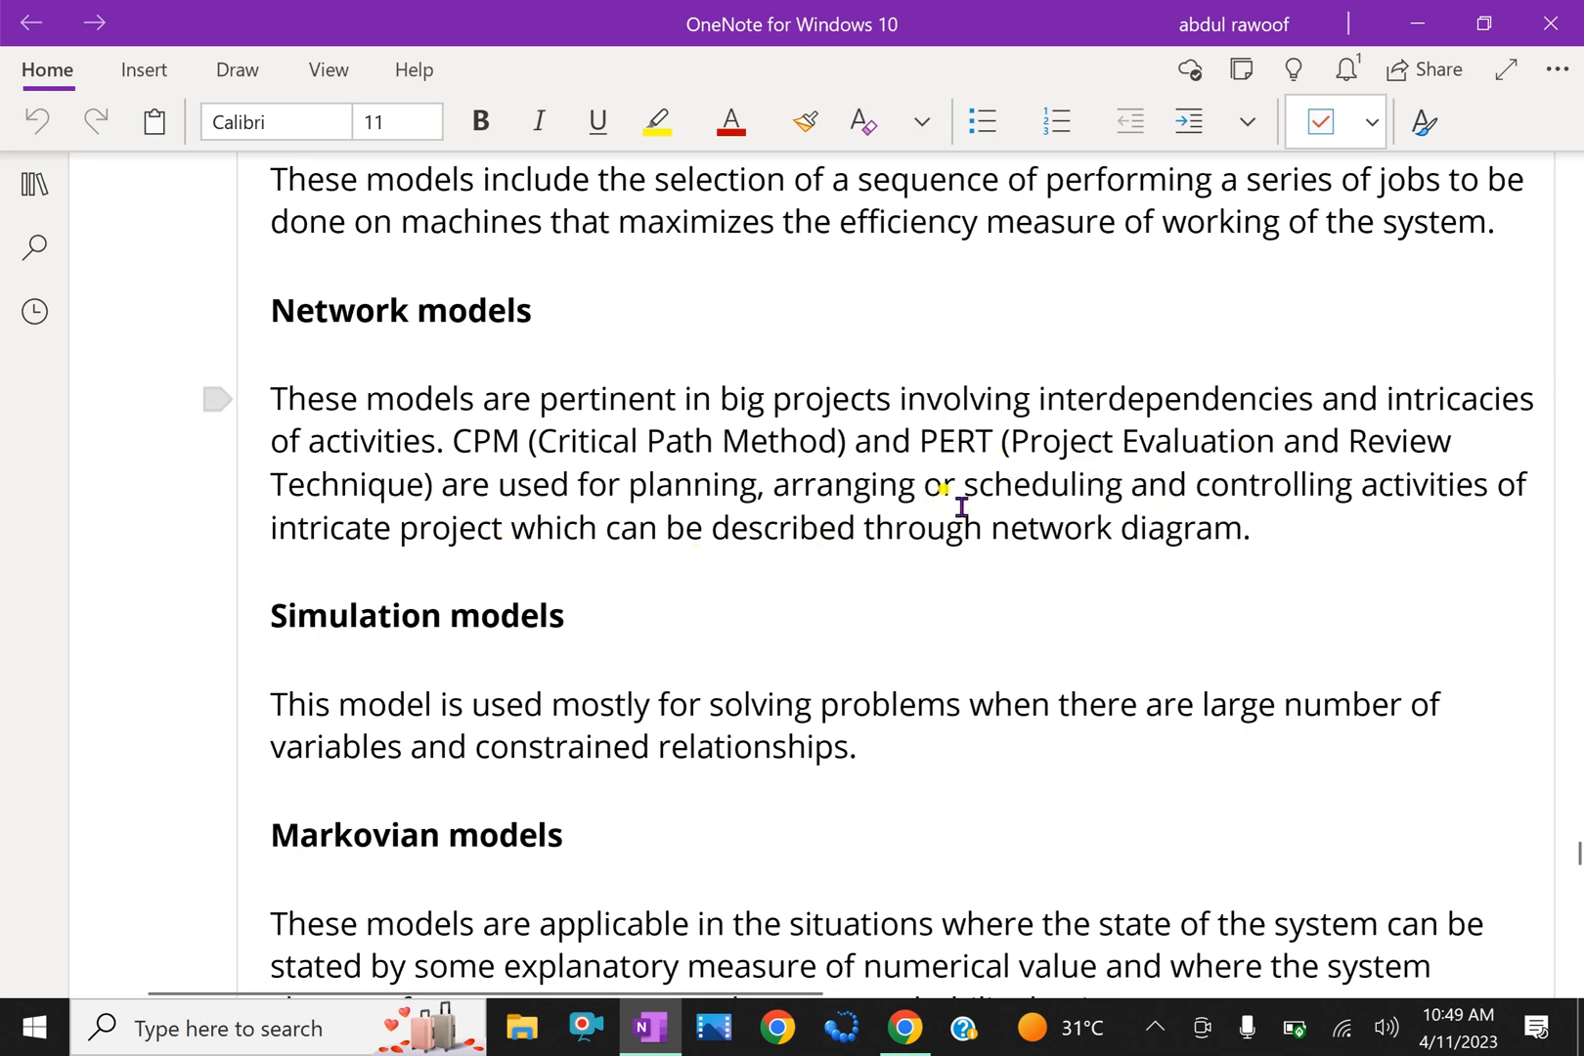
{"action": "mouse_move", "coordinate": [1275, 530]}
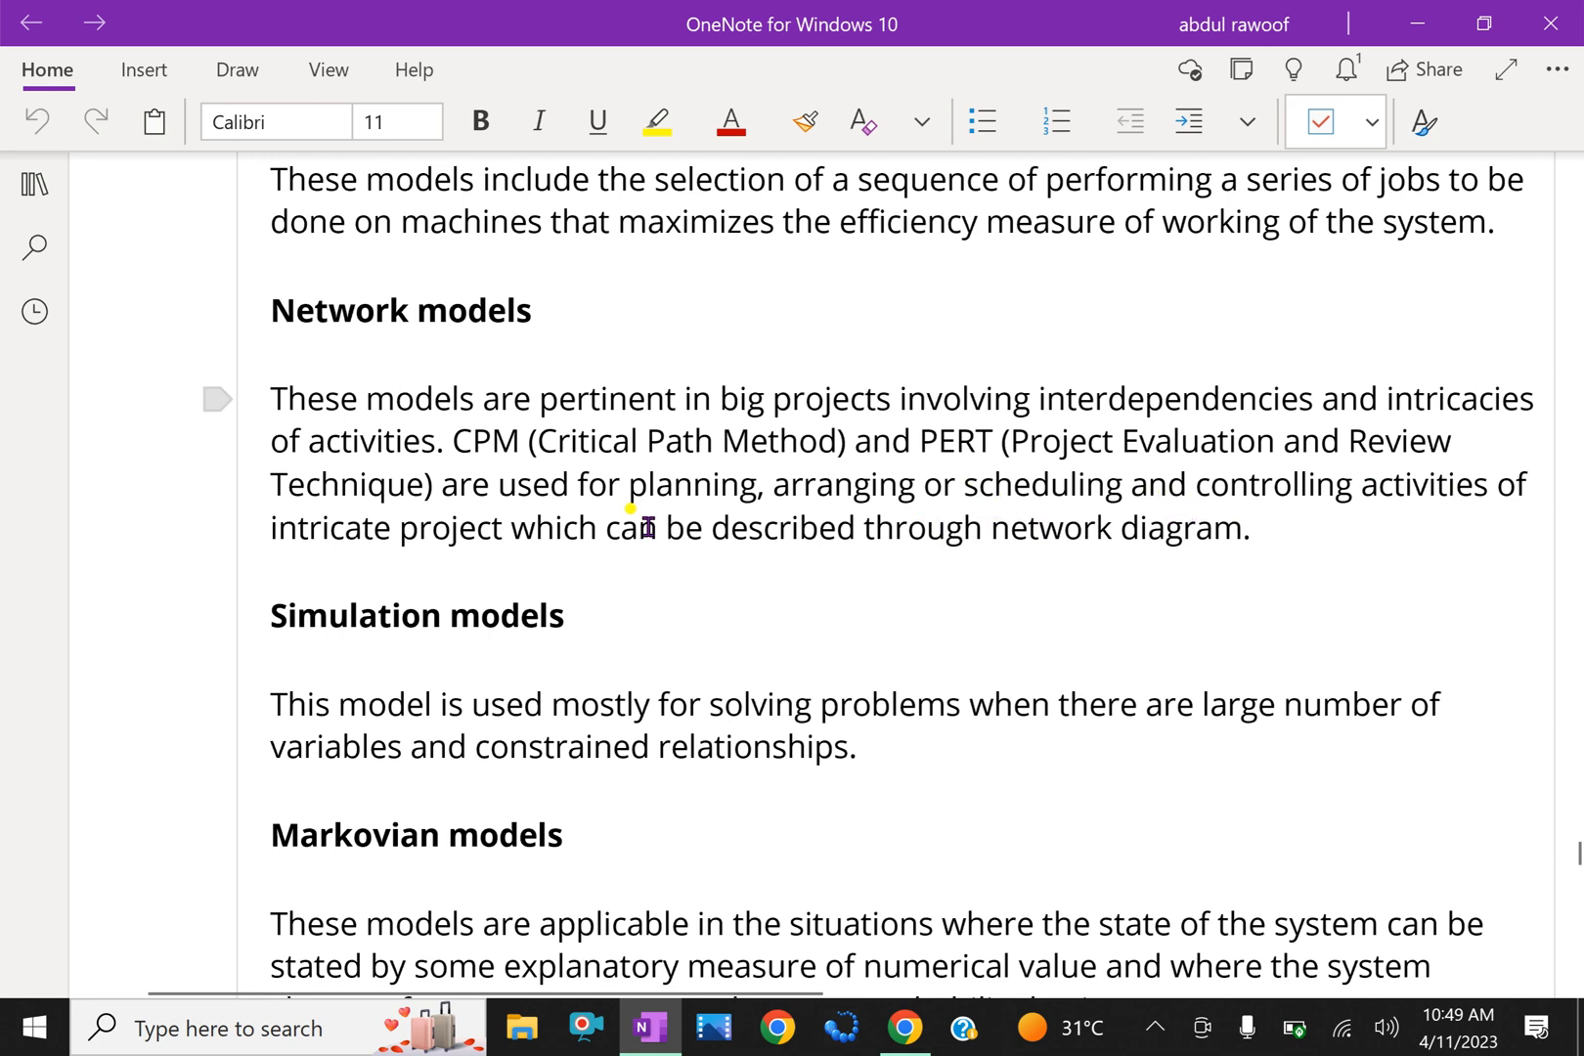
{"action": "mouse_move", "coordinate": [837, 571]}
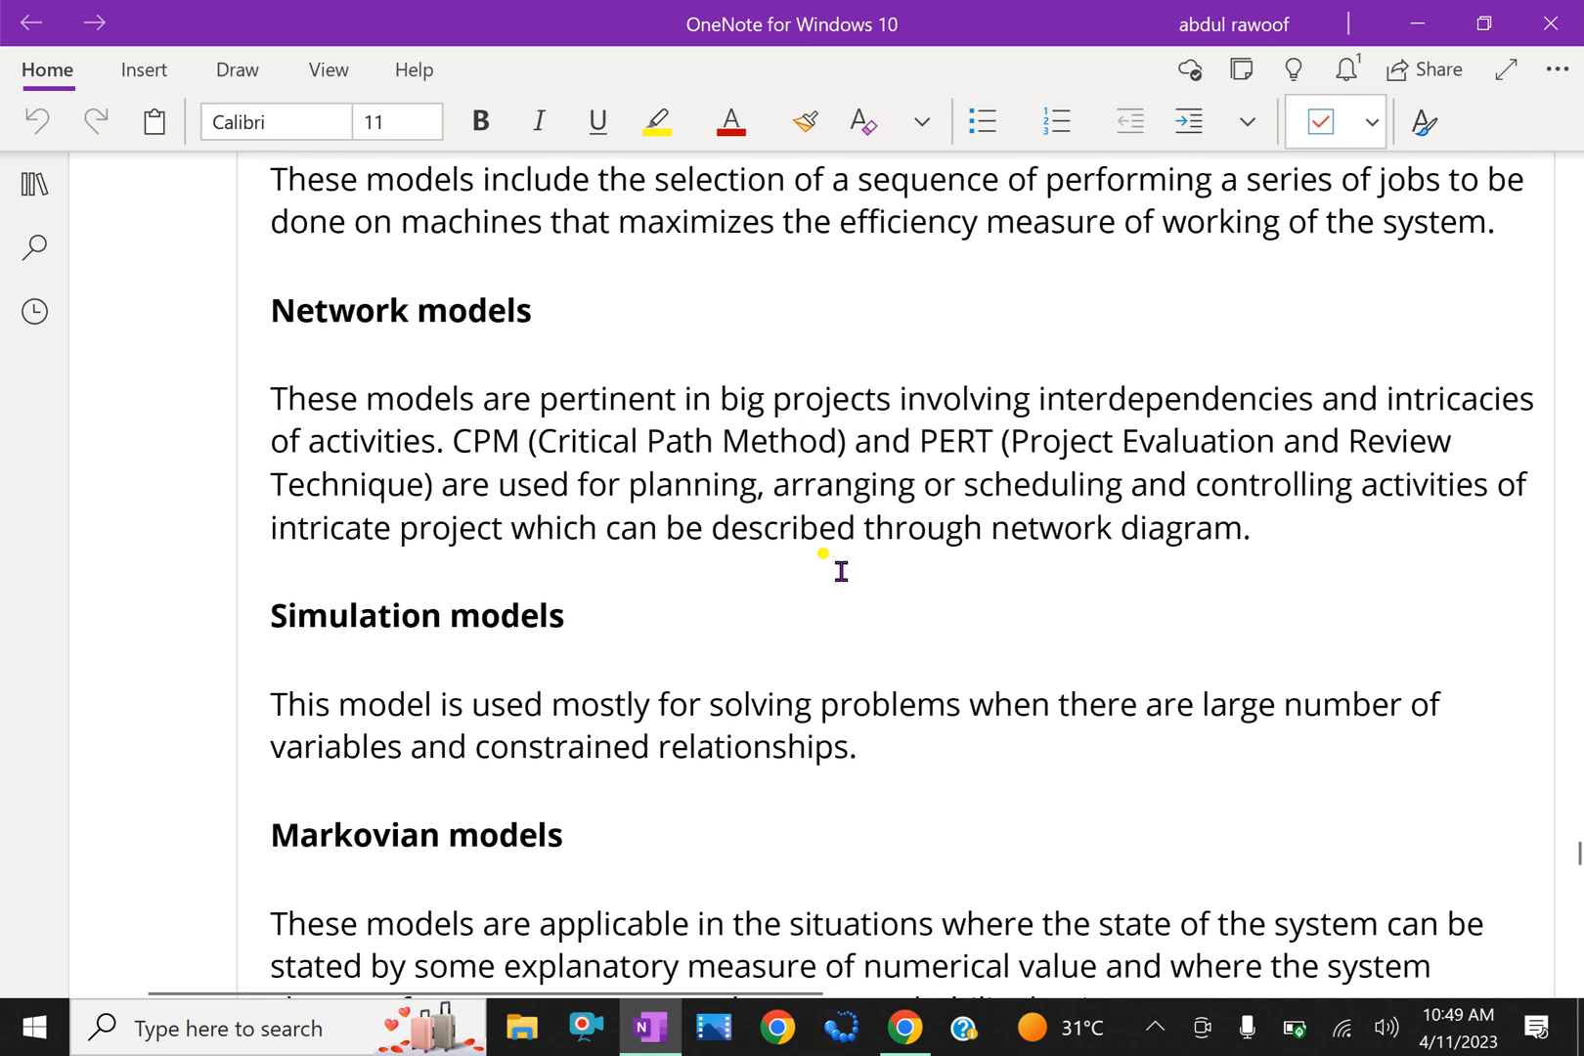
{"action": "scroll", "scroll_direction": "down", "scroll_amount": 3}
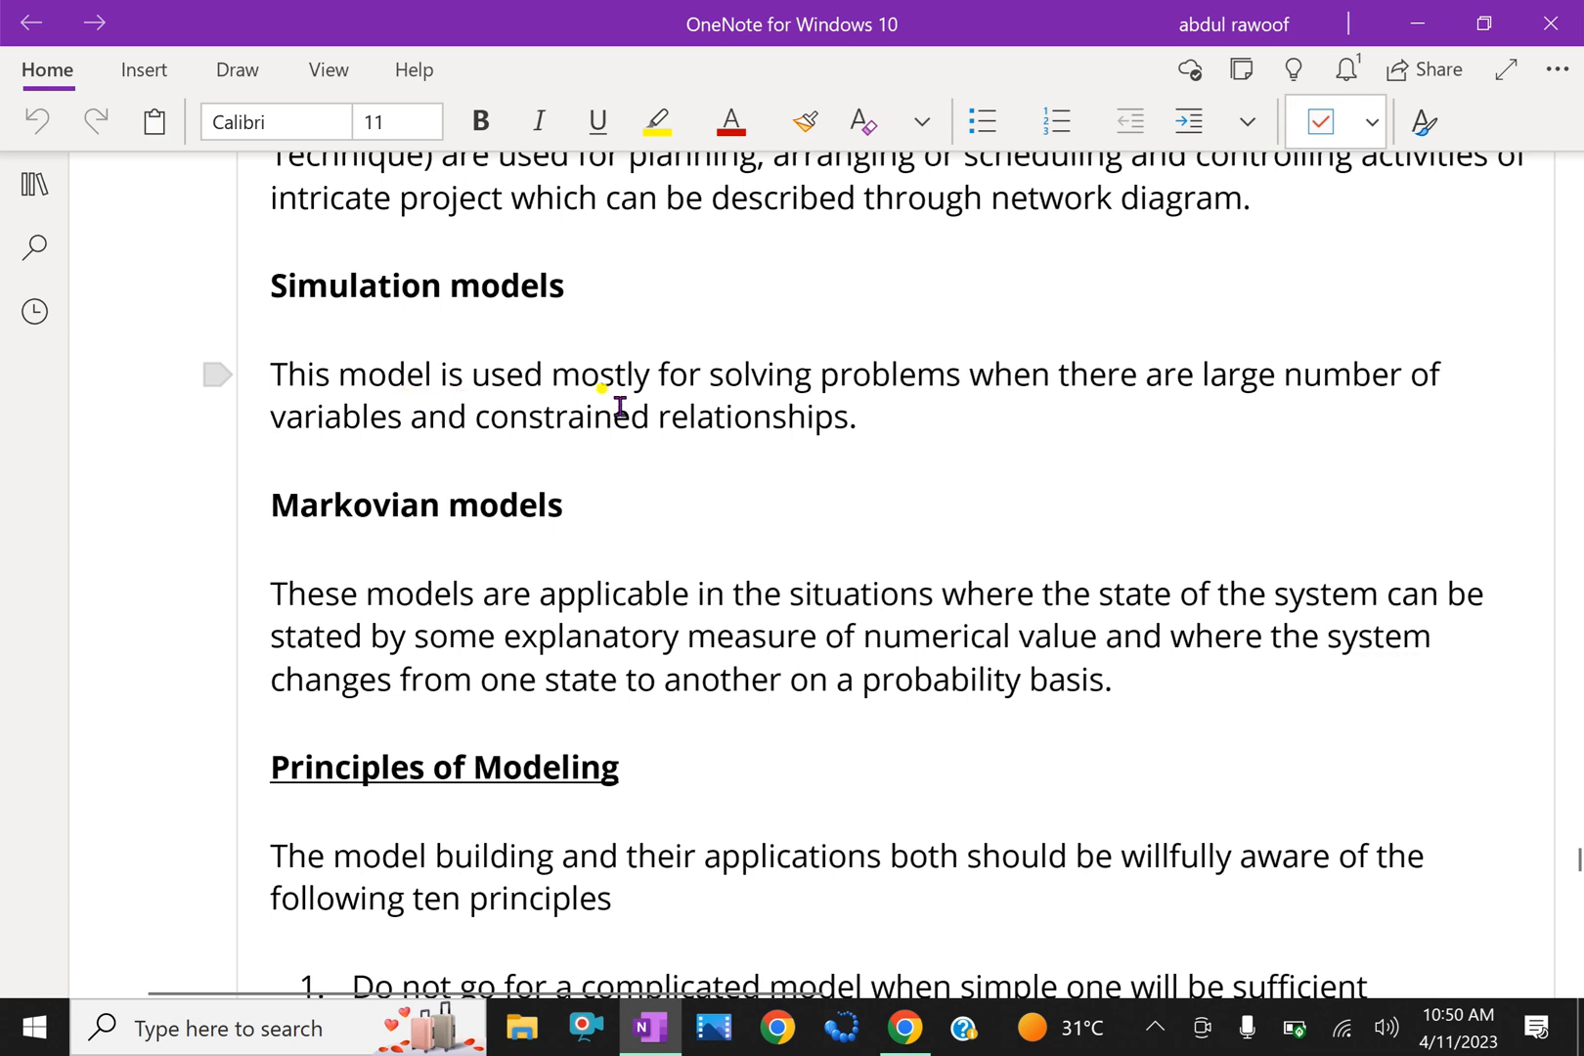
{"action": "mouse_move", "coordinate": [991, 420]}
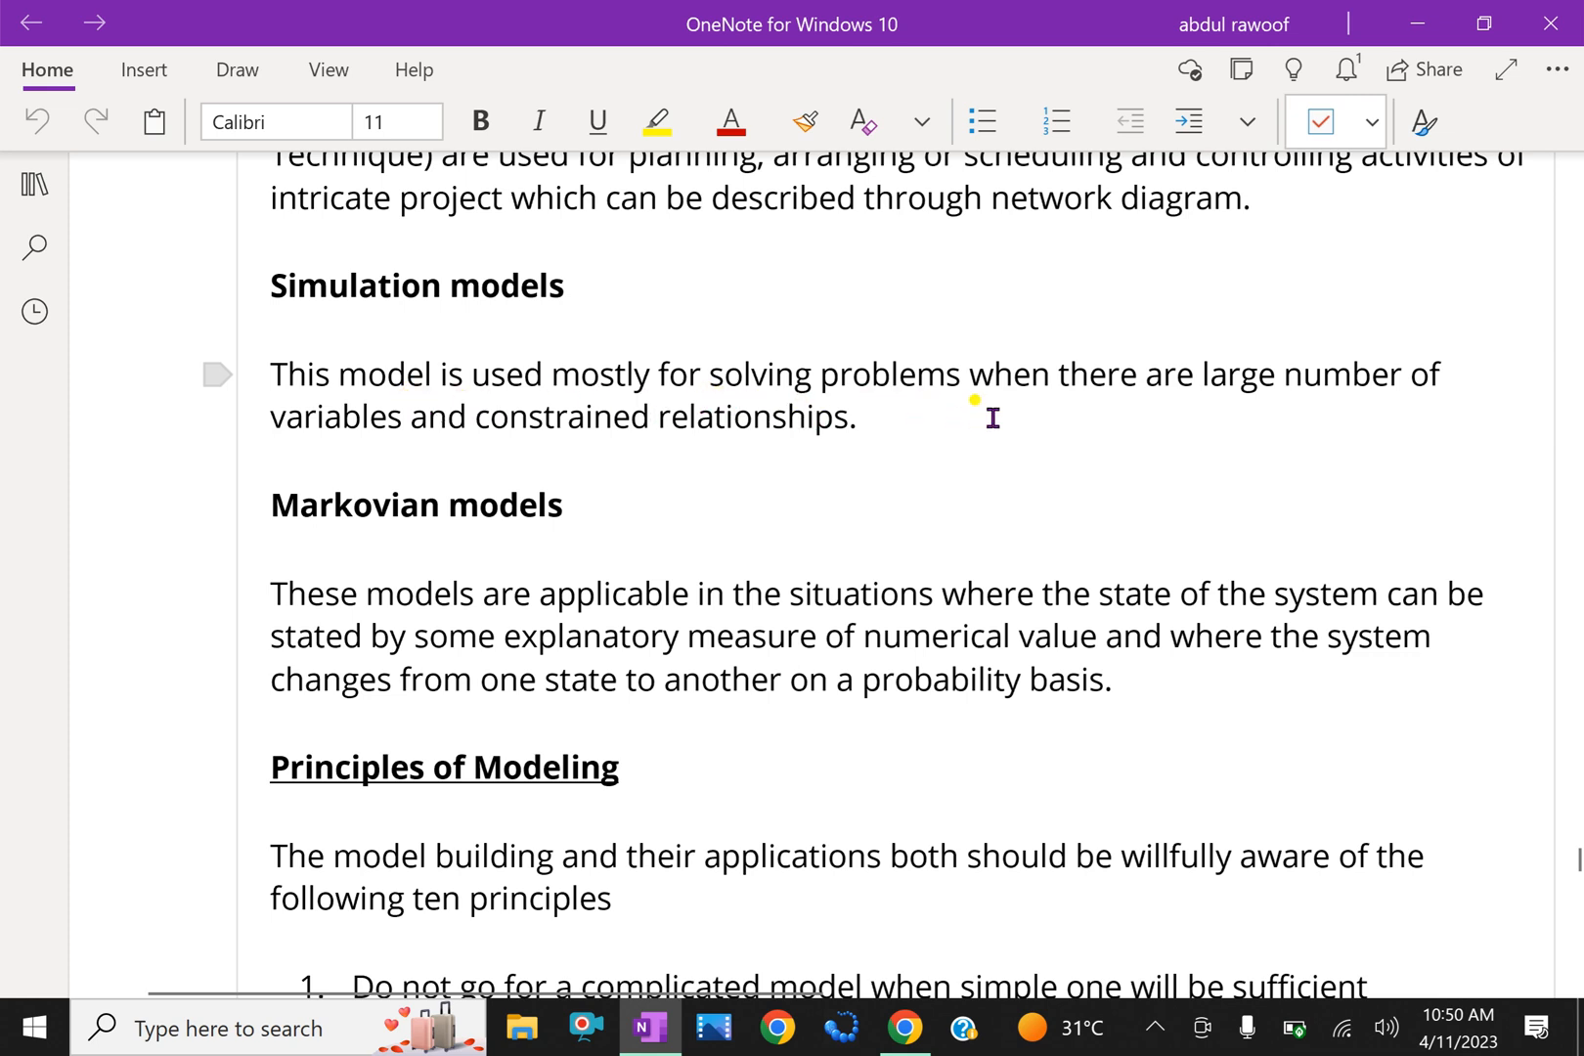
{"action": "mouse_move", "coordinate": [858, 469]}
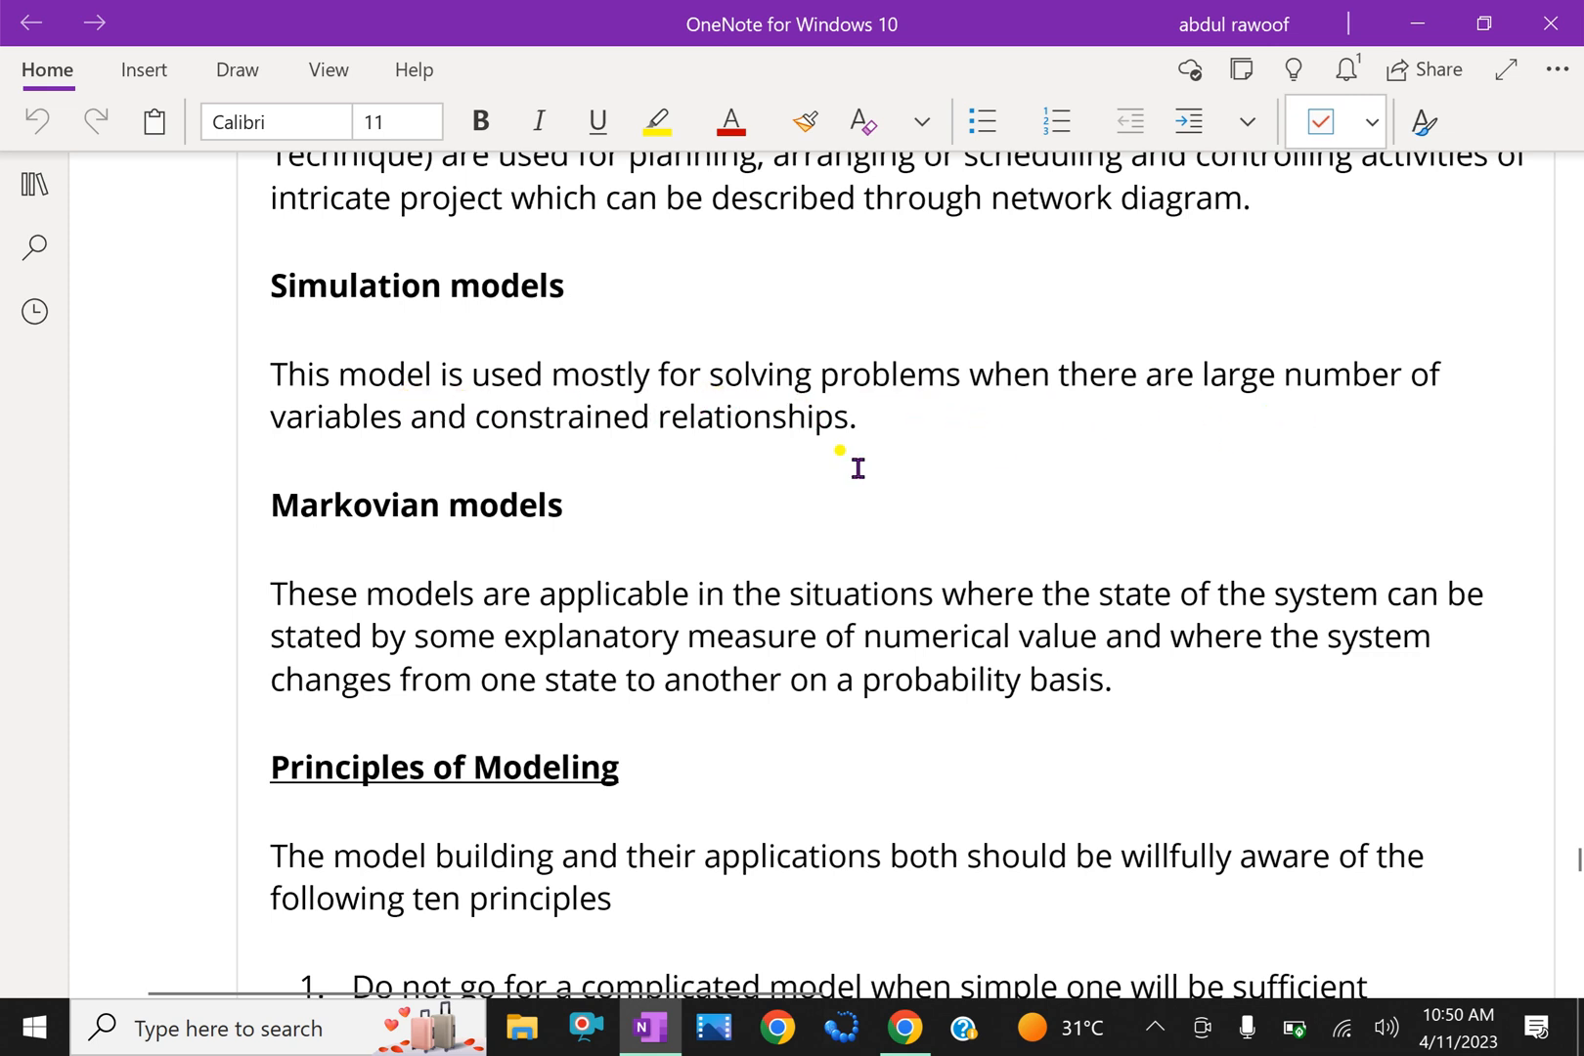
{"action": "mouse_move", "coordinate": [853, 473]}
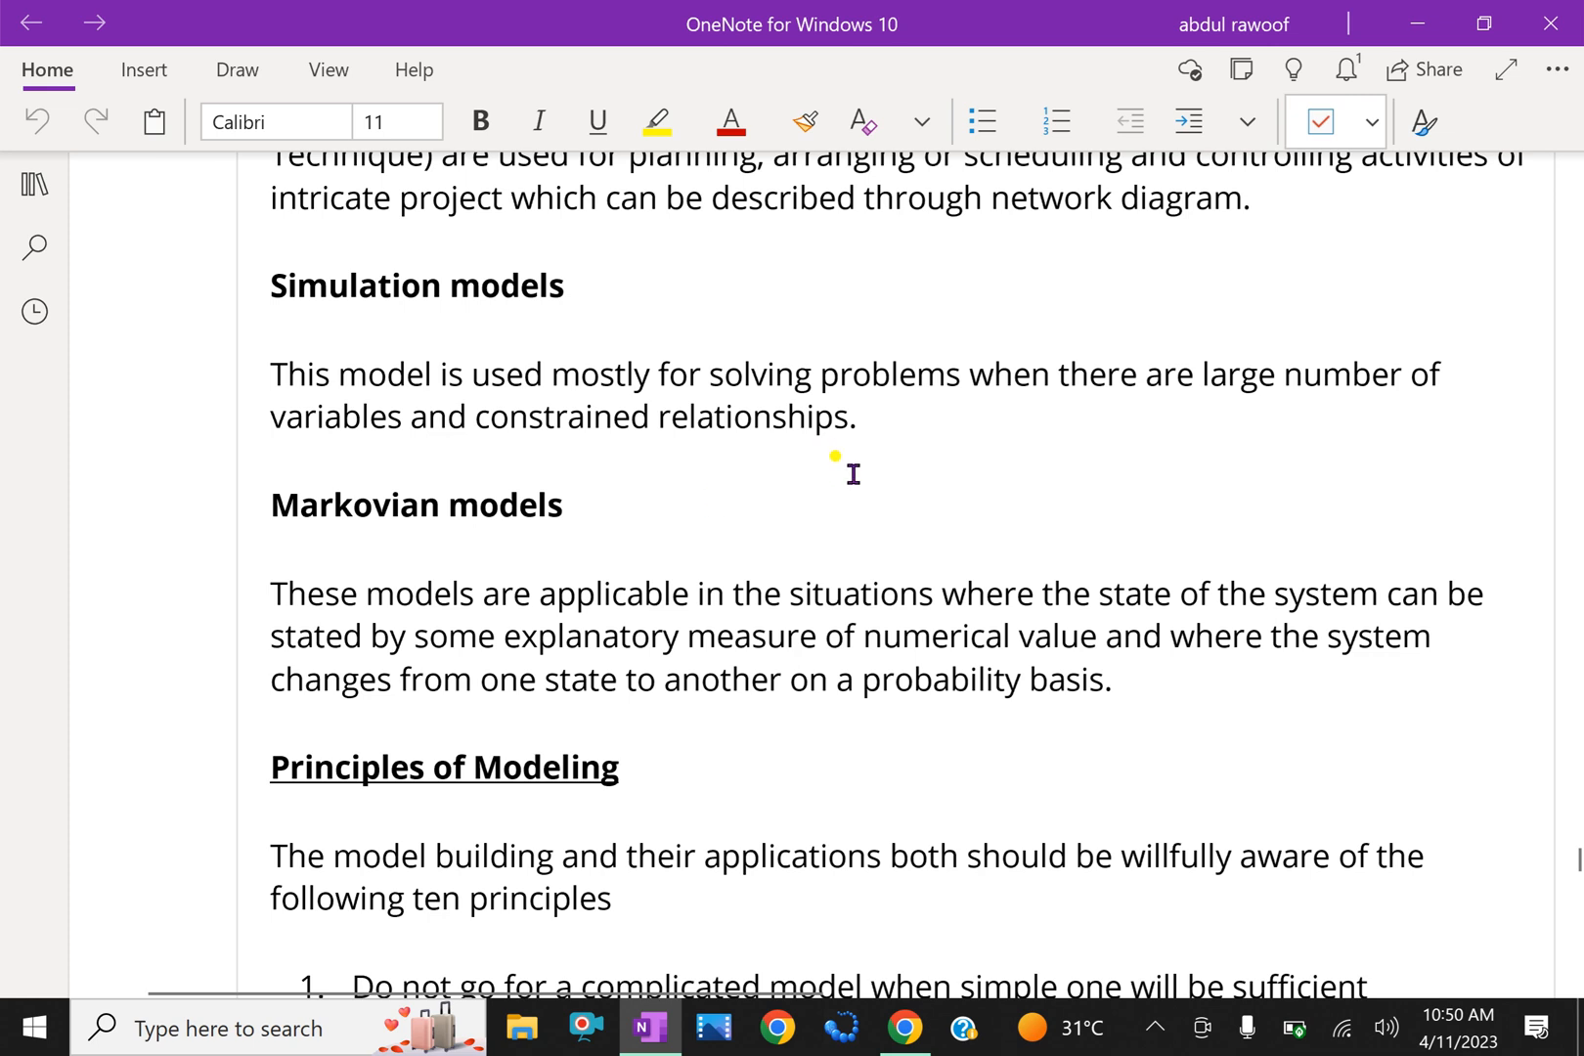
Step: Scroll past Markovian models to the full ten-item Principles of Modeling list
{"action": "scroll", "scroll_direction": "down", "scroll_amount": 3}
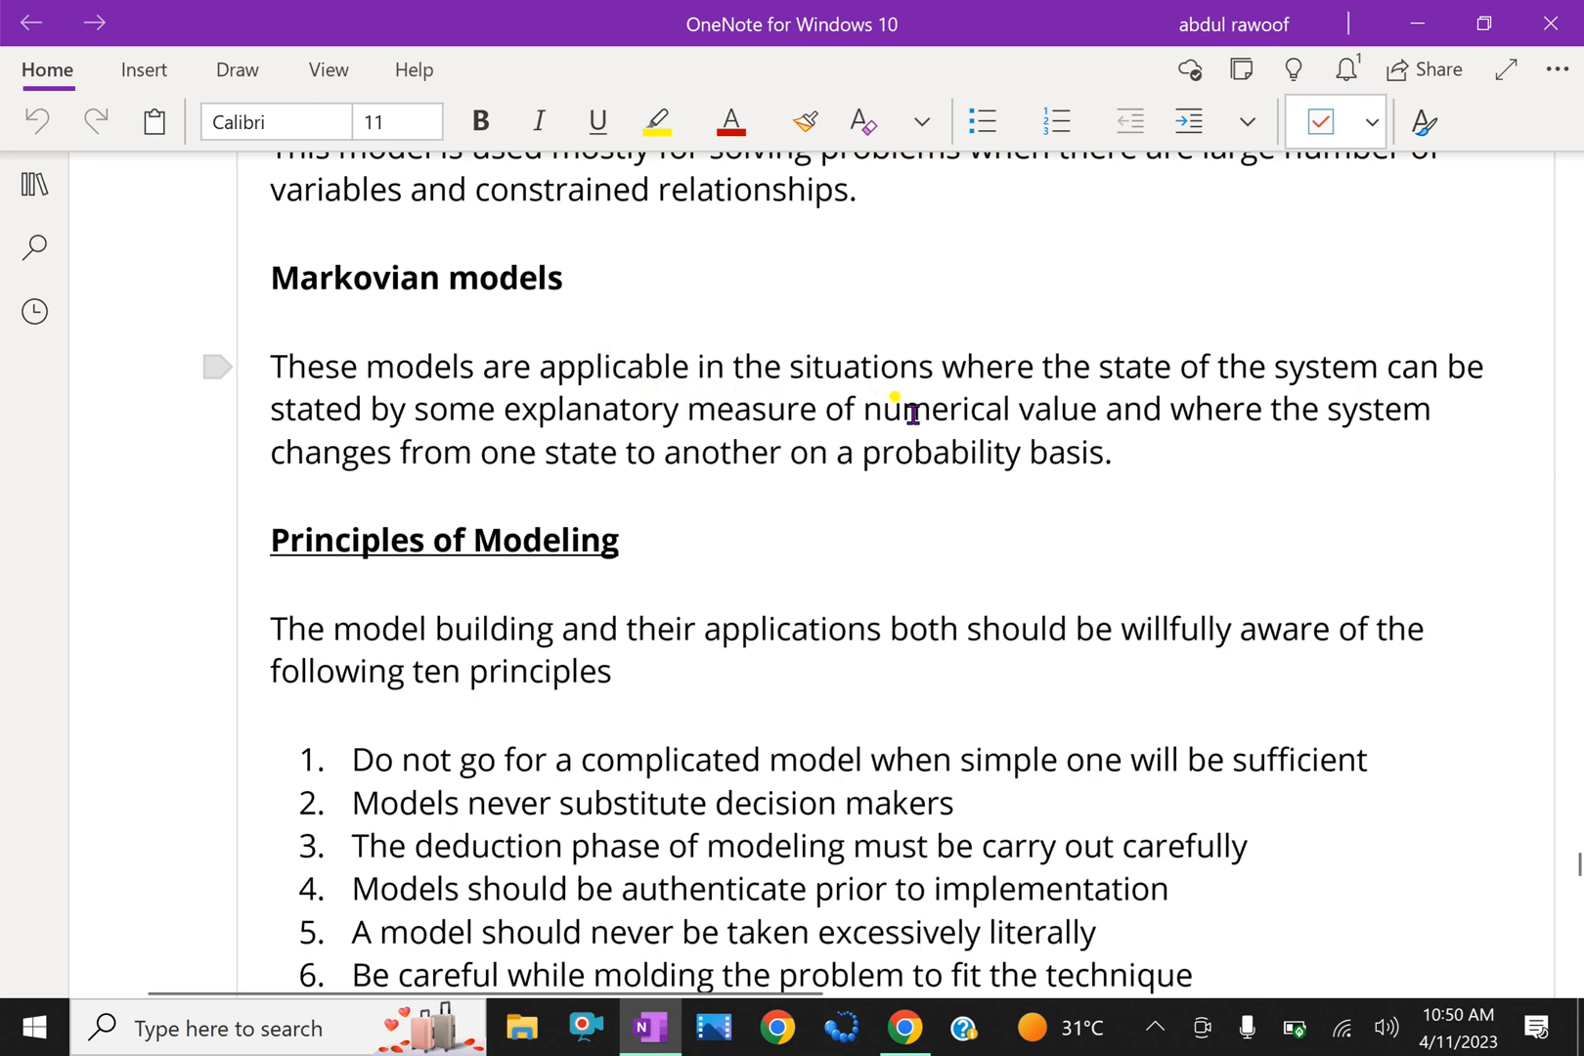
{"action": "mouse_move", "coordinate": [1203, 399]}
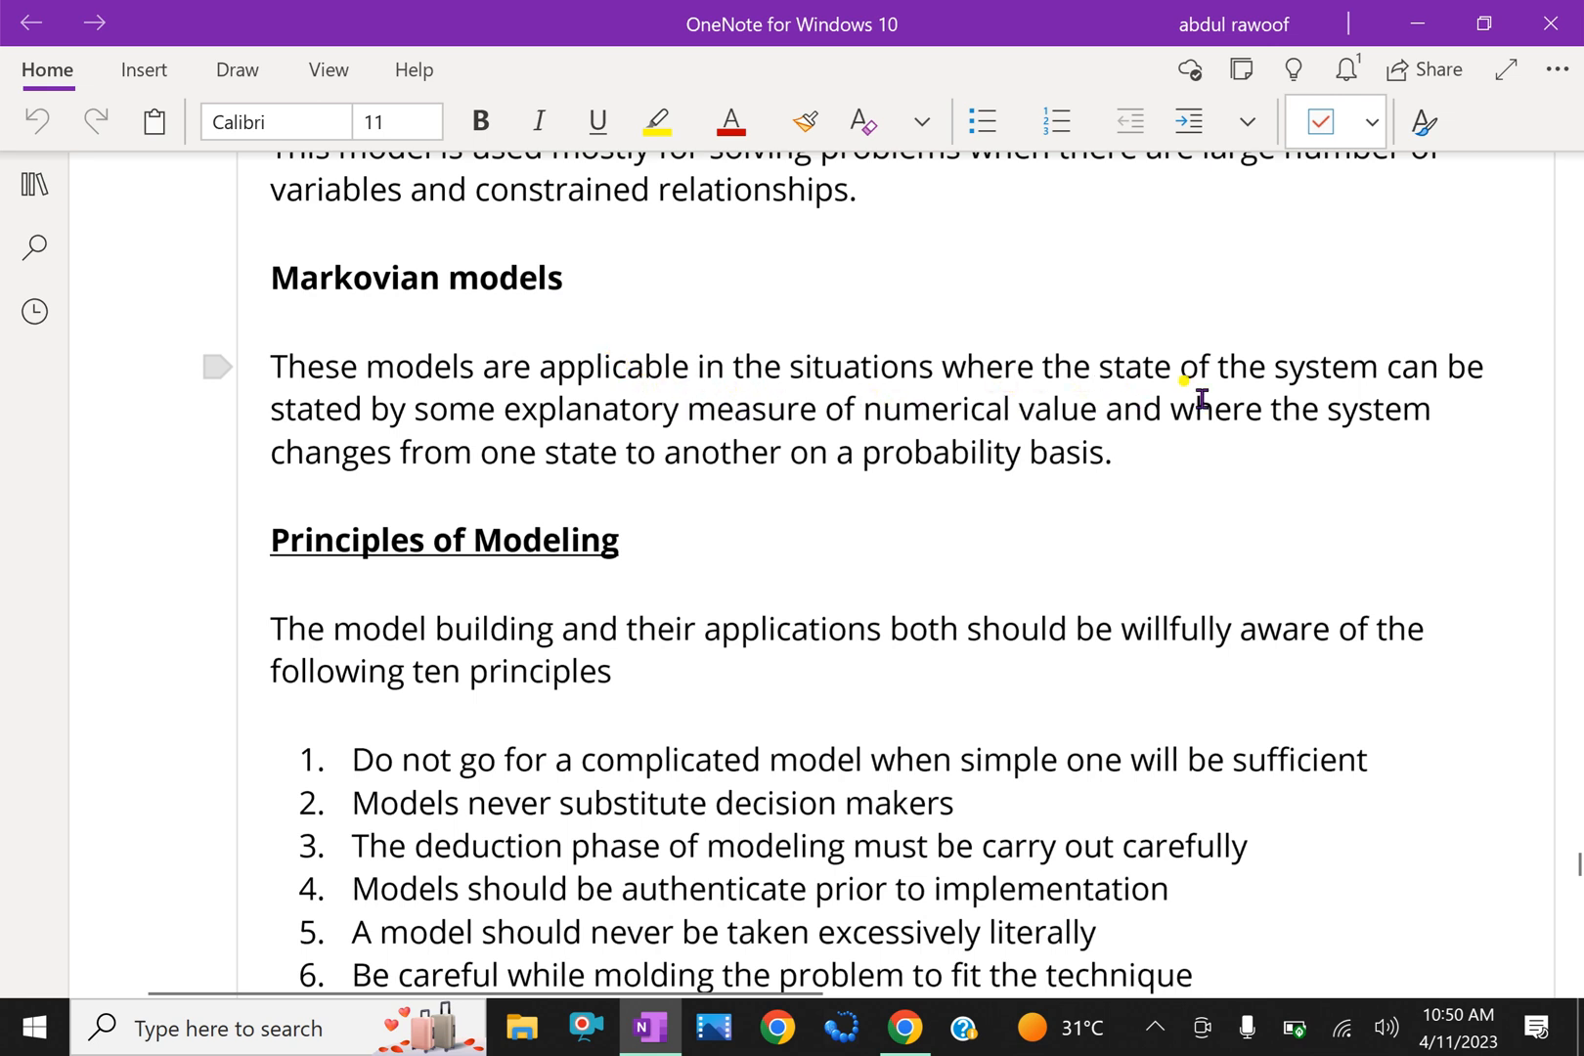
{"action": "mouse_move", "coordinate": [823, 475]}
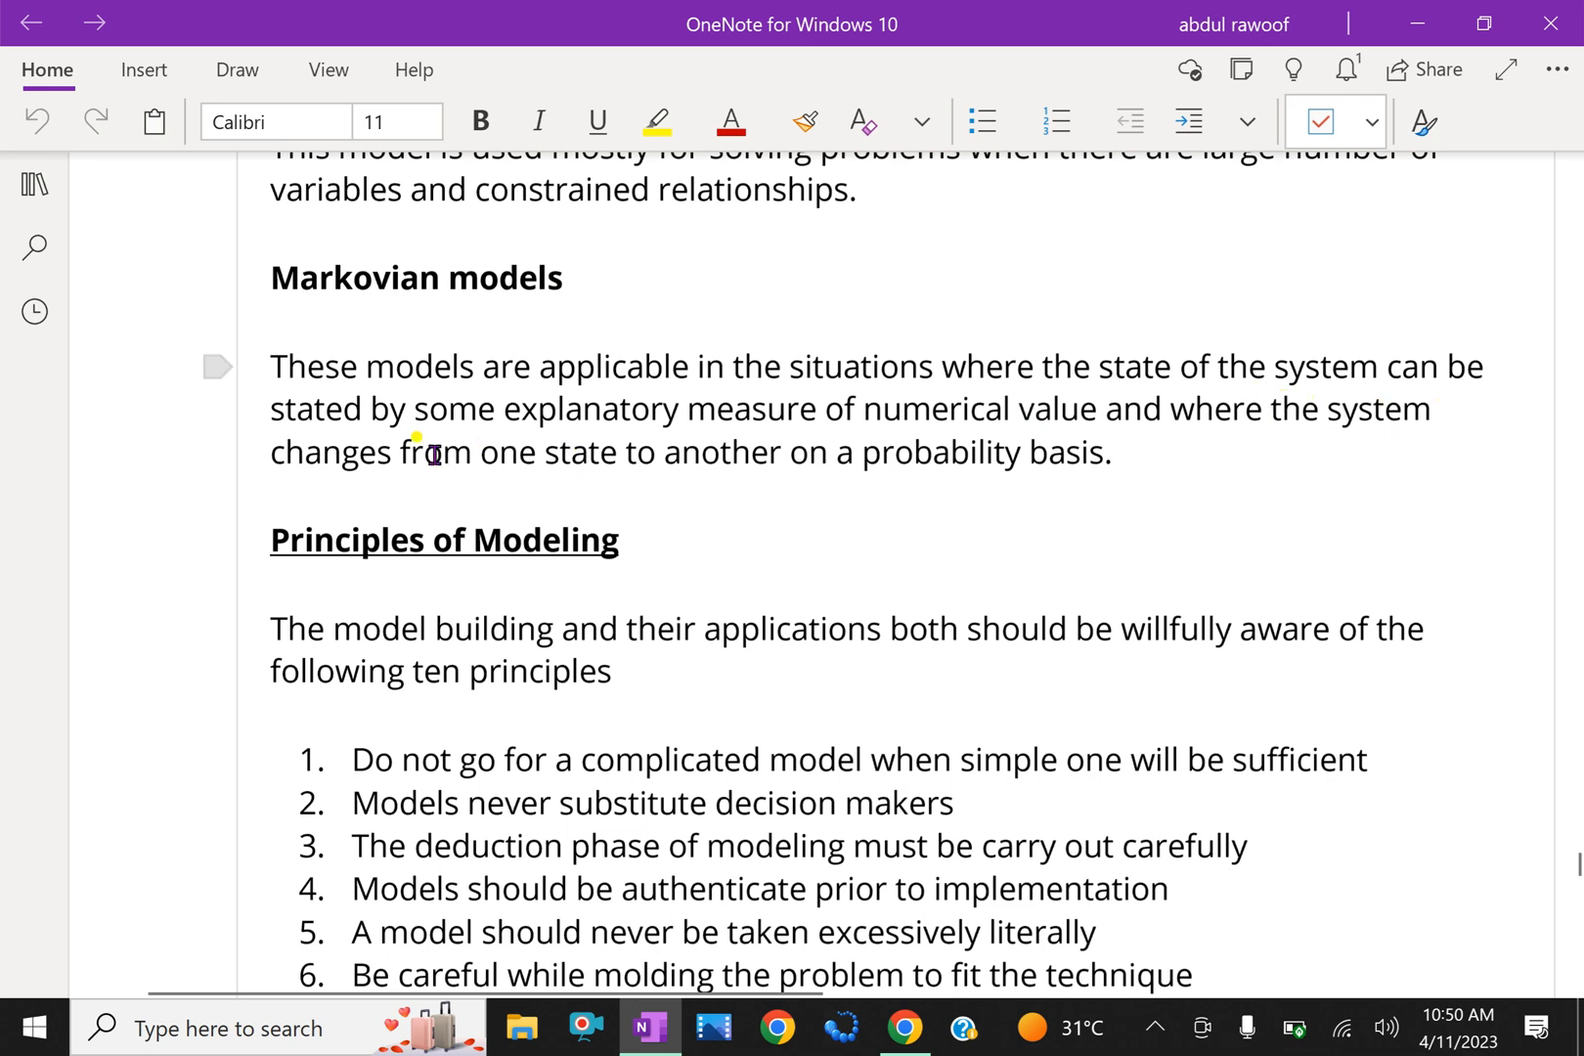
{"action": "mouse_move", "coordinate": [962, 435]}
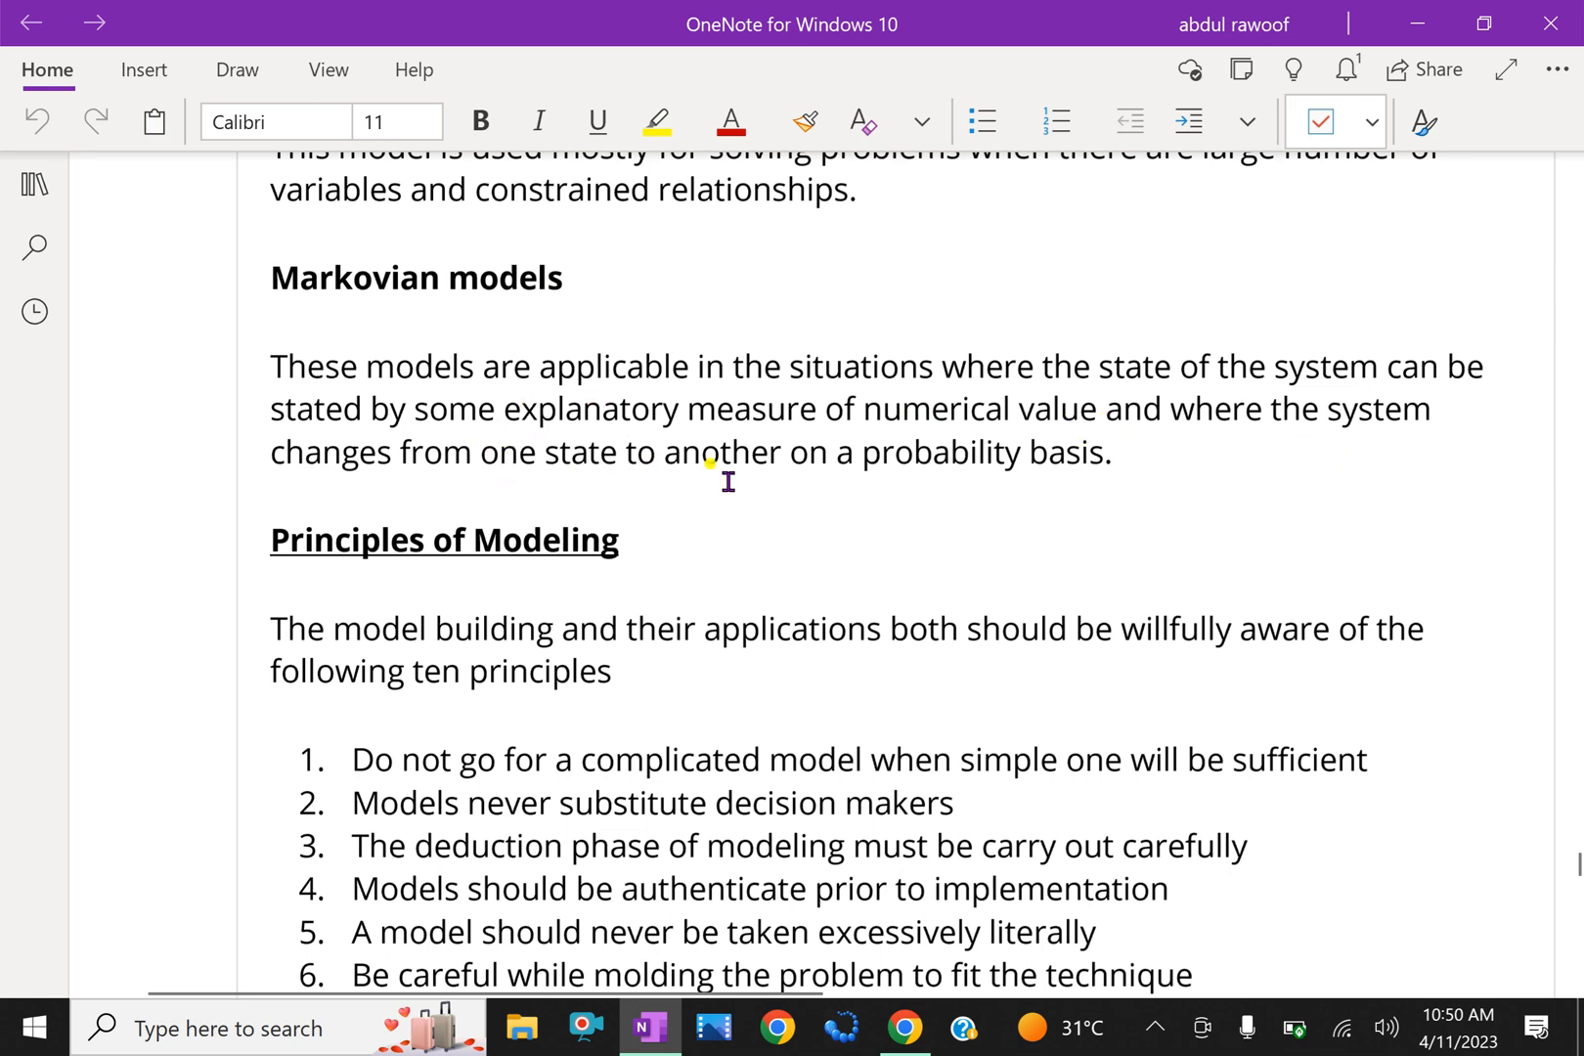
{"action": "mouse_move", "coordinate": [792, 487]}
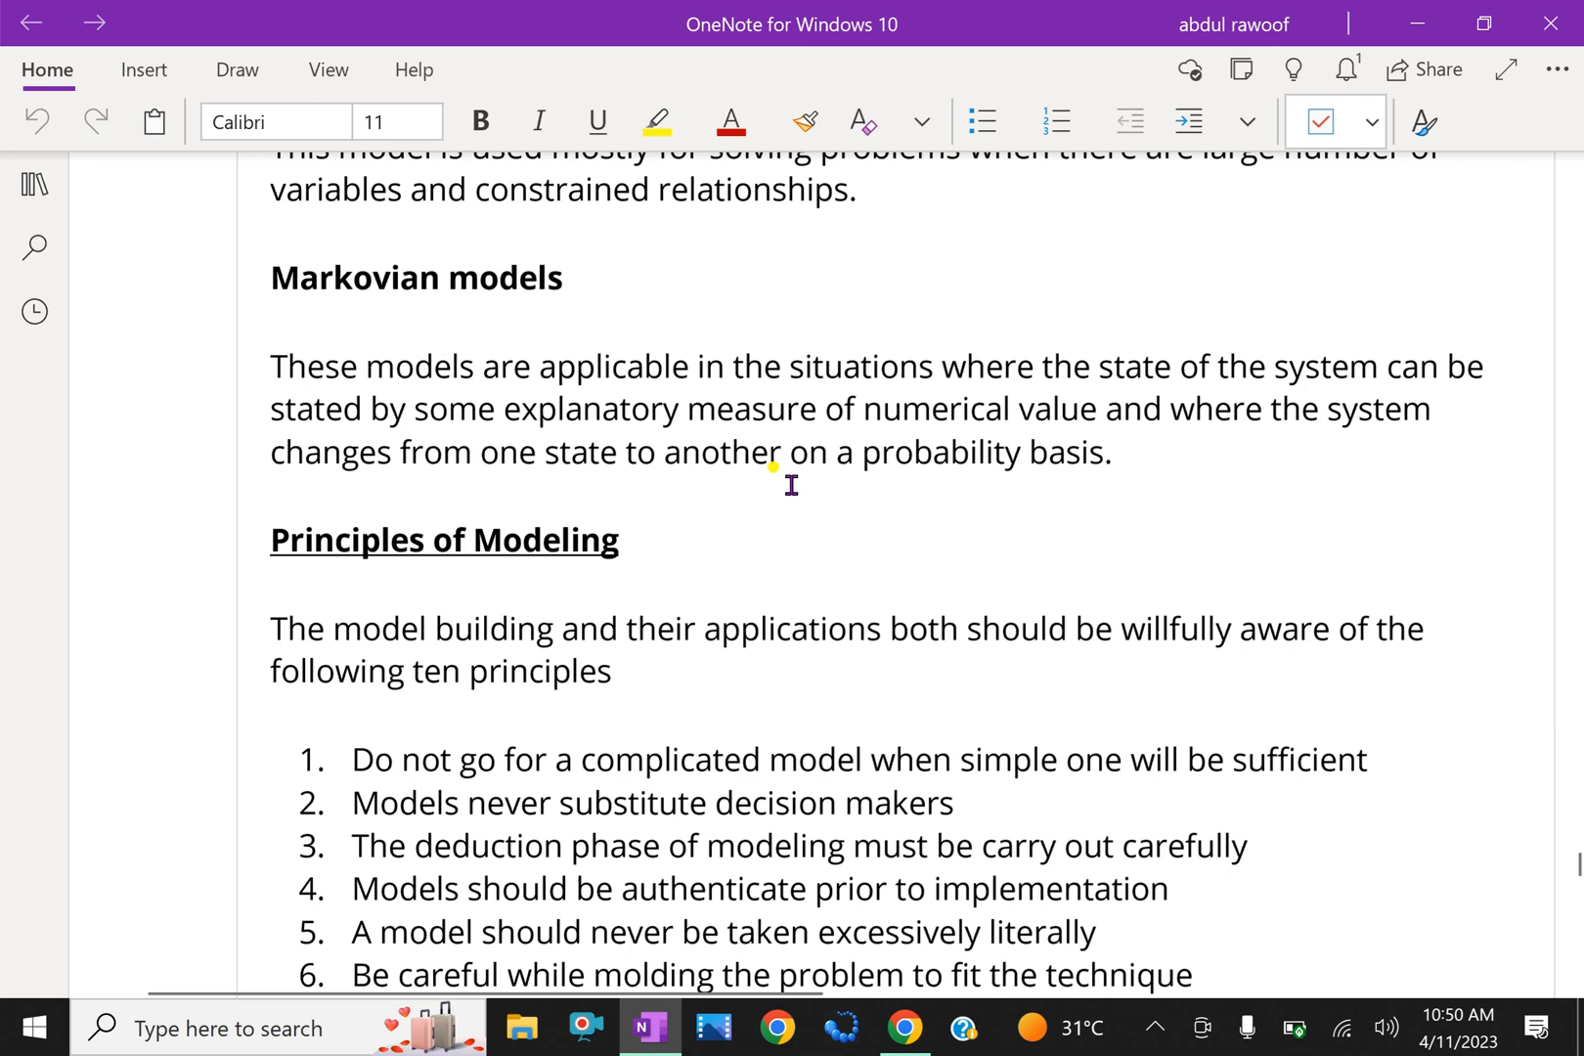
{"action": "scroll", "scroll_direction": "down", "scroll_amount": 3}
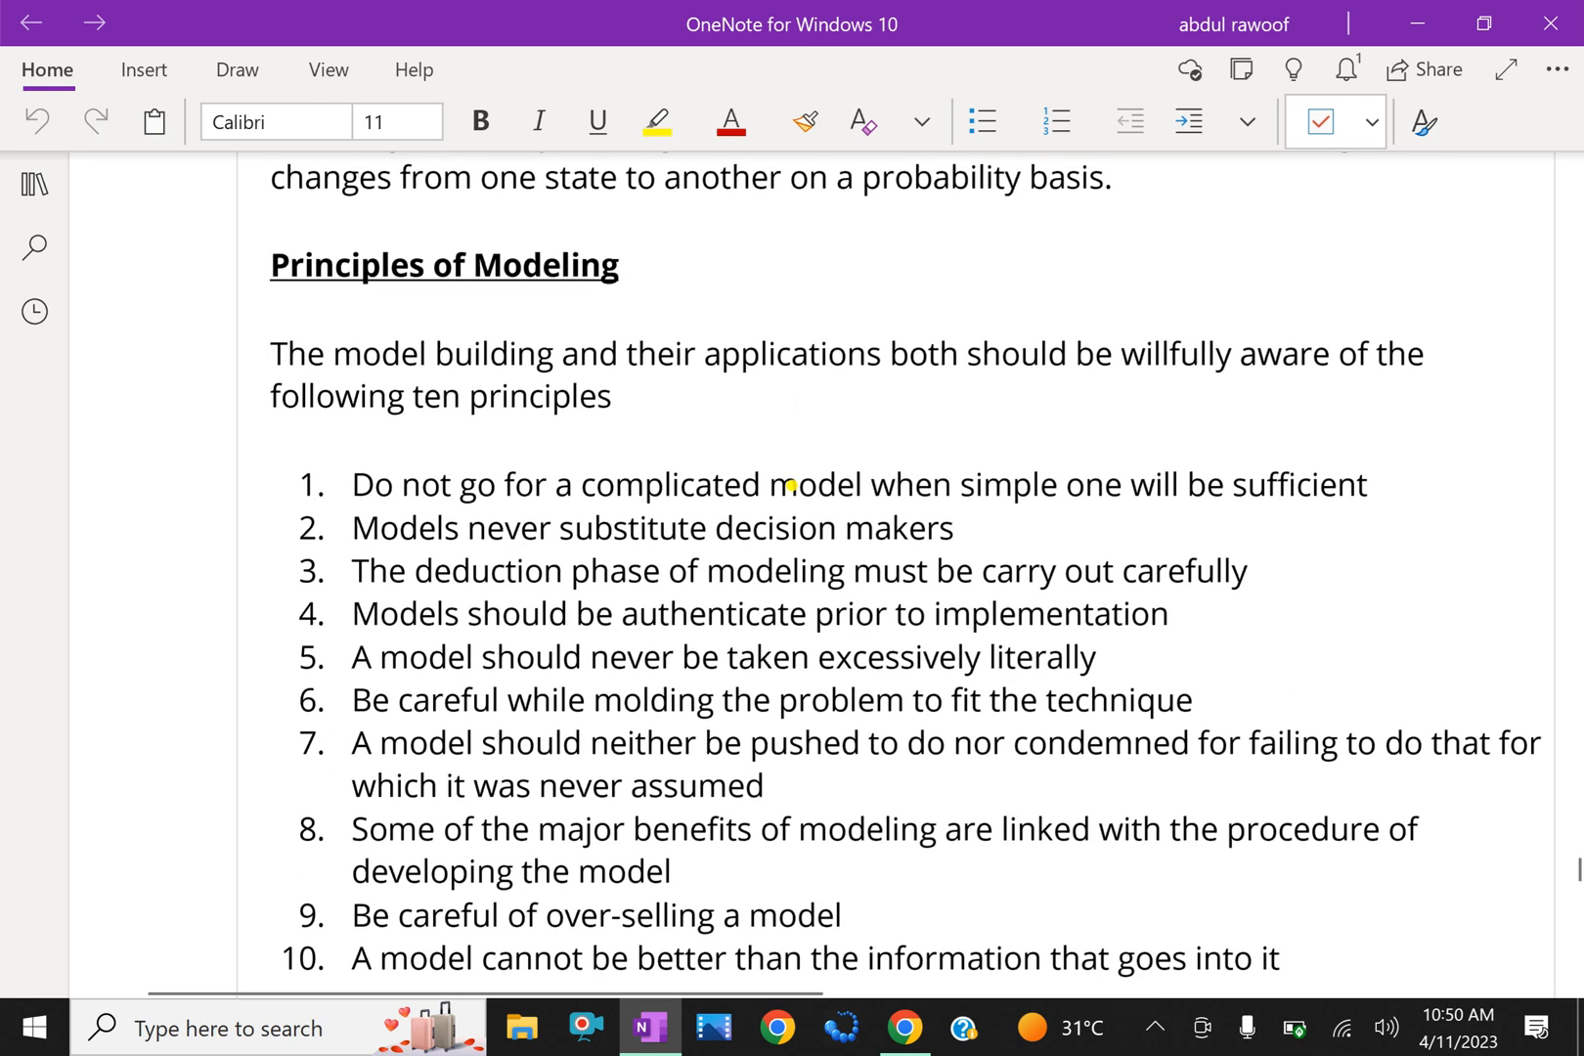
{"action": "left_click", "coordinate": [555, 397]}
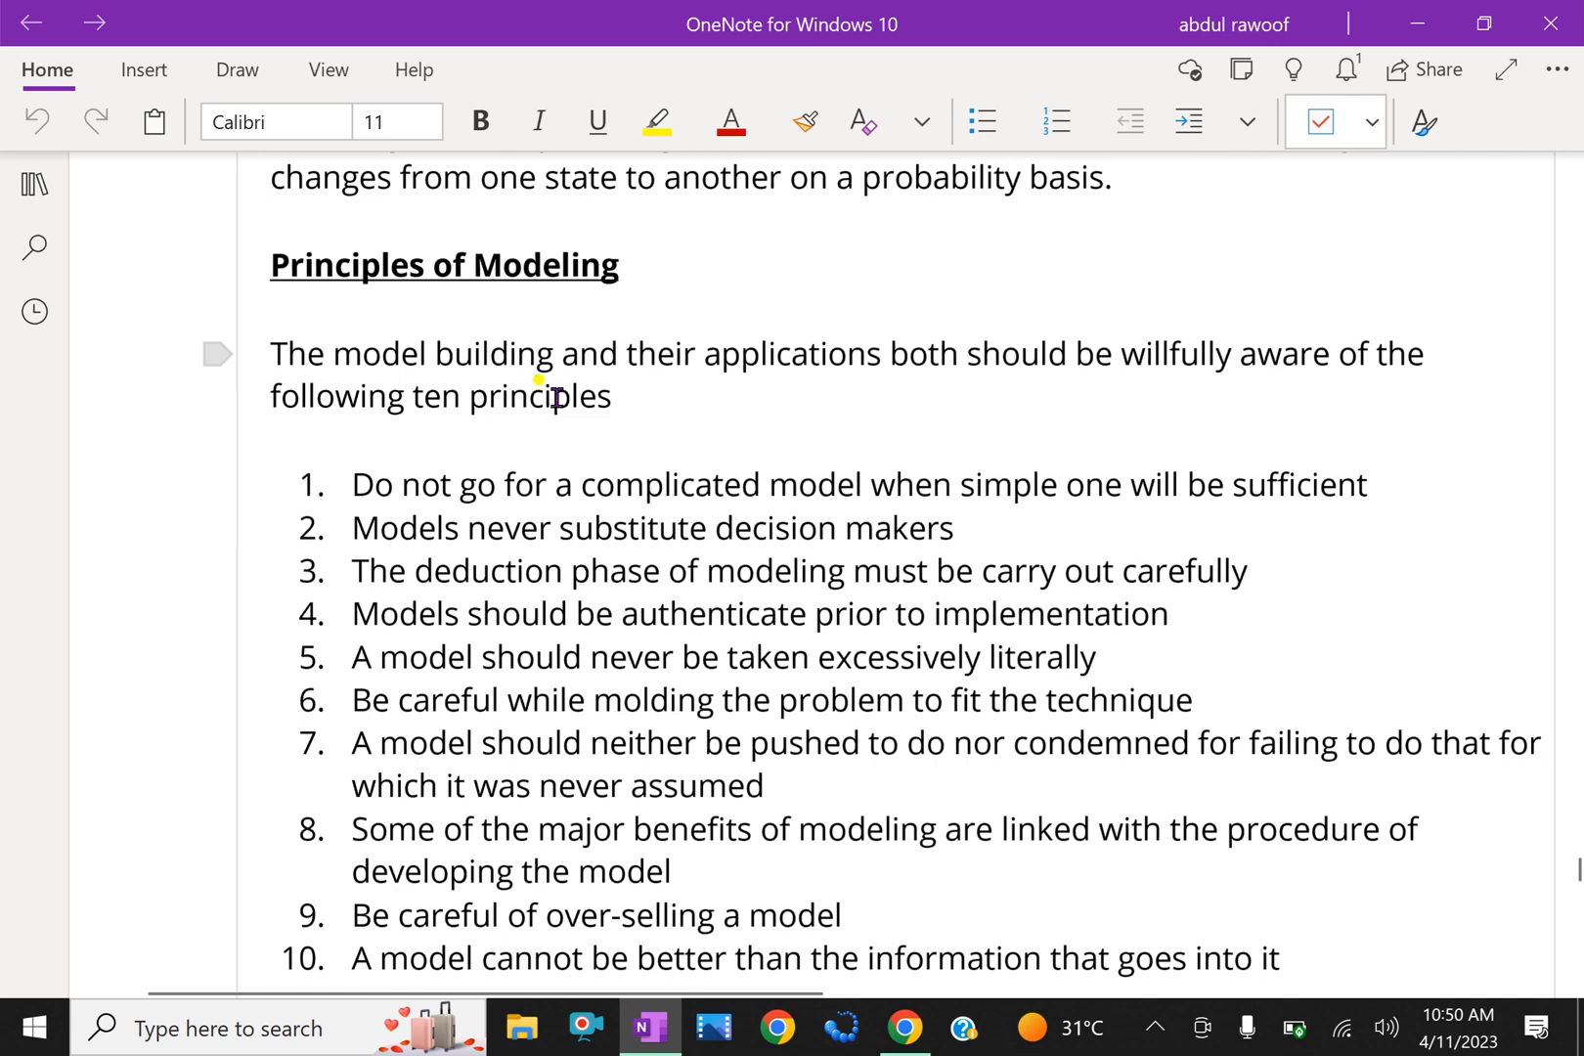
{"action": "mouse_move", "coordinate": [841, 394]}
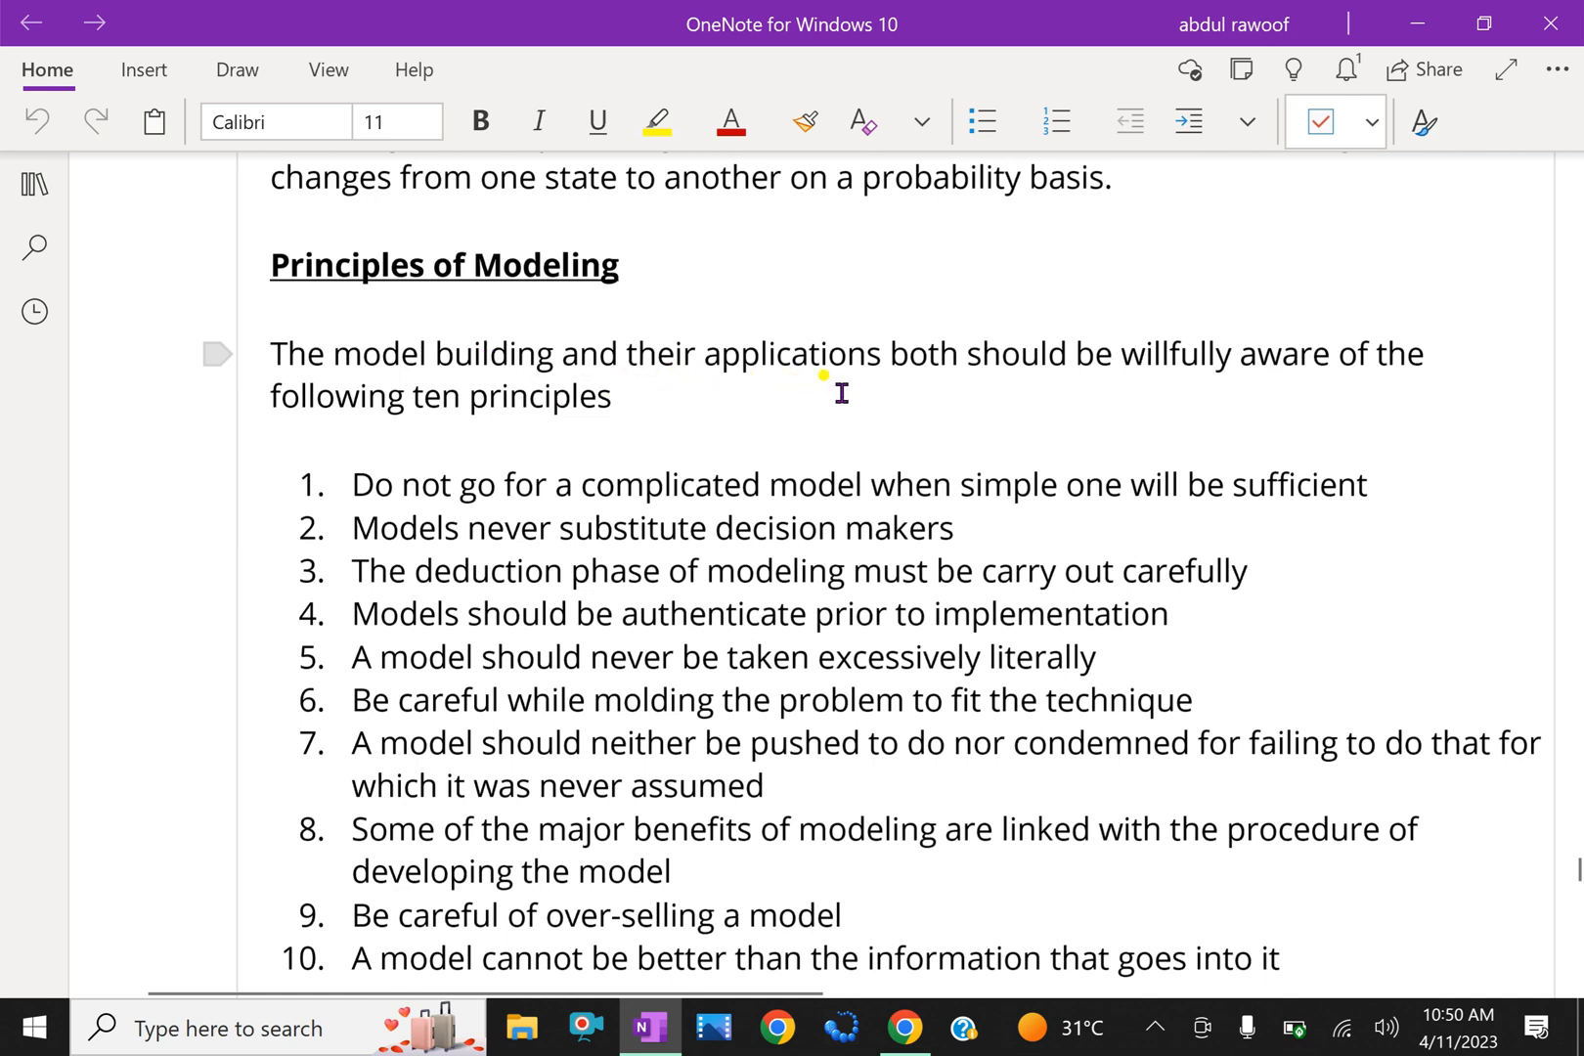
{"action": "mouse_move", "coordinate": [1191, 399]}
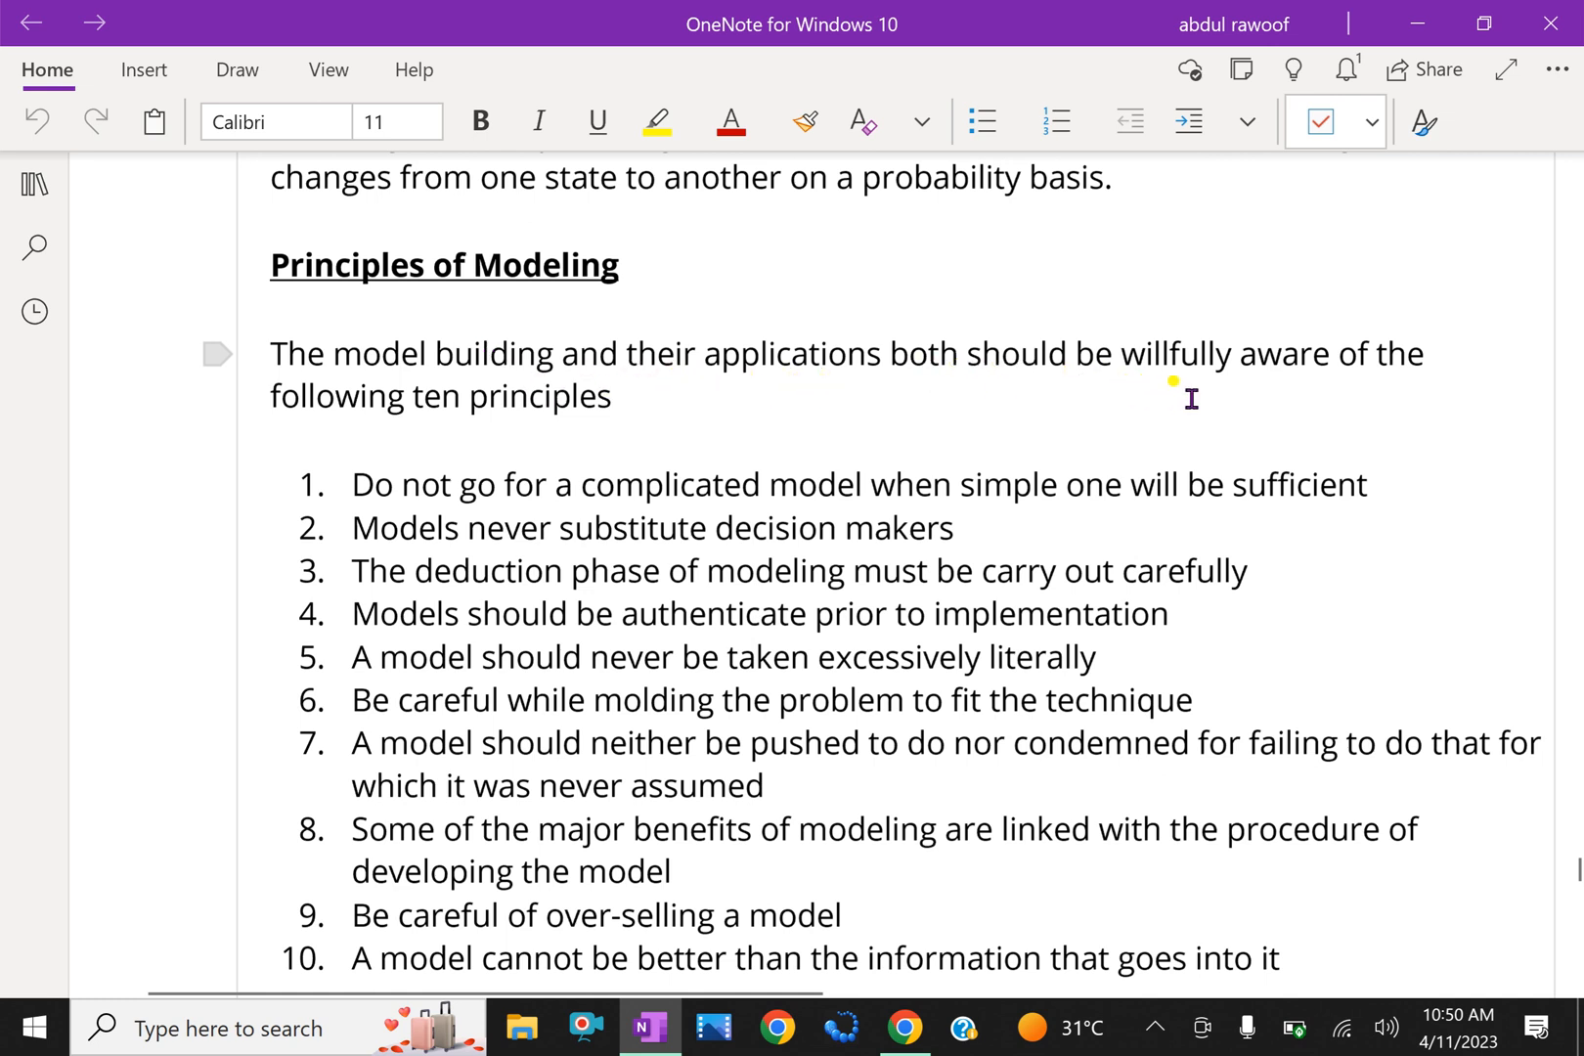
{"action": "mouse_move", "coordinate": [841, 350]}
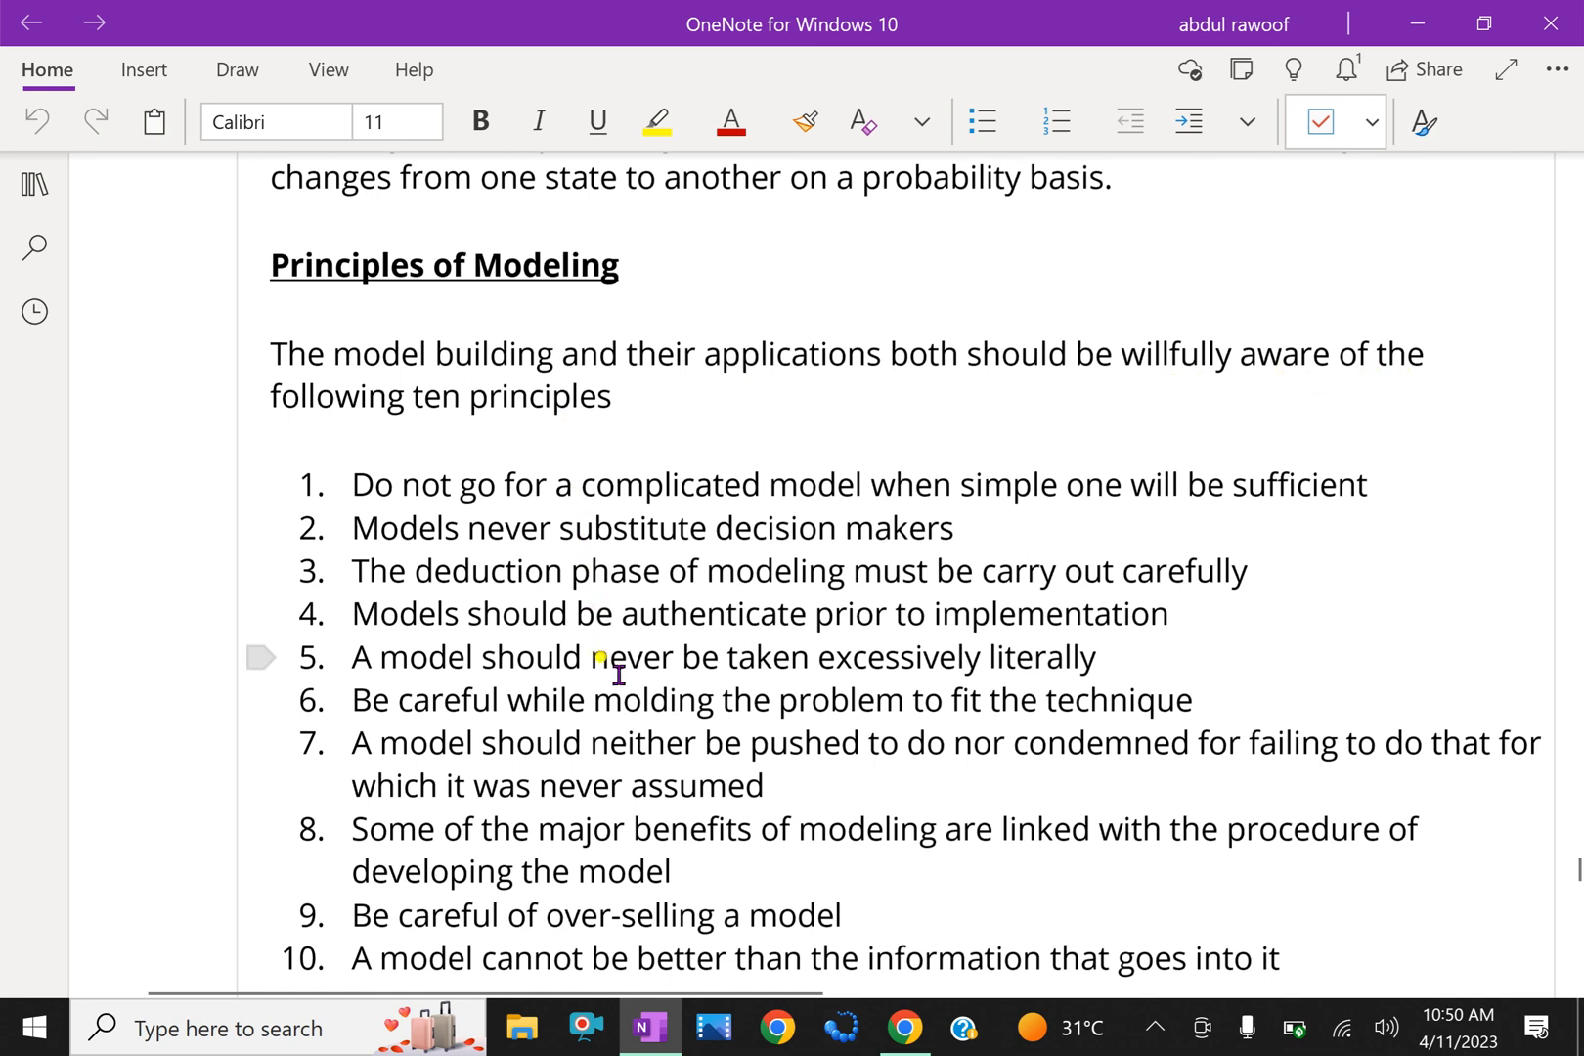
{"action": "scroll", "scroll_direction": "down", "scroll_amount": 3}
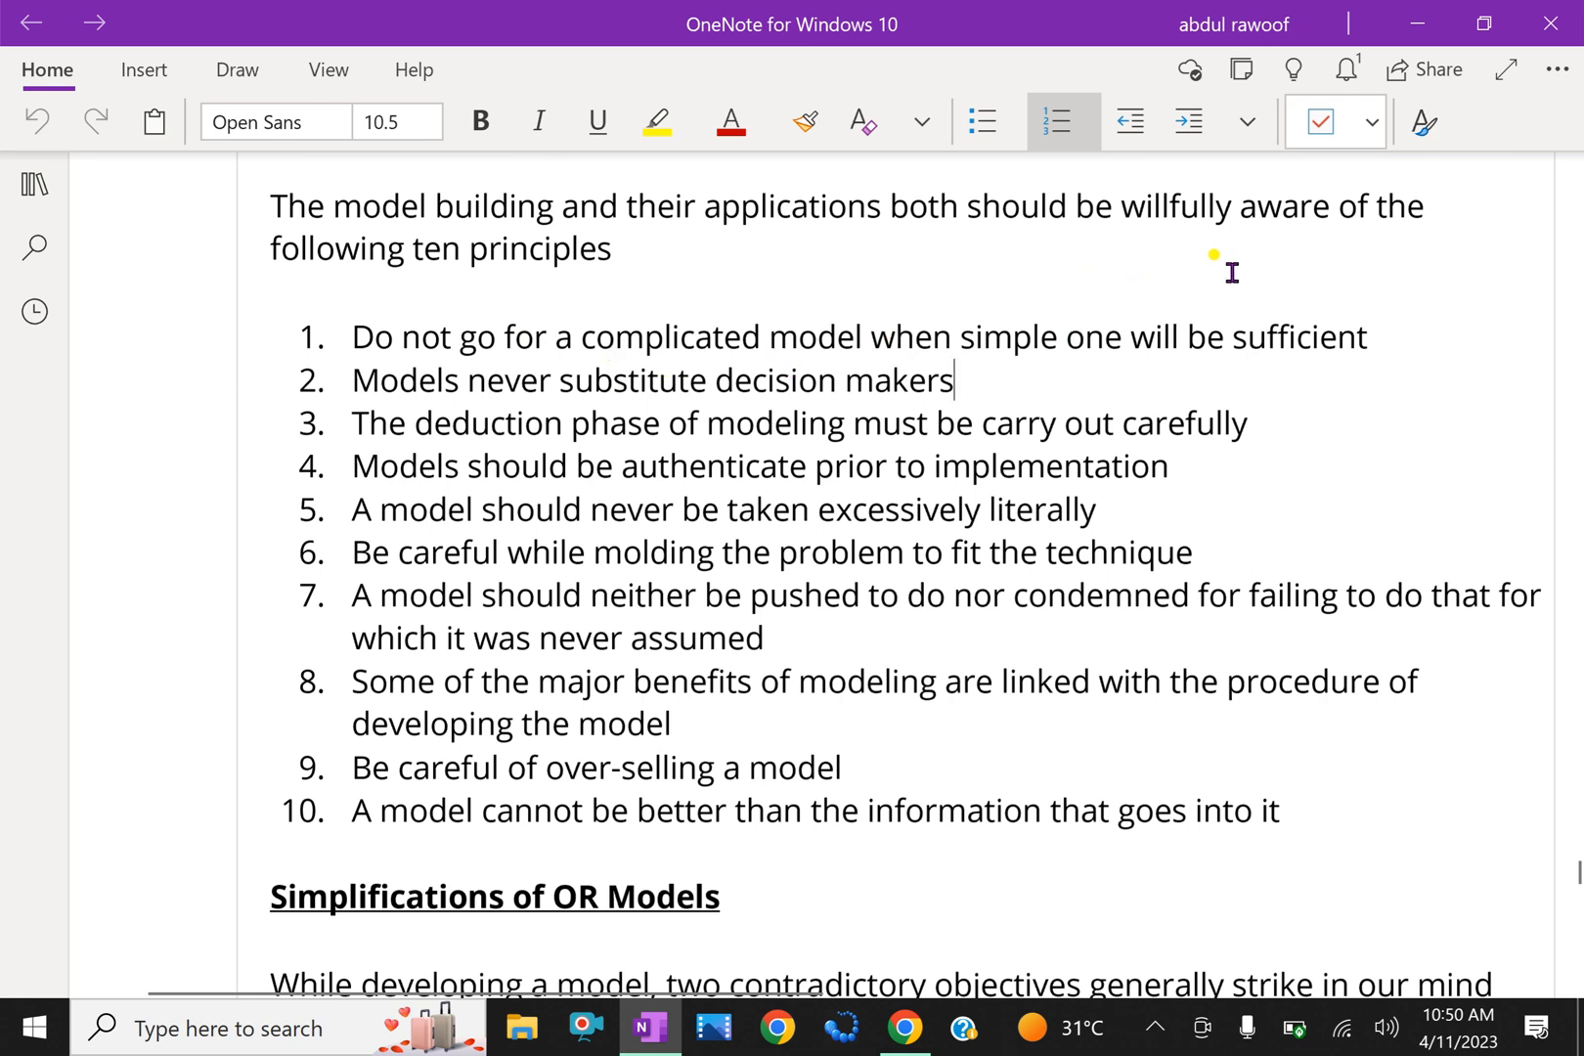
{"action": "mouse_move", "coordinate": [645, 418]}
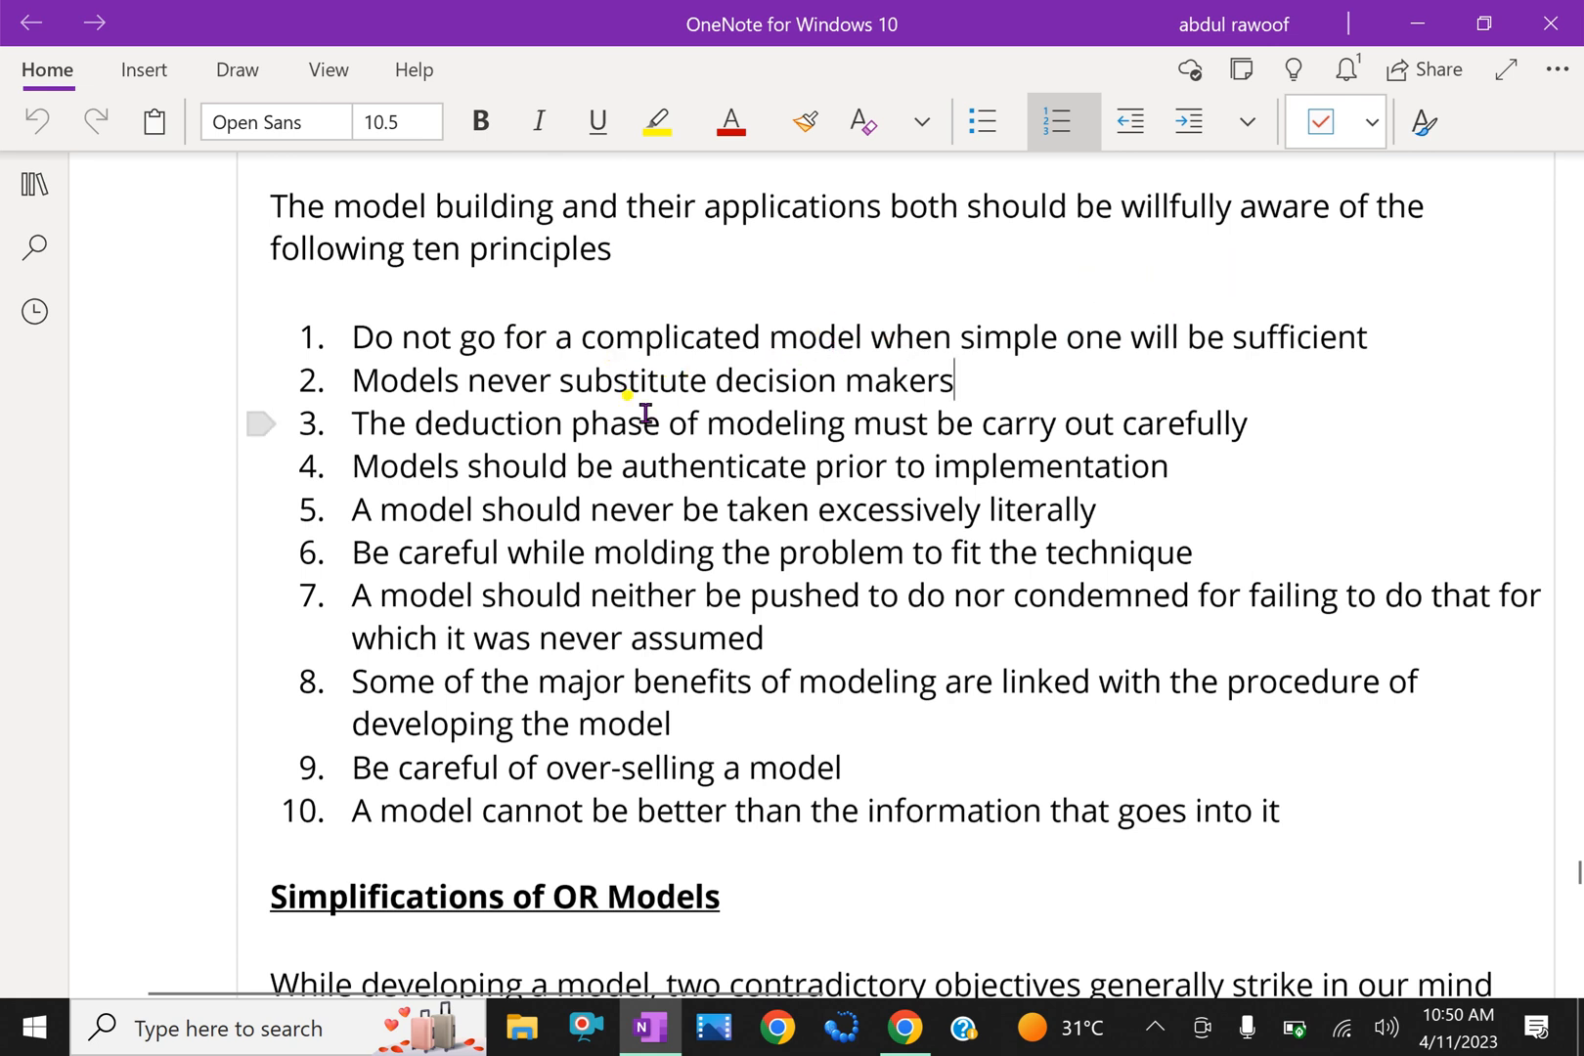
{"action": "mouse_move", "coordinate": [442, 452]}
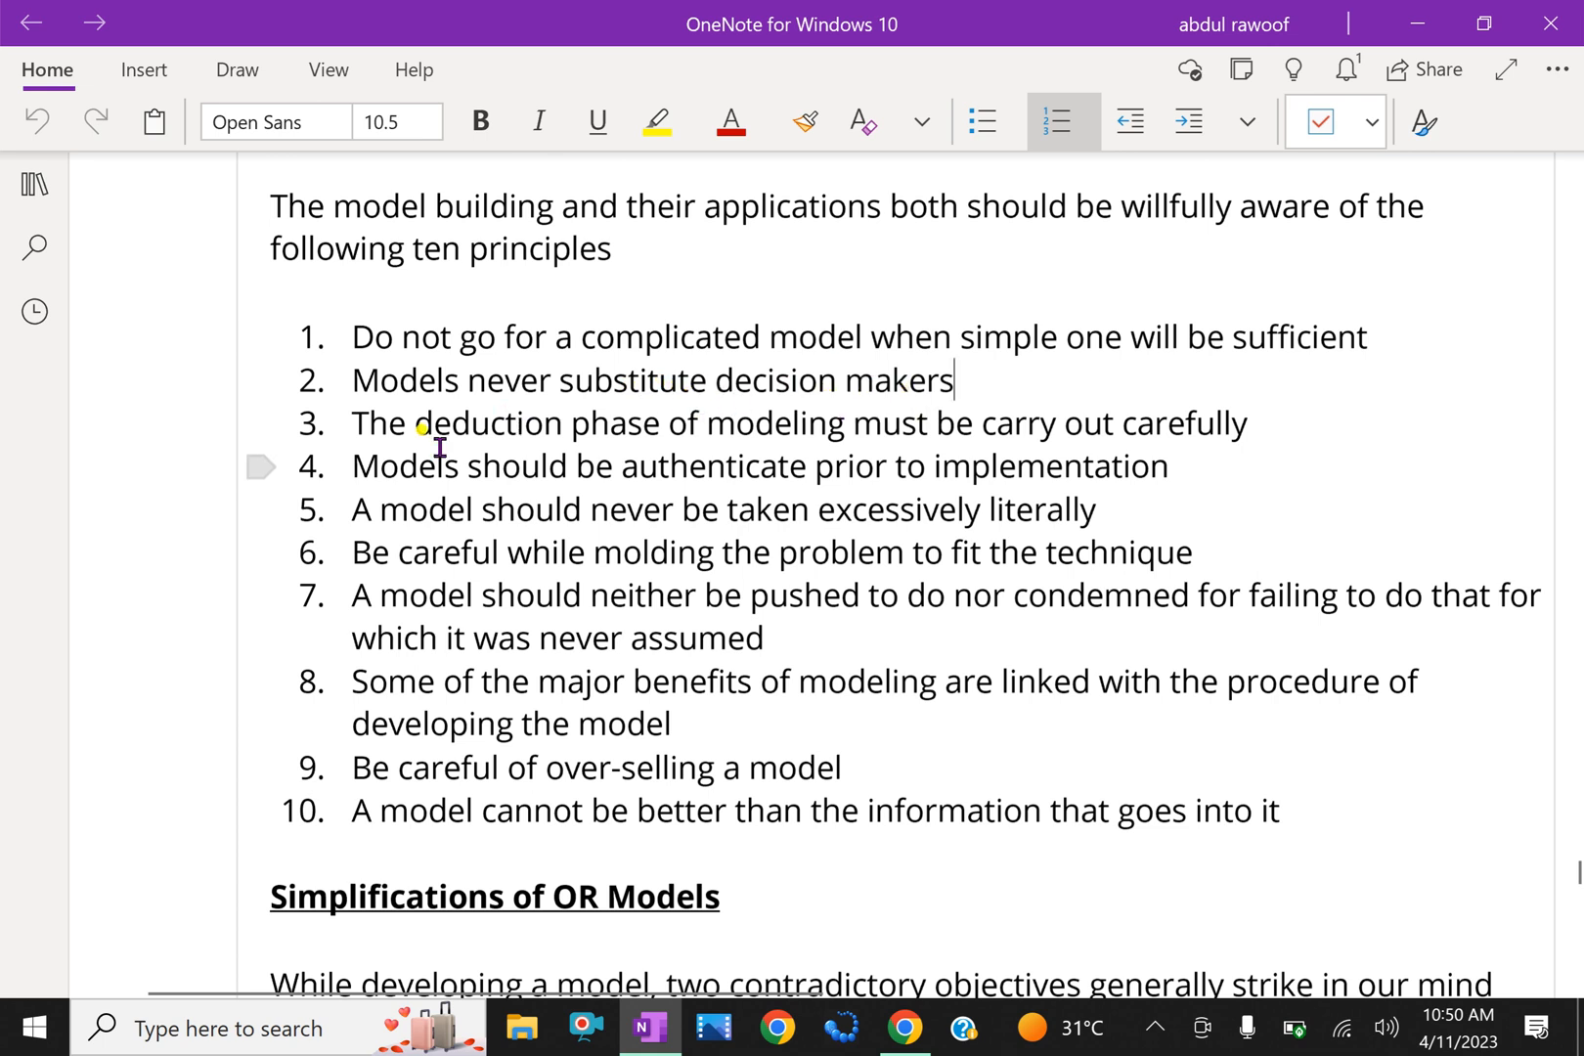
{"action": "mouse_move", "coordinate": [630, 438]}
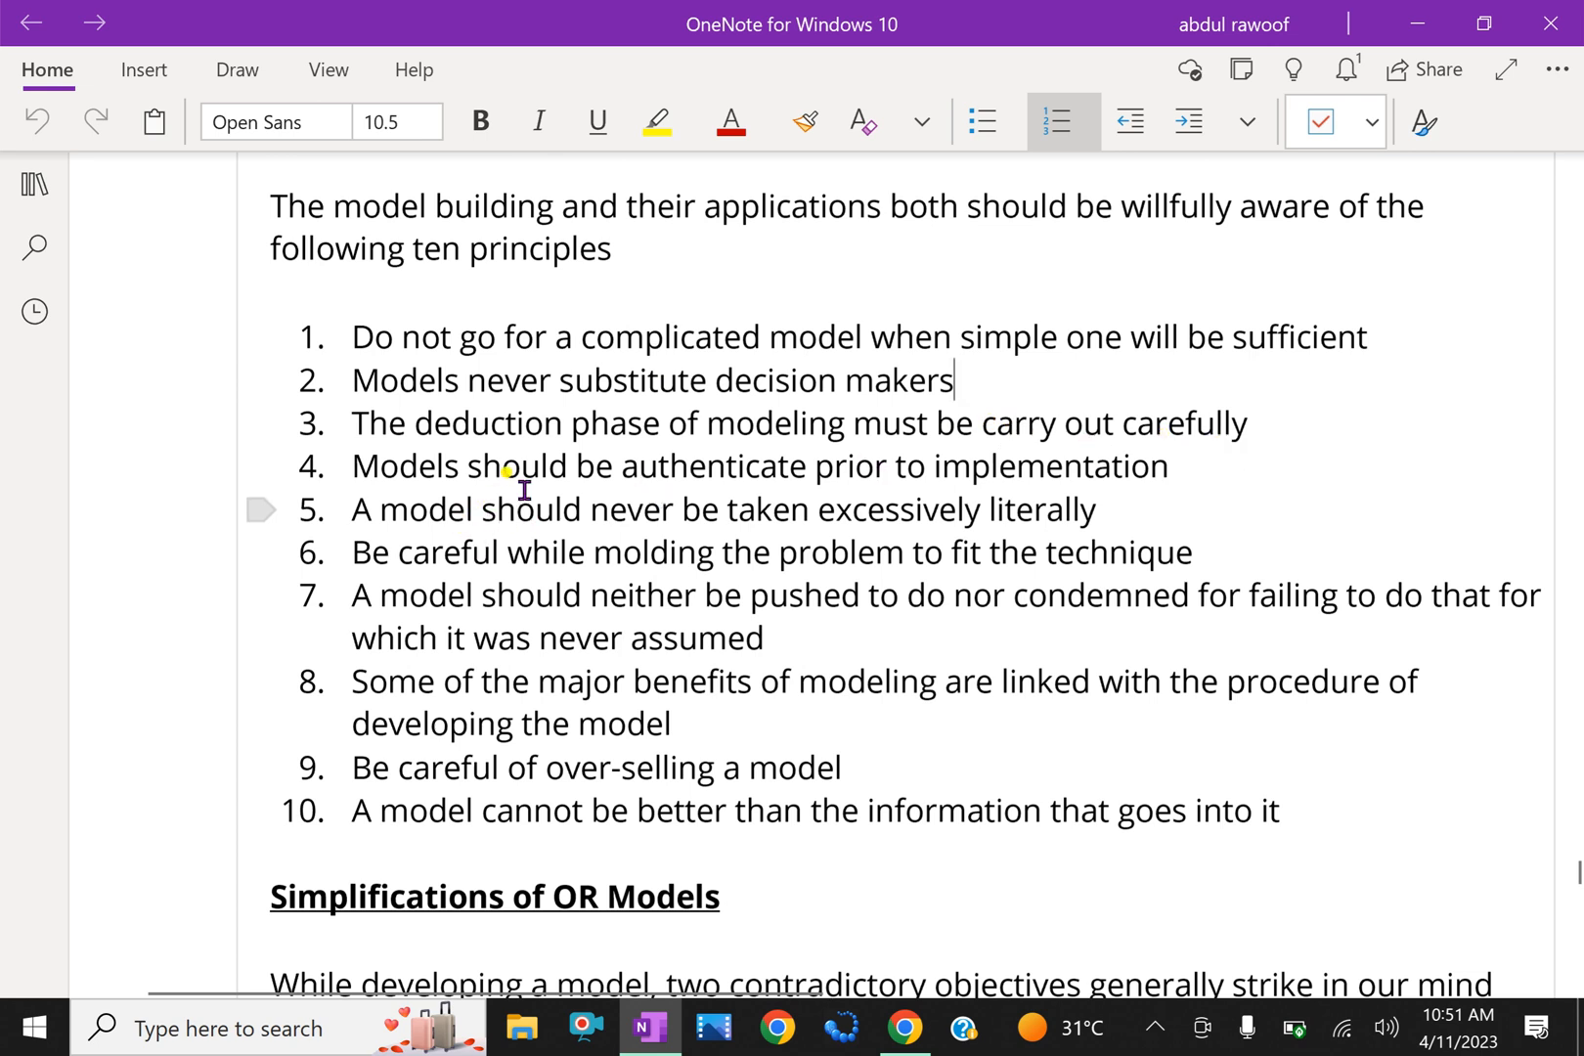
{"action": "mouse_move", "coordinate": [696, 463]}
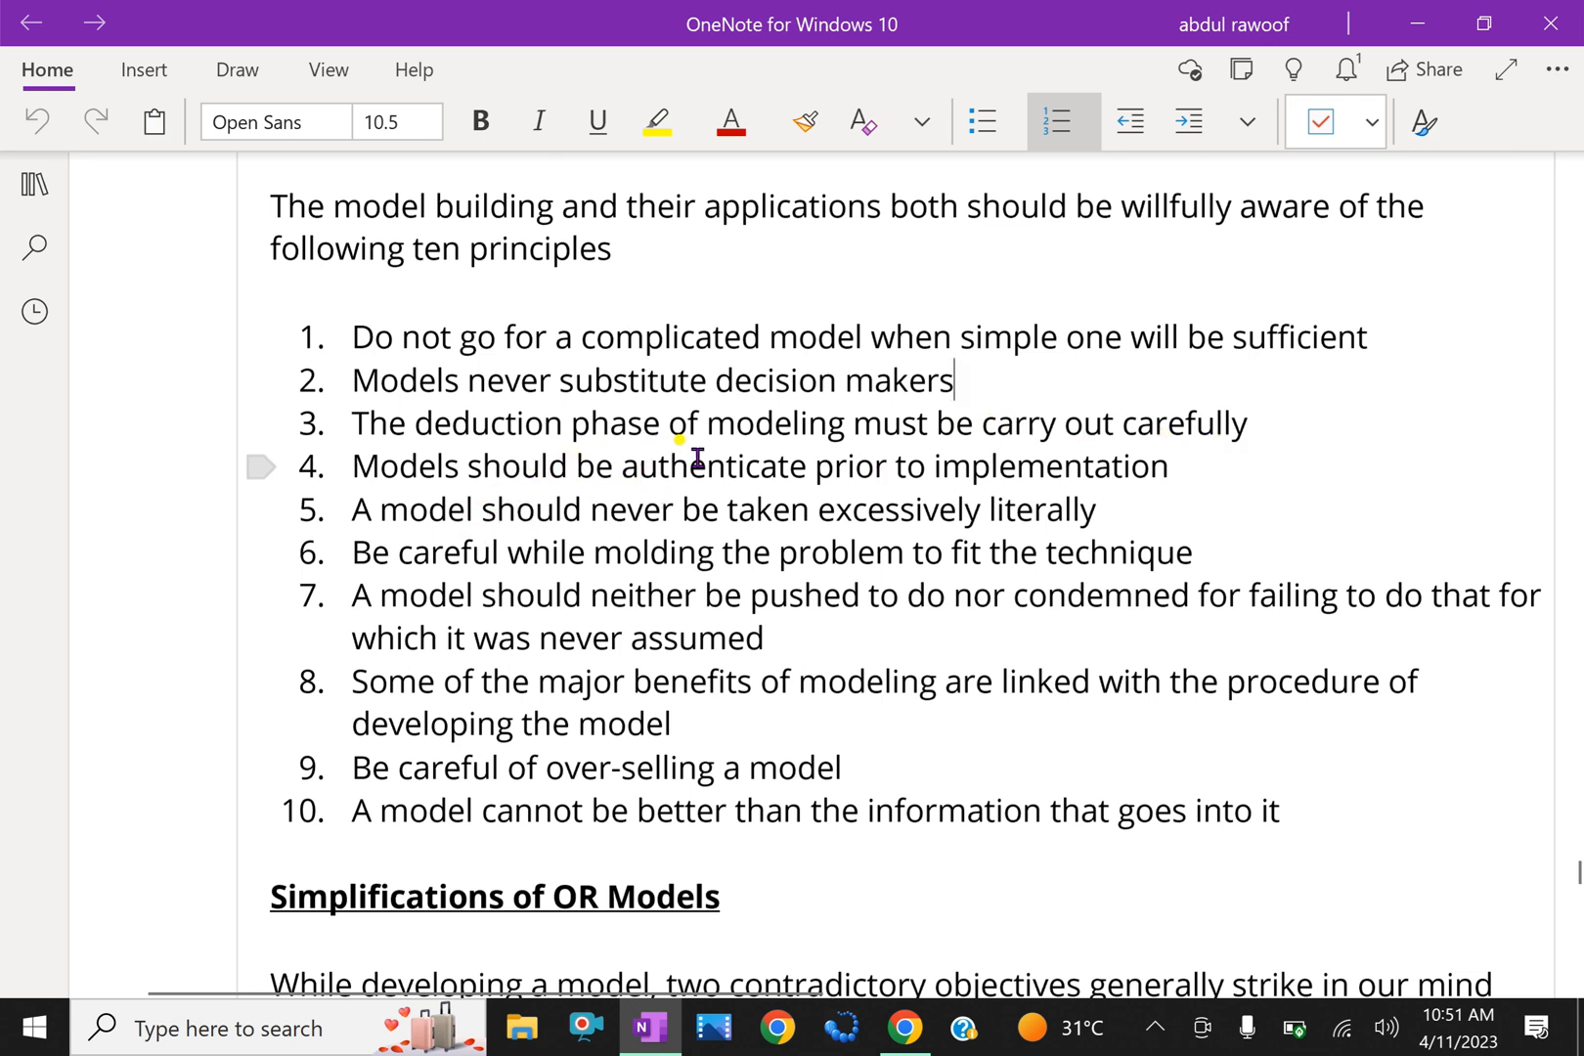
{"action": "mouse_move", "coordinate": [711, 485]}
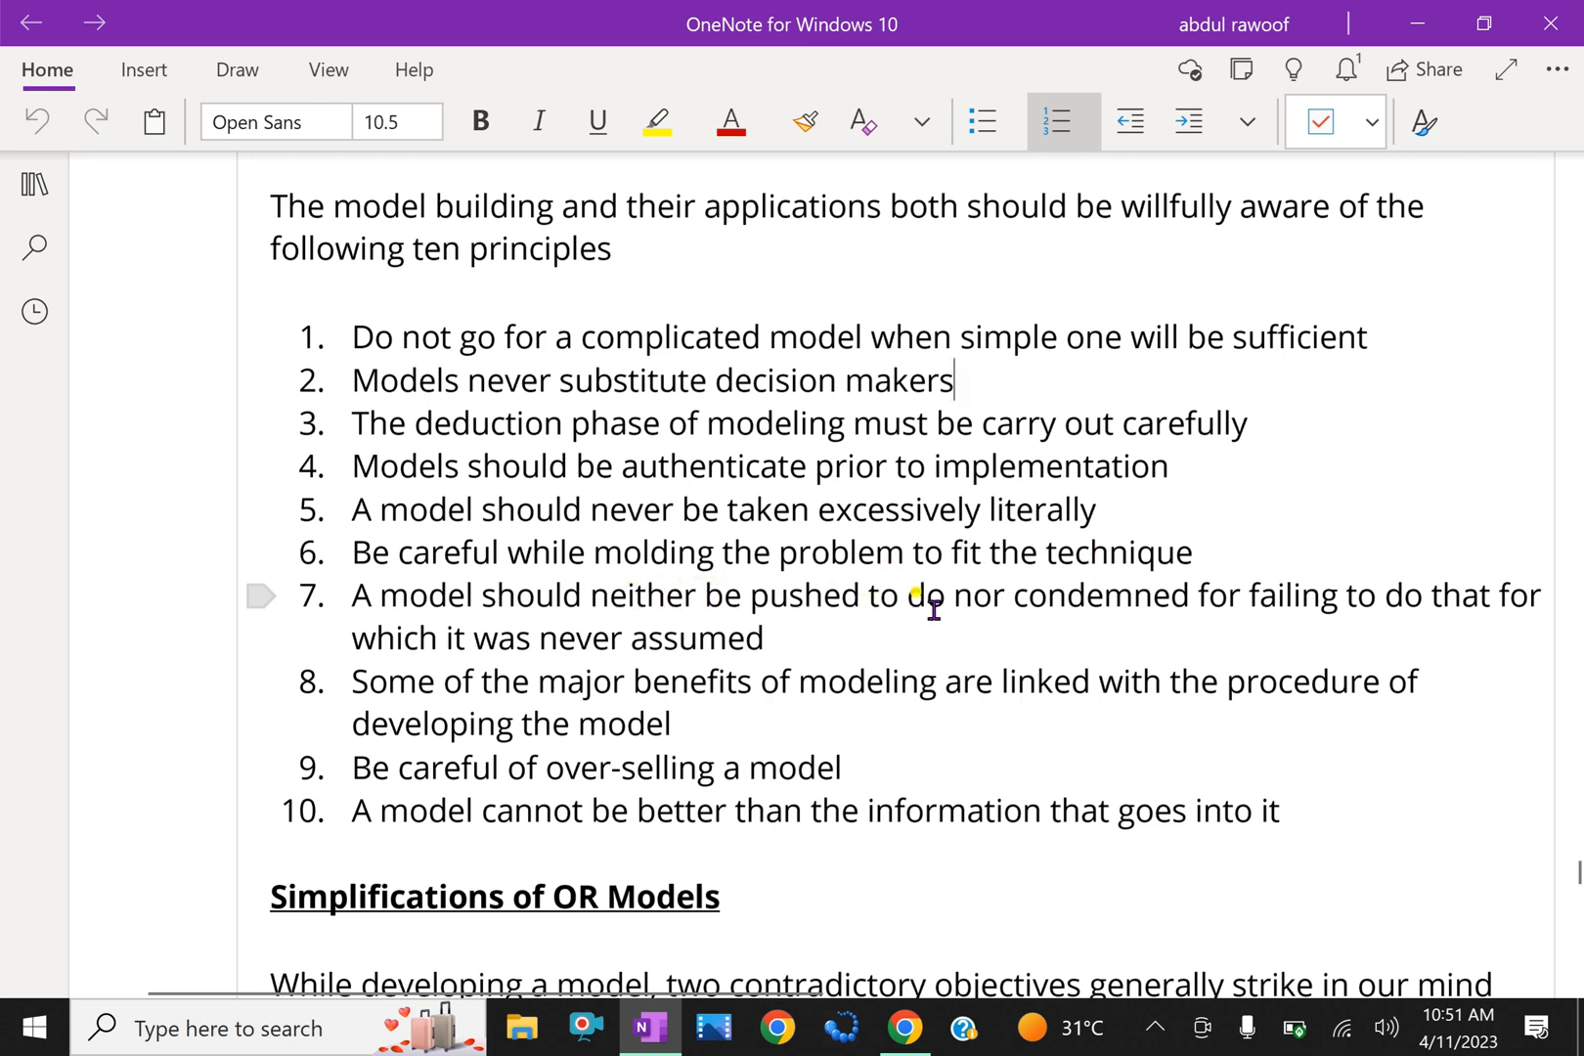
{"action": "mouse_move", "coordinate": [1162, 608]}
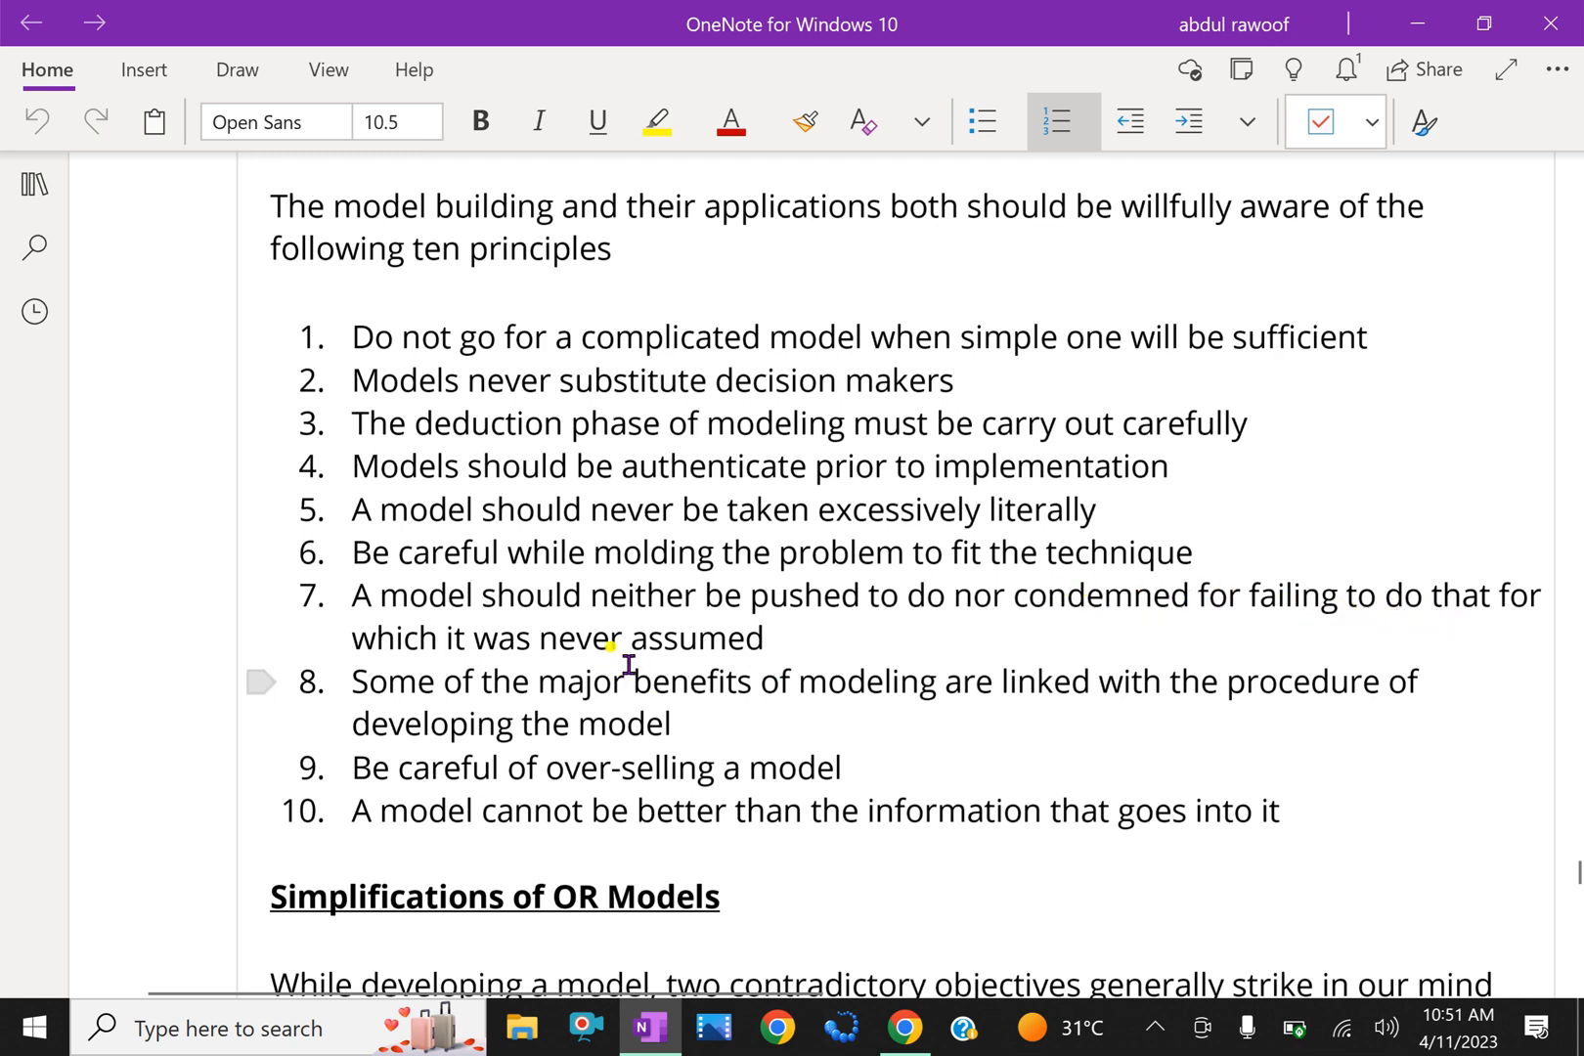
{"action": "mouse_move", "coordinate": [514, 704]}
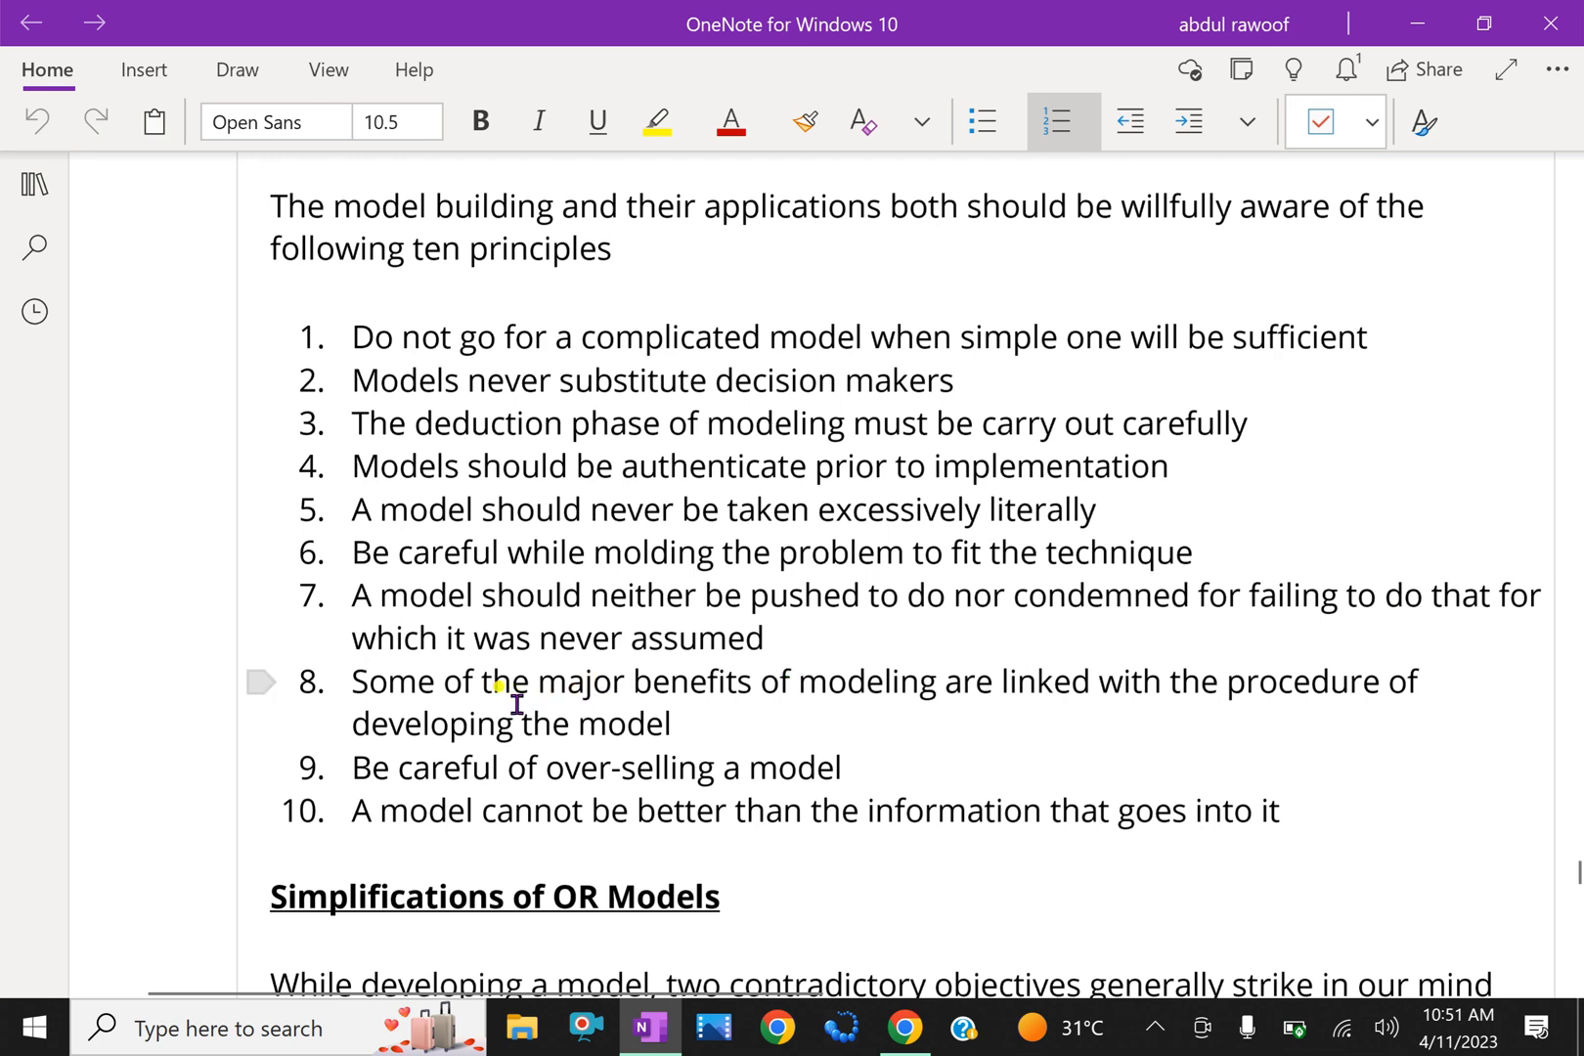
{"action": "mouse_move", "coordinate": [904, 679]}
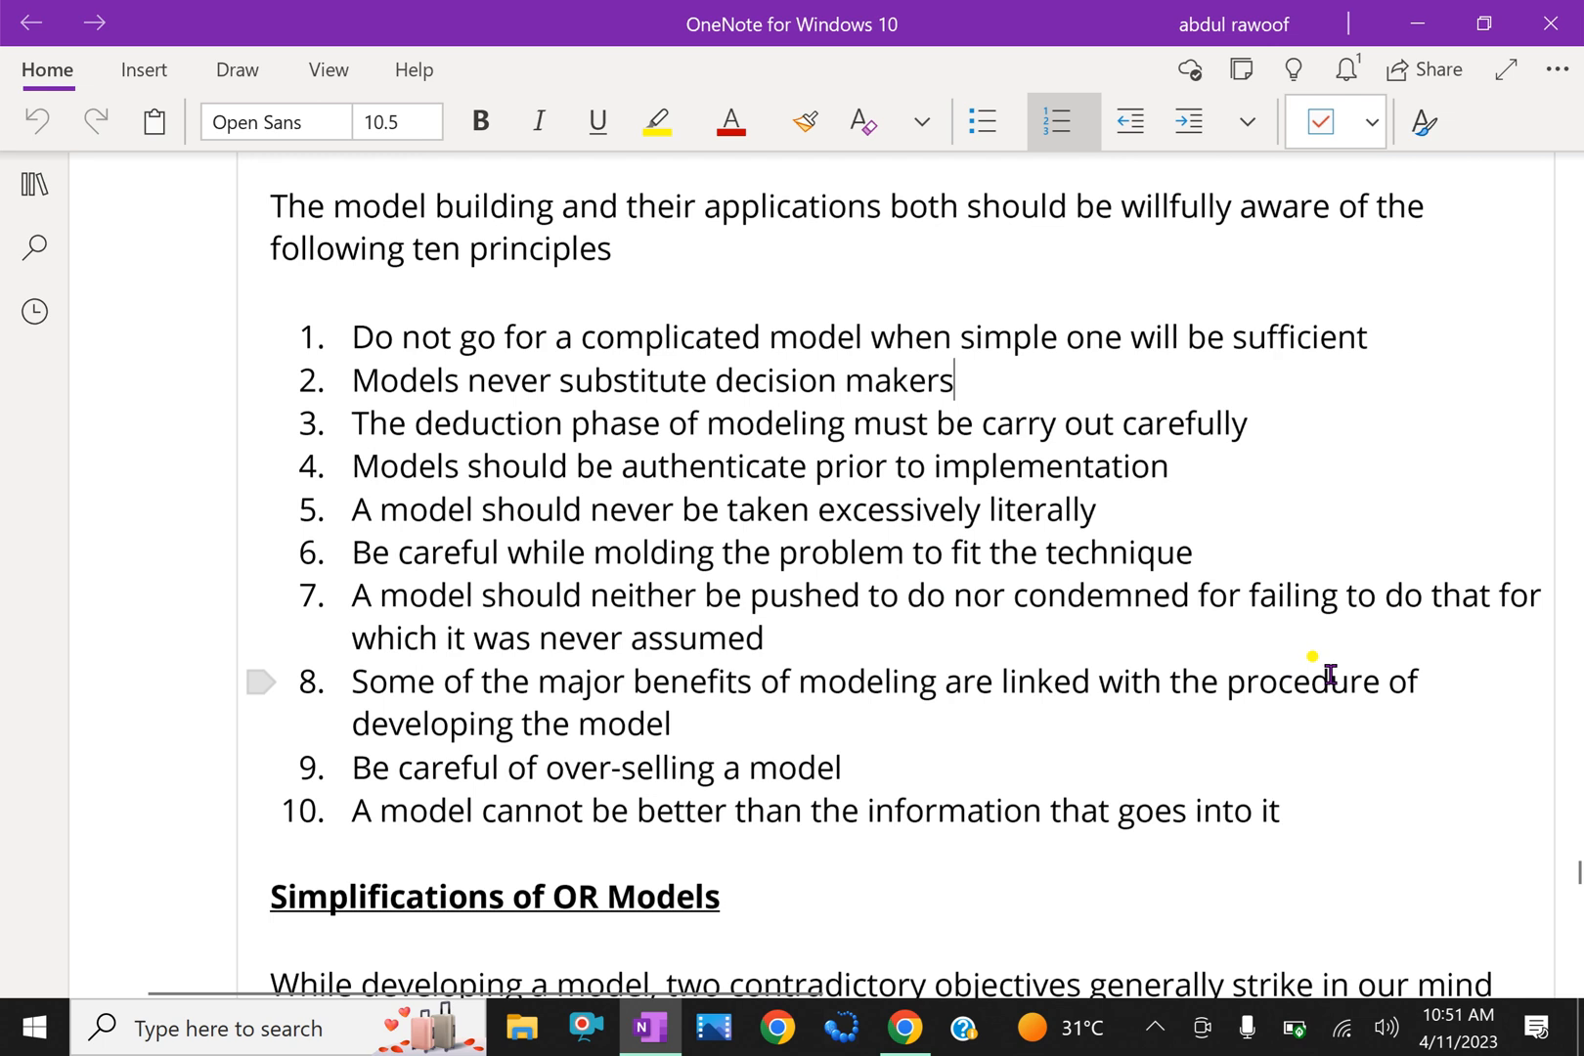
{"action": "mouse_move", "coordinate": [778, 732]}
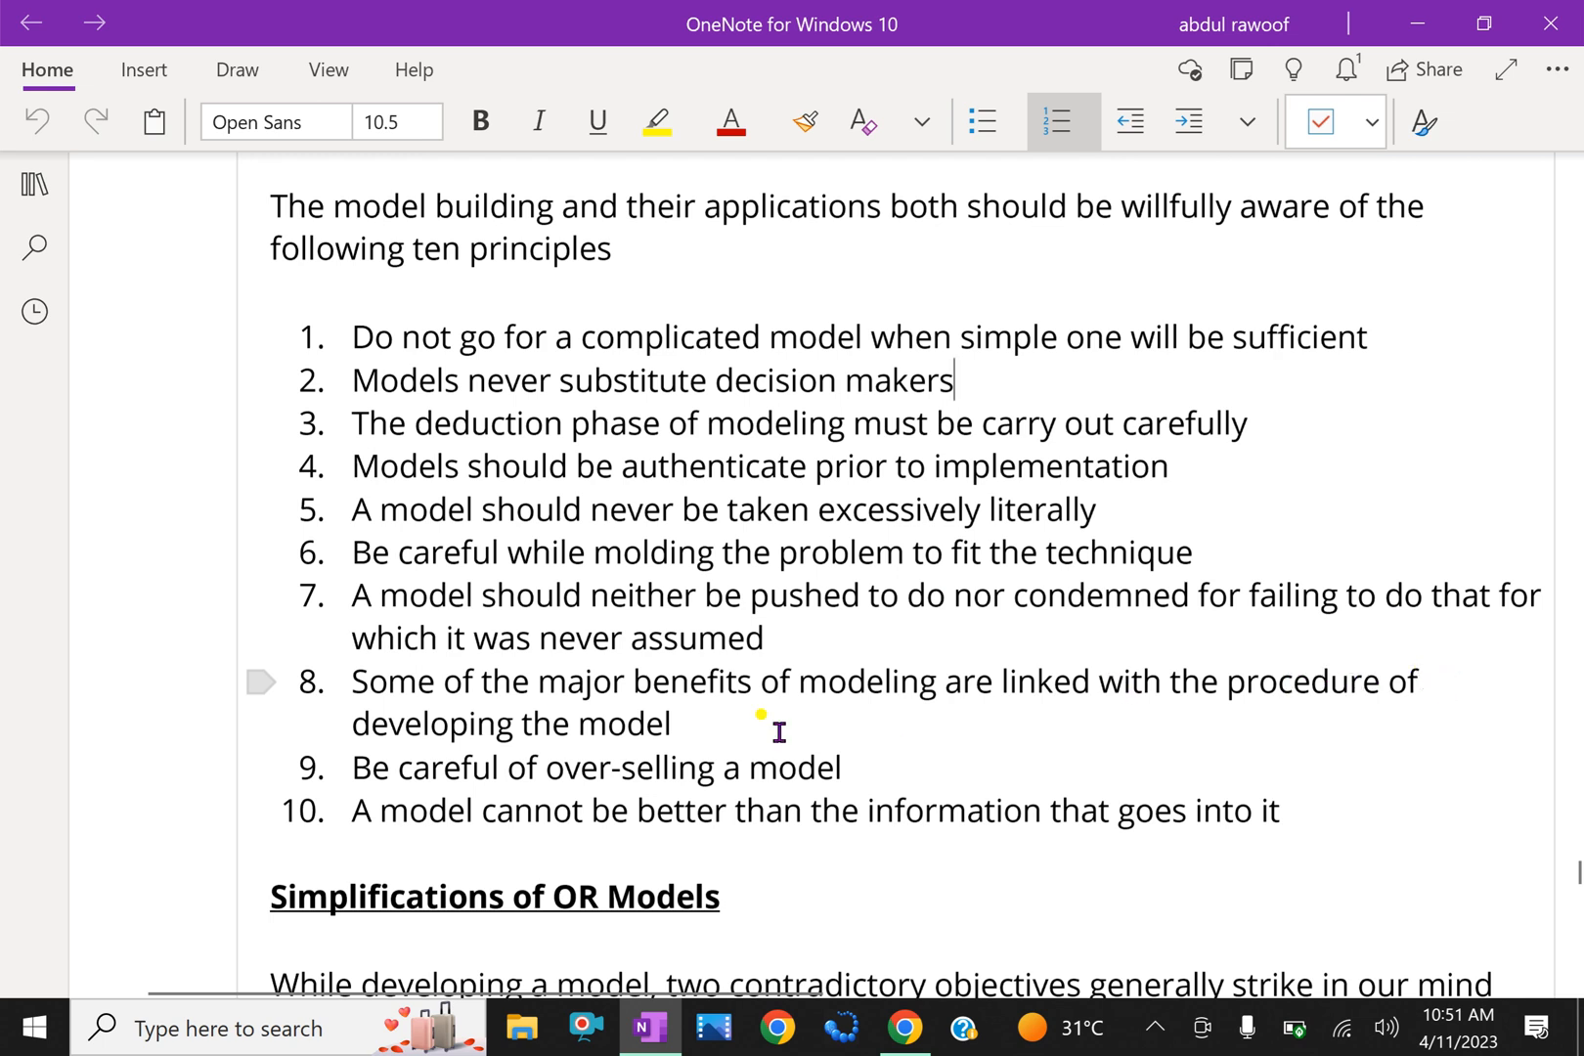
{"action": "mouse_move", "coordinate": [551, 788]}
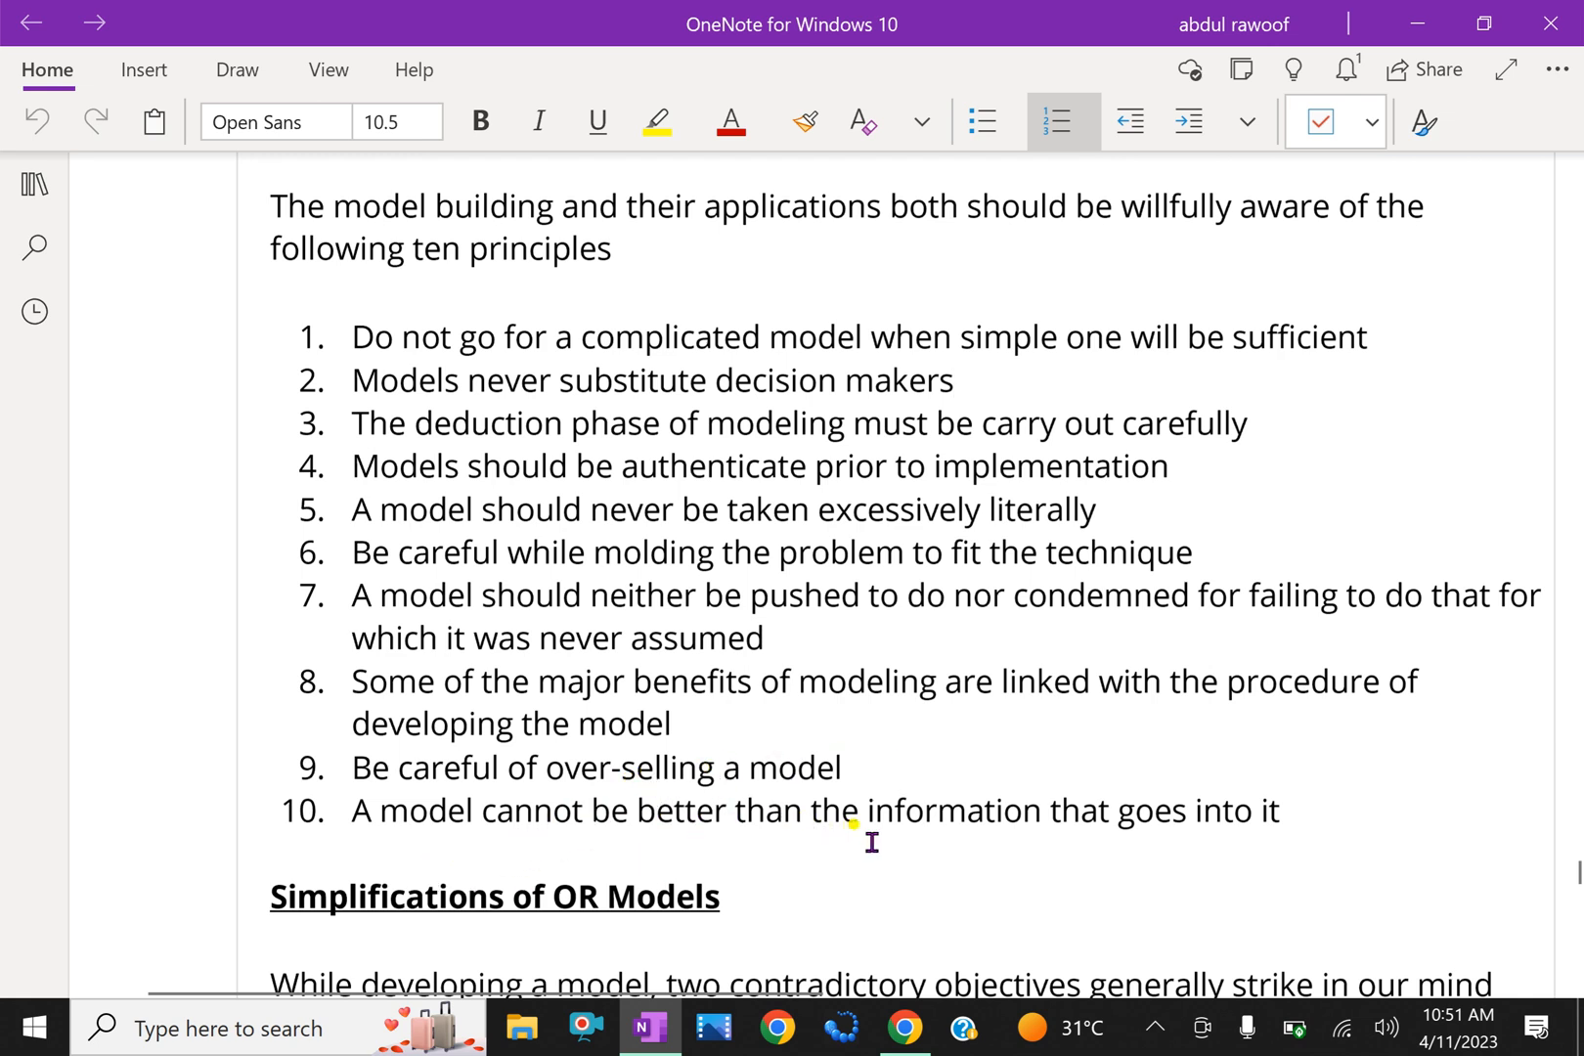
{"action": "mouse_move", "coordinate": [1107, 869]}
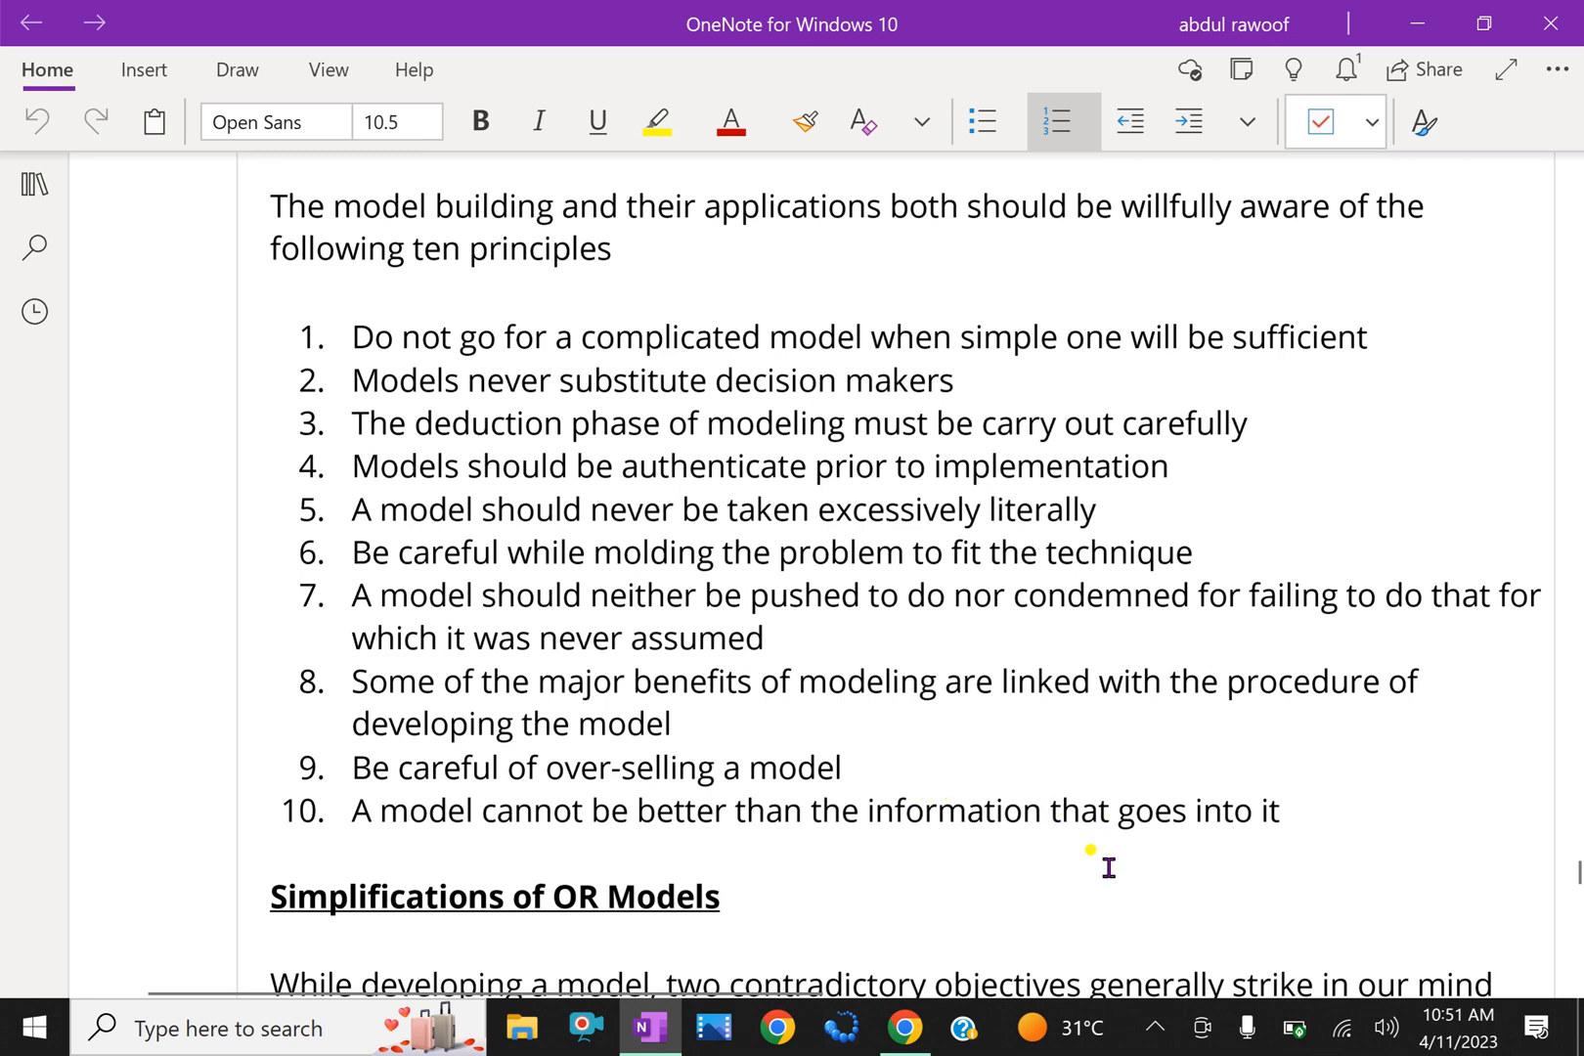
{"action": "scroll", "scroll_direction": "down", "scroll_amount": 3}
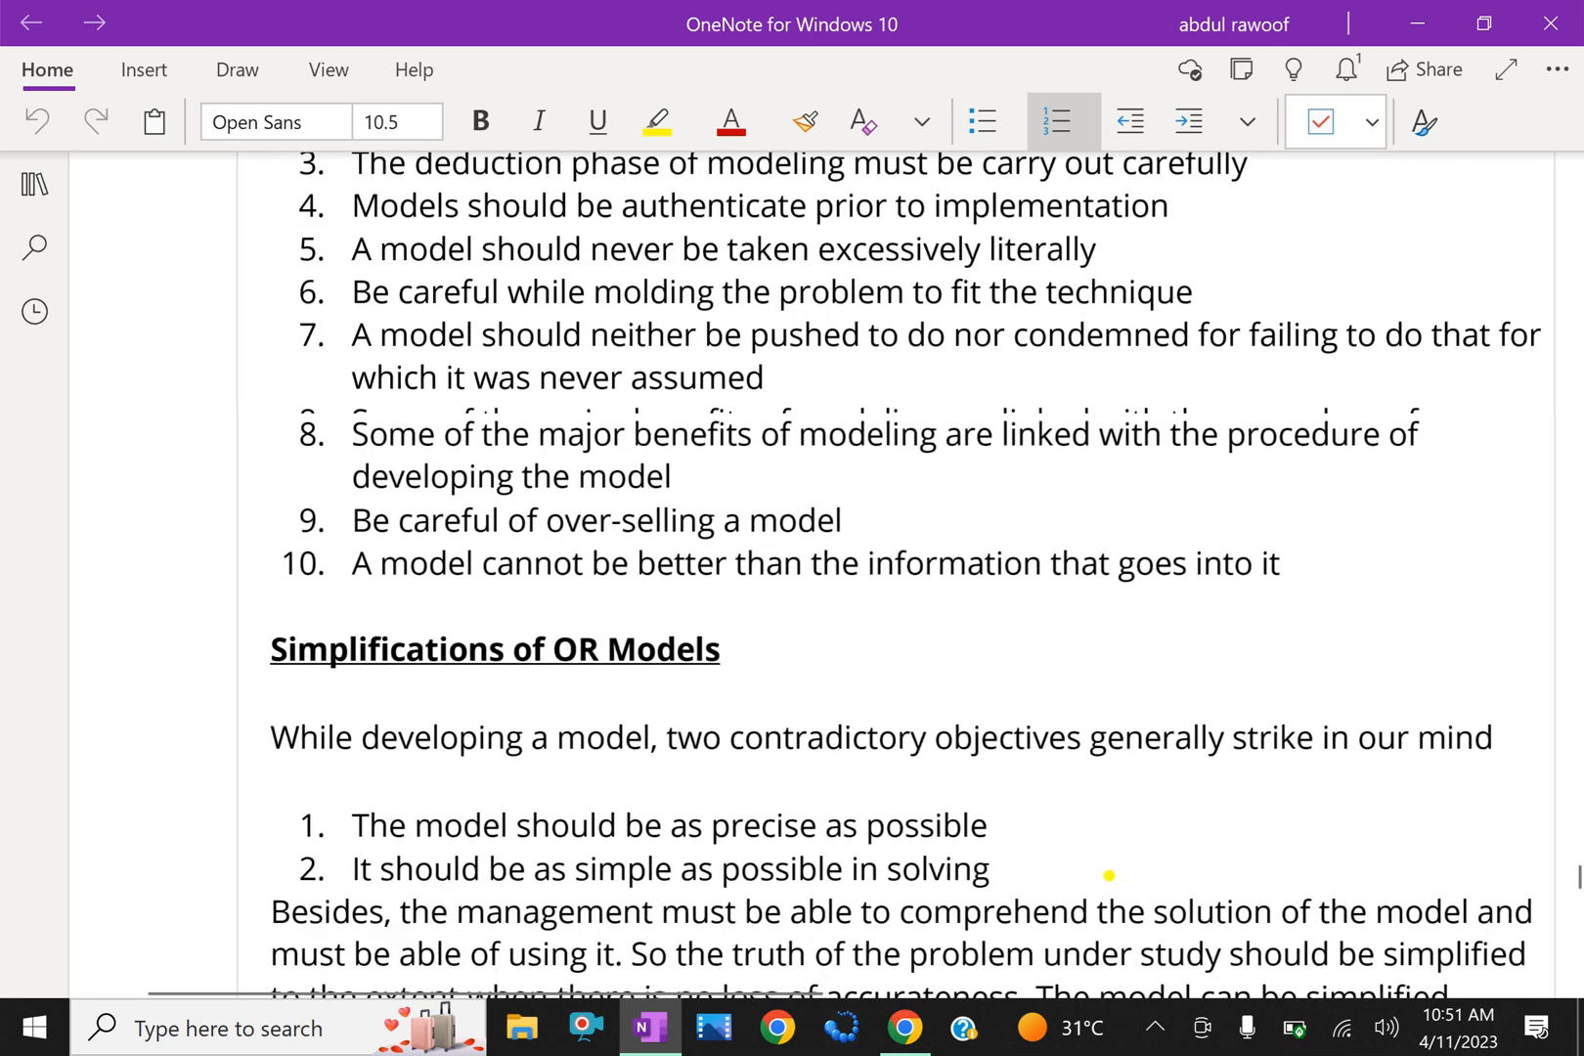
{"action": "scroll", "scroll_direction": "down", "scroll_amount": 3}
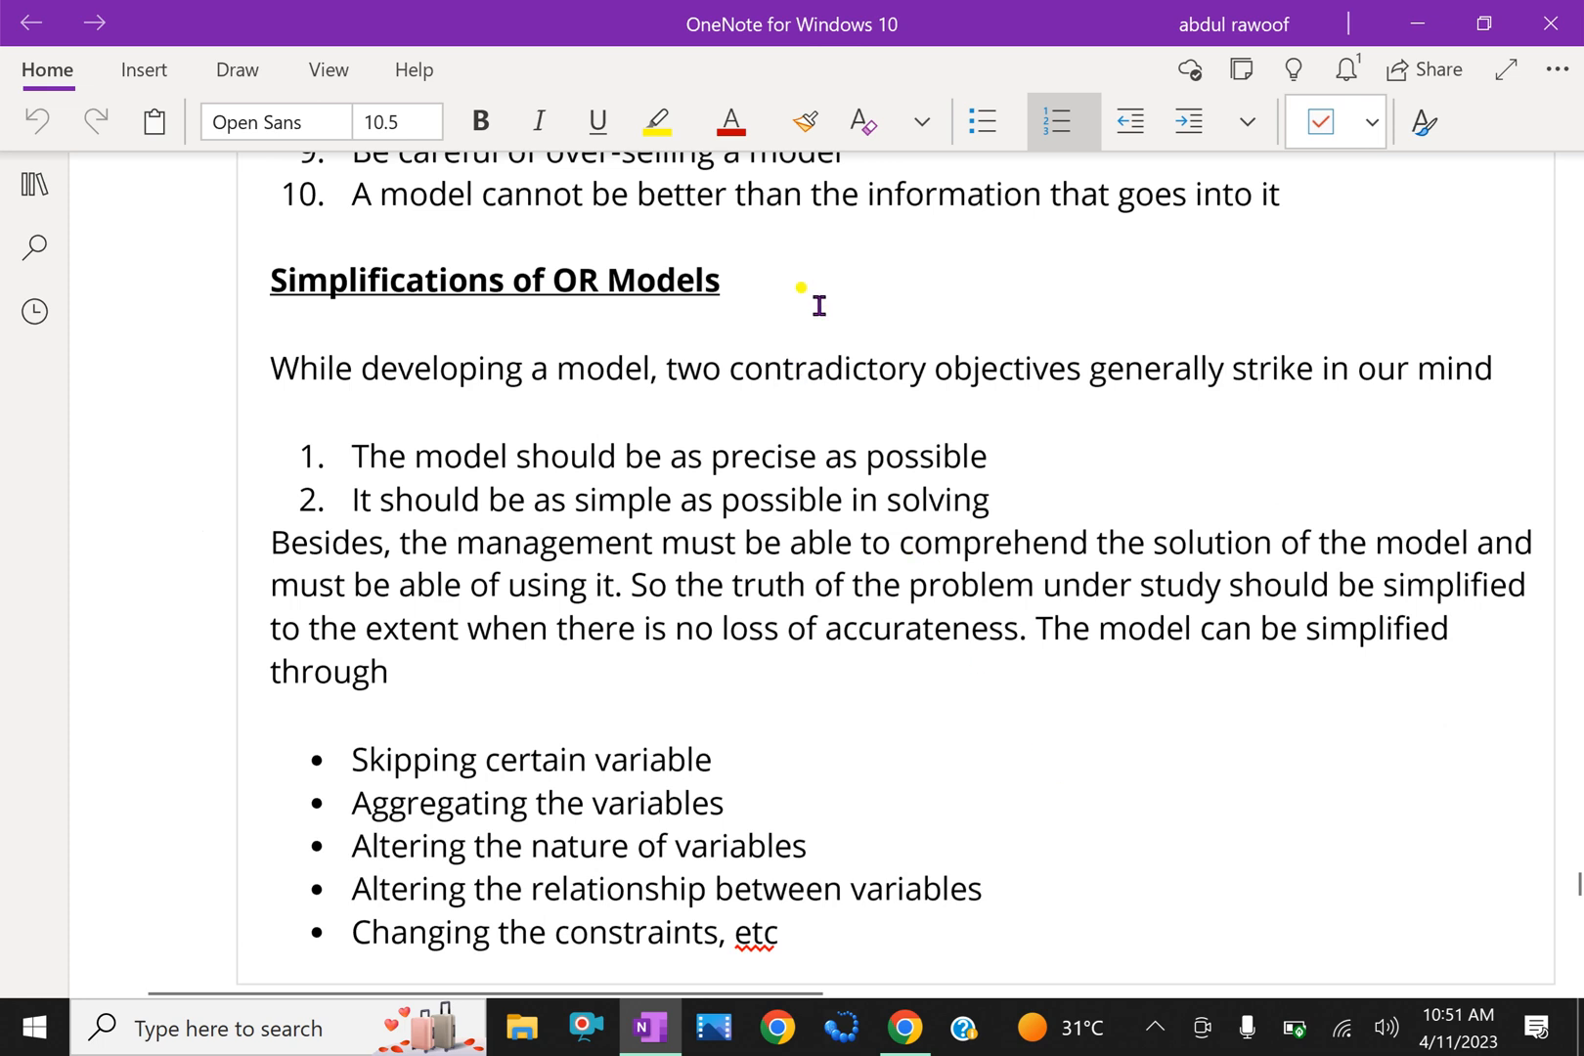
{"action": "mouse_move", "coordinate": [800, 401]}
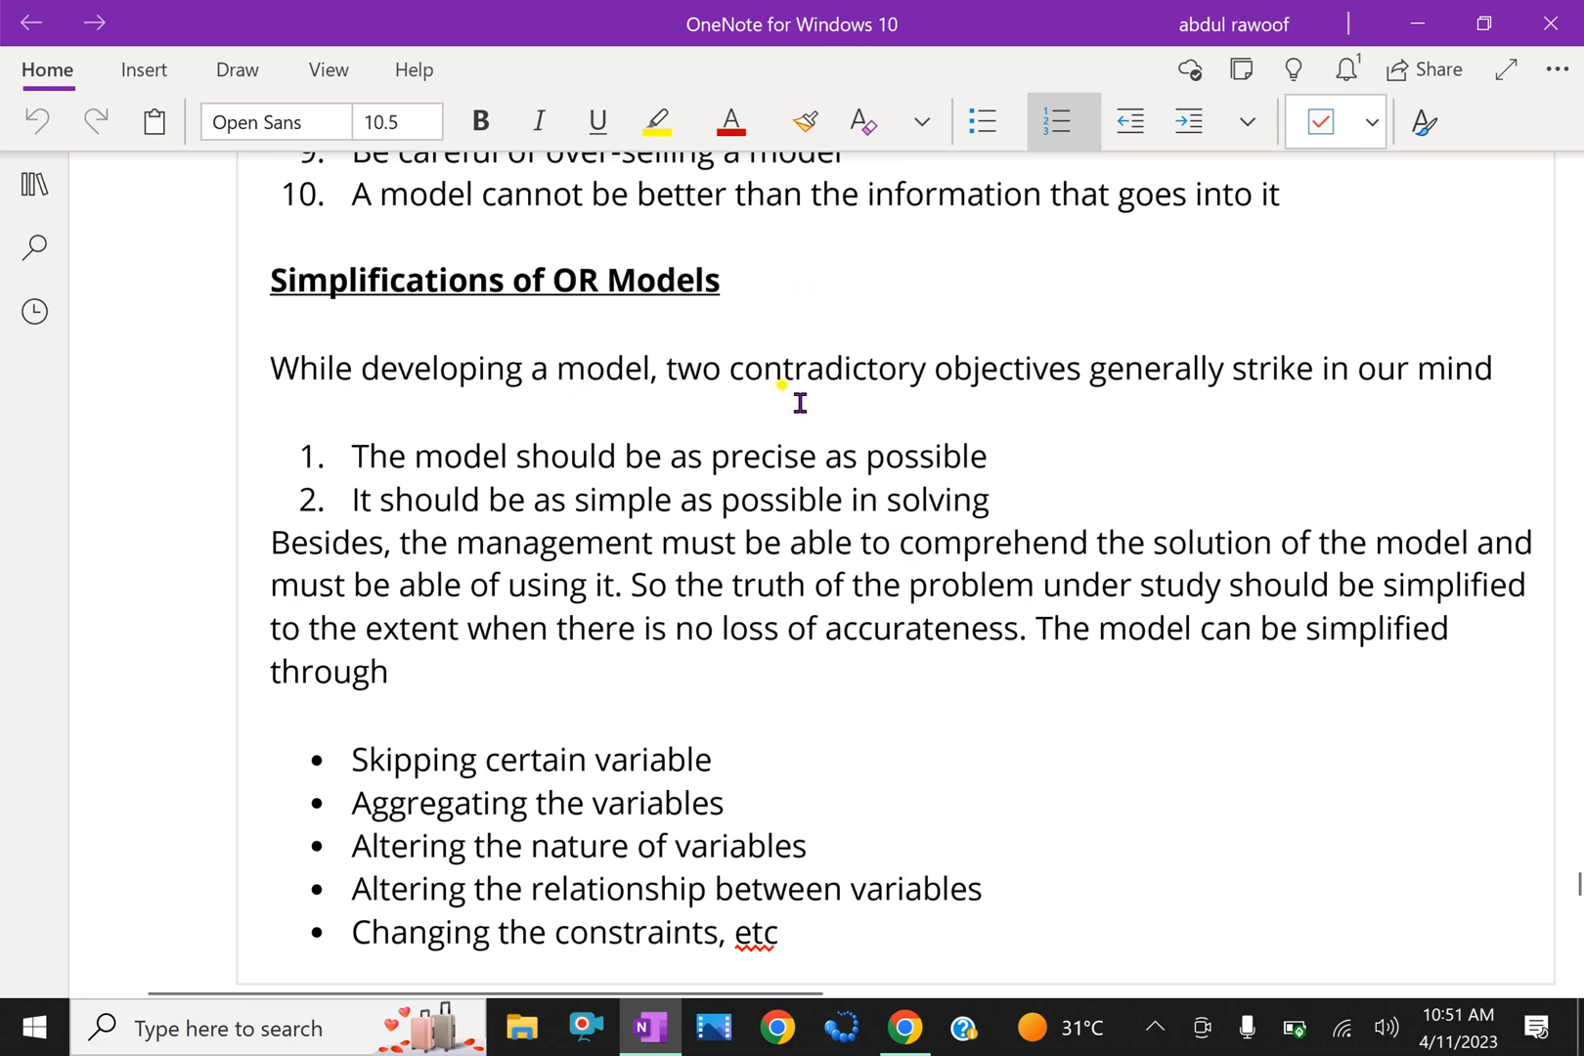
{"action": "mouse_move", "coordinate": [1052, 397]}
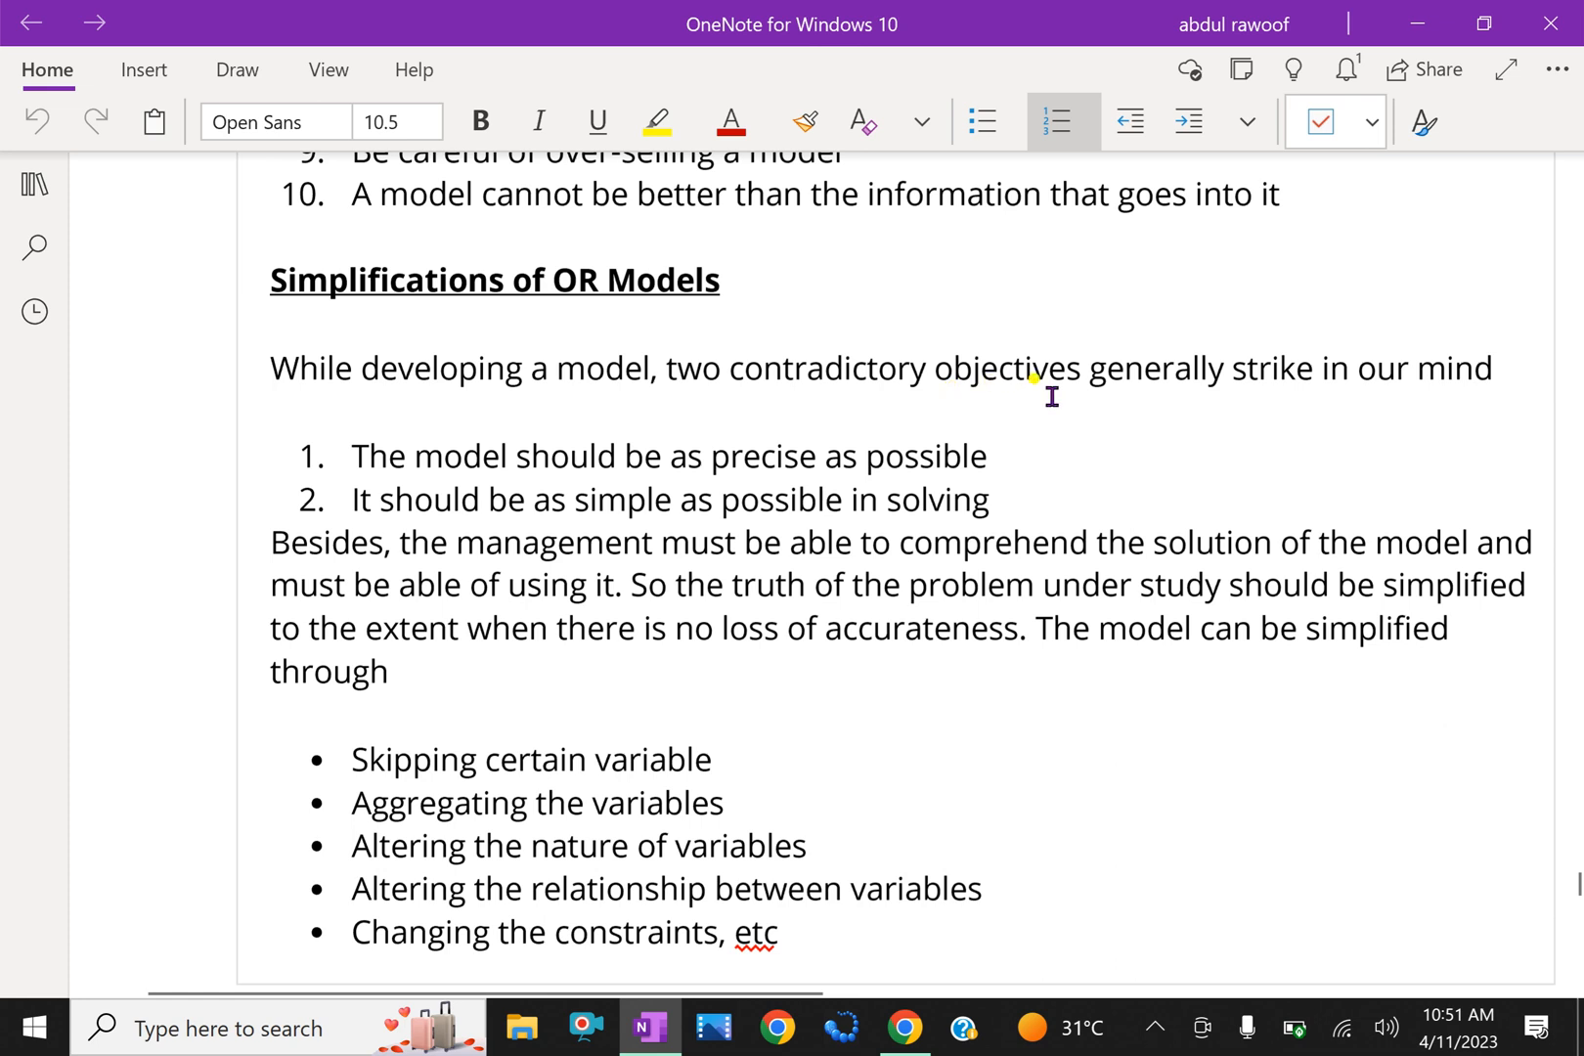
{"action": "mouse_move", "coordinate": [1293, 401]}
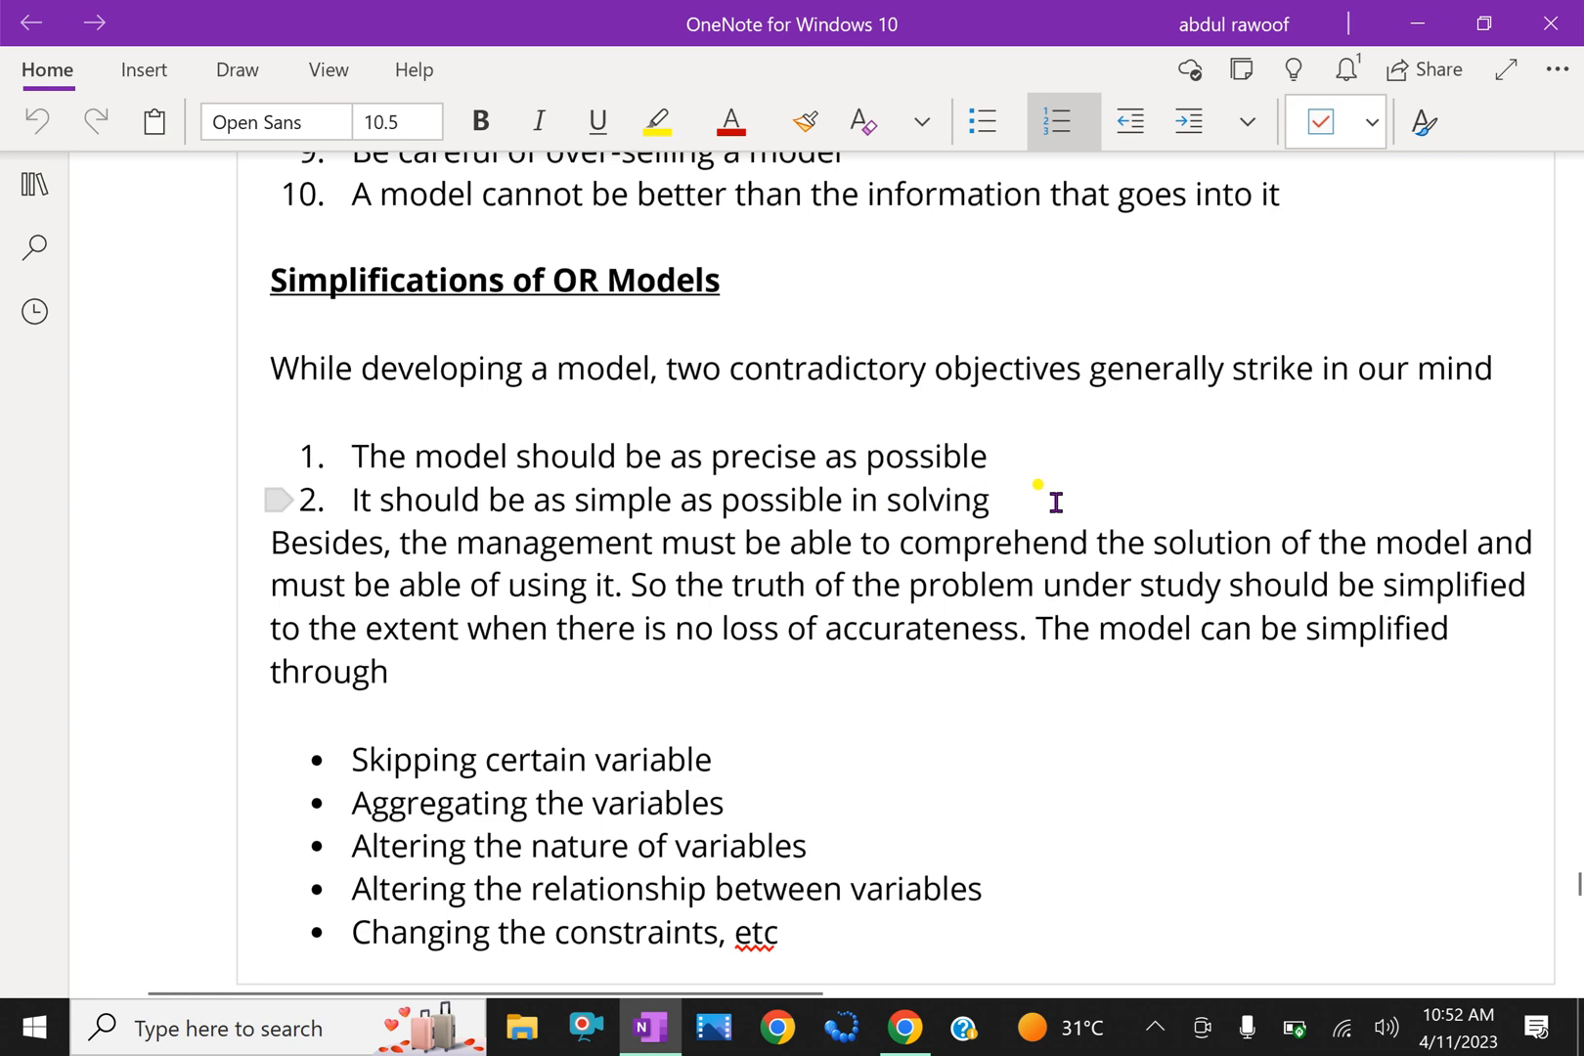
{"action": "scroll", "scroll_direction": "down", "scroll_amount": 3}
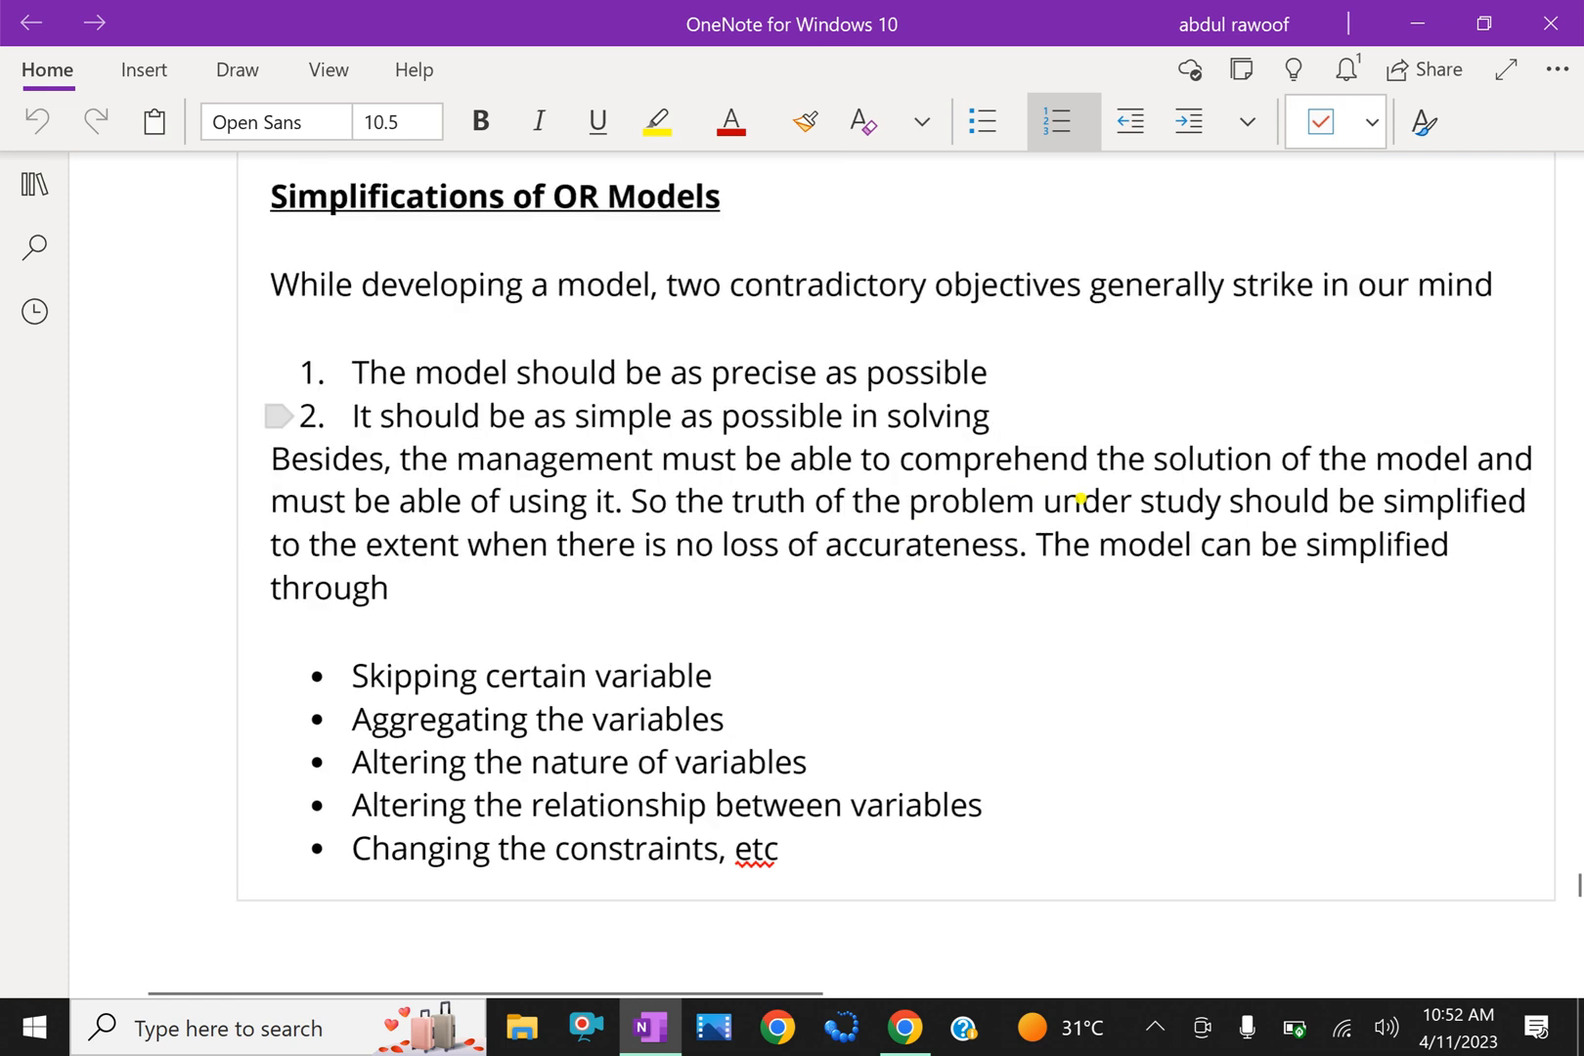
{"action": "scroll", "scroll_direction": "down", "scroll_amount": 3}
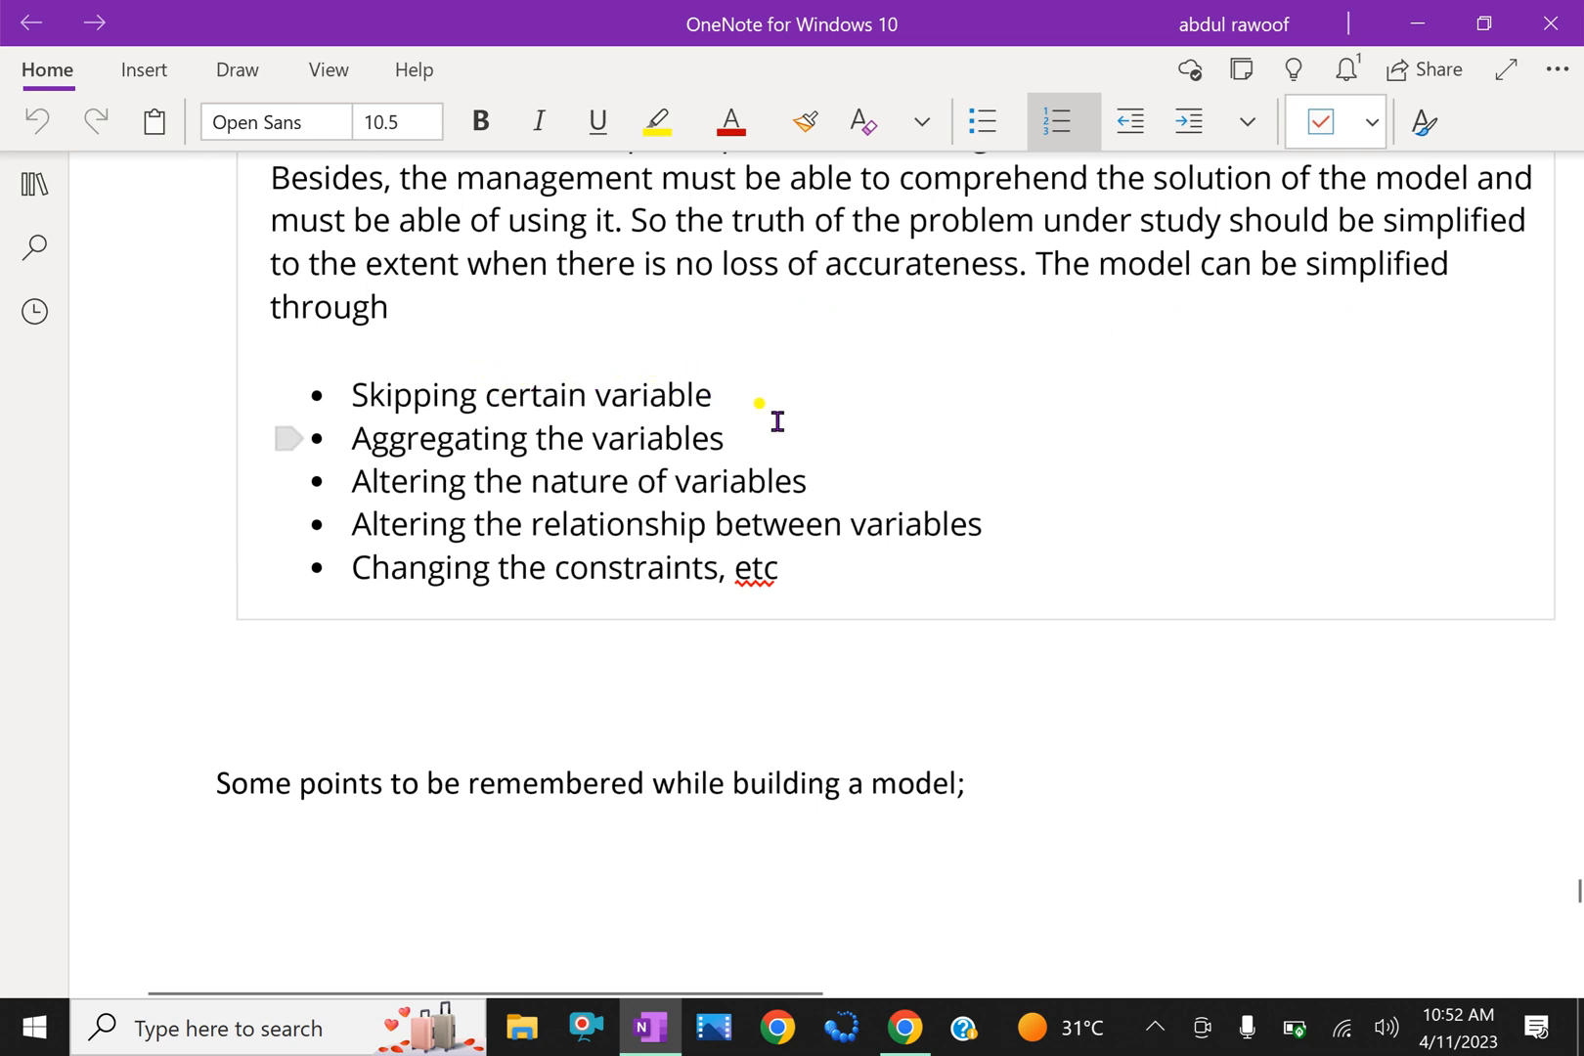
{"action": "mouse_move", "coordinate": [852, 440]}
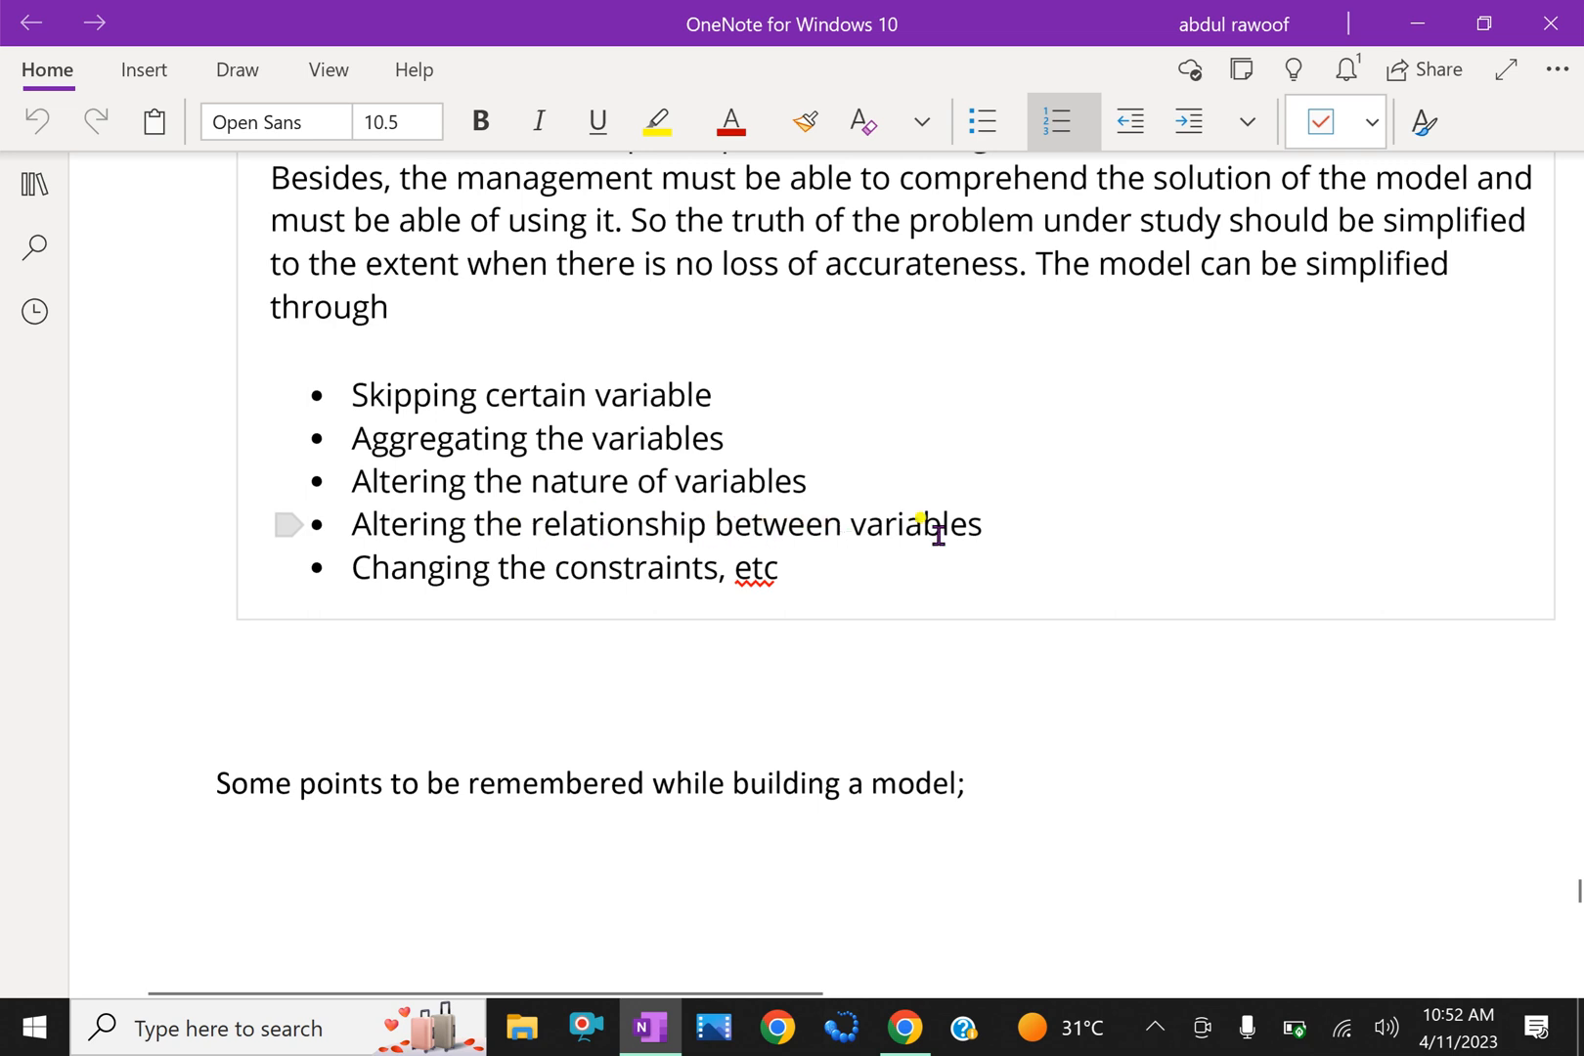
{"action": "mouse_move", "coordinate": [693, 598]}
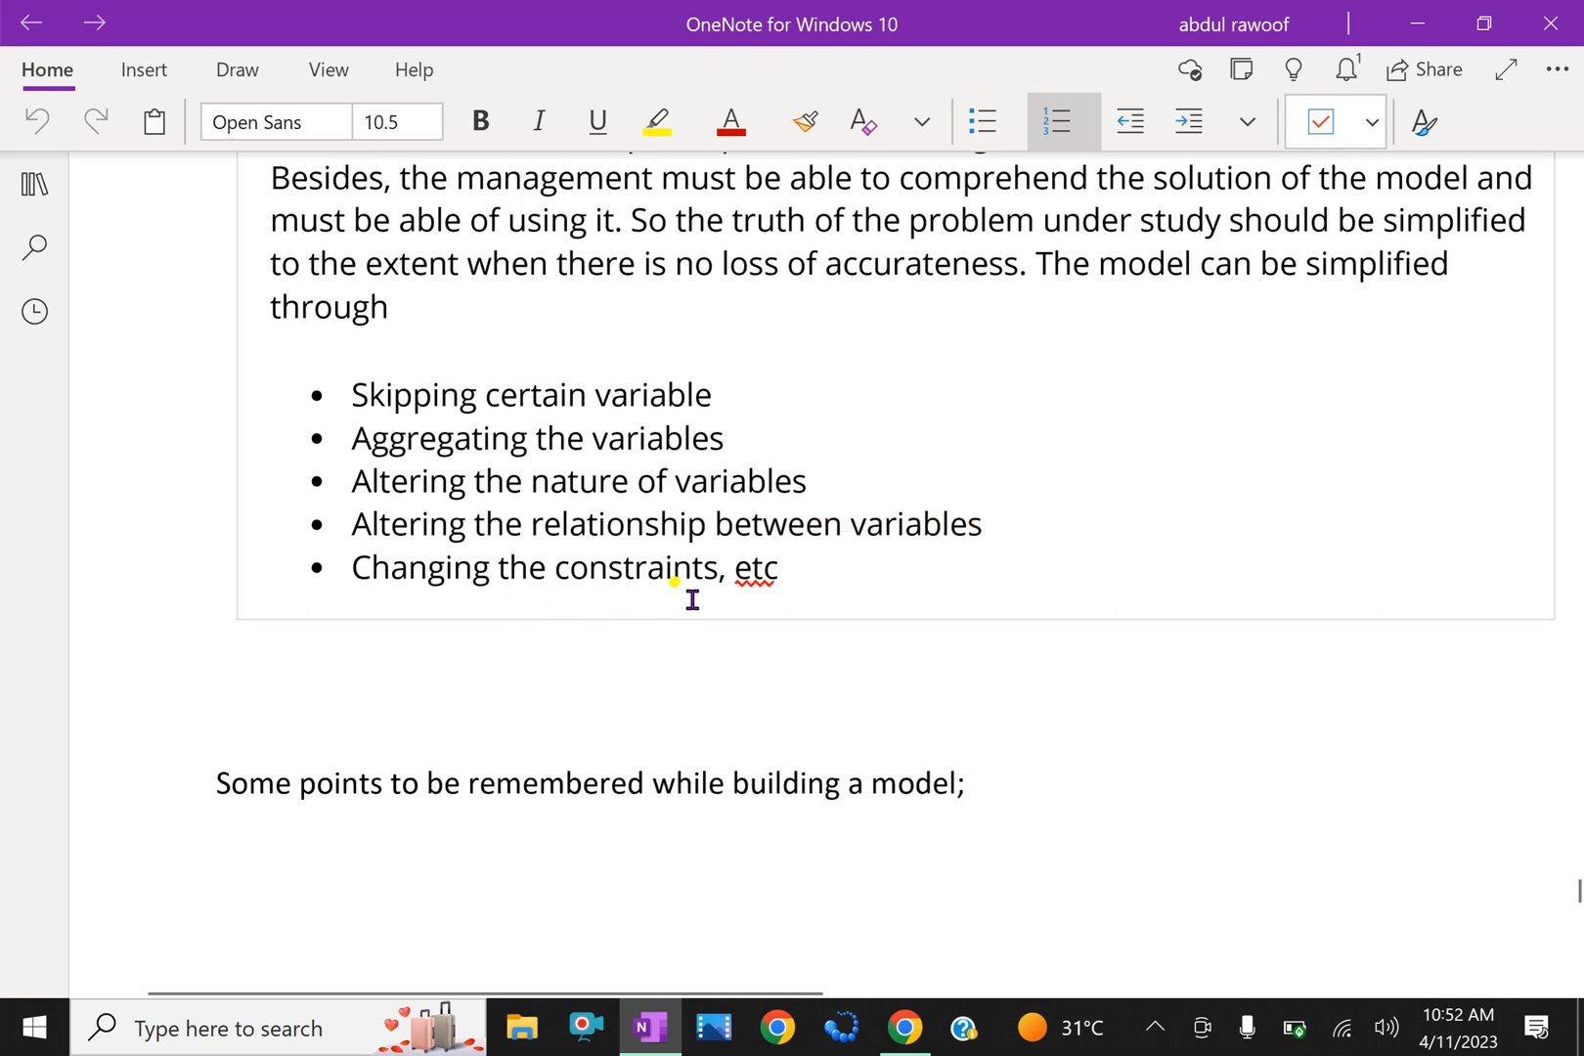
{"action": "scroll", "scroll_direction": "down", "scroll_amount": 3}
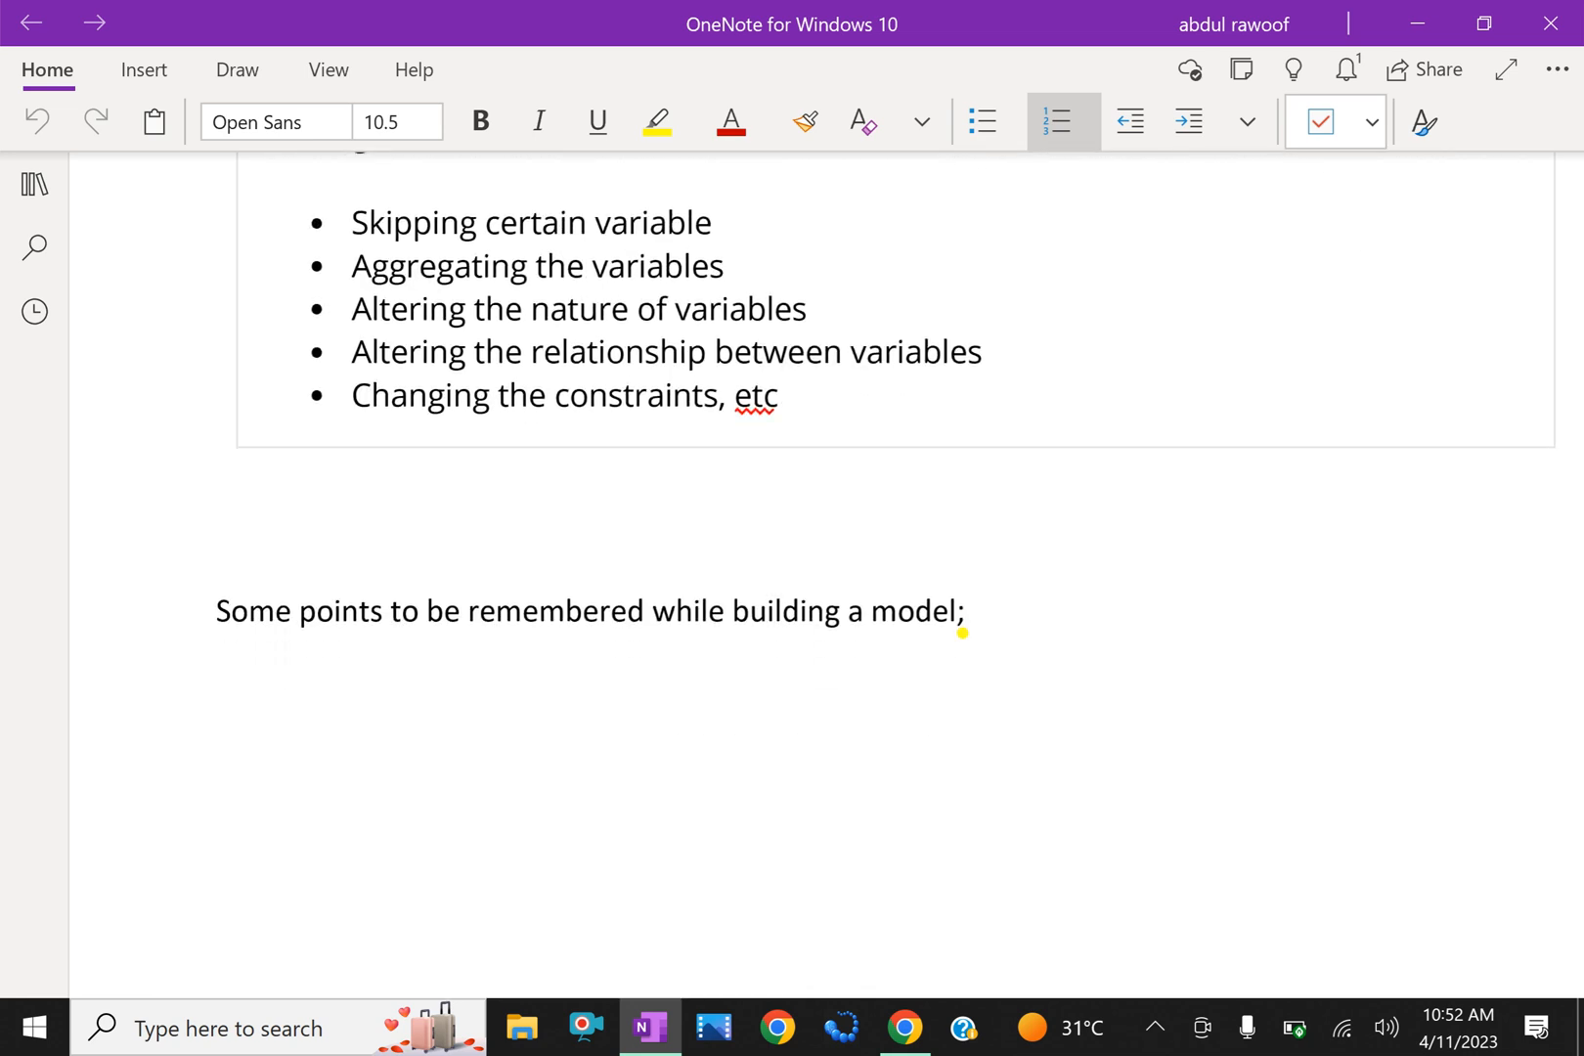
{"action": "left_click", "coordinate": [630, 610]}
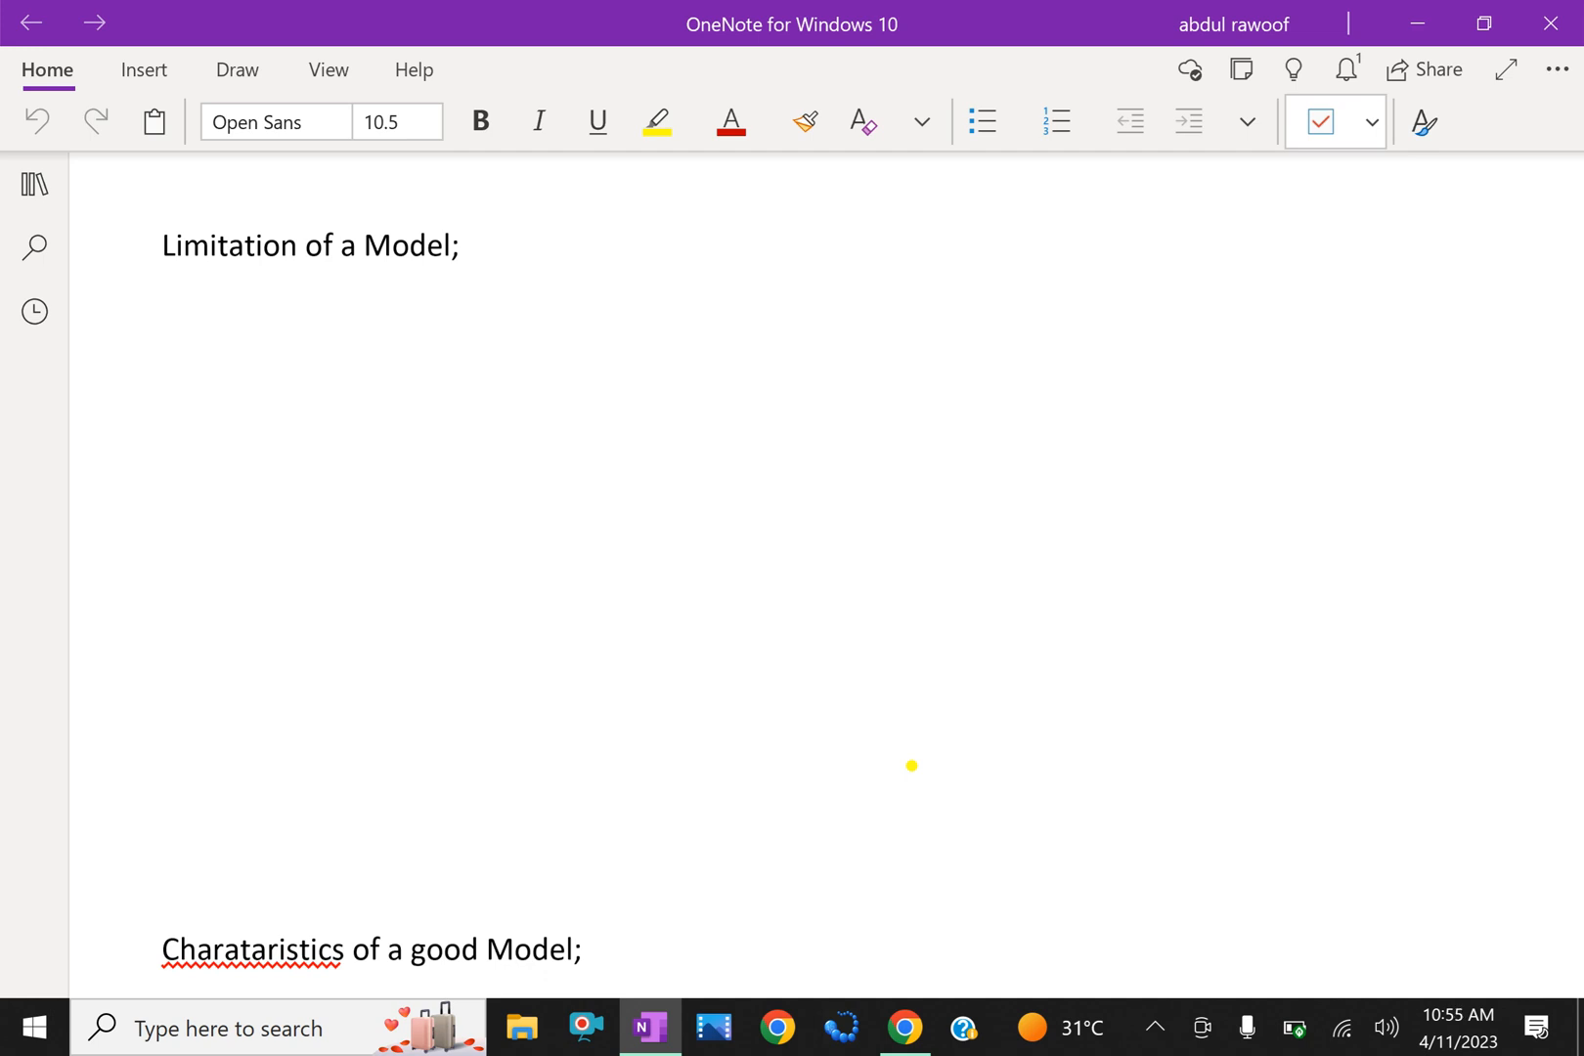
{"action": "scroll", "scroll_direction": "down", "scroll_amount": 3}
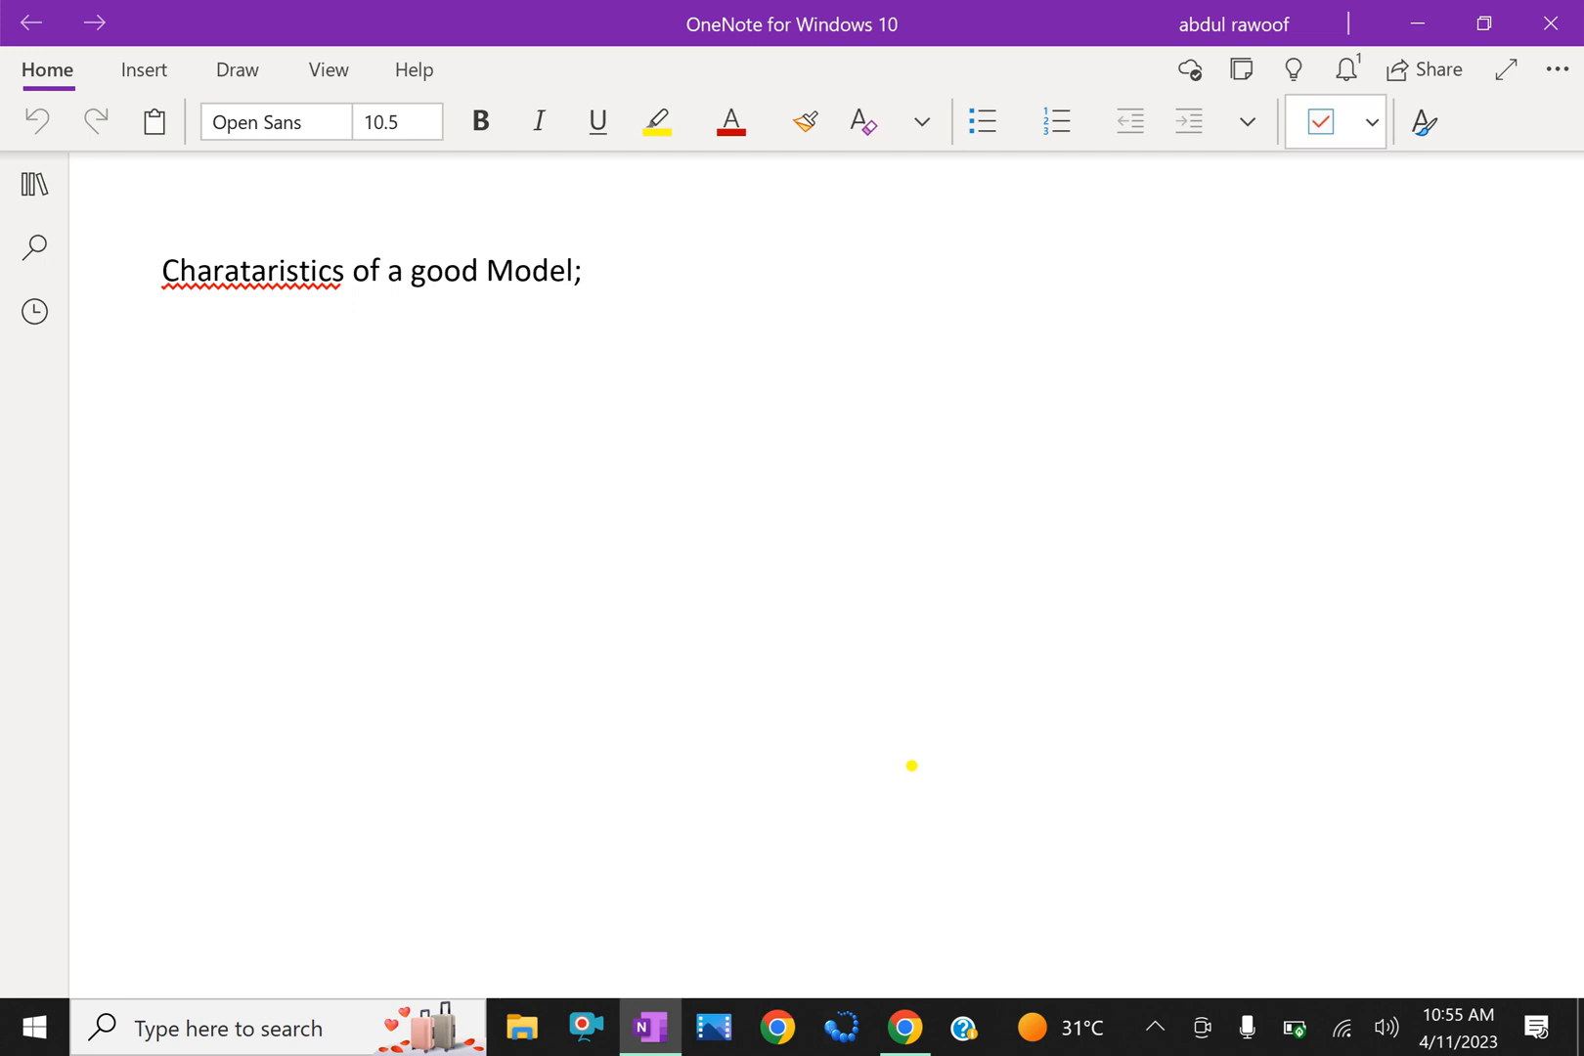
{"action": "scroll", "scroll_direction": "down", "scroll_amount": 3}
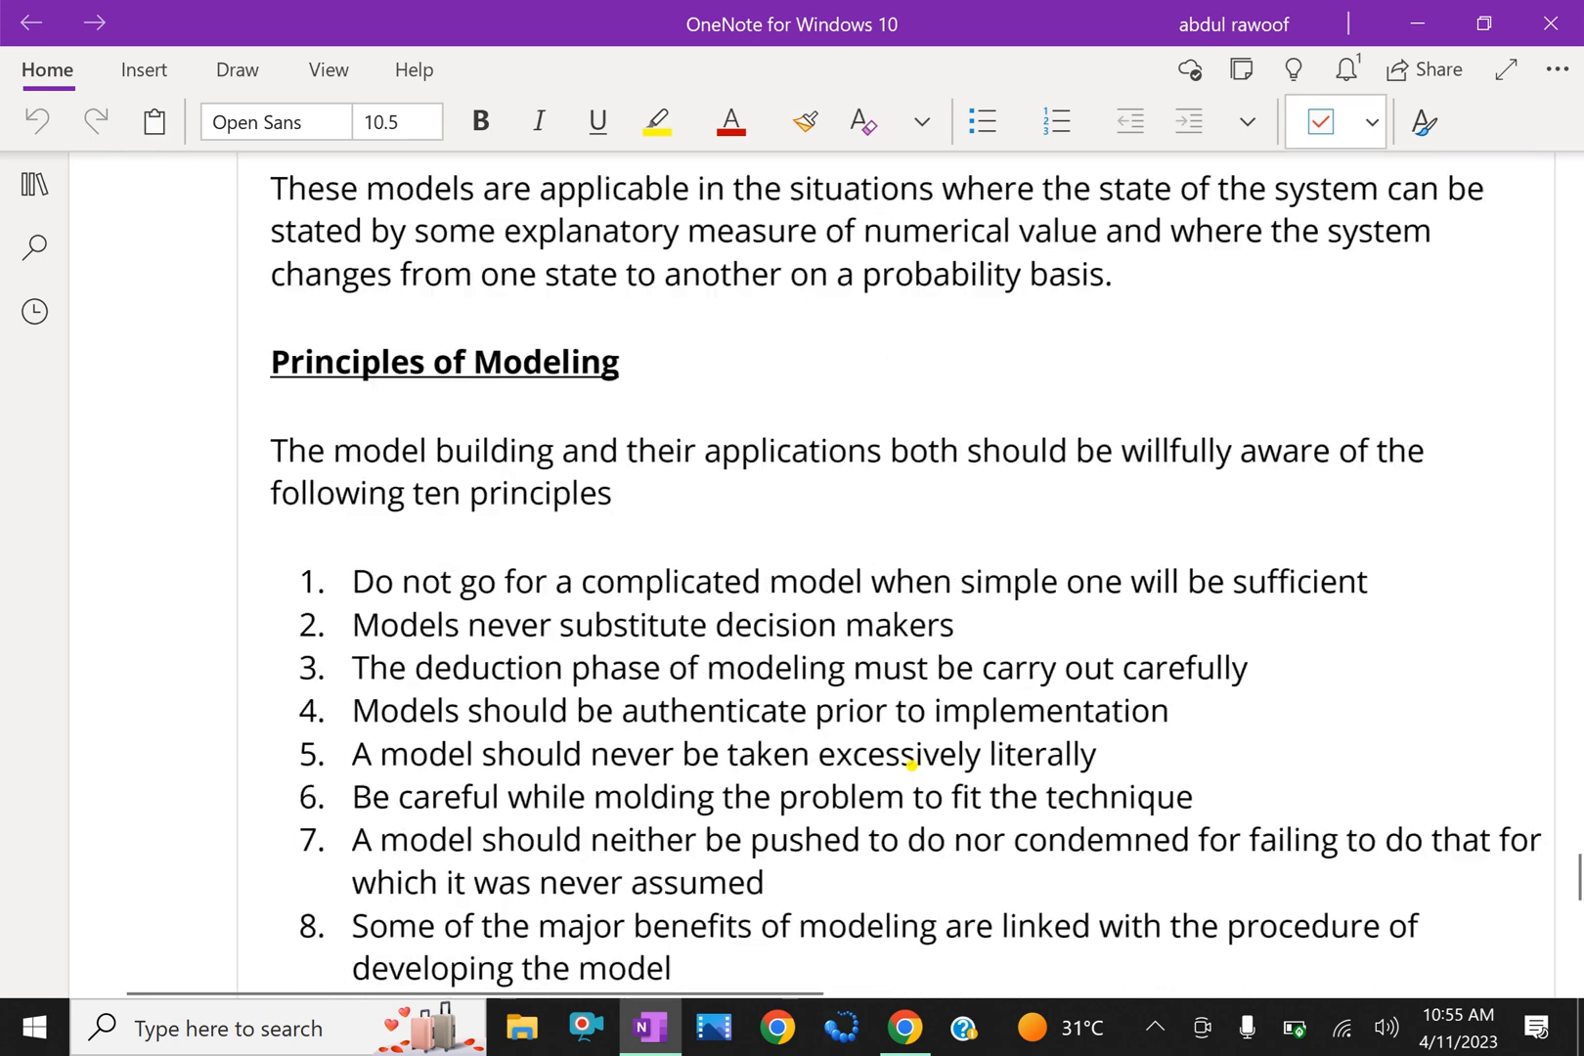
{"action": "scroll", "scroll_direction": "down", "scroll_amount": 3}
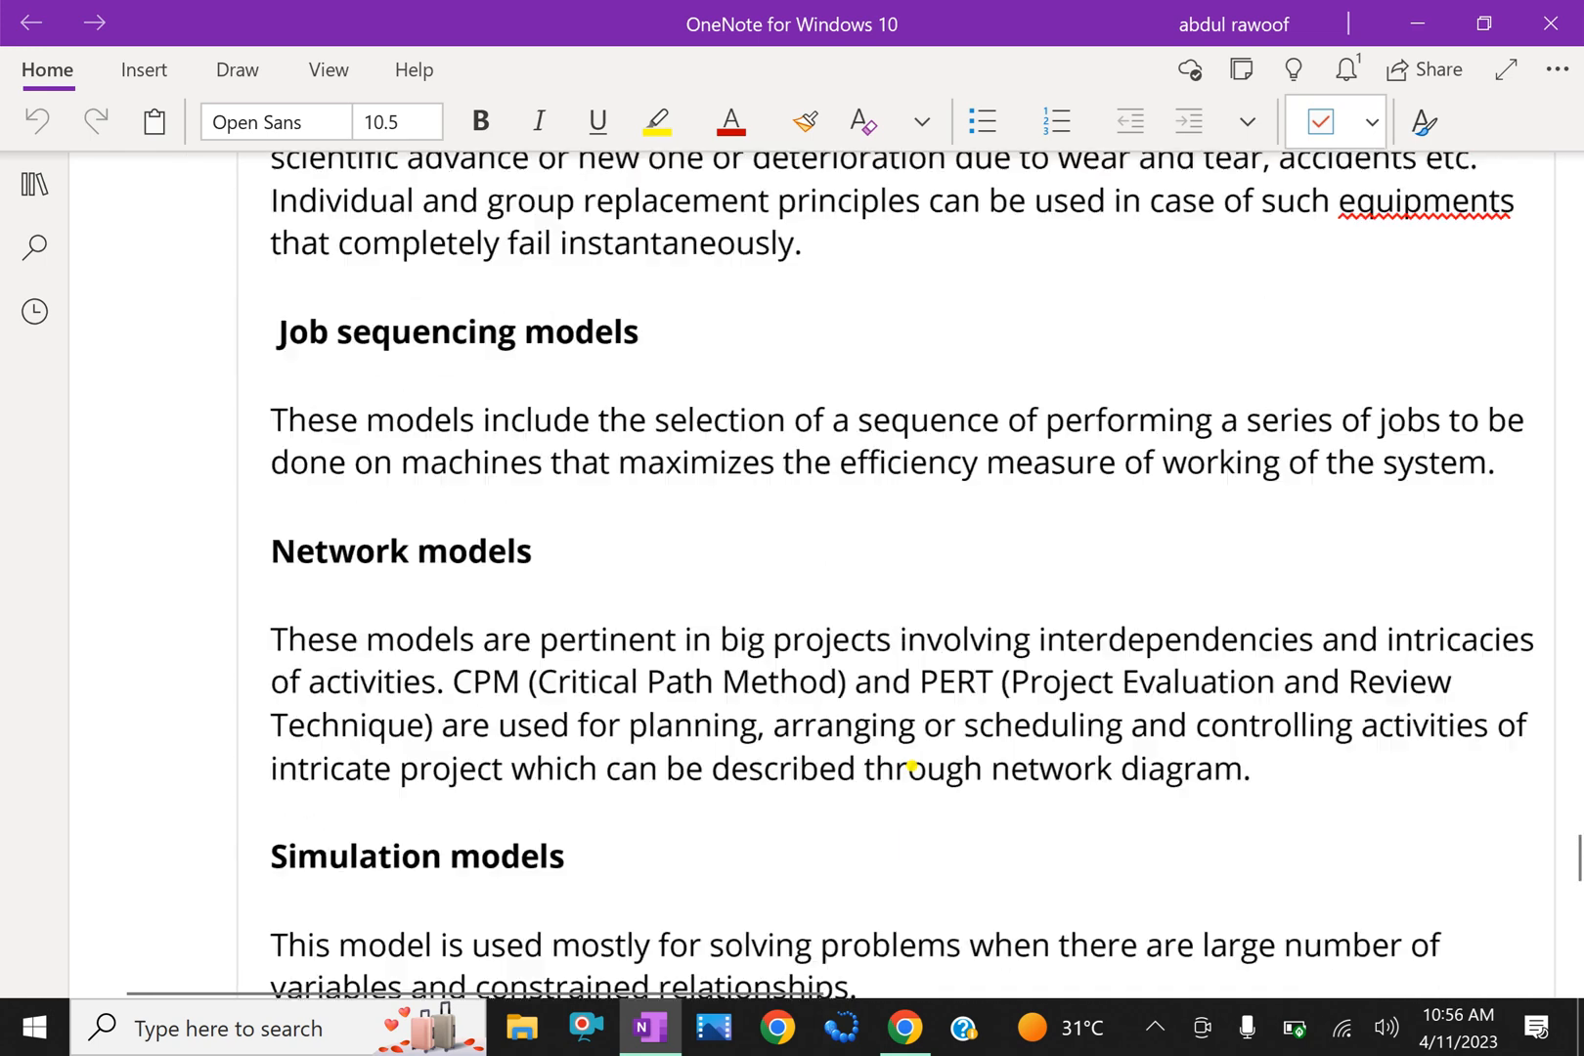
{"action": "scroll", "scroll_direction": "down", "scroll_amount": 3}
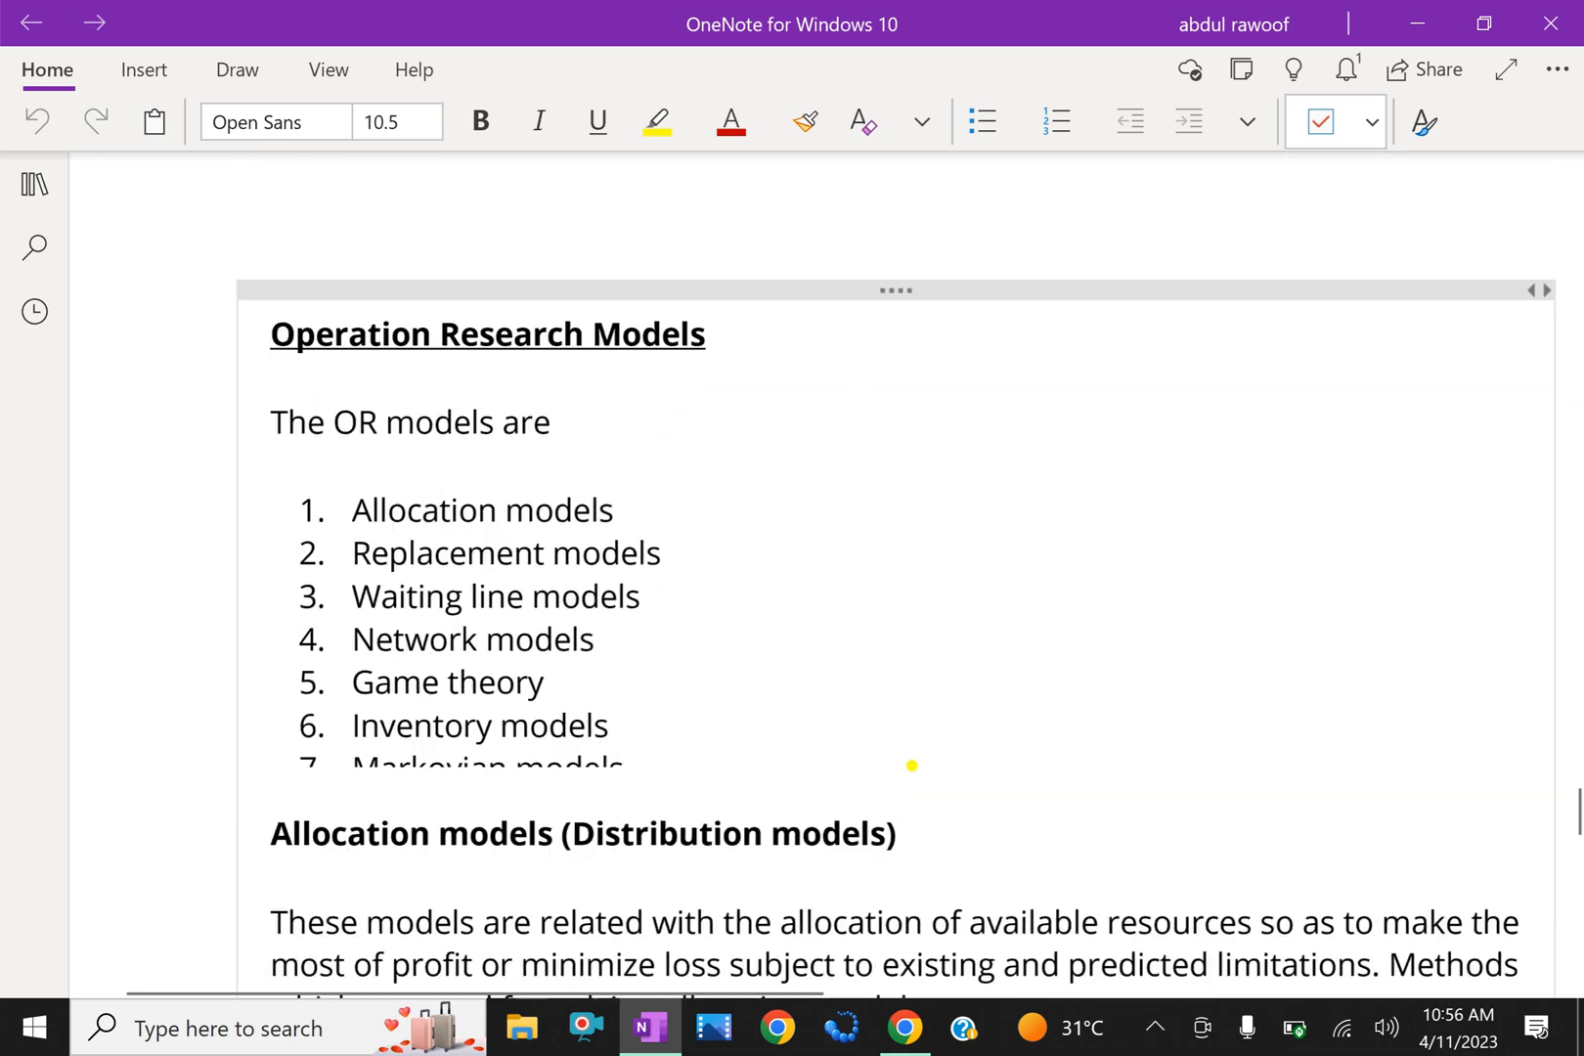
{"action": "scroll", "scroll_direction": "down", "scroll_amount": 3}
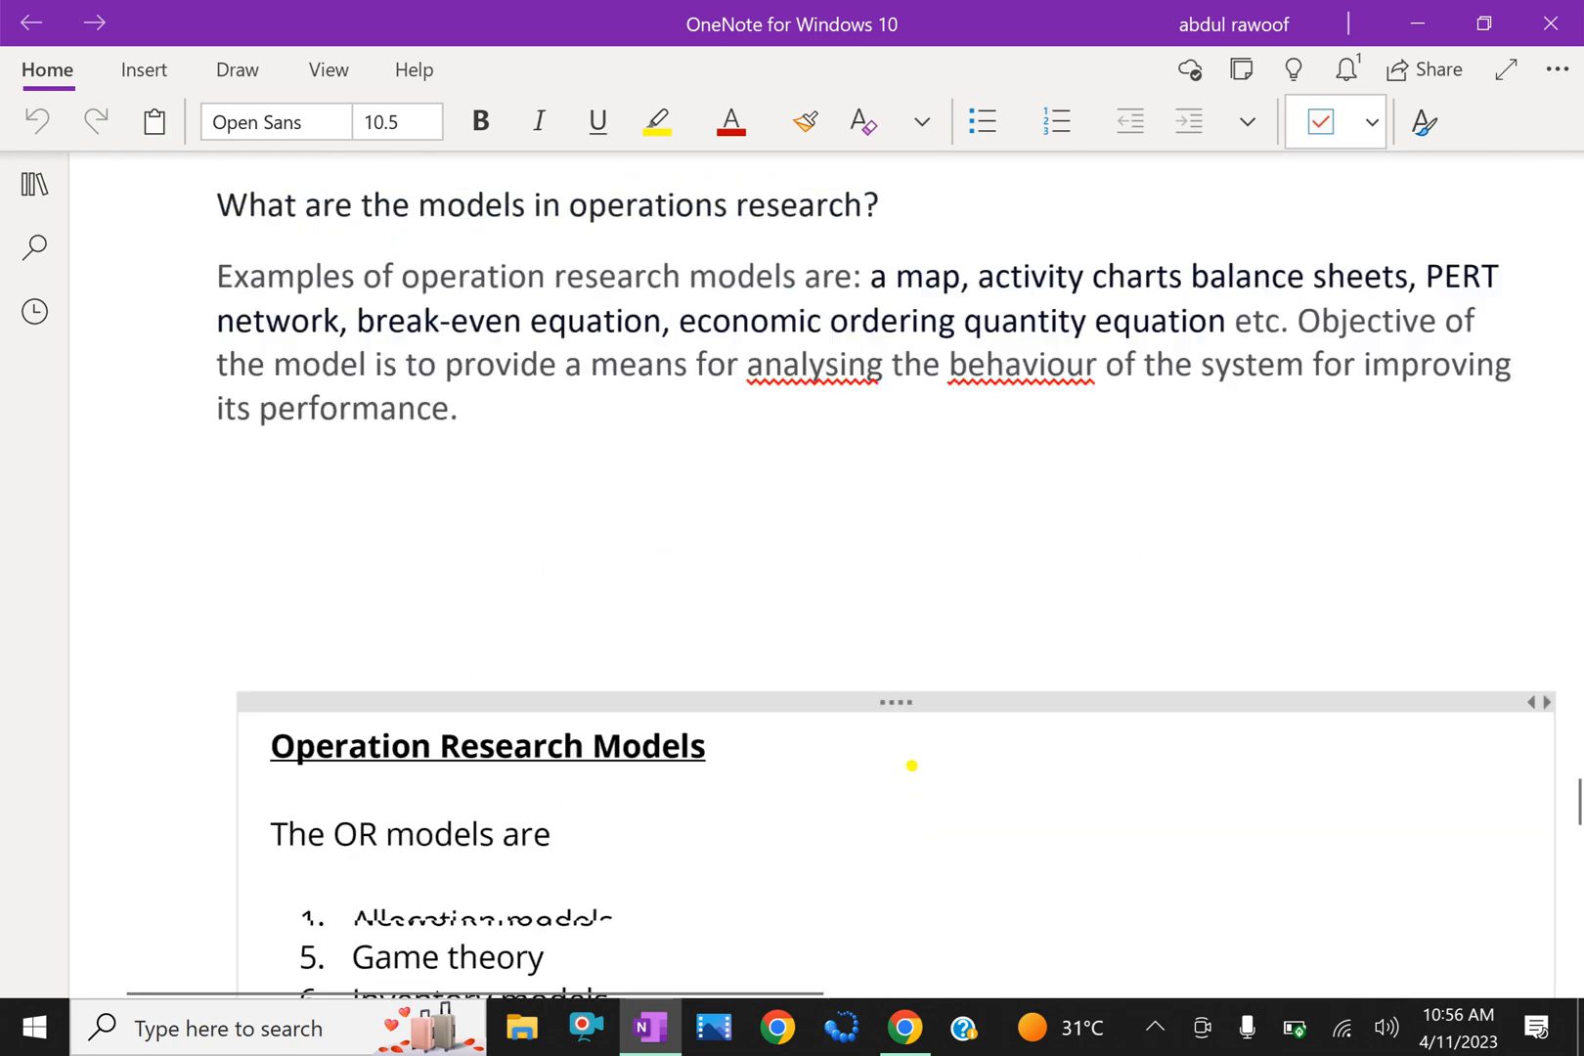